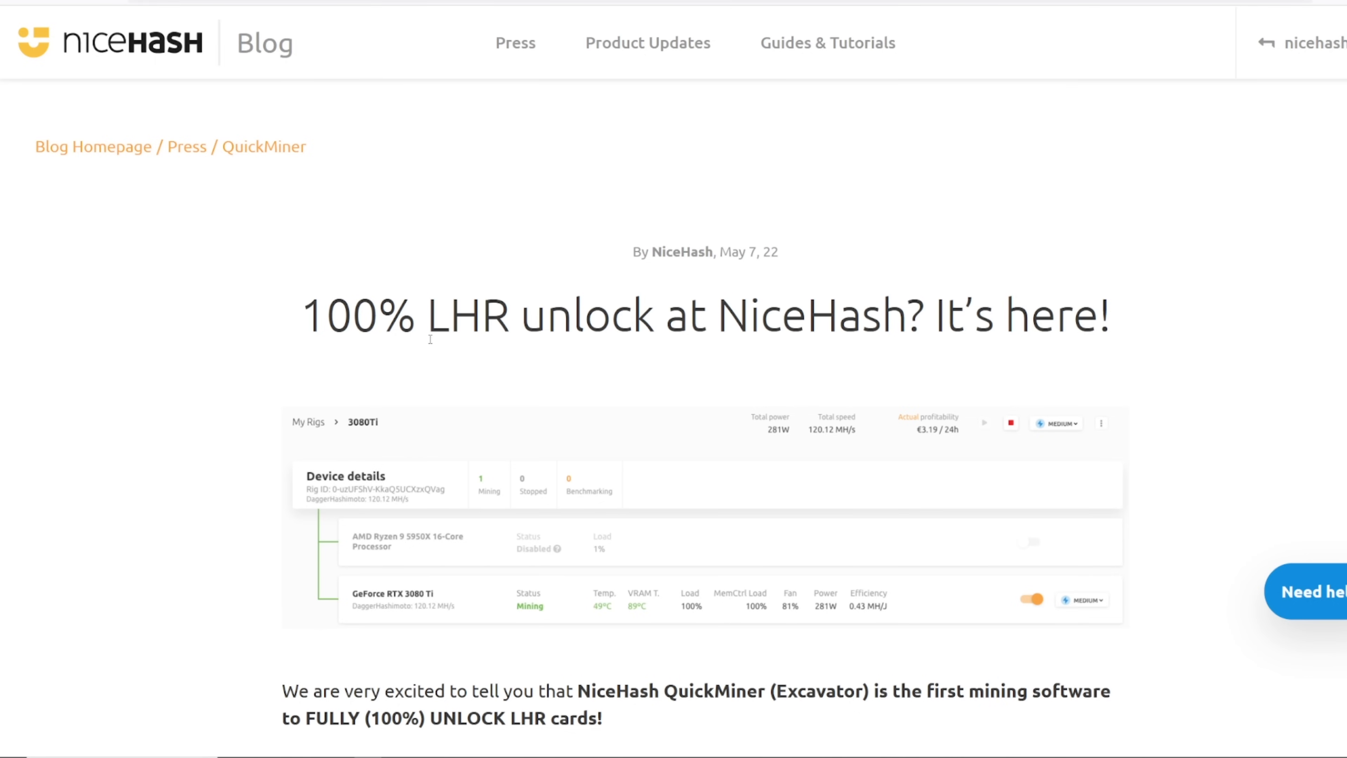
pyautogui.moveTo(442, 335)
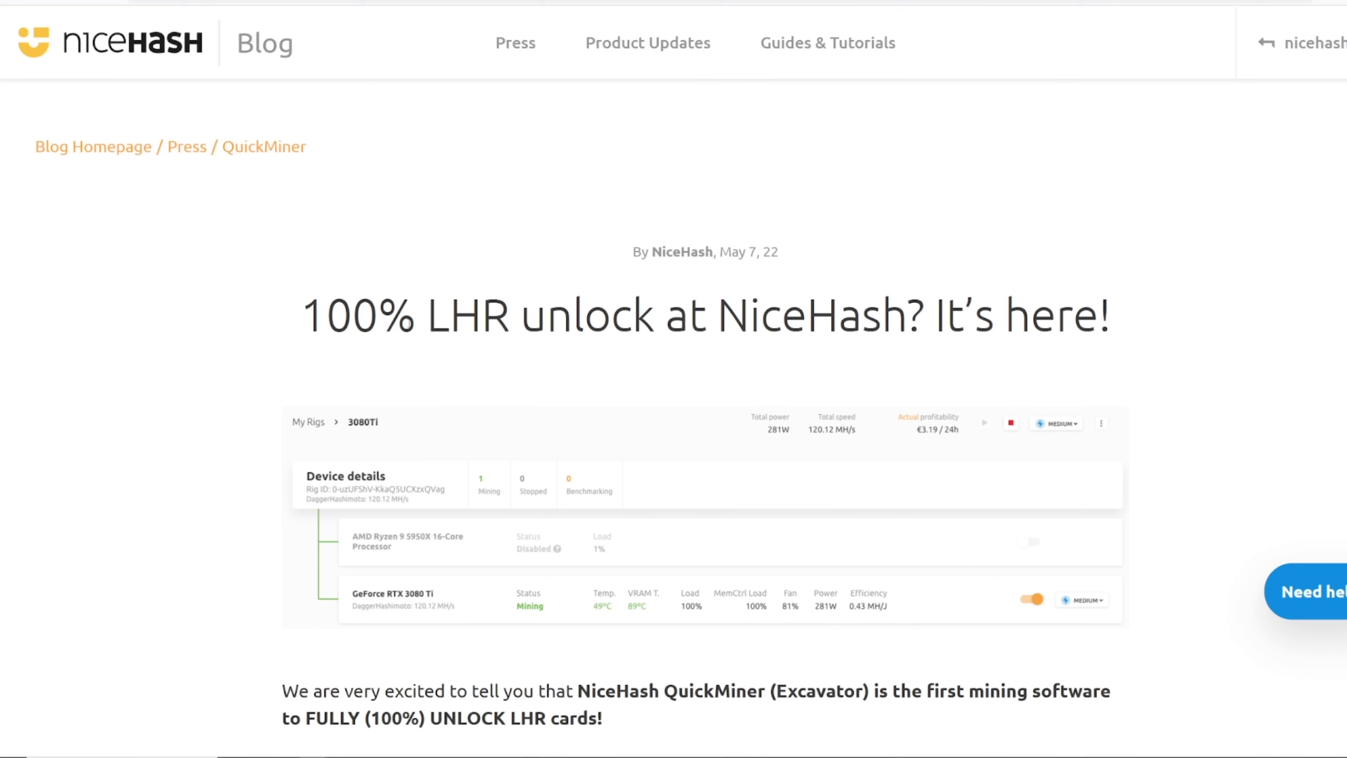
# Read the NiceHash LHR announcement, briefly highlighting the word Excavator.
pyautogui.scroll(-3)
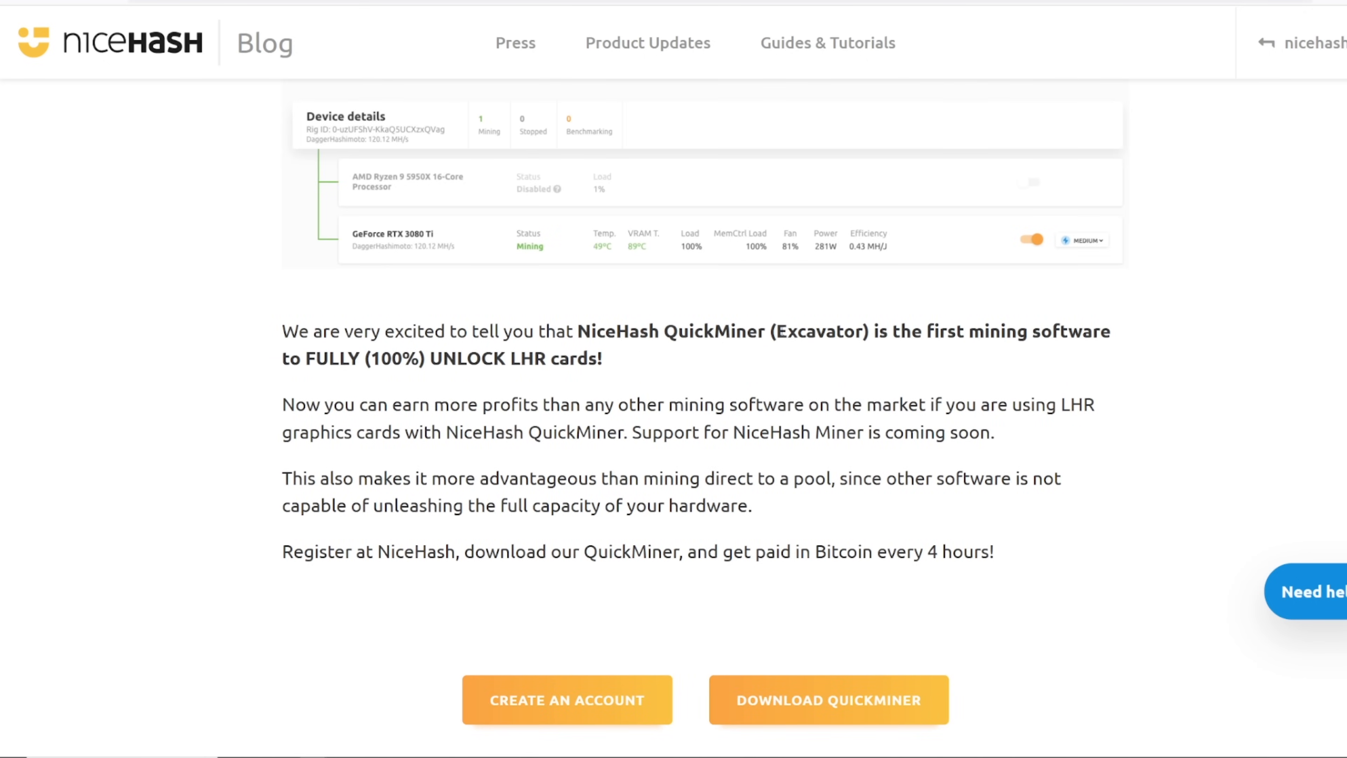
pyautogui.doubleClick(817, 332)
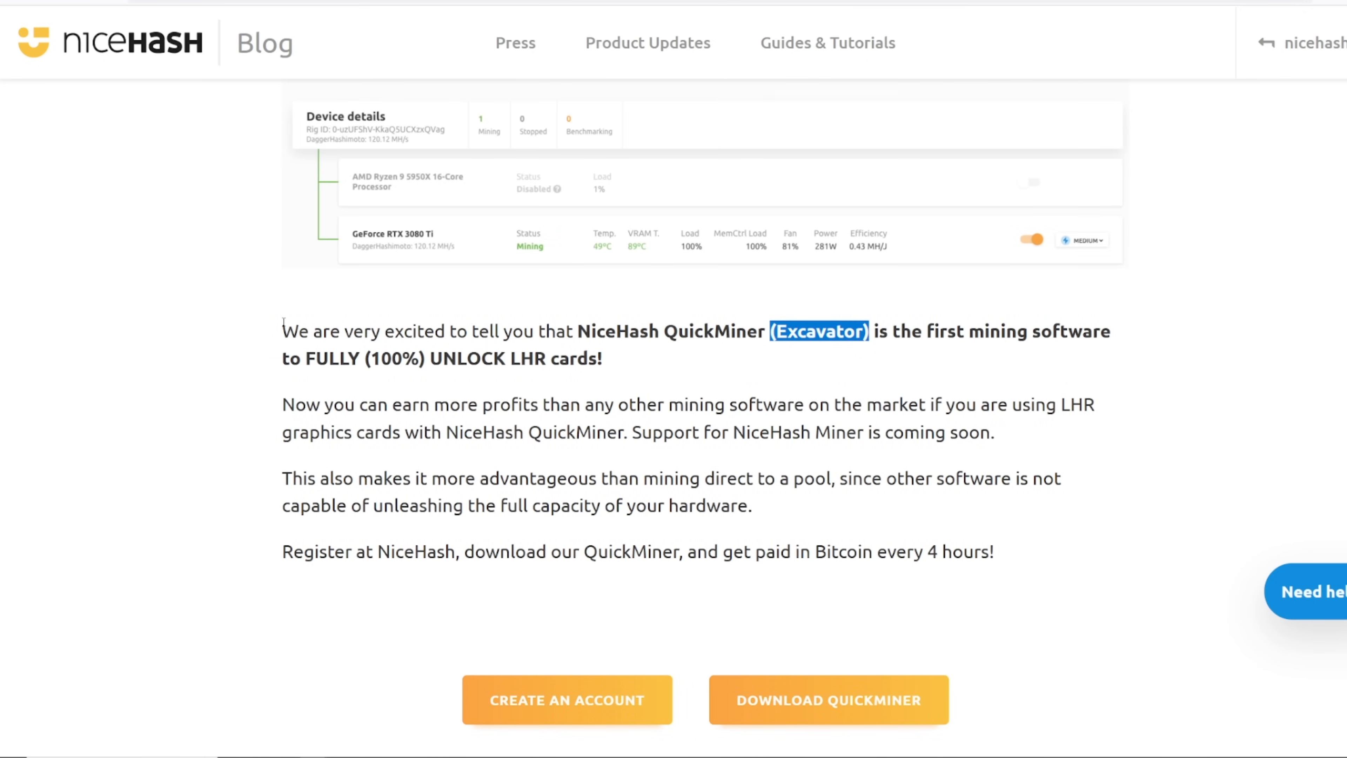
pyautogui.click(275, 326)
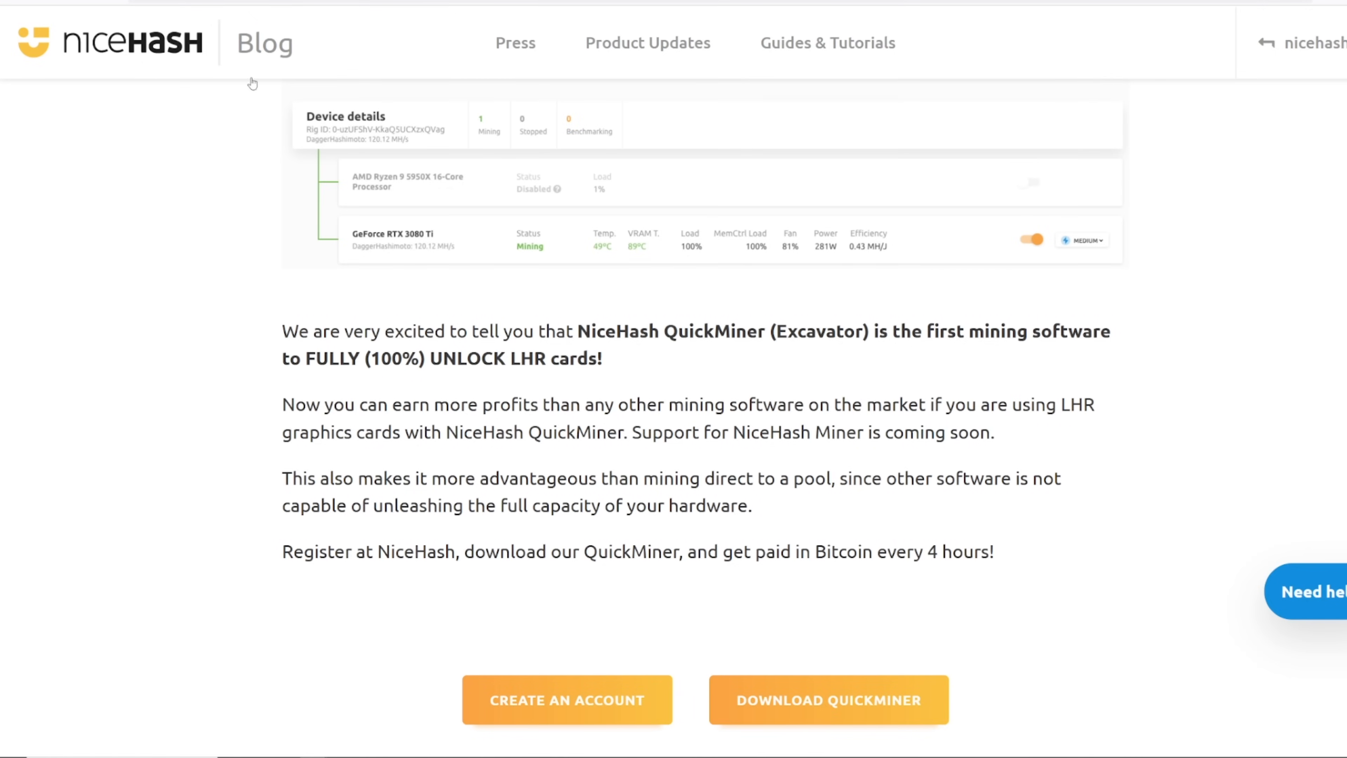
pyautogui.scroll(3)
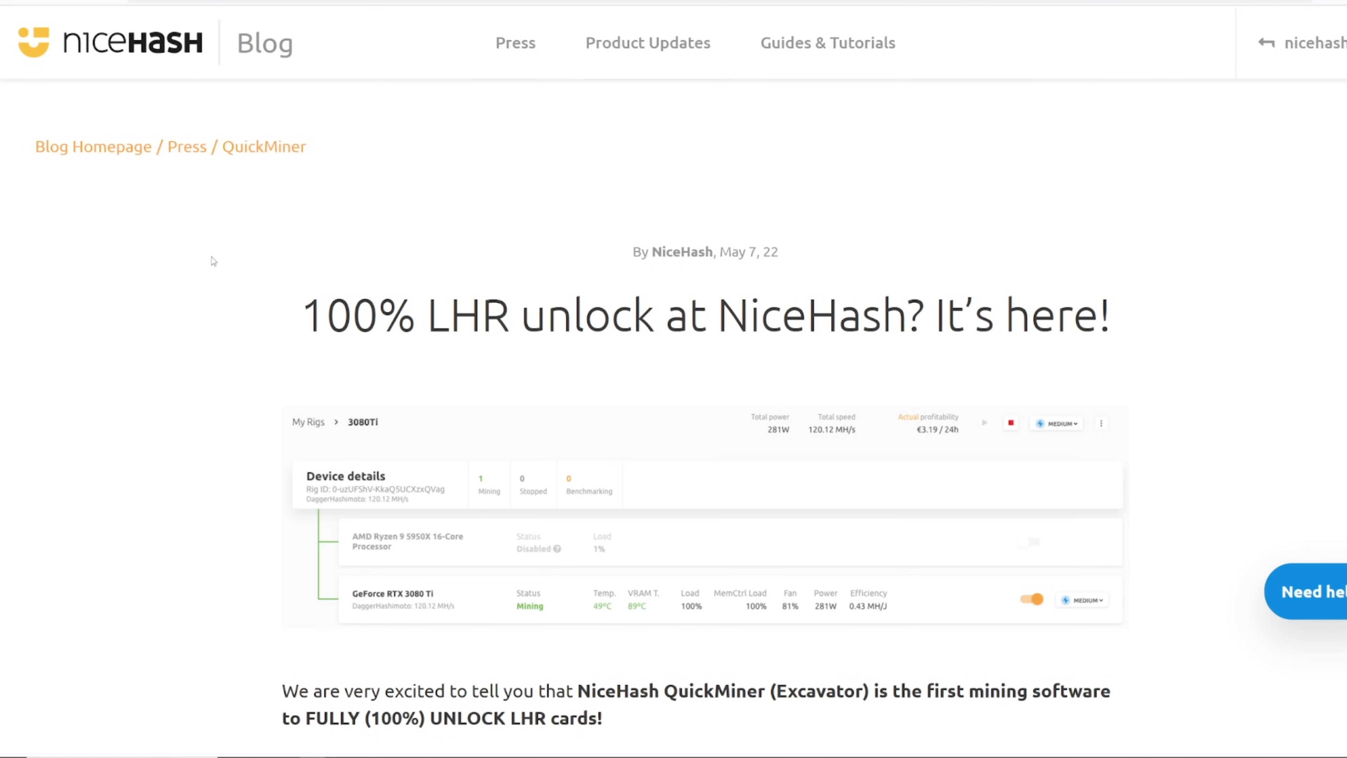
pyautogui.moveTo(157, 397)
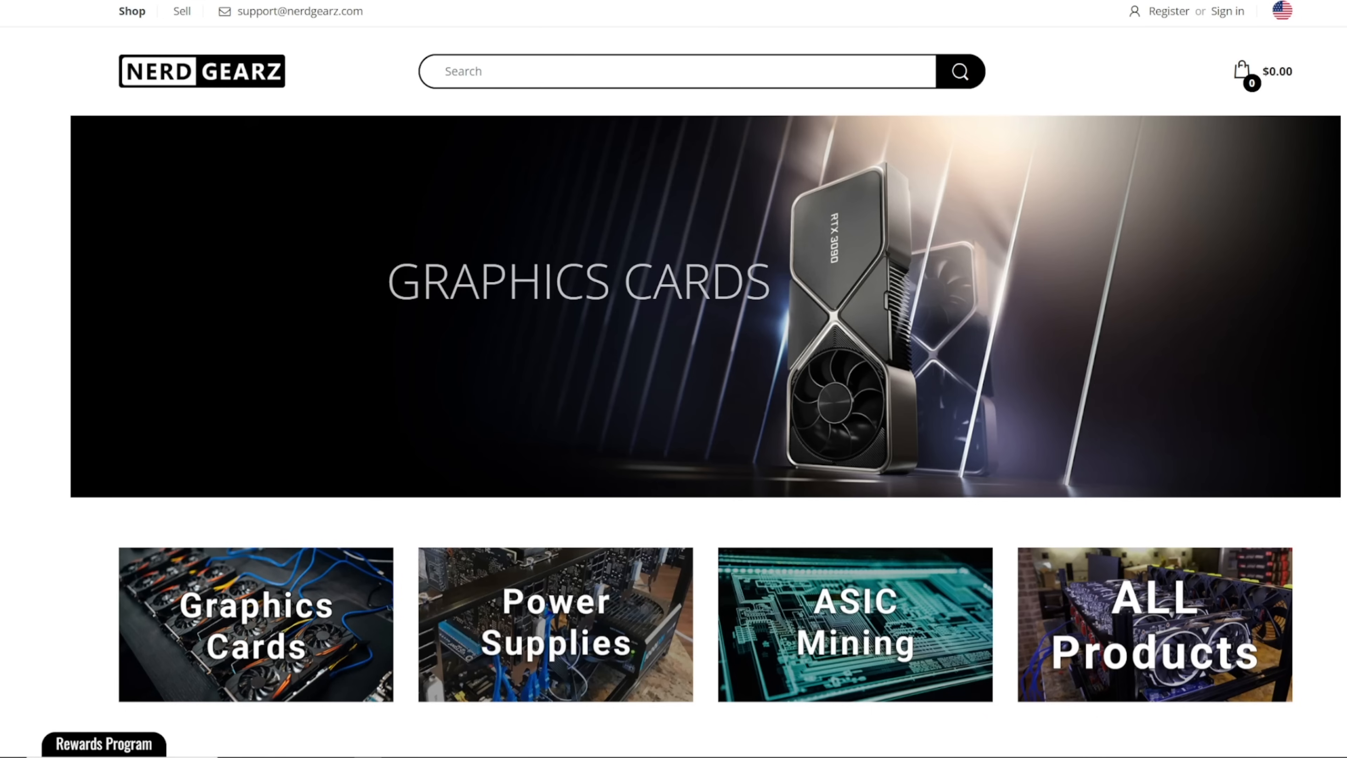
# Continue down the article and browse the metered PDU photos from different angles.
pyautogui.scroll(-3)
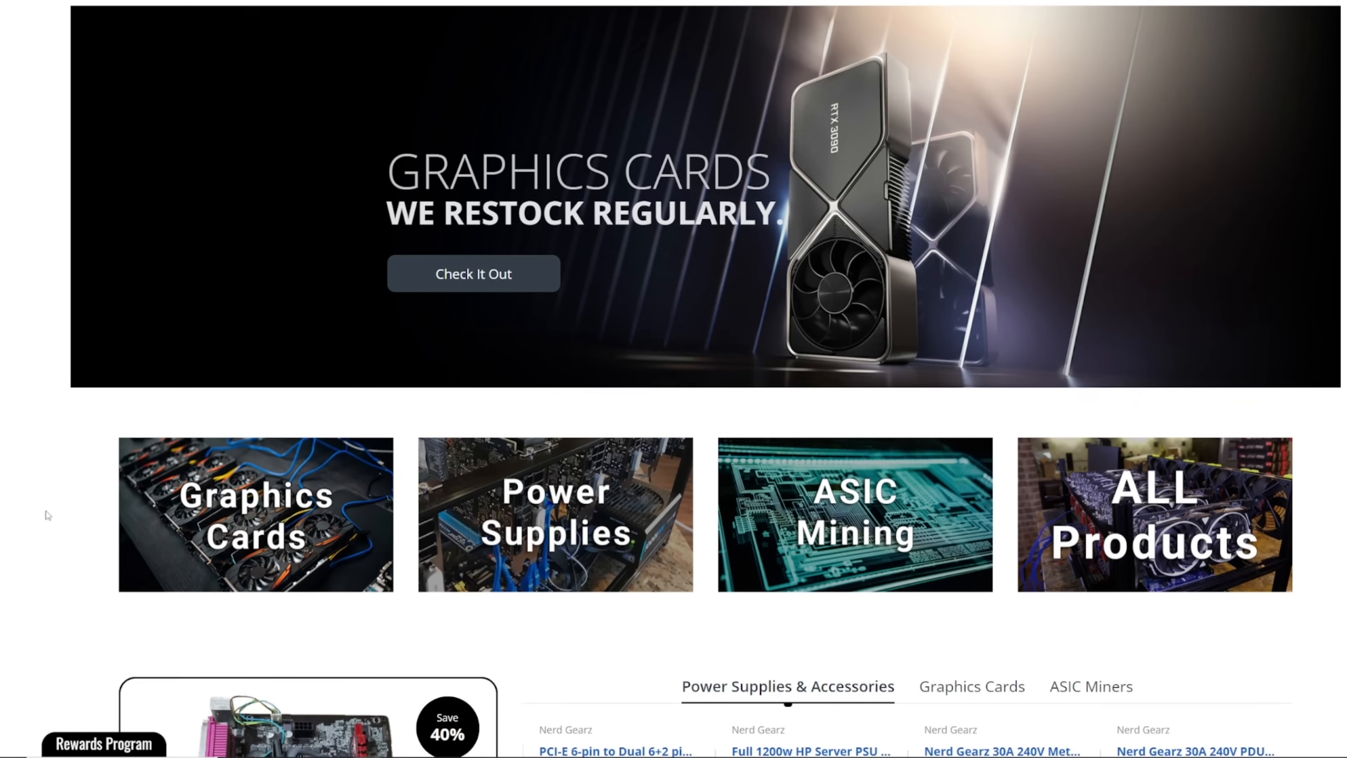
pyautogui.scroll(-3)
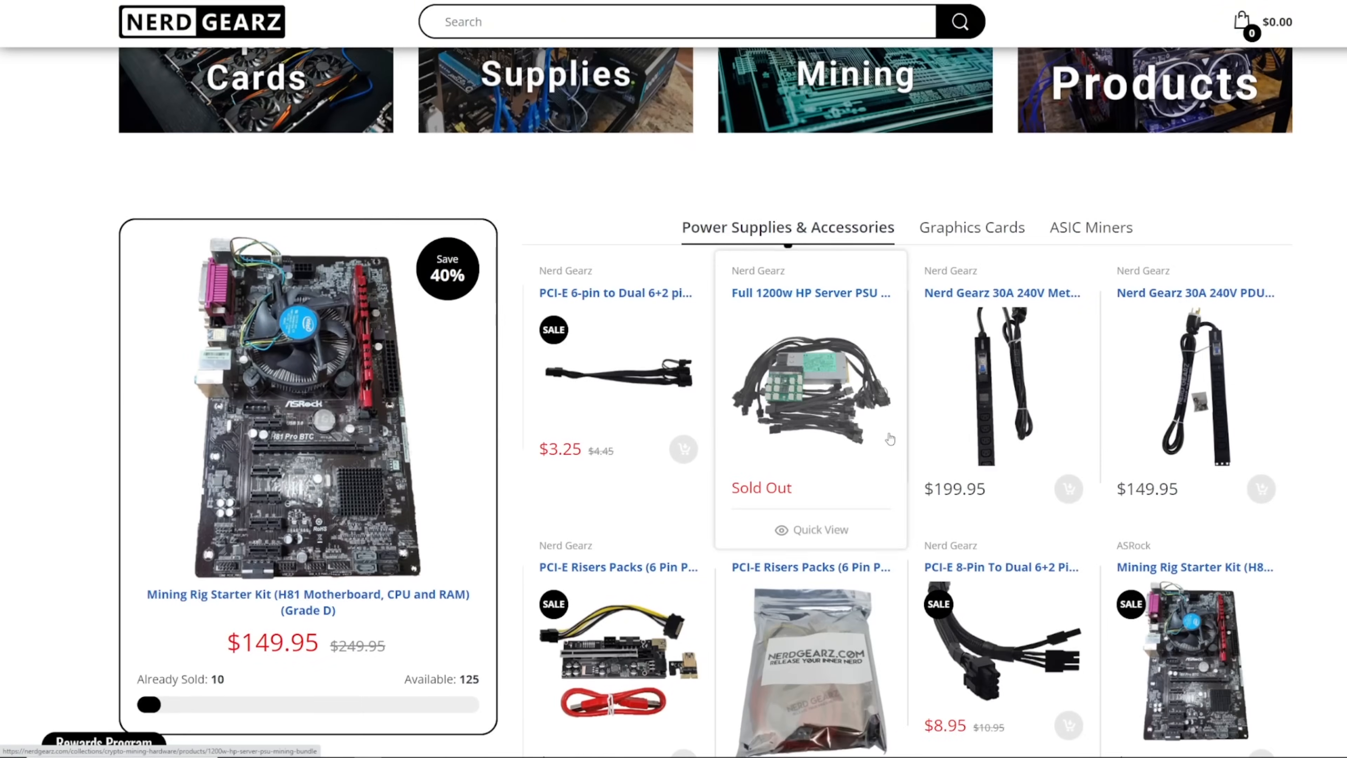
pyautogui.scroll(-3)
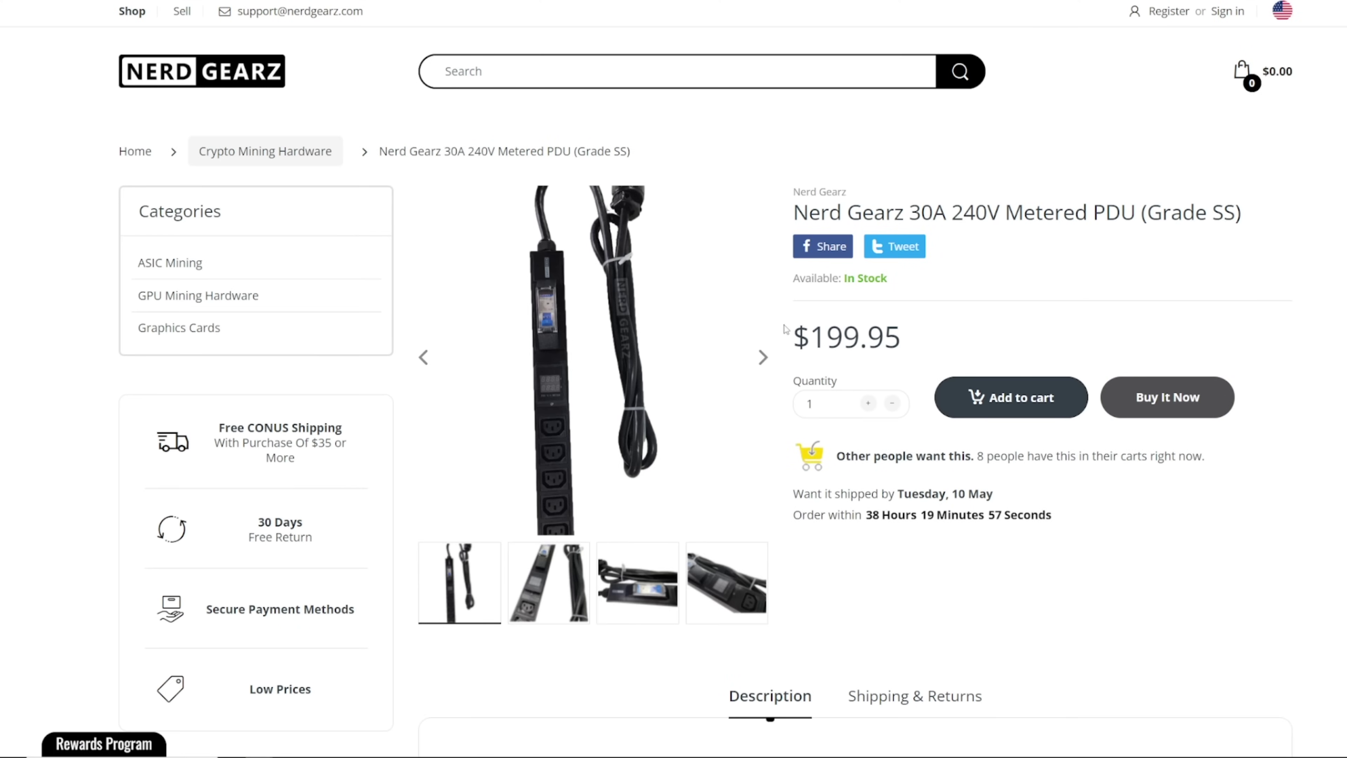
pyautogui.click(561, 588)
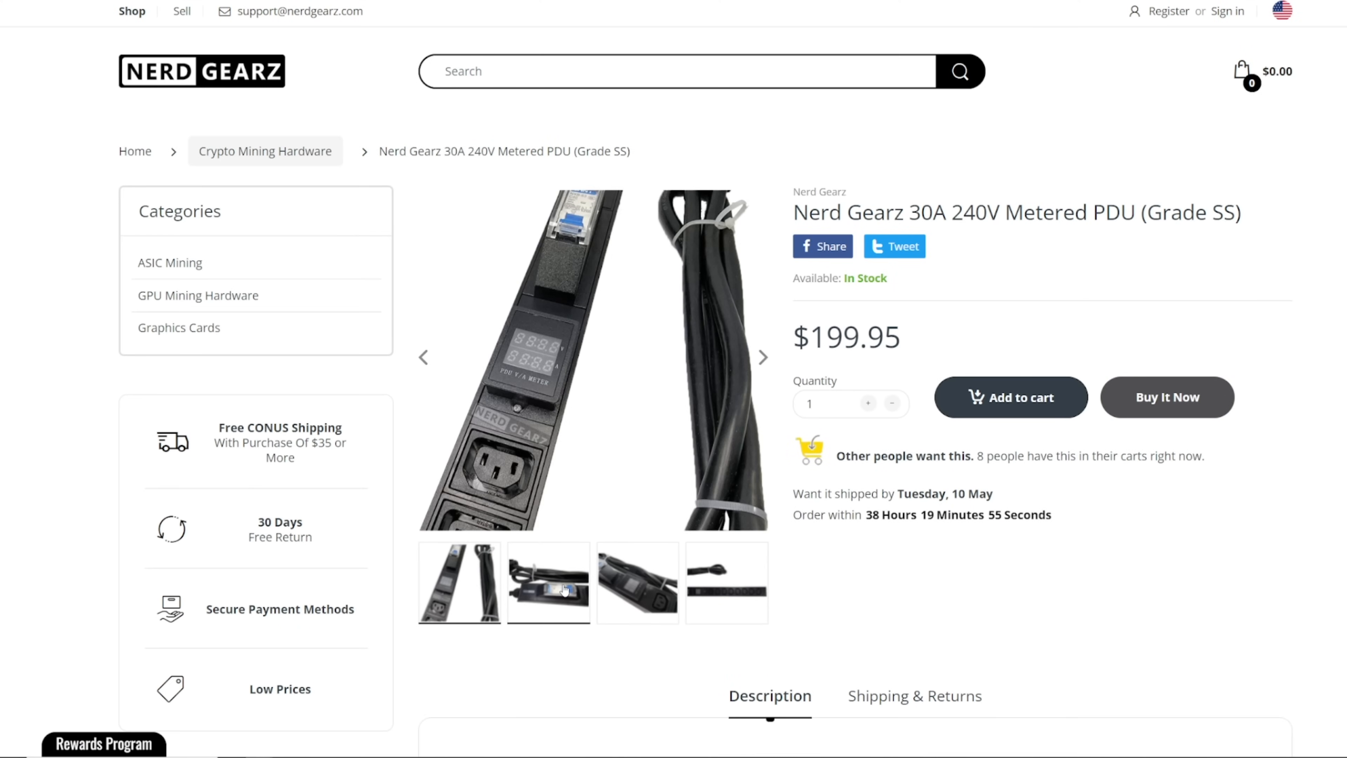
pyautogui.click(561, 590)
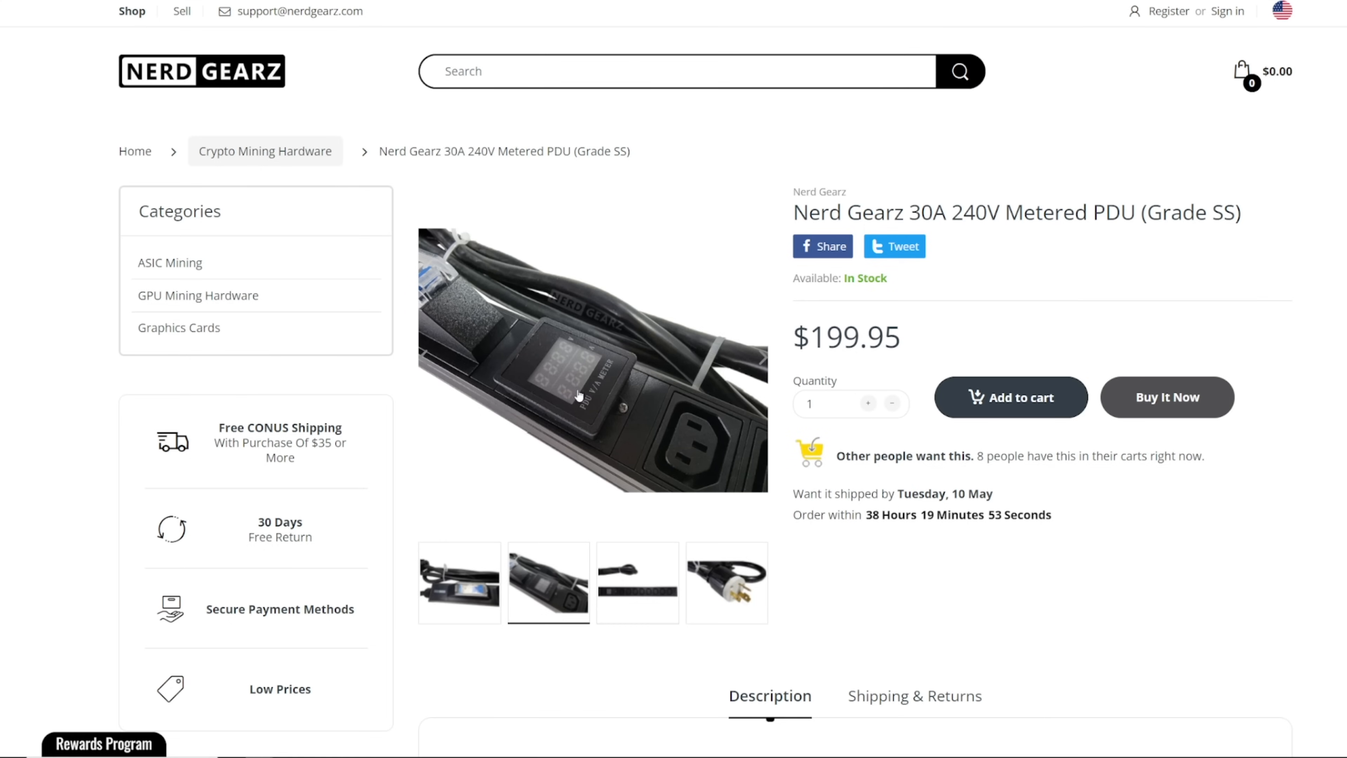
pyautogui.moveTo(633, 593)
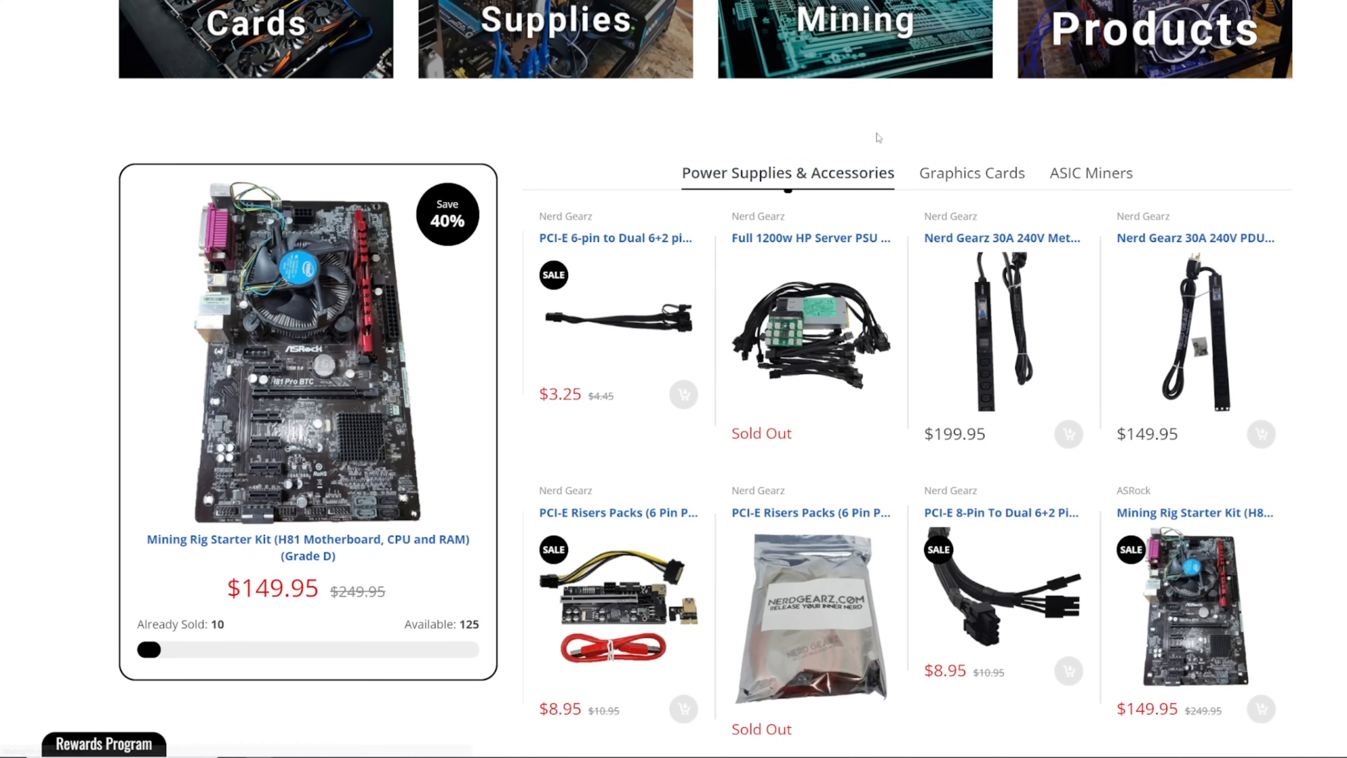
pyautogui.moveTo(562, 380)
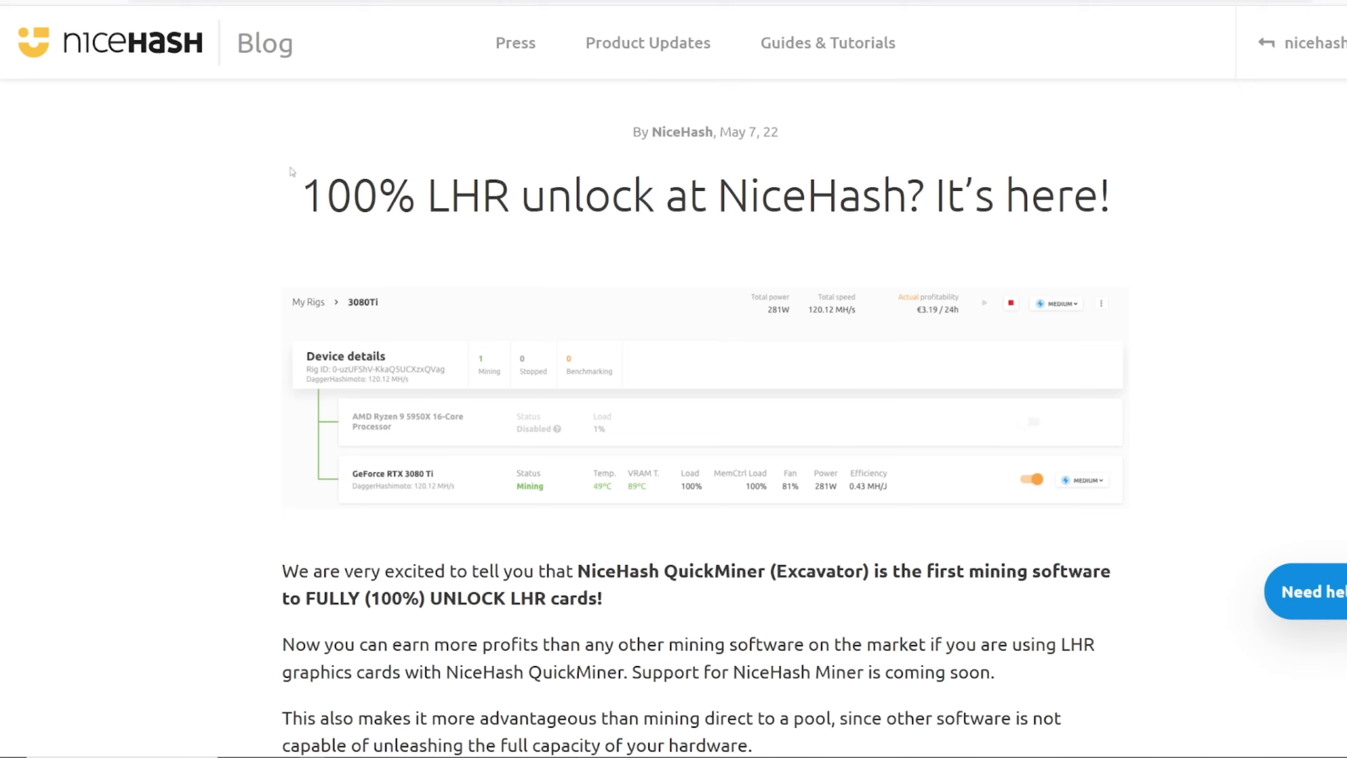
pyautogui.scroll(-3)
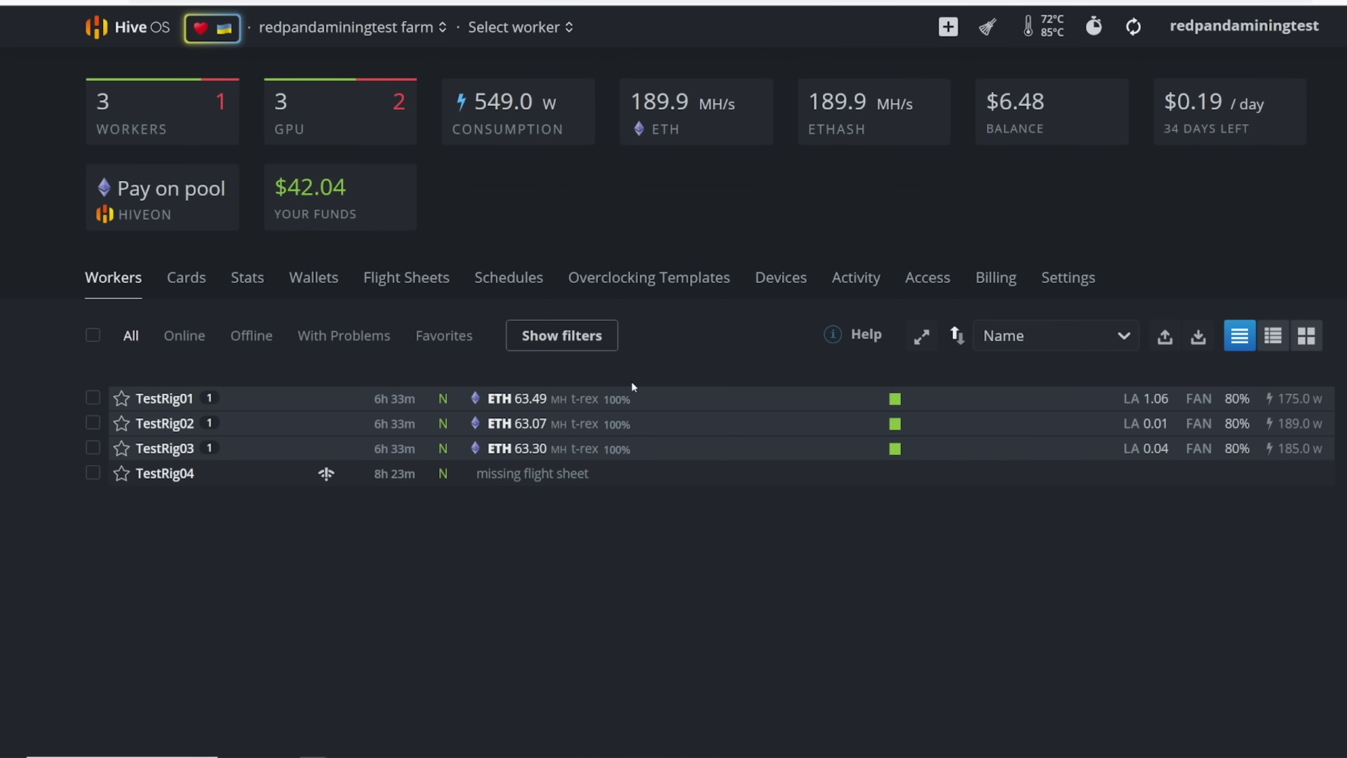
pyautogui.moveTo(532, 407)
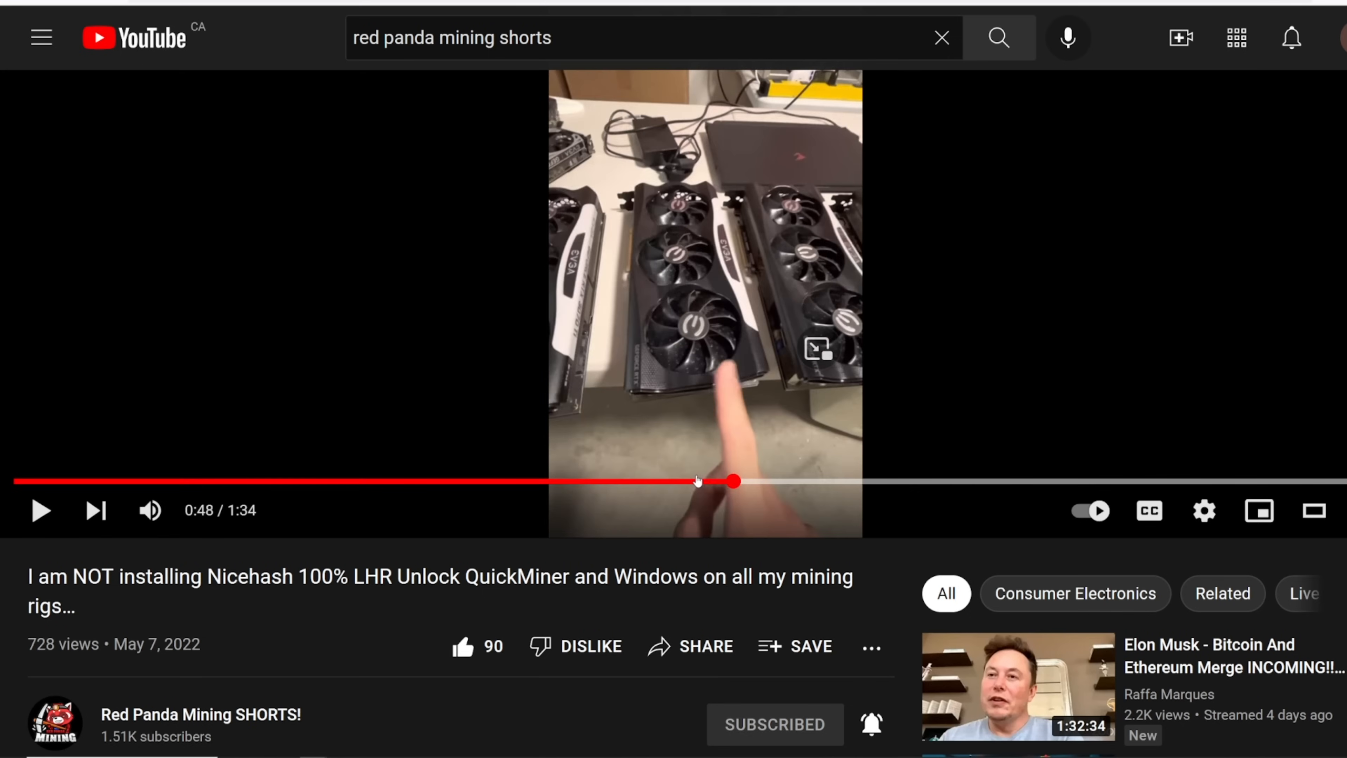
# Seek the YouTube short about the NiceHash LHR unlock to a later point.
pyautogui.moveTo(732, 481); pyautogui.dragTo(826, 481)
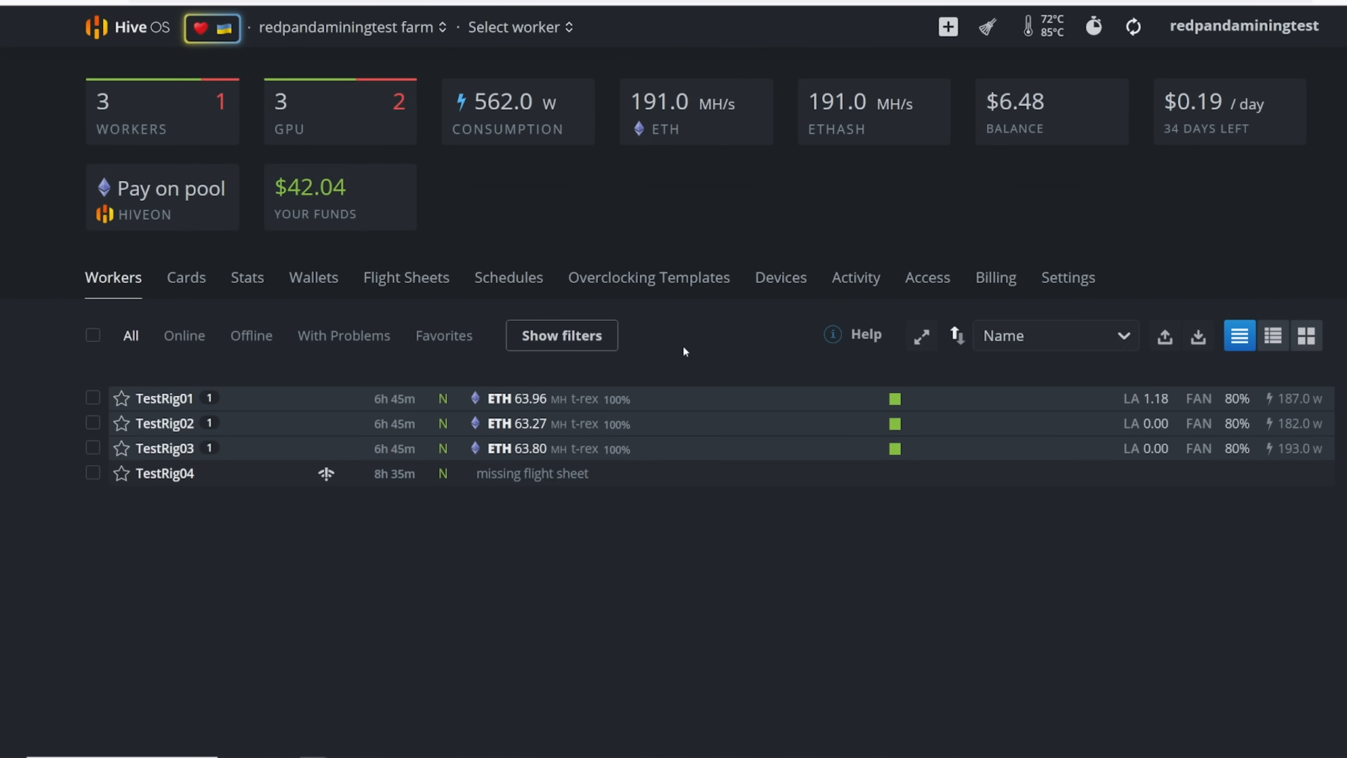
pyautogui.moveTo(554, 441)
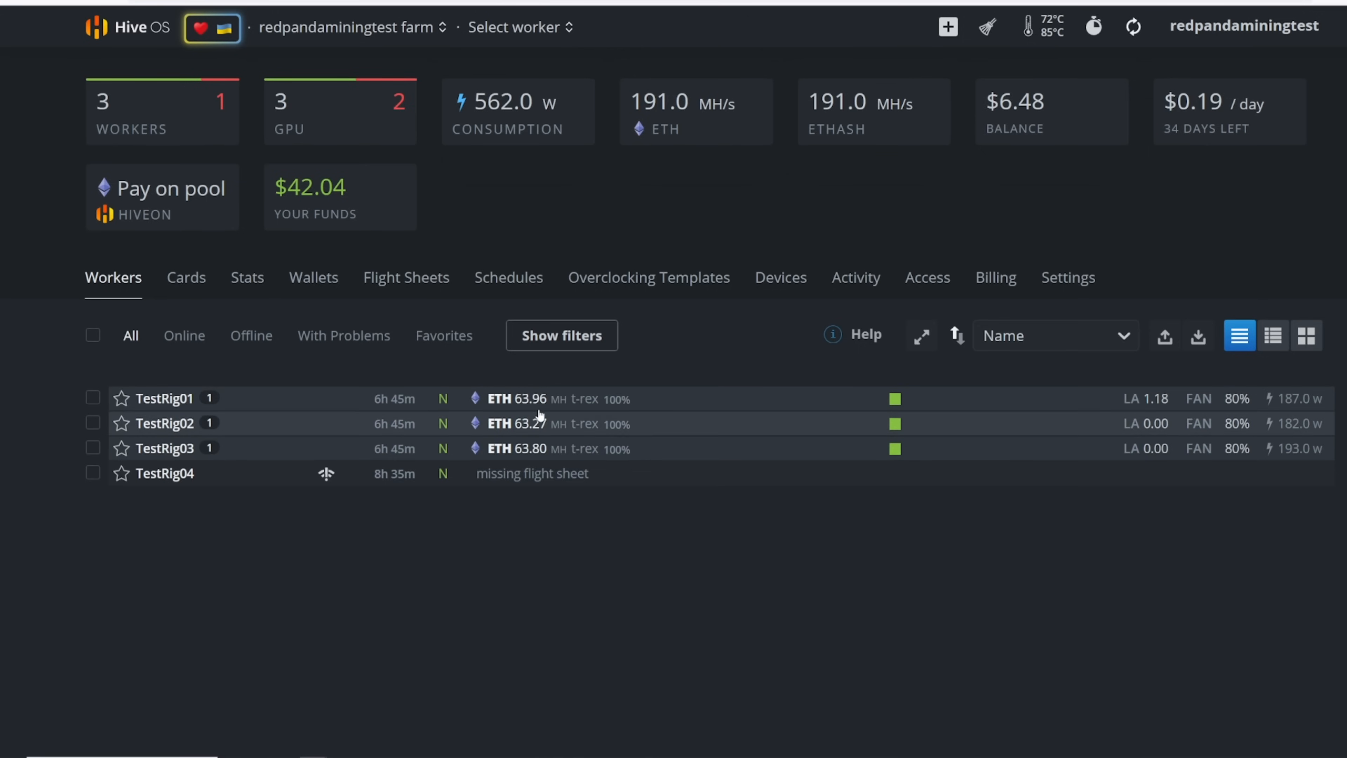
pyautogui.moveTo(204, 404)
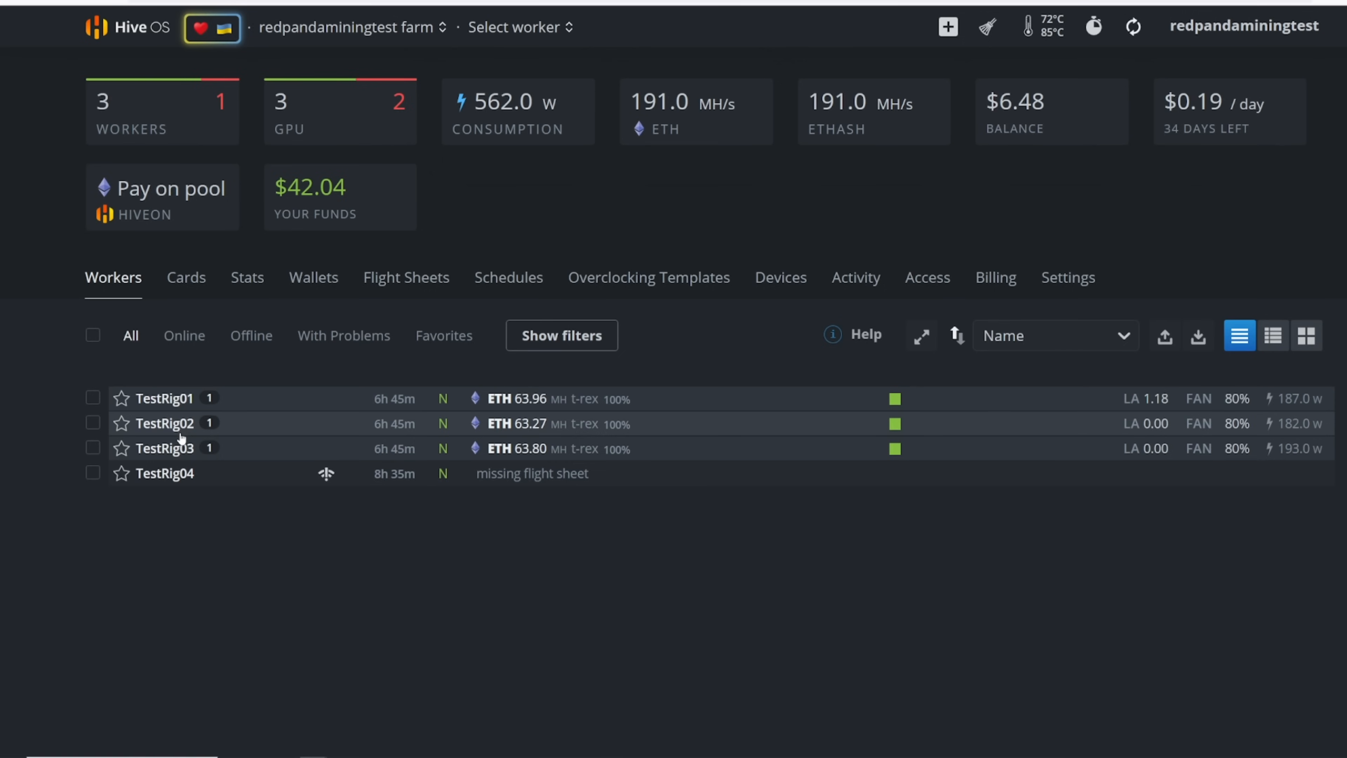
pyautogui.moveTo(168, 454)
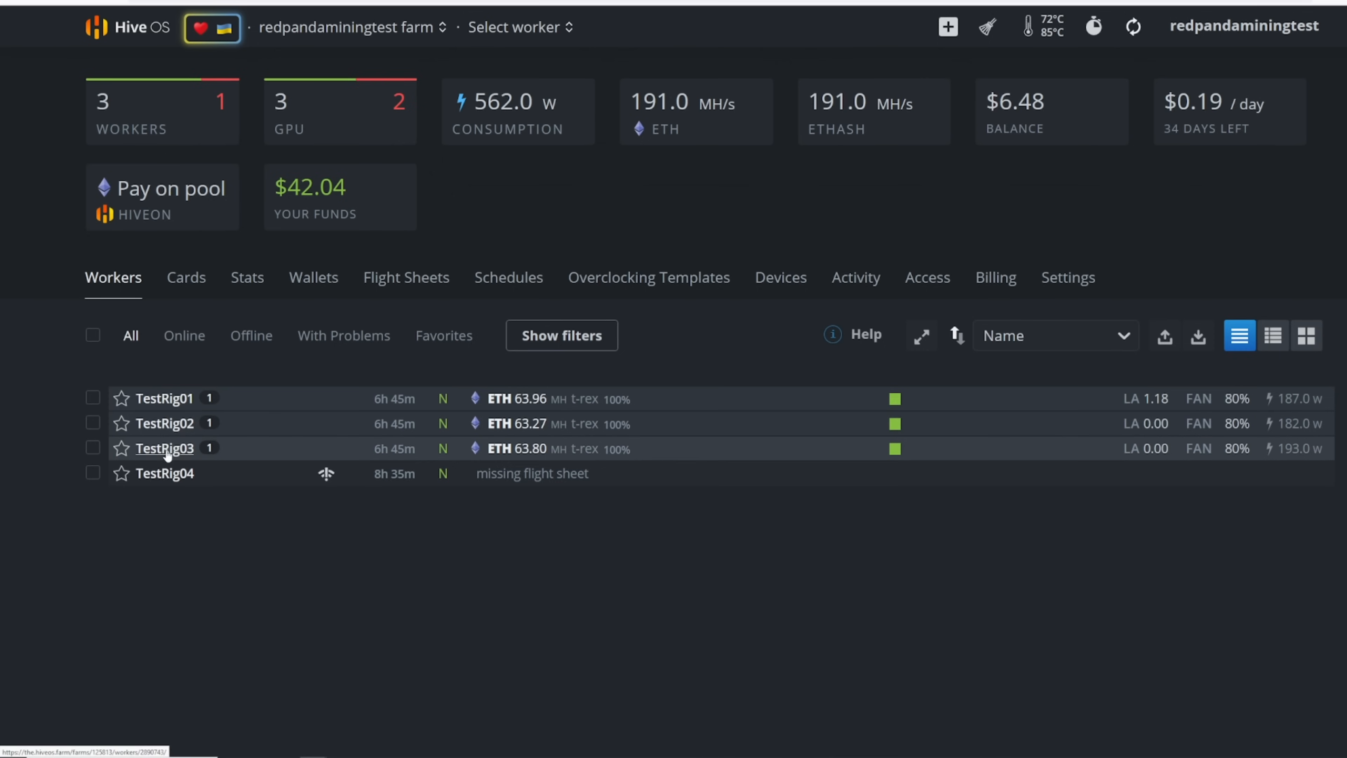
pyautogui.moveTo(183, 459)
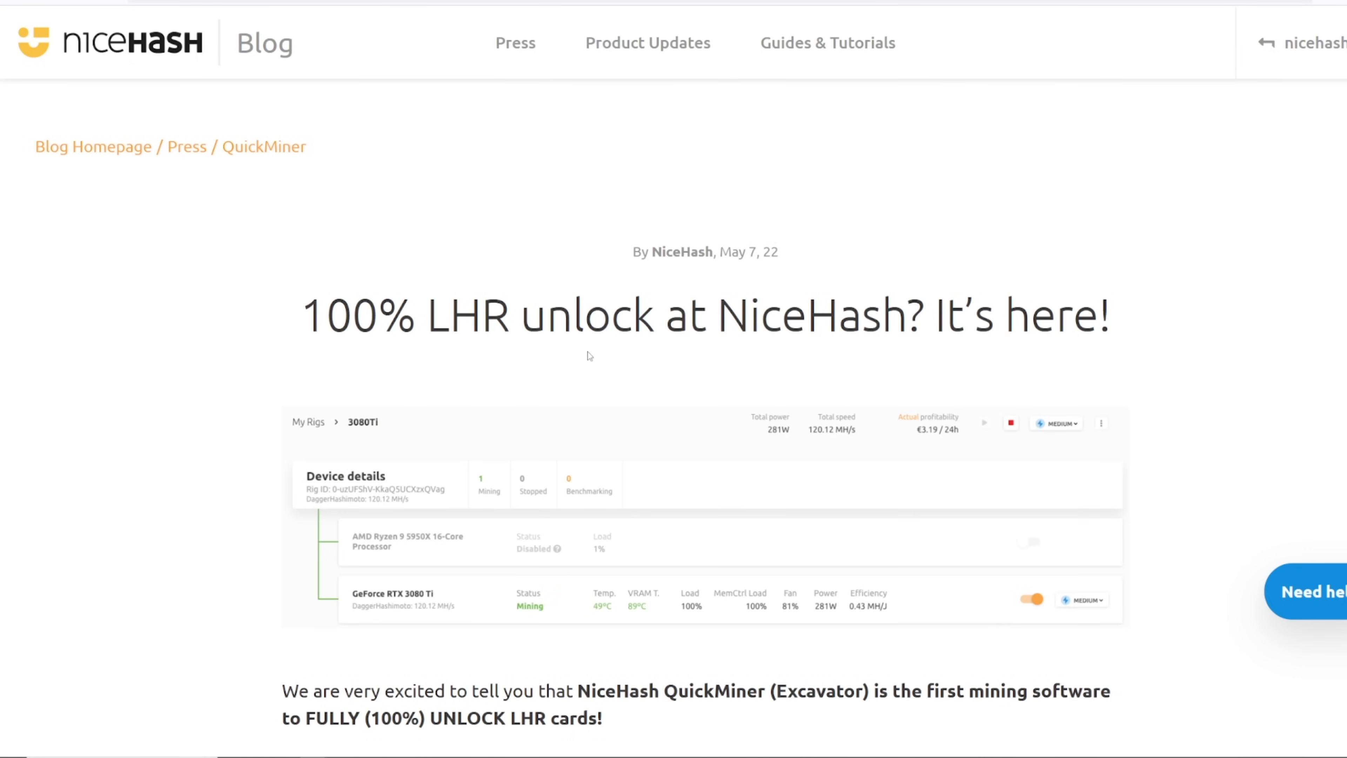
# Highlight a TestRig row in the Hive OS farm dashboard while reviewing the rigs.
pyautogui.moveTo(302, 315); pyautogui.dragTo(571, 315)
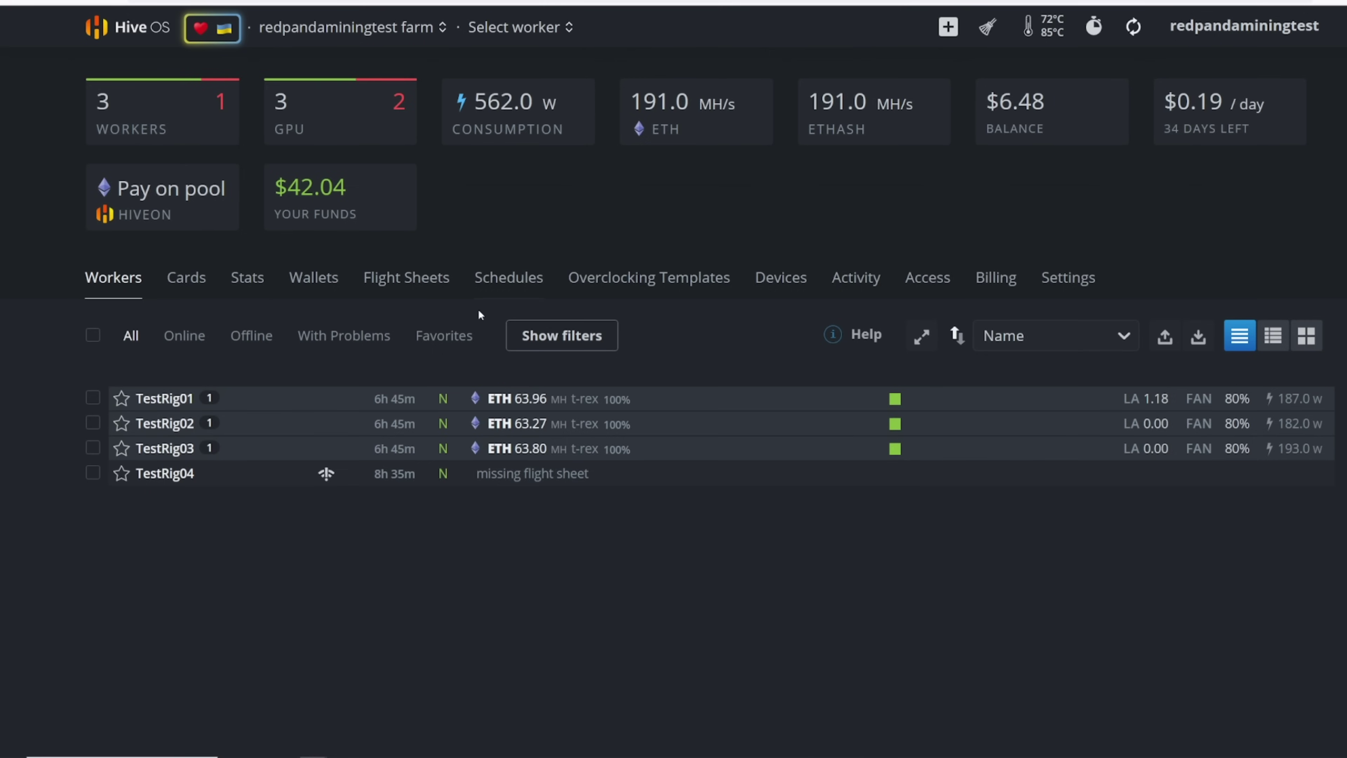
pyautogui.moveTo(273, 395)
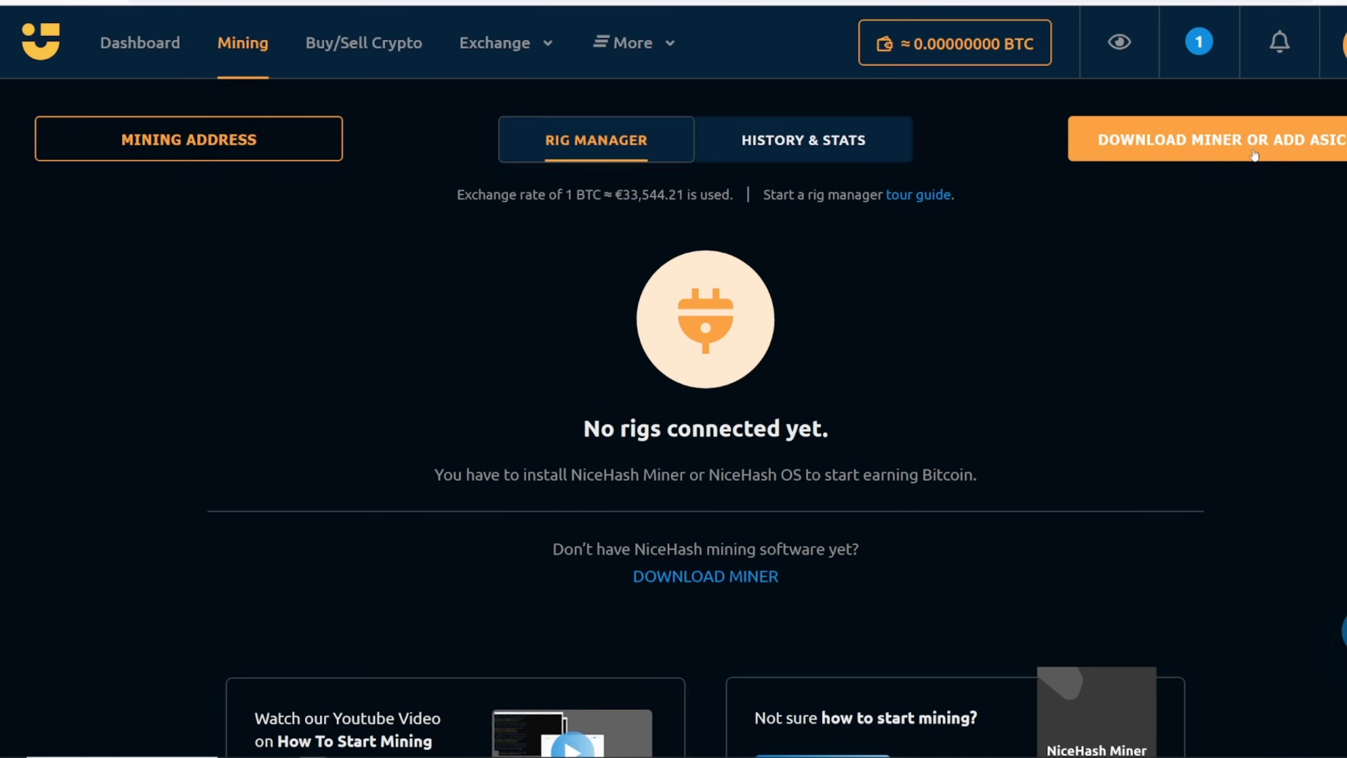
# Bring up the Download Miner or Add ASIC options, then read down the QuickMiner v0.5.3.6 release notes.
pyautogui.click(1209, 139)
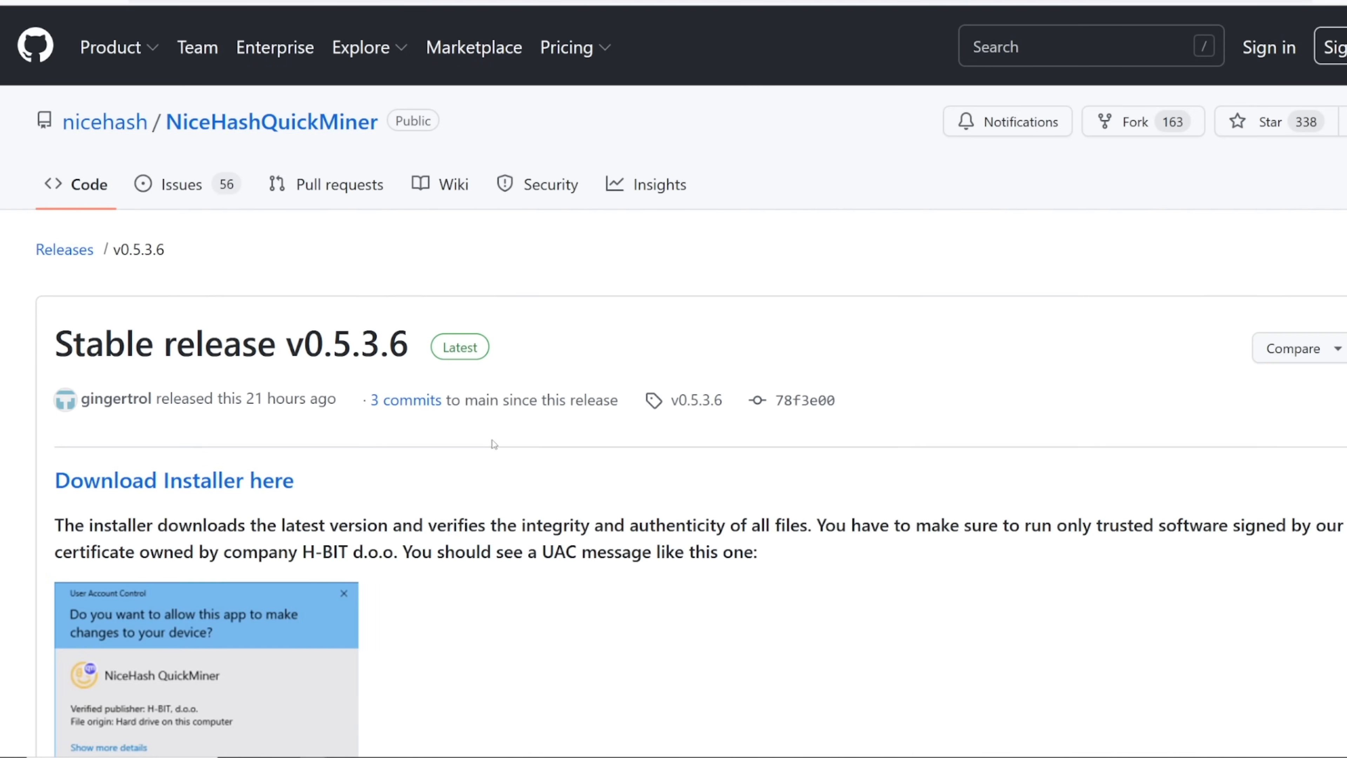
pyautogui.scroll(-3)
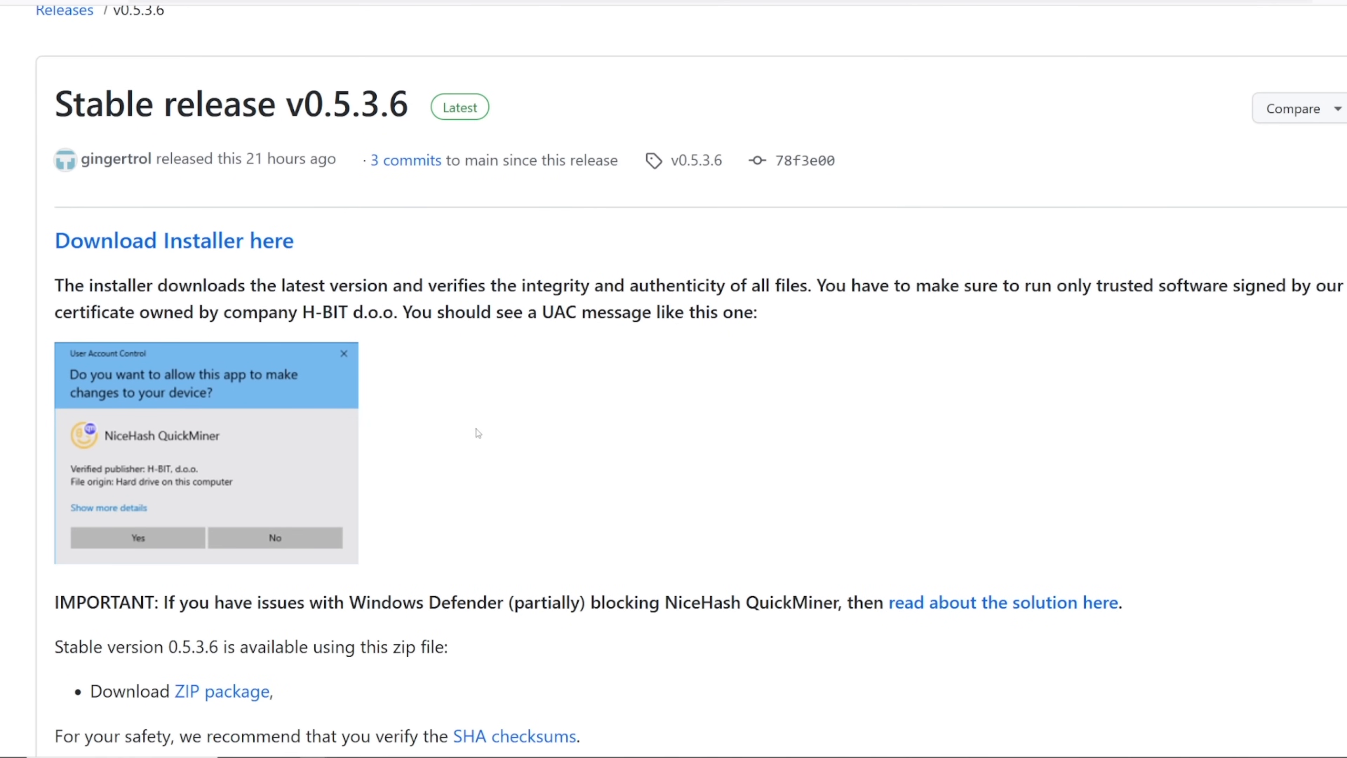
pyautogui.scroll(-3)
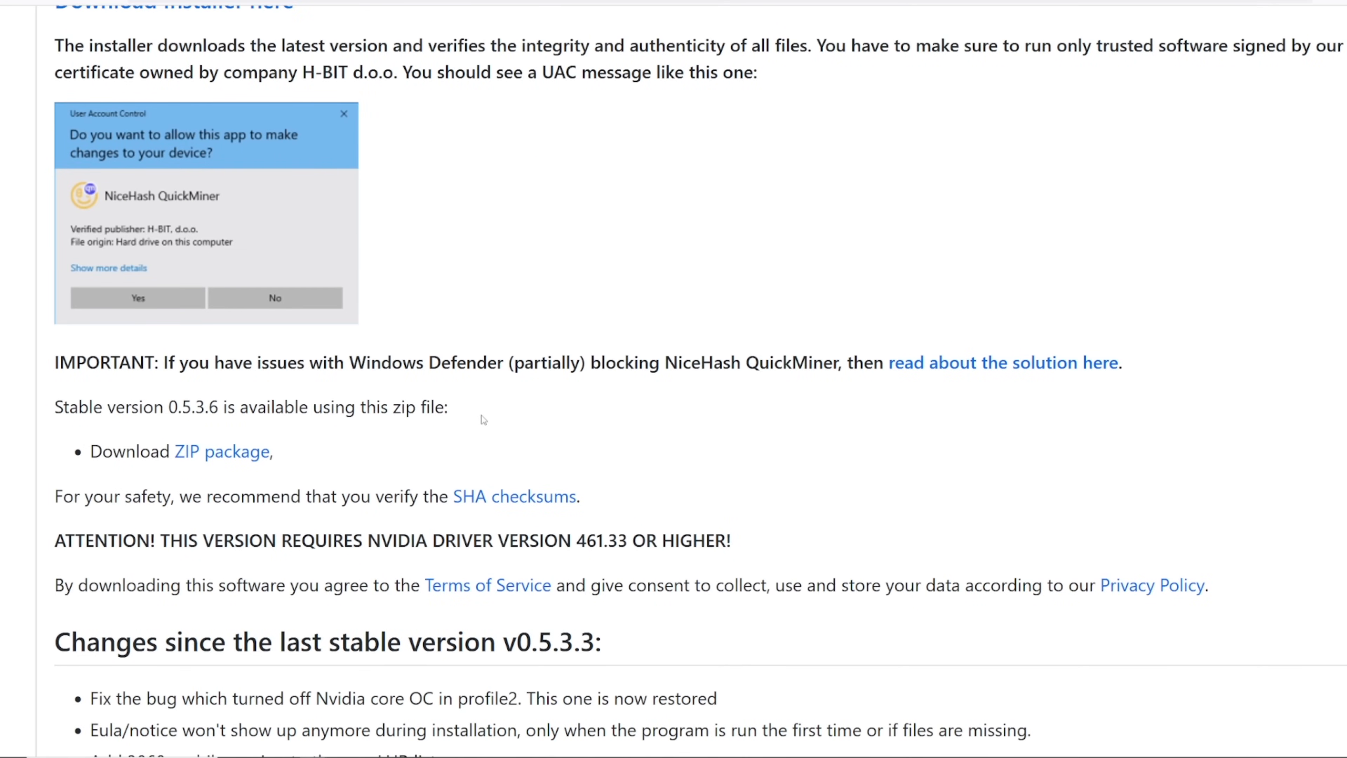
pyautogui.scroll(-3)
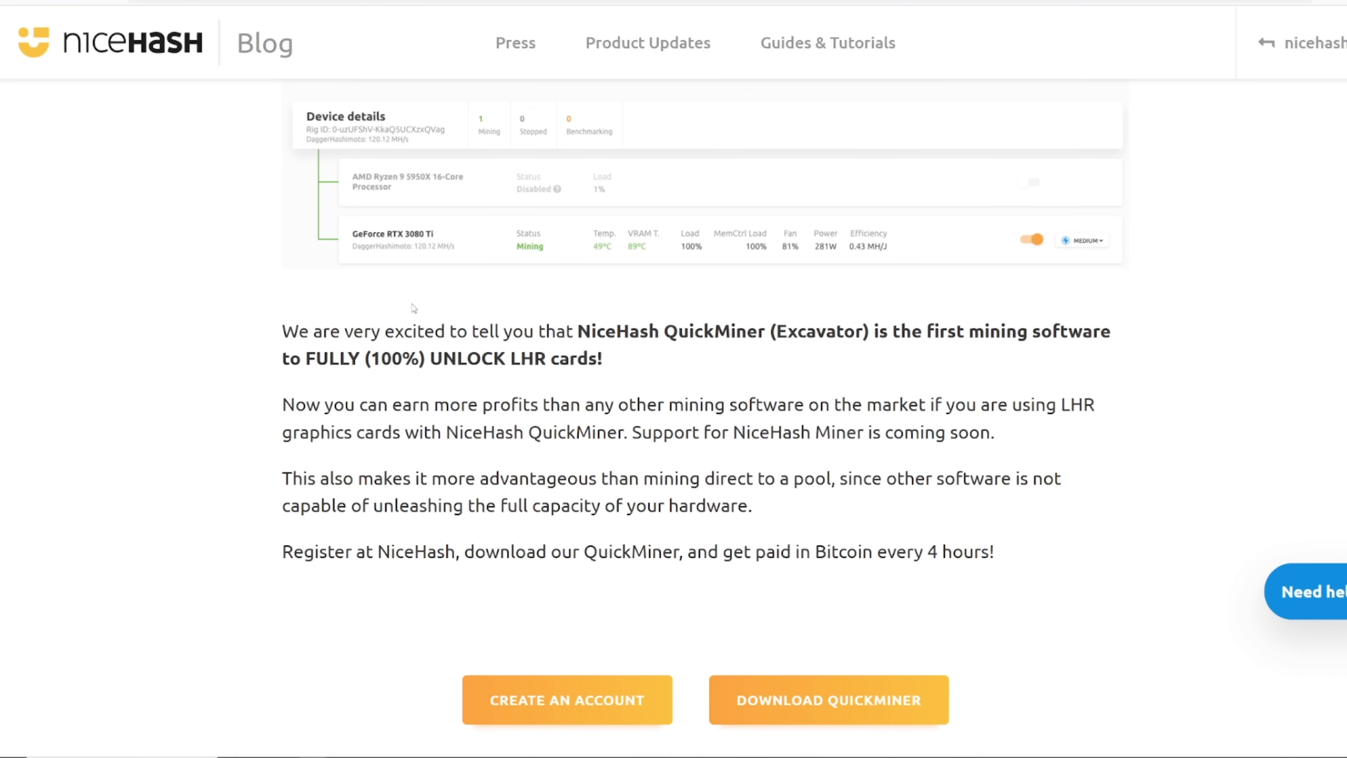
pyautogui.scroll(-3)
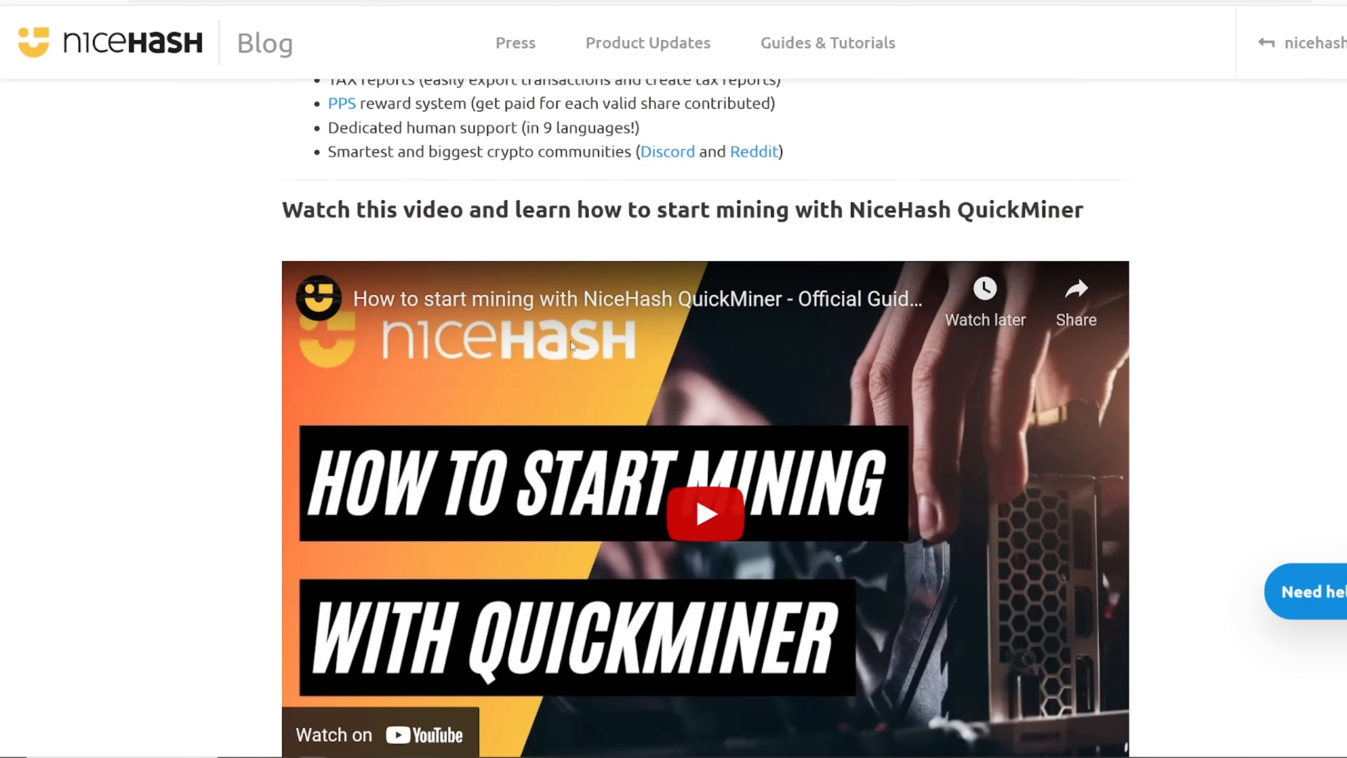
pyautogui.scroll(-3)
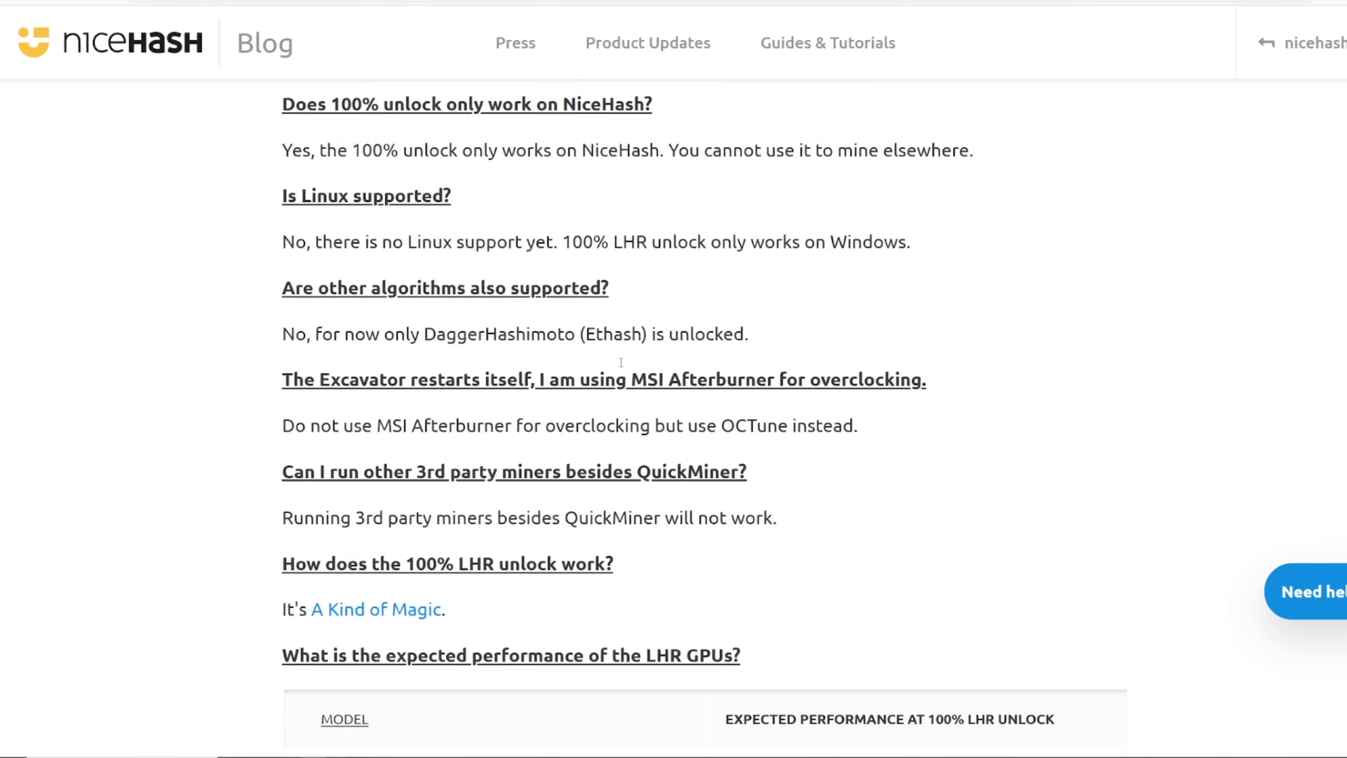
pyautogui.scroll(3)
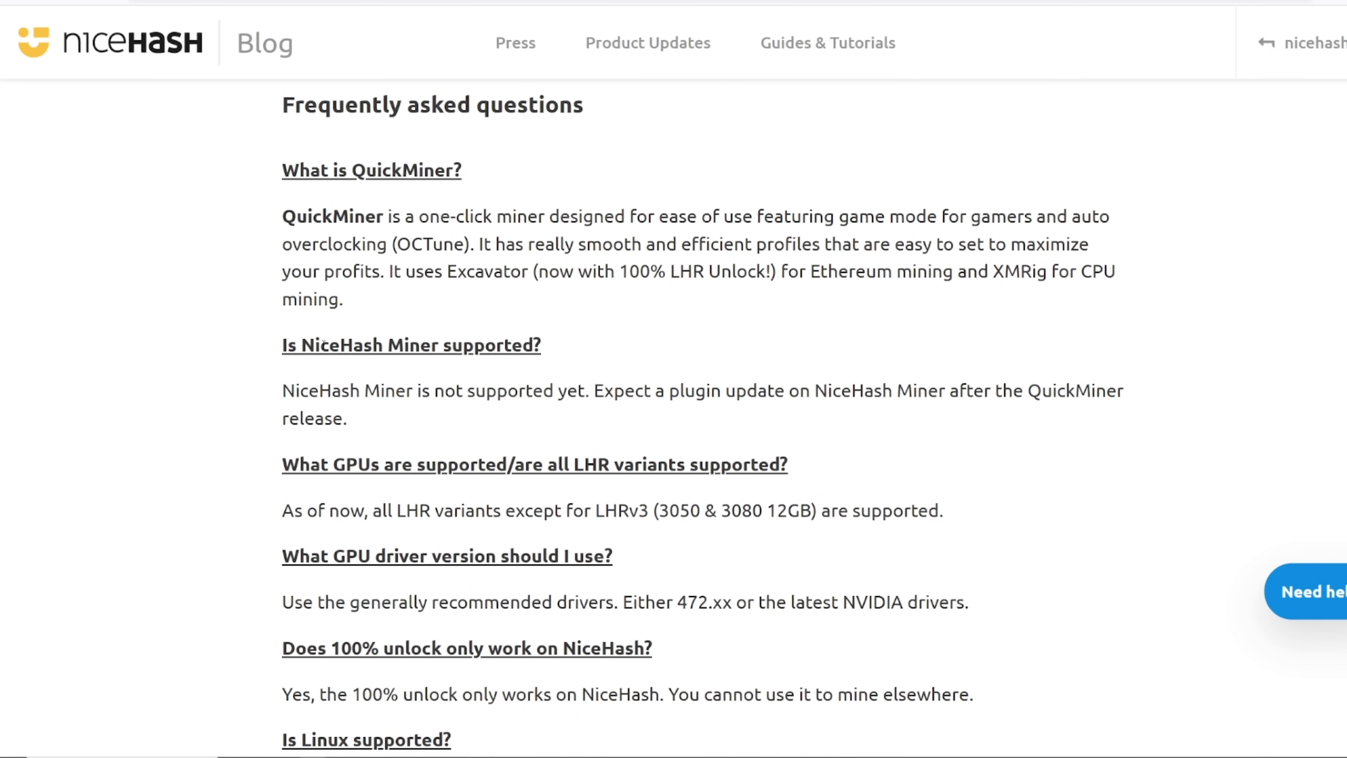
pyautogui.scroll(-3)
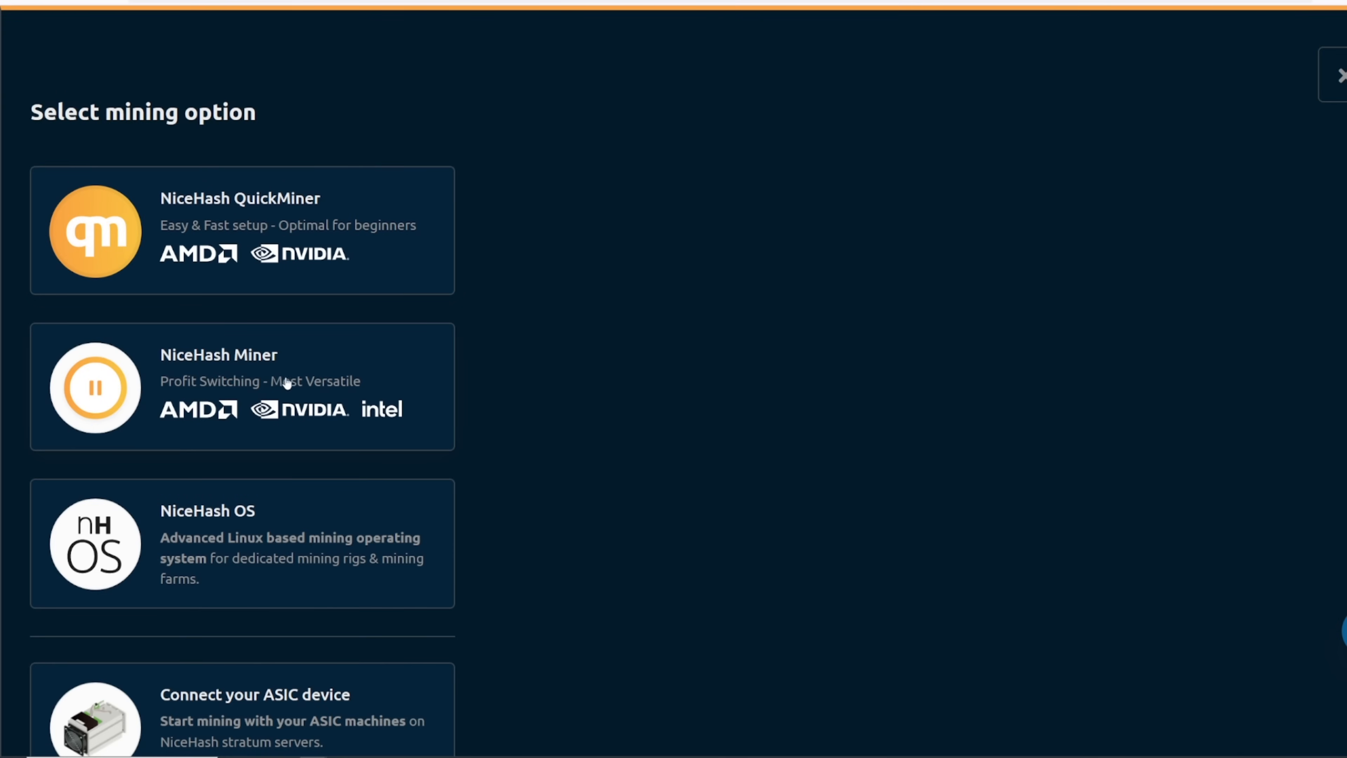
pyautogui.scroll(-3)
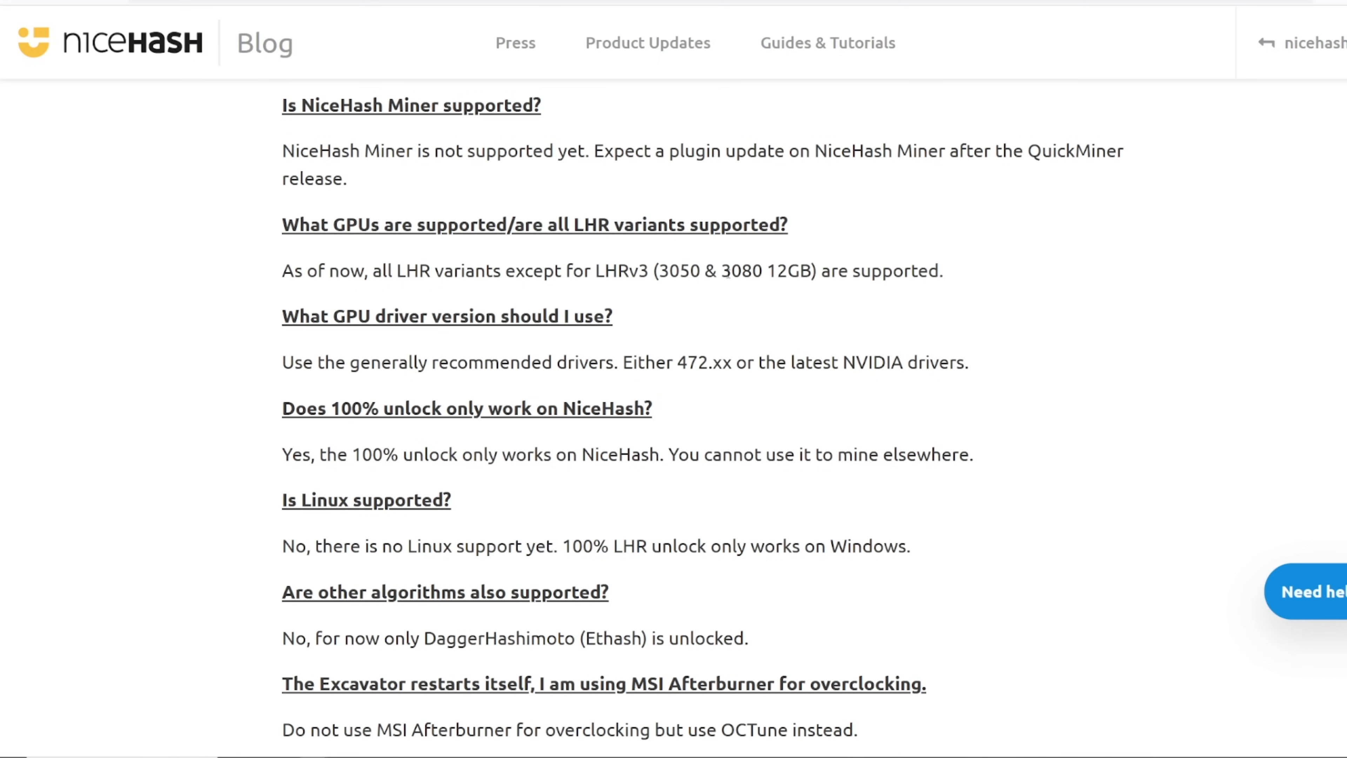
pyautogui.moveTo(485, 271); pyautogui.dragTo(942, 271)
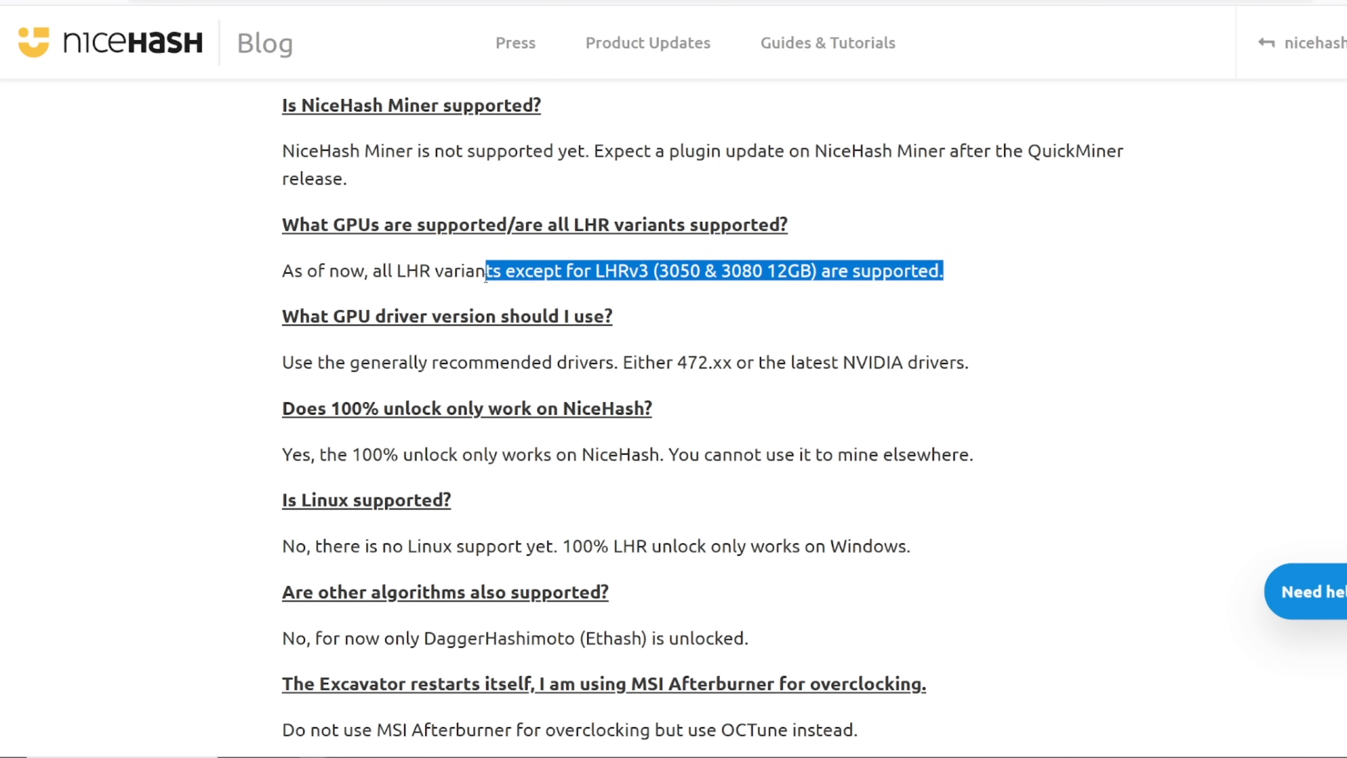
pyautogui.click(803, 287)
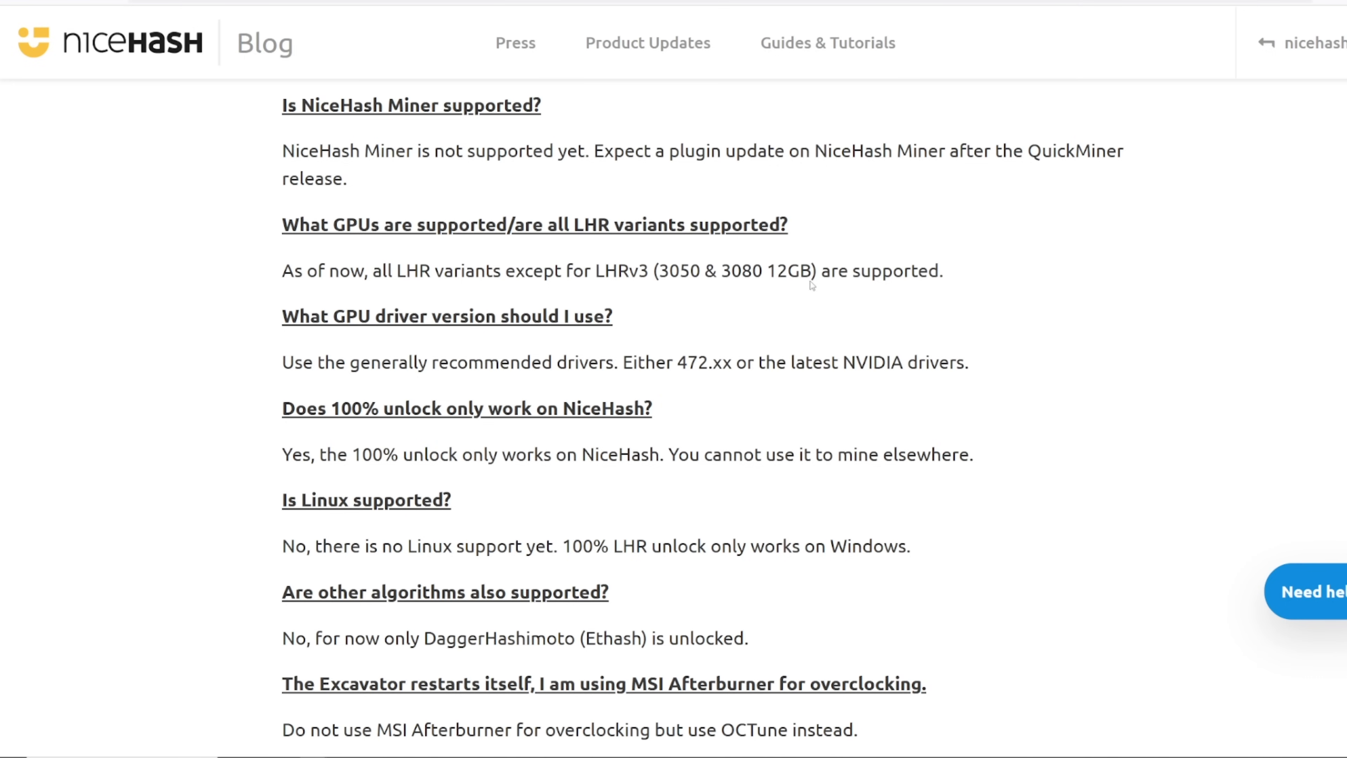
pyautogui.moveTo(411, 315); pyautogui.dragTo(613, 315)
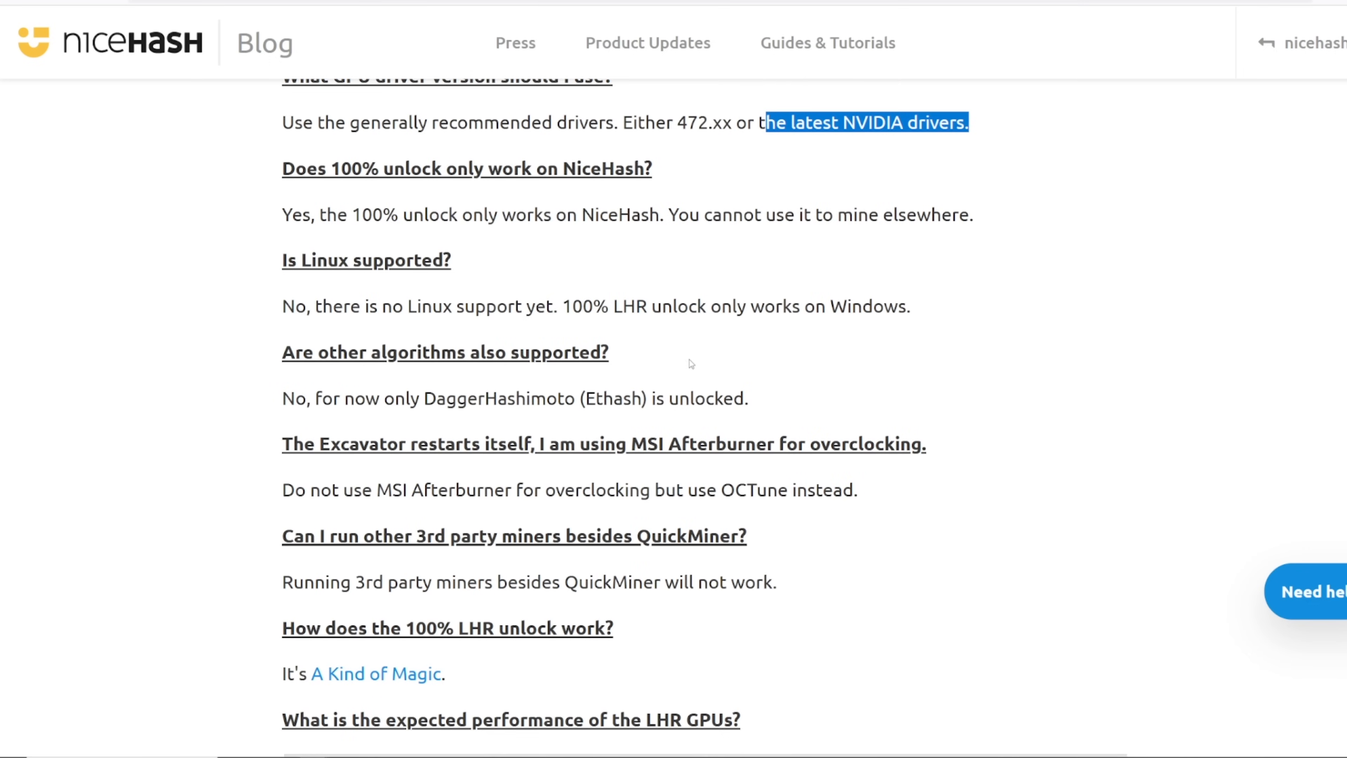
pyautogui.moveTo(643, 333)
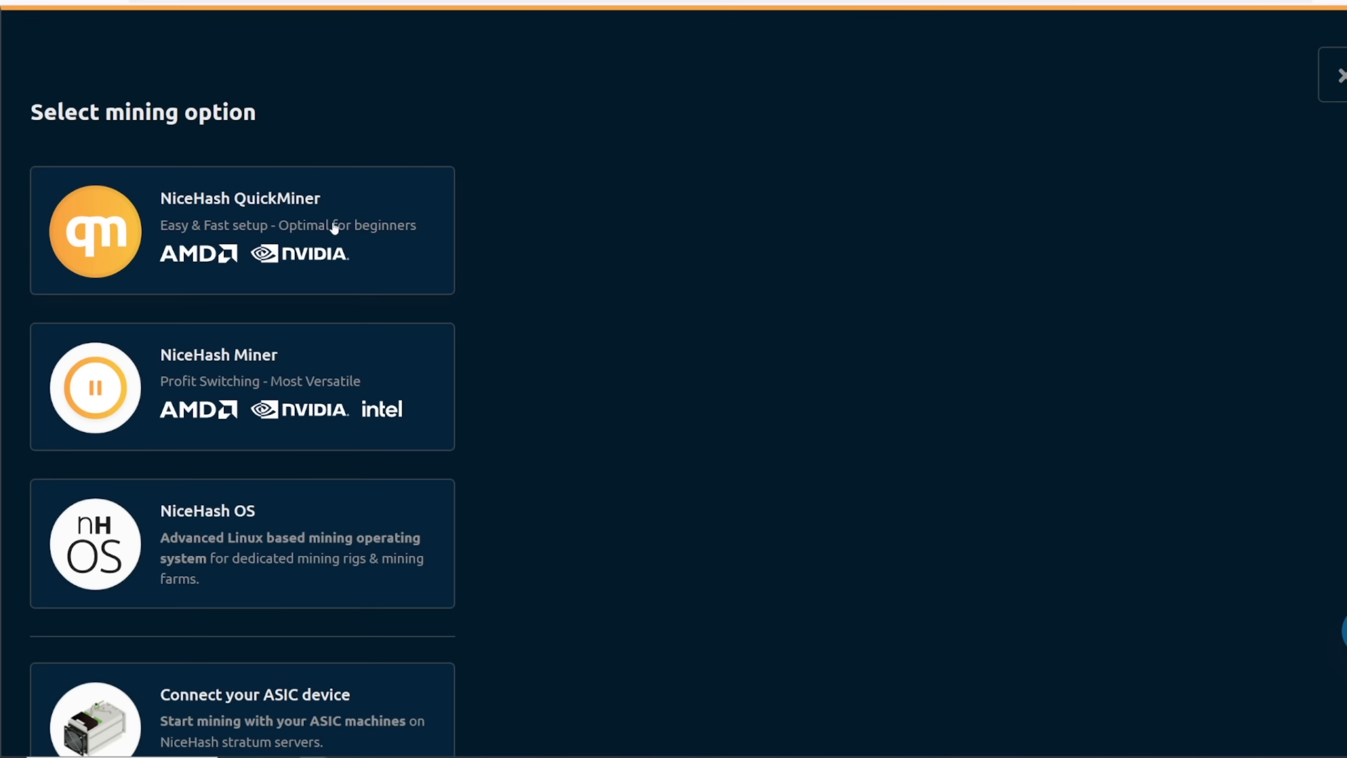
pyautogui.moveTo(319, 232)
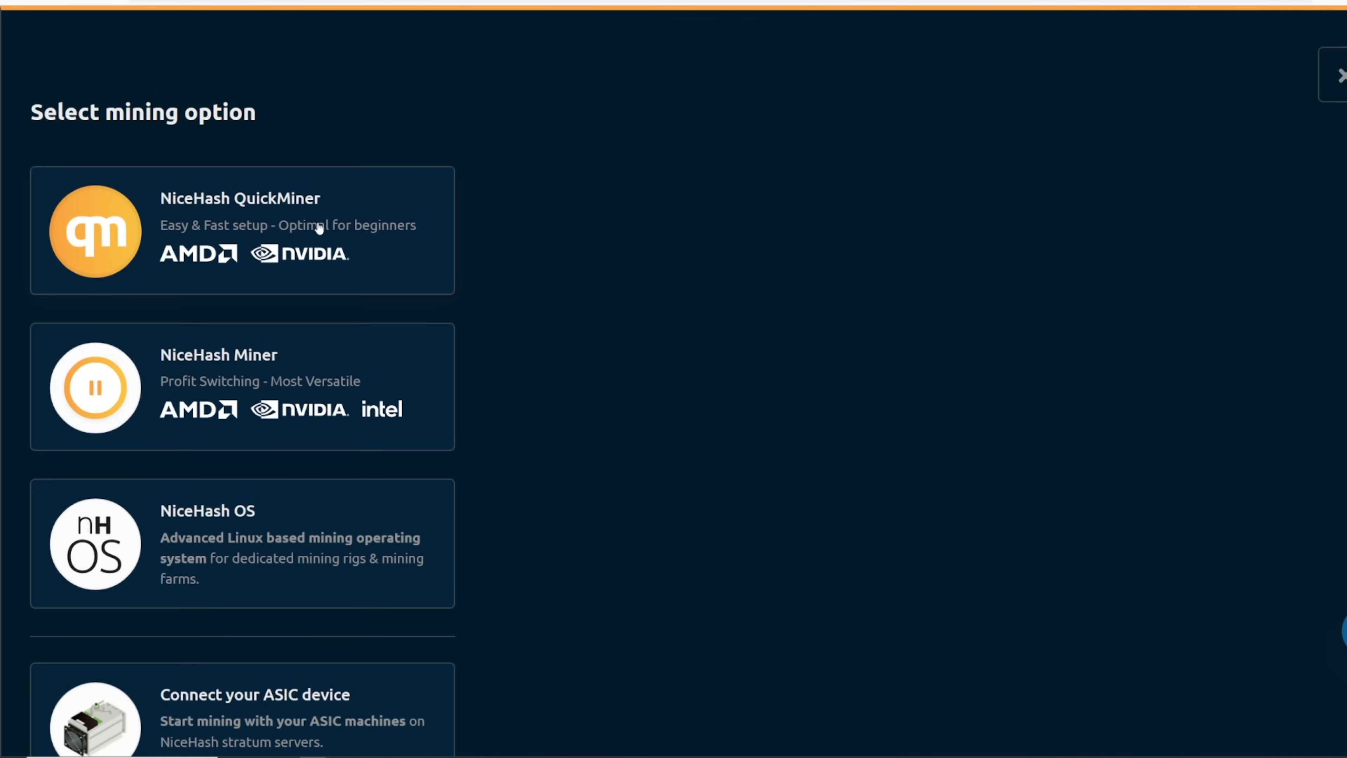
pyautogui.moveTo(301, 230)
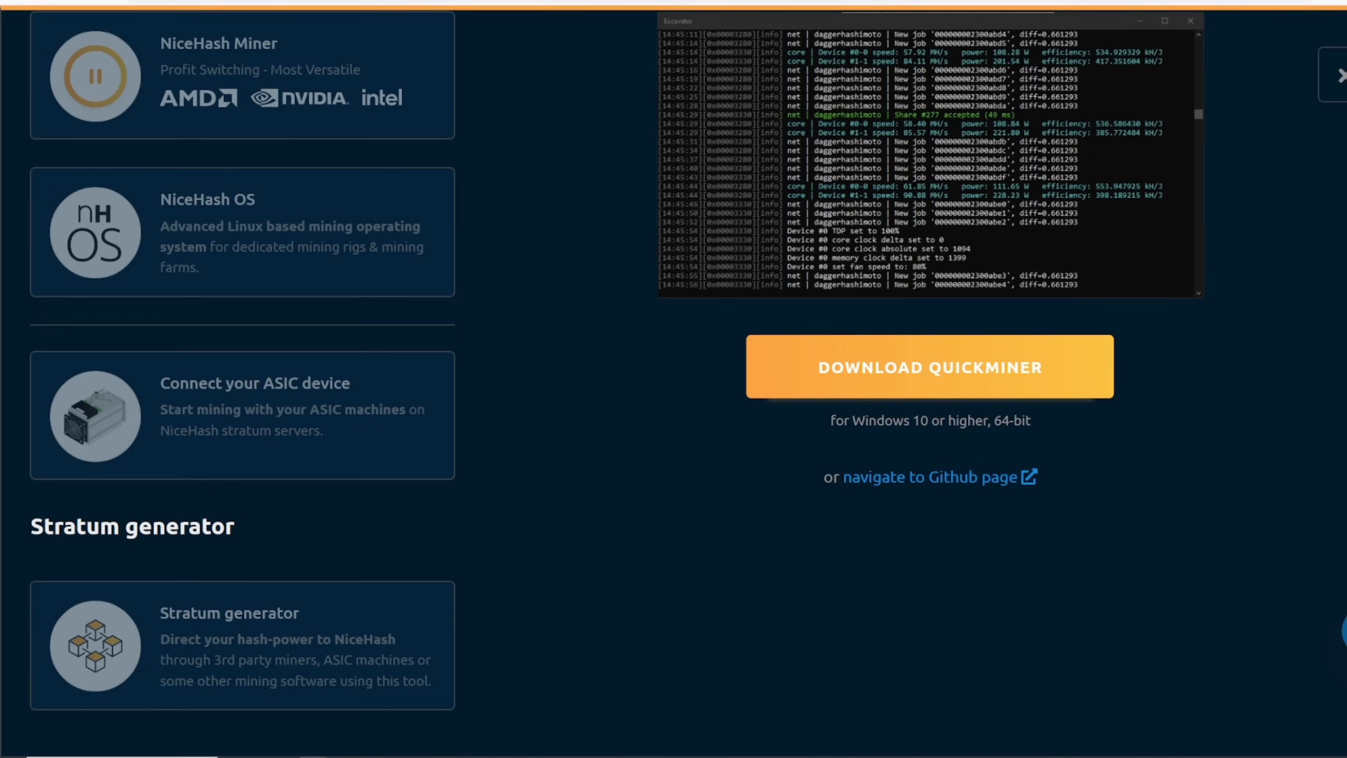
pyautogui.click(929, 477)
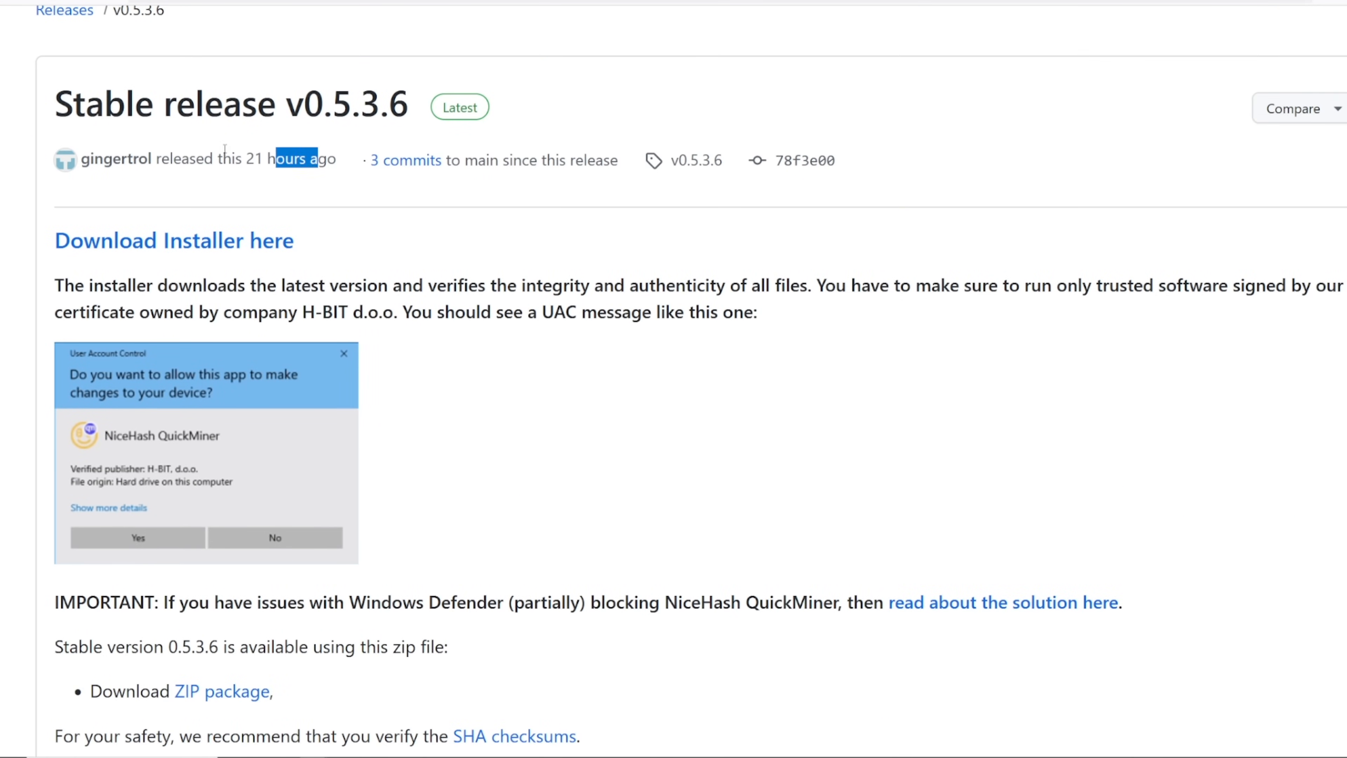
pyautogui.scroll(-3)
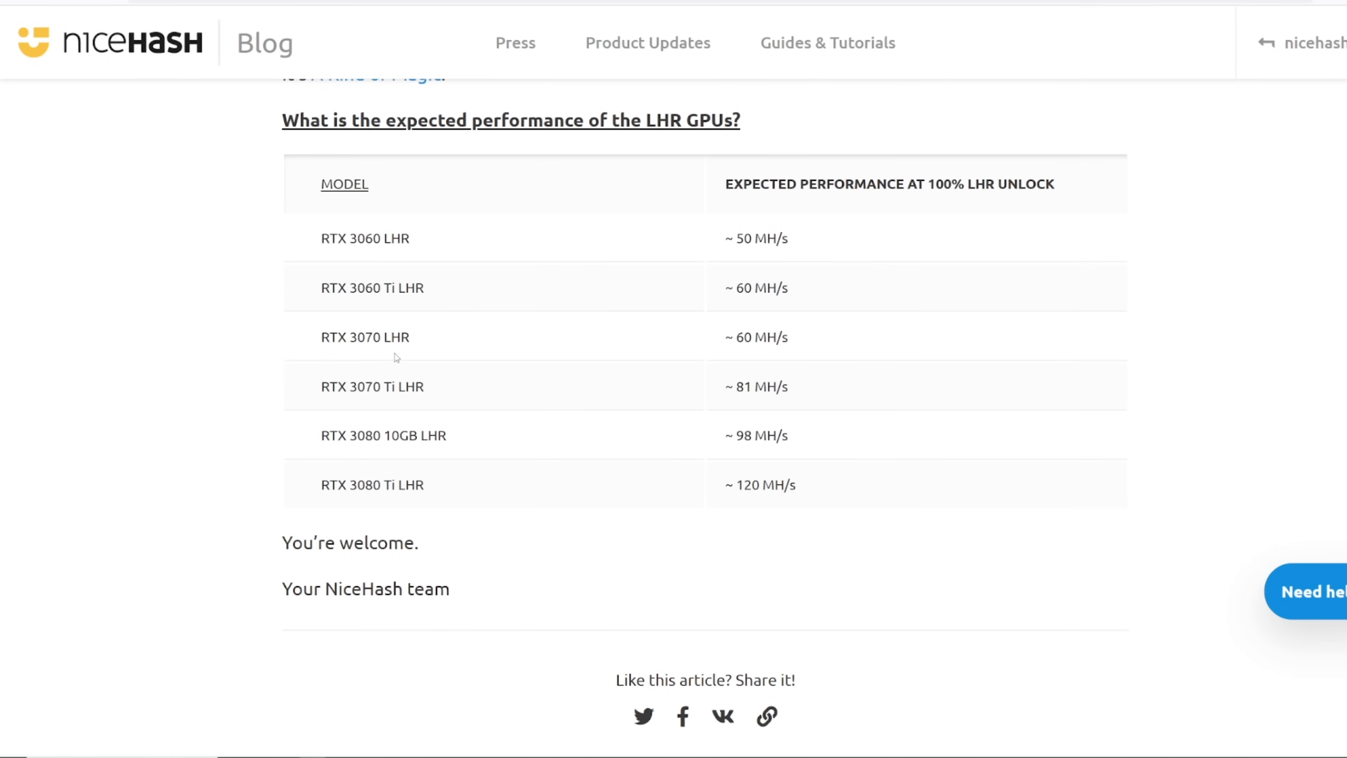
pyautogui.moveTo(925, 189)
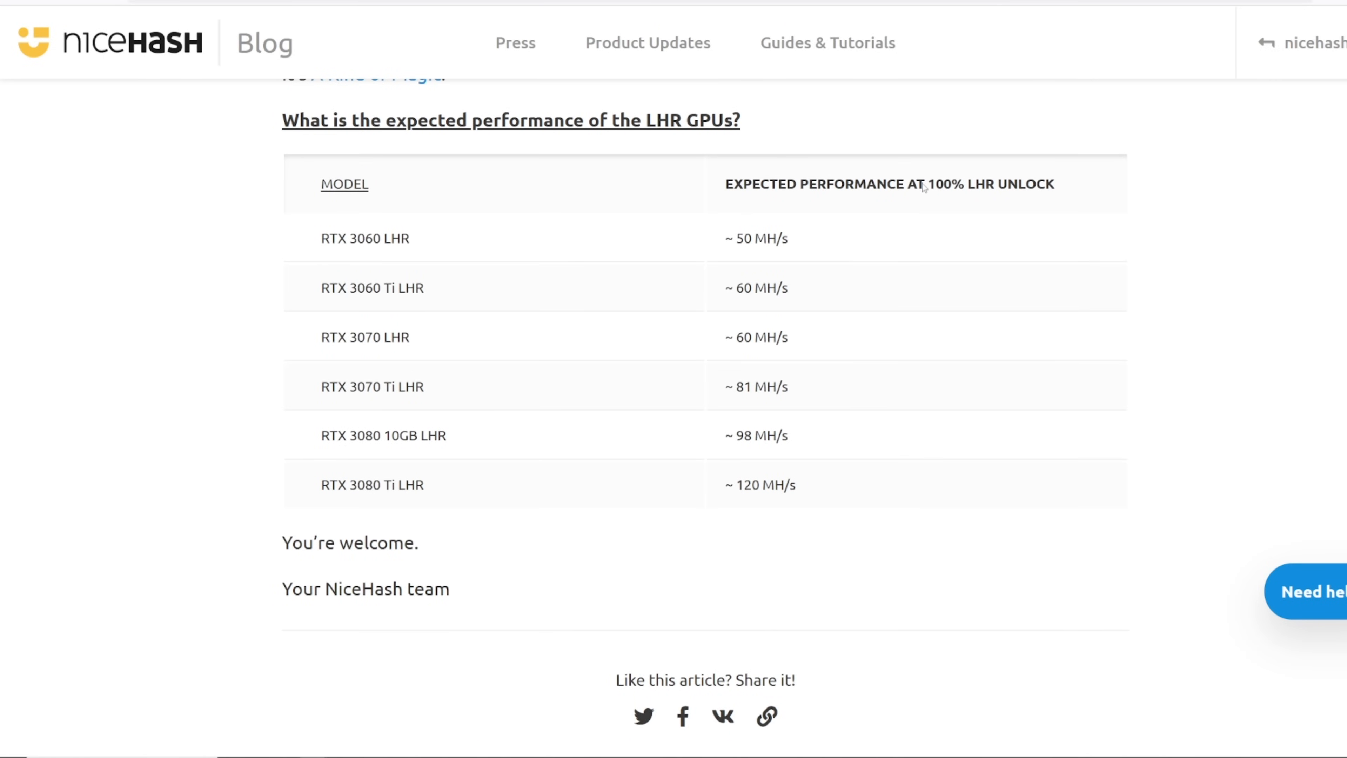
pyautogui.moveTo(706, 190)
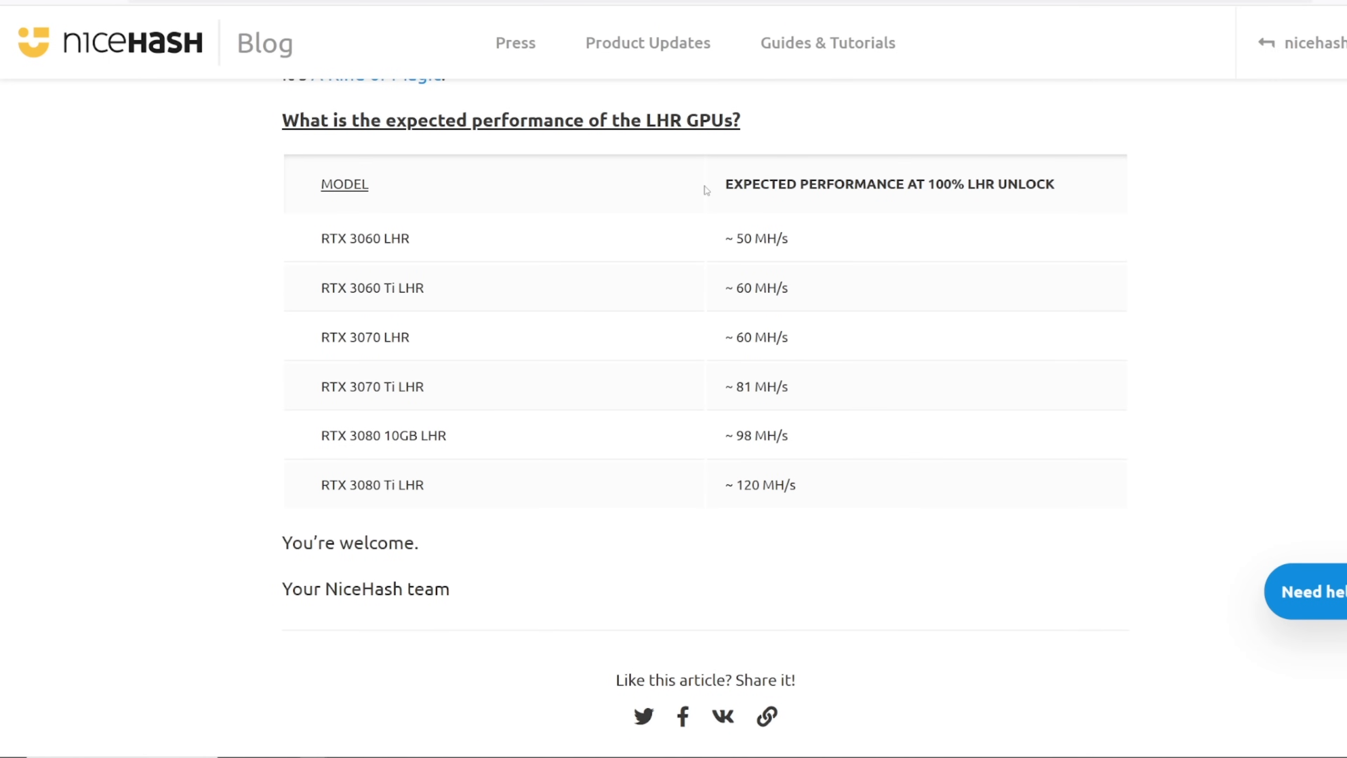
pyautogui.moveTo(519, 383)
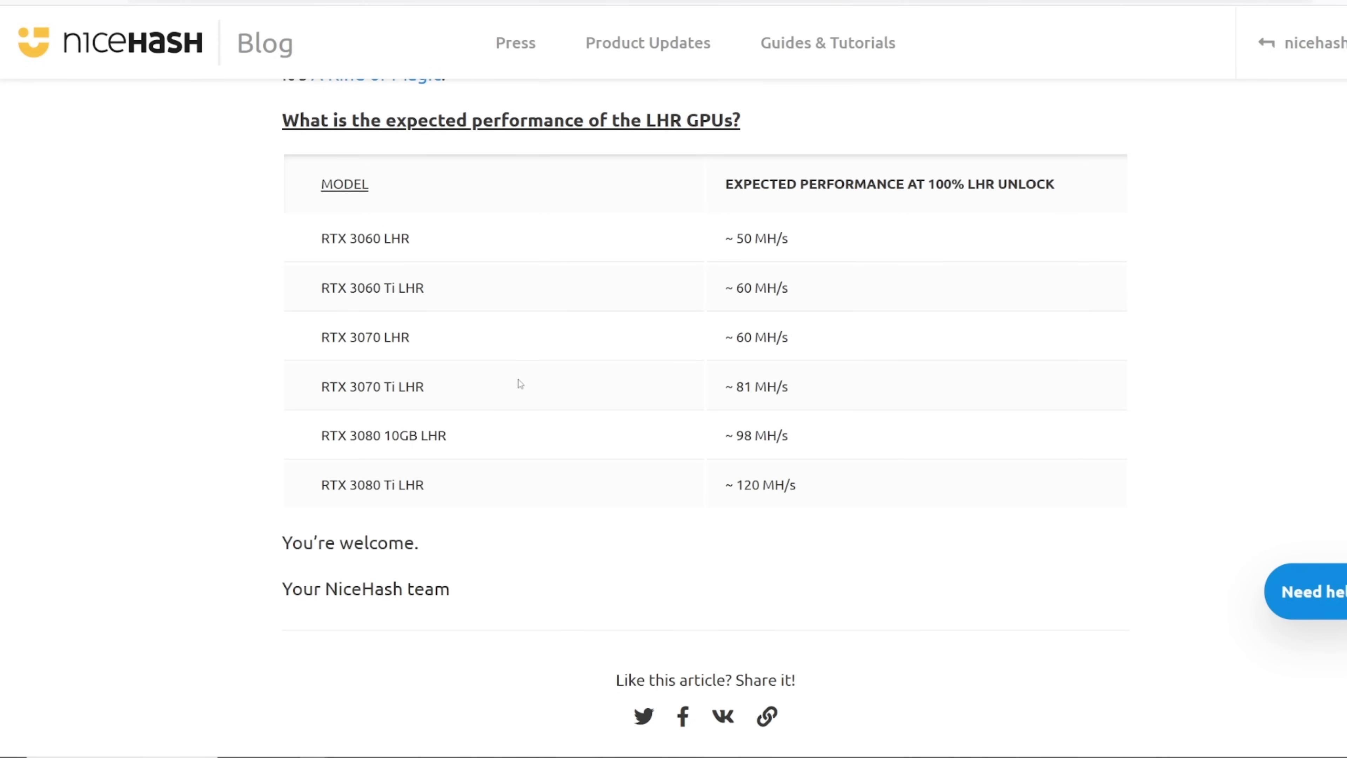
pyautogui.moveTo(400, 351)
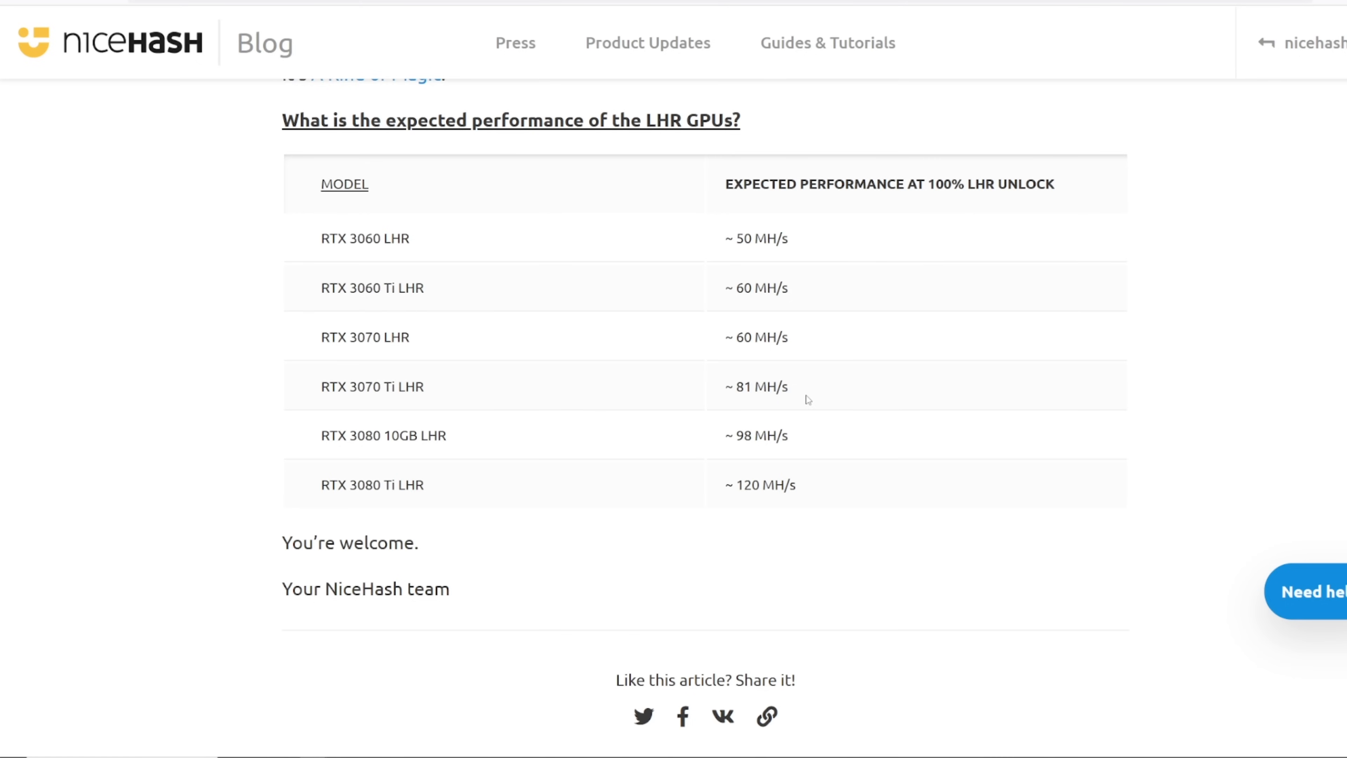
pyautogui.moveTo(449, 422)
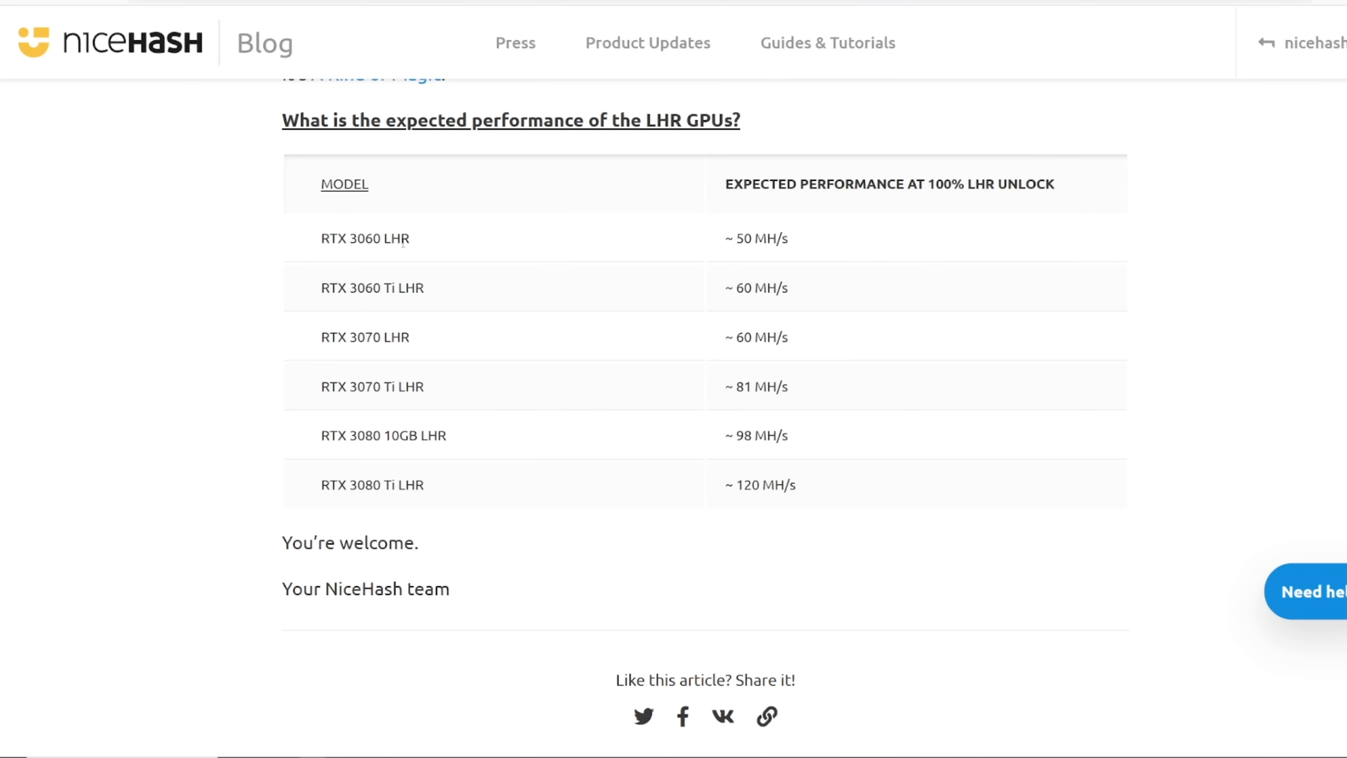
pyautogui.doubleClick(370, 288)
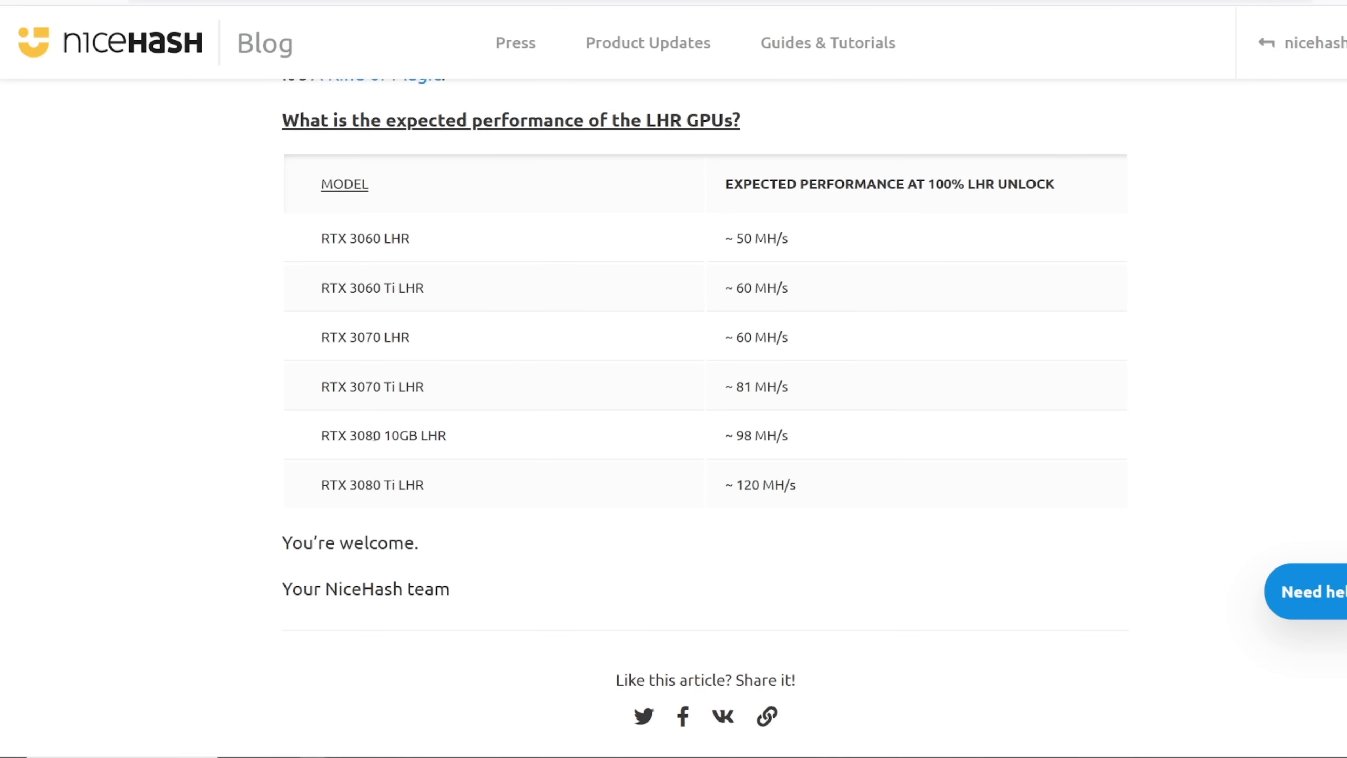
pyautogui.moveTo(351, 435); pyautogui.dragTo(790, 435)
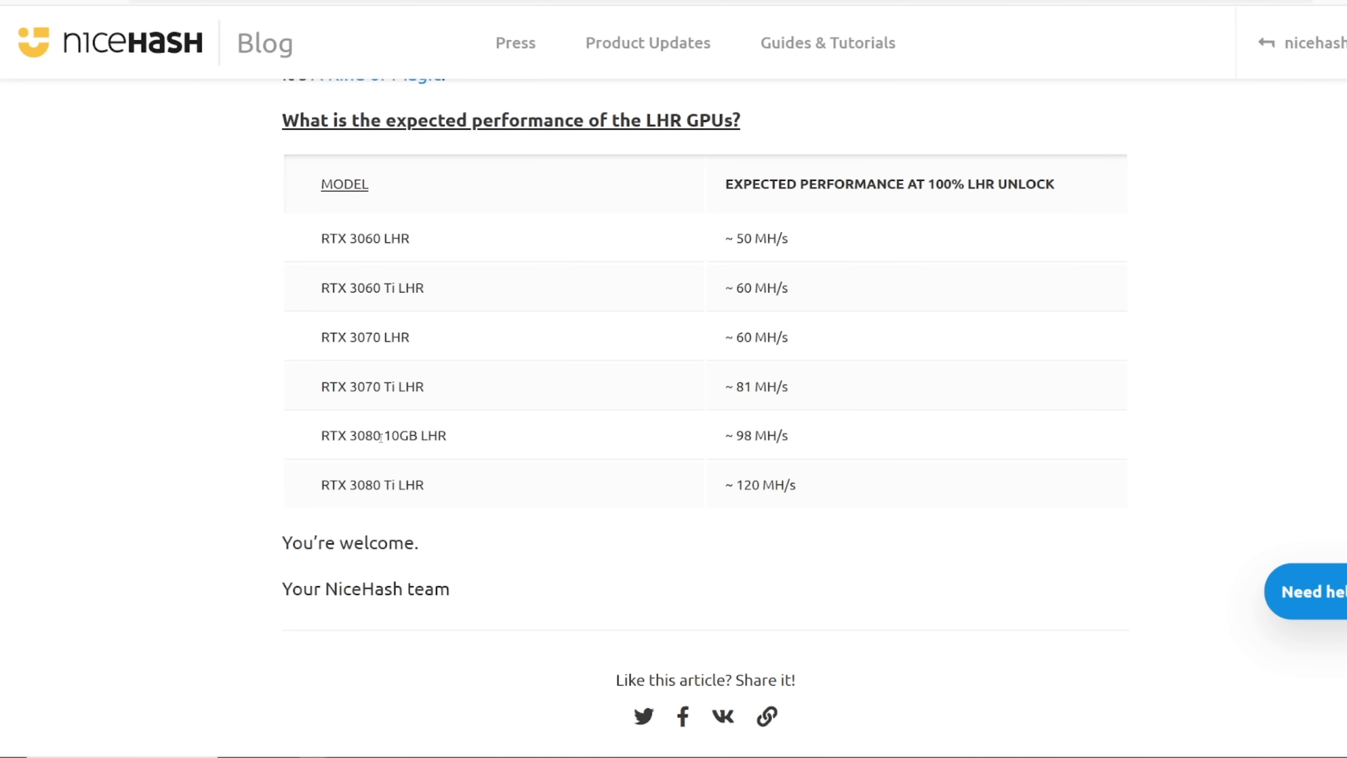
pyautogui.moveTo(469, 490)
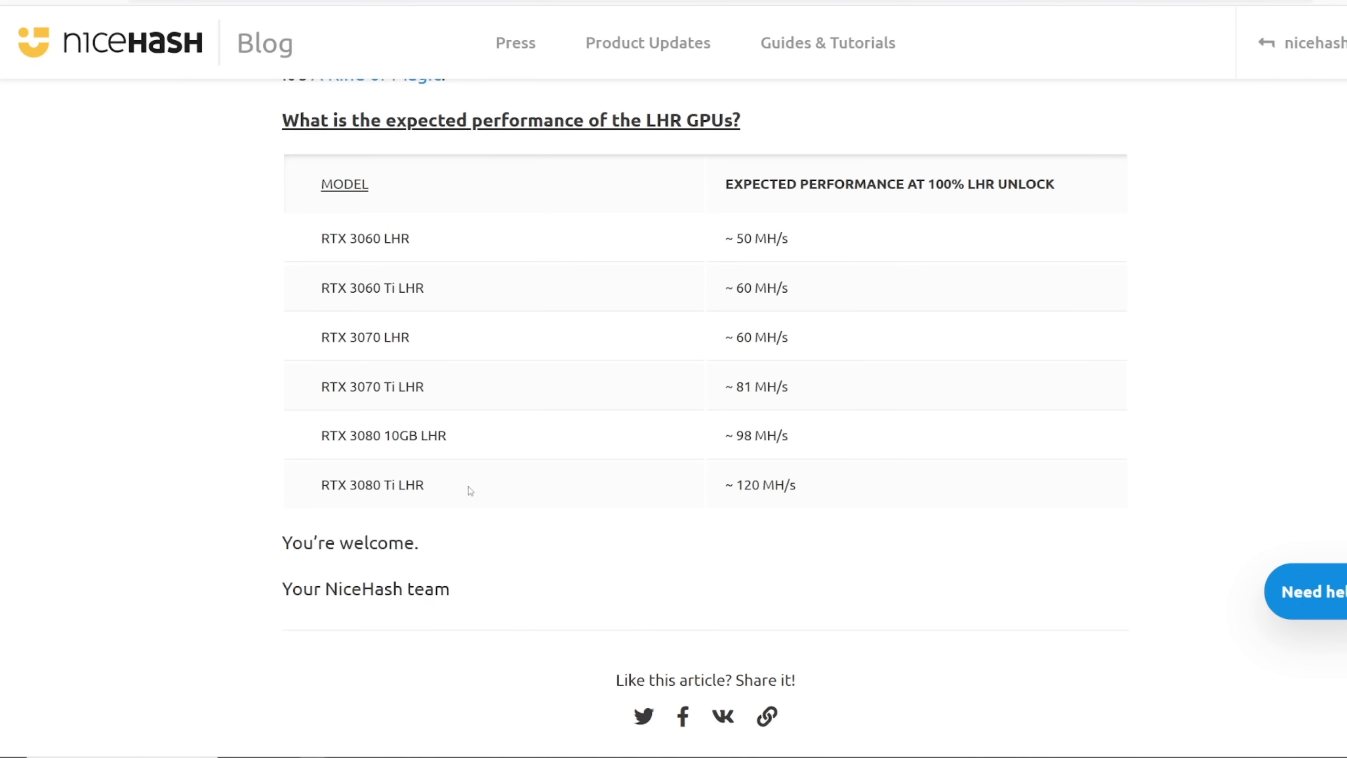
pyautogui.moveTo(735, 484)
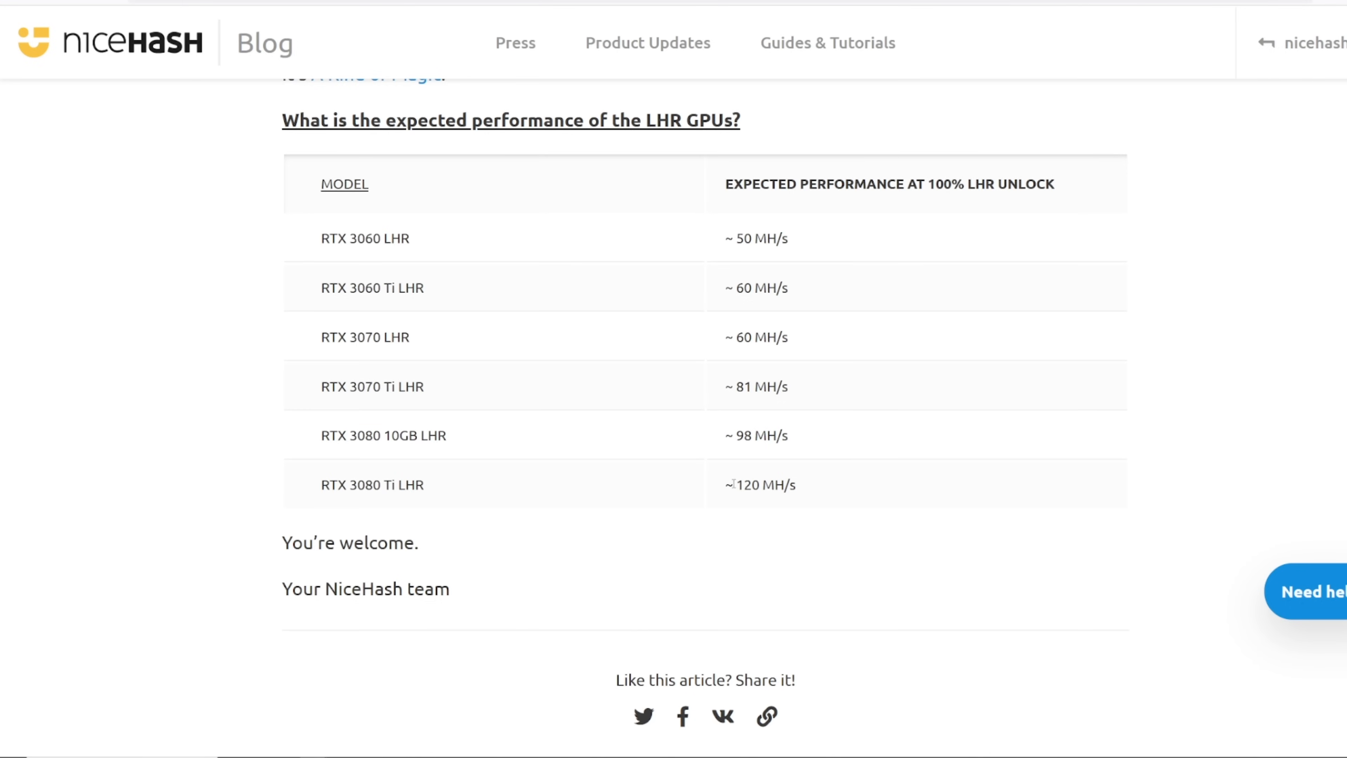
pyautogui.moveTo(798, 488)
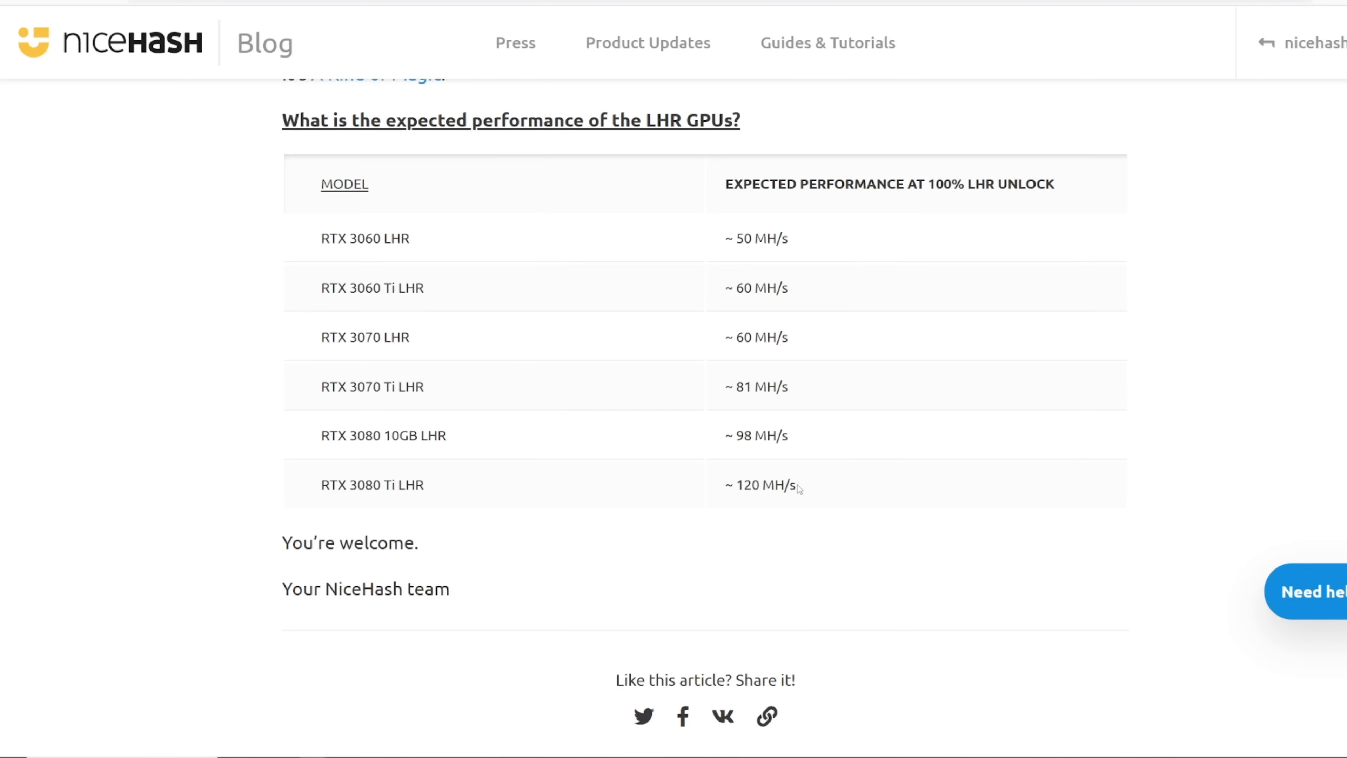
pyautogui.doubleClick(761, 486)
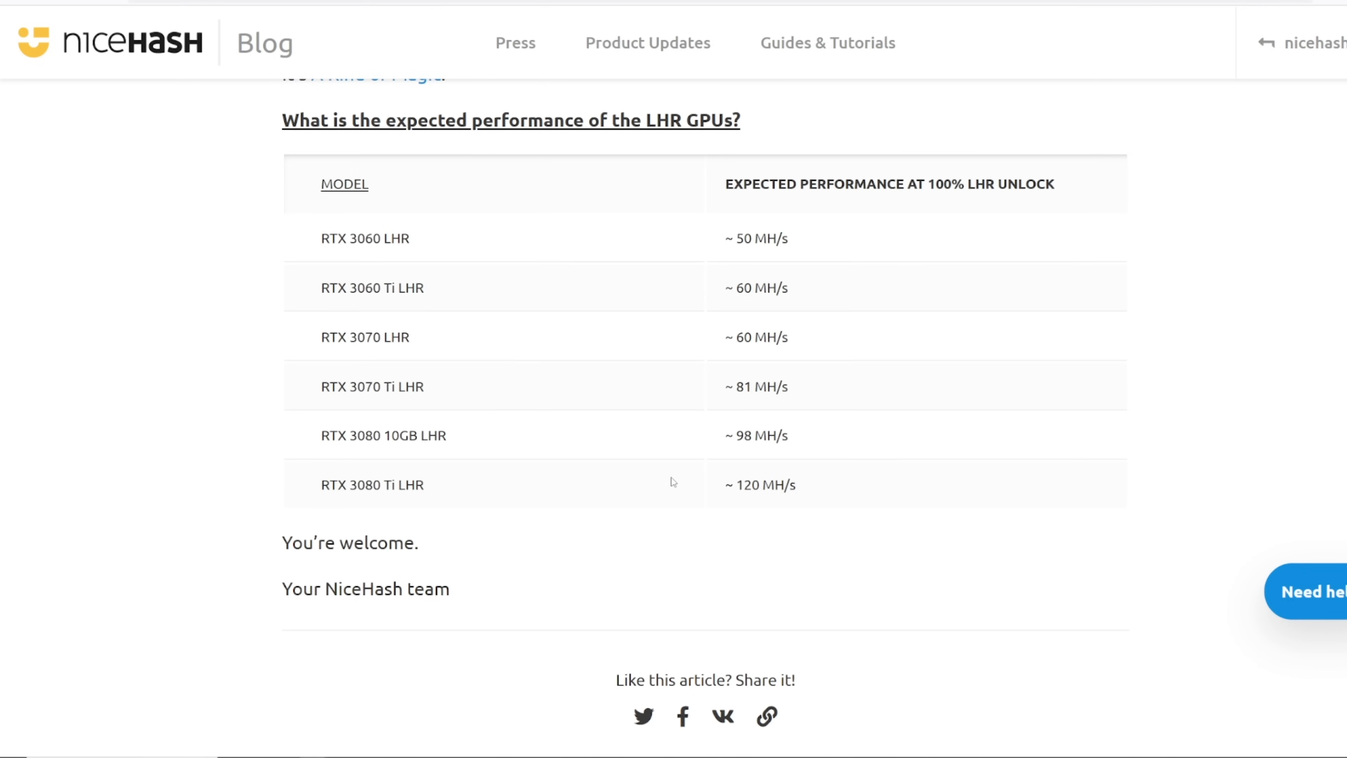
pyautogui.doubleClick(760, 484)
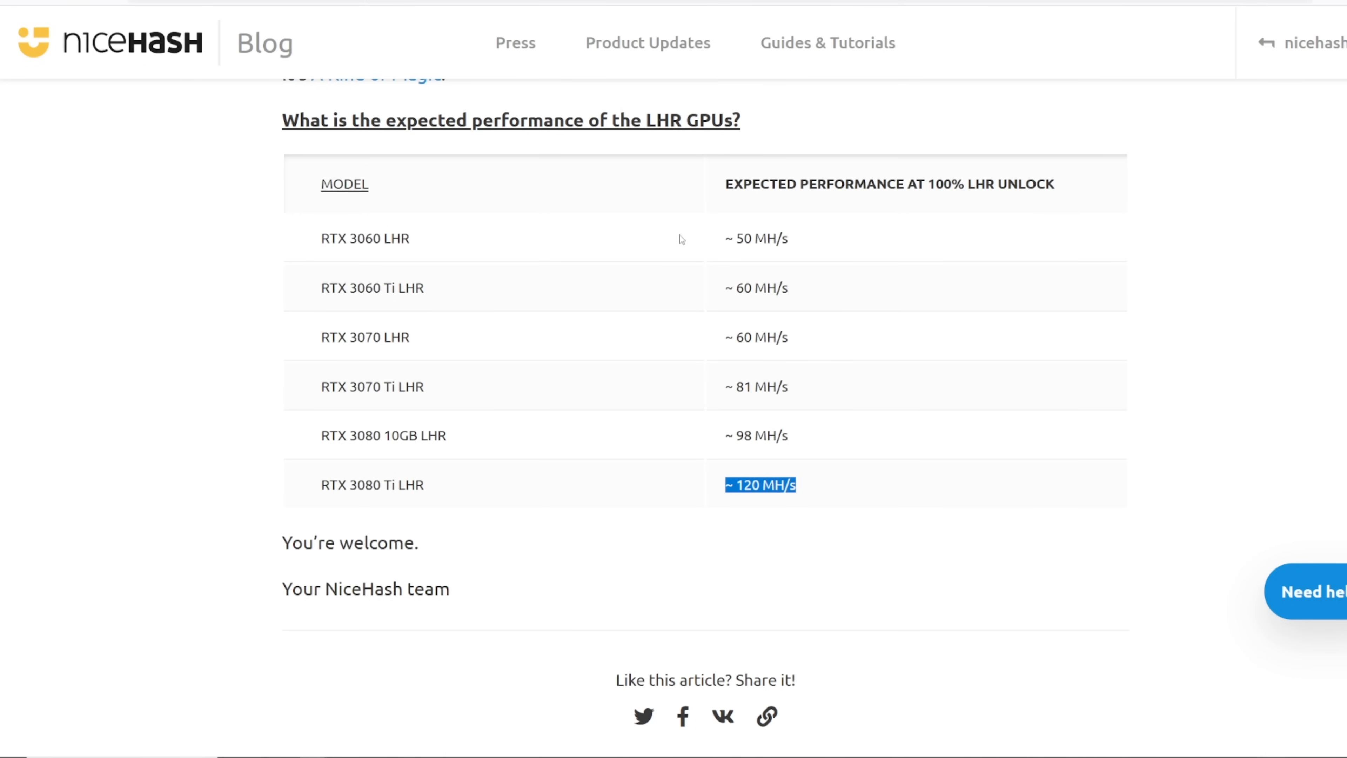
pyautogui.click(891, 501)
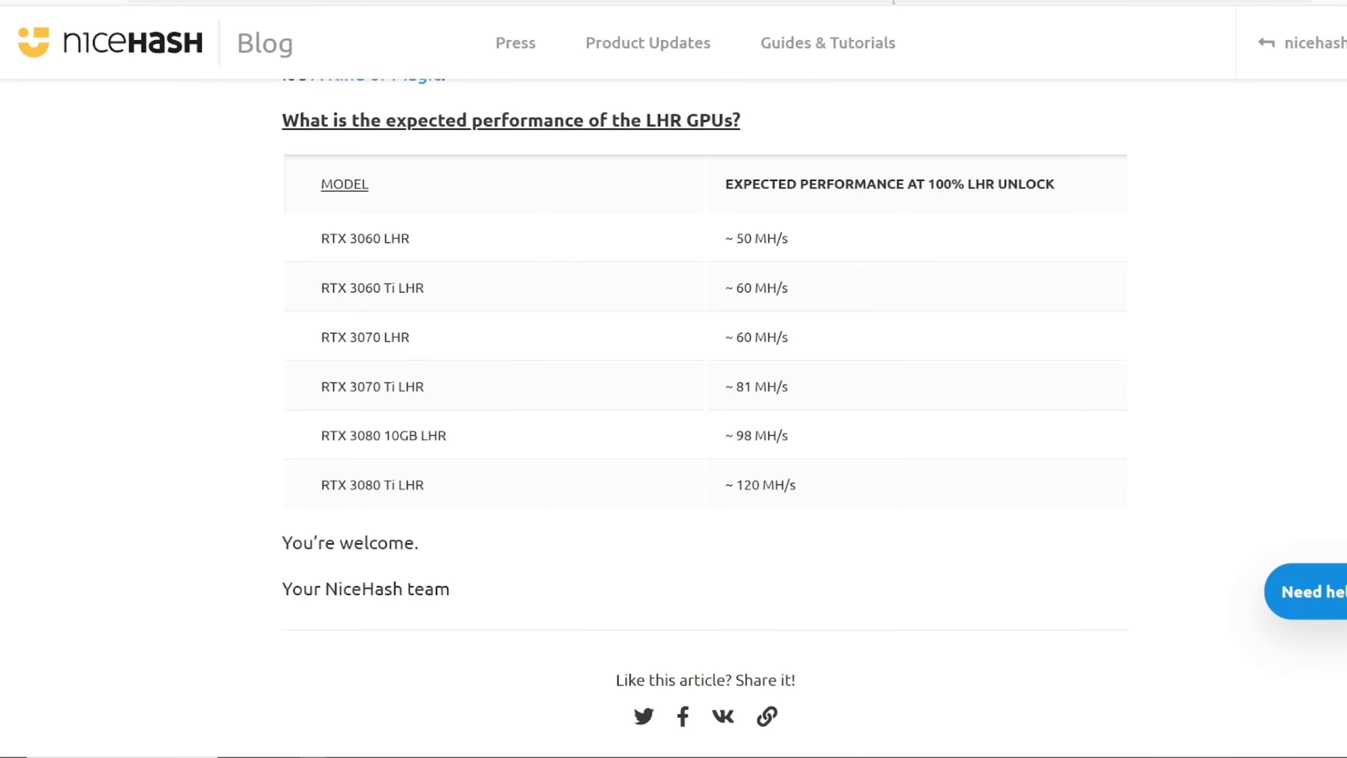
pyautogui.moveTo(793, 125)
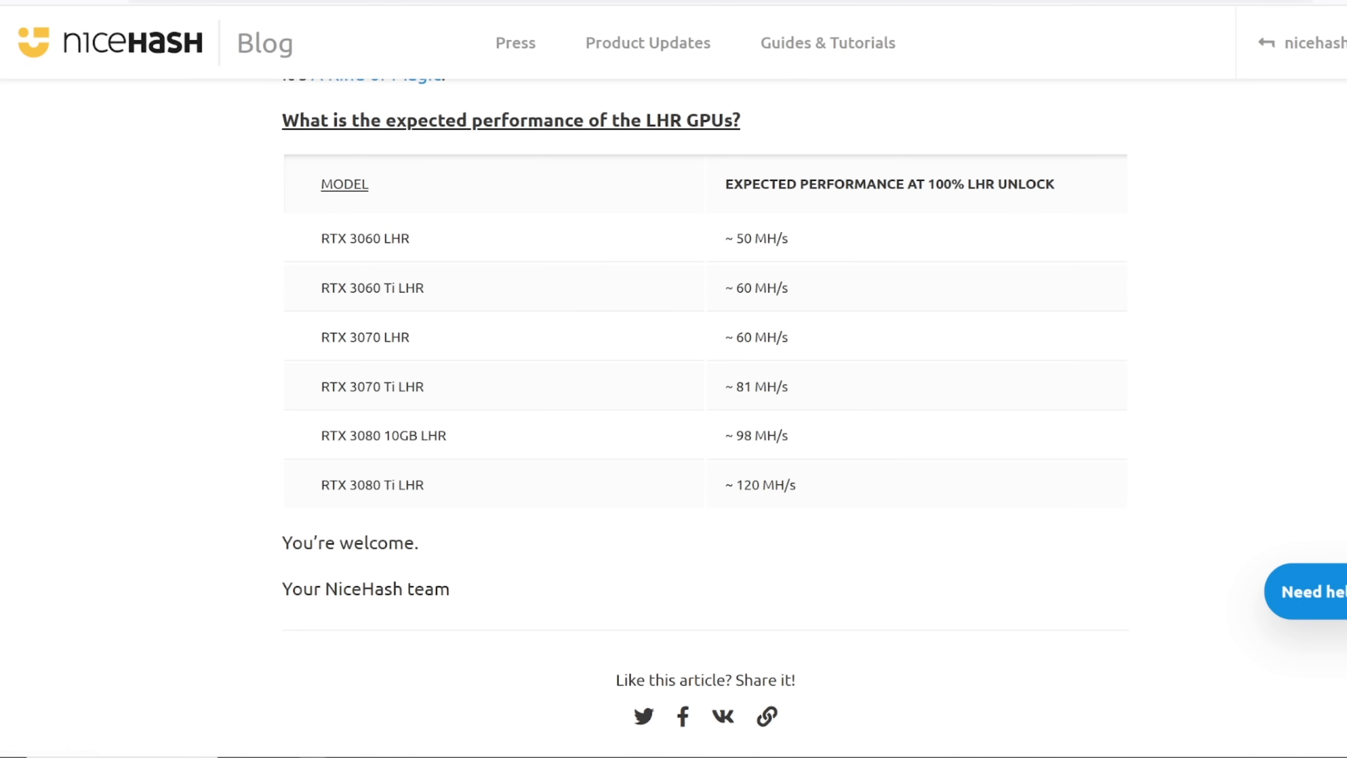
pyautogui.scroll(-3)
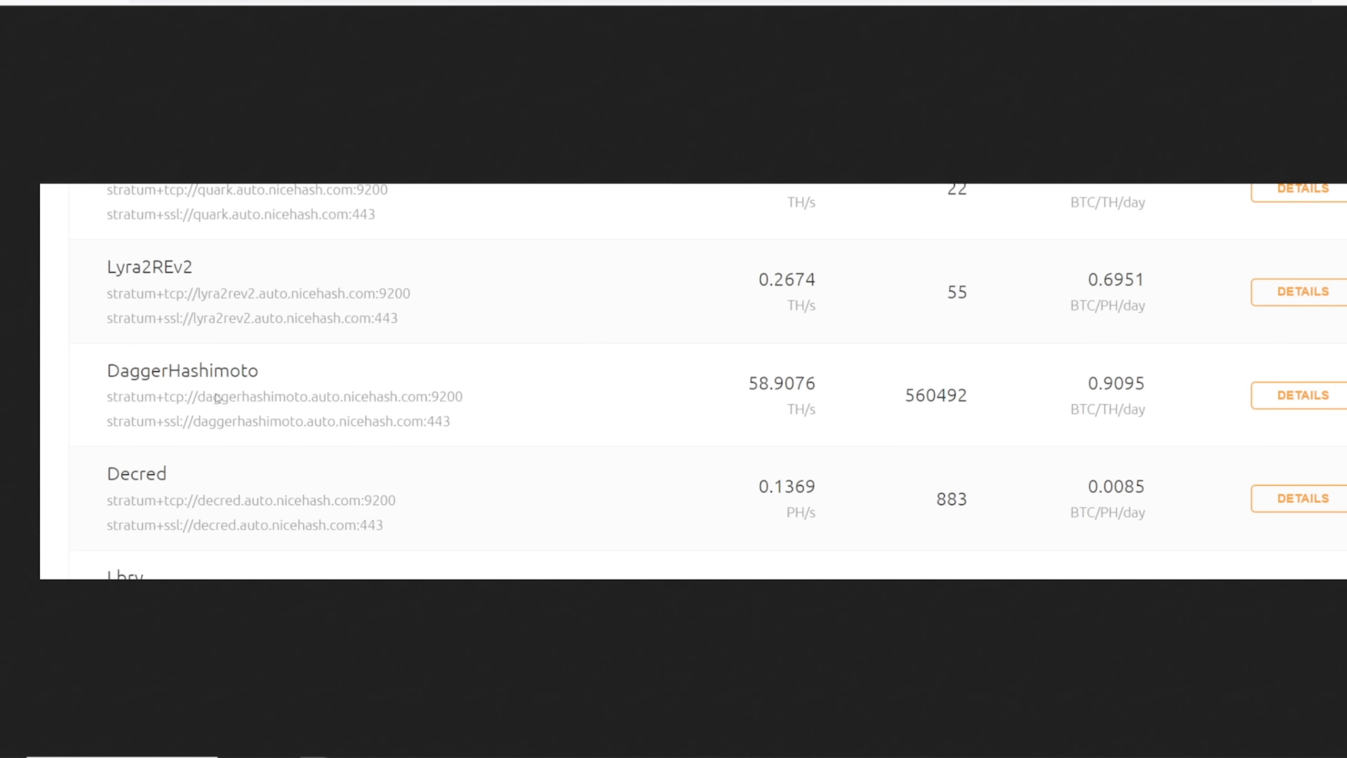
pyautogui.moveTo(552, 402)
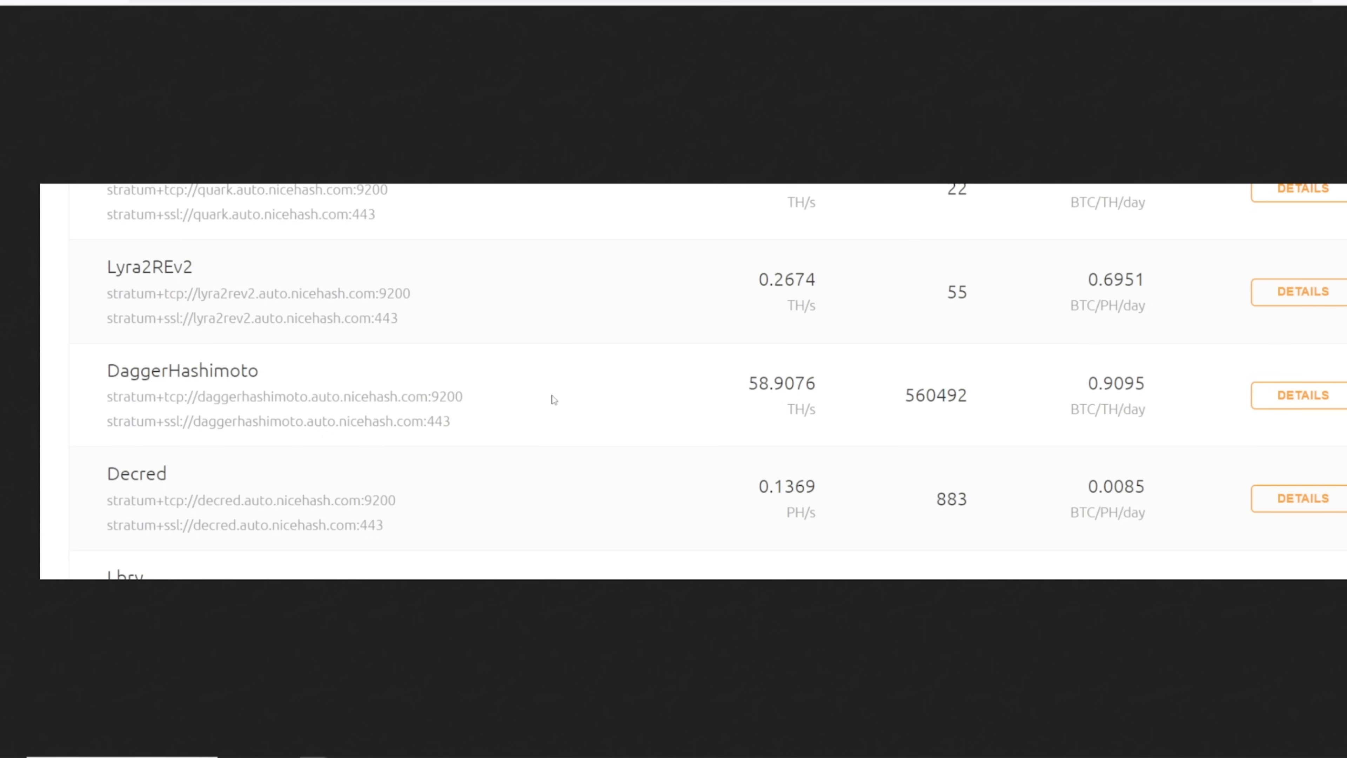
pyautogui.moveTo(769, 399)
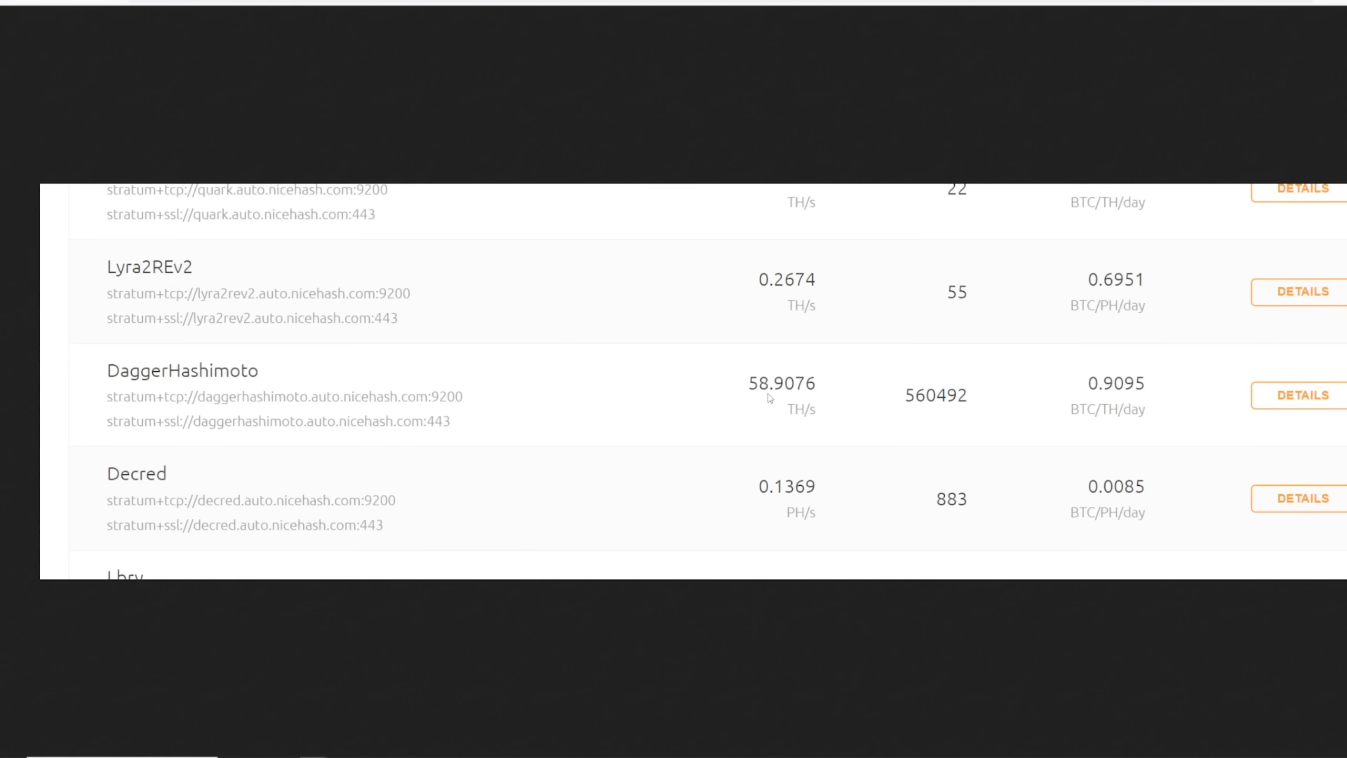
pyautogui.moveTo(757, 400)
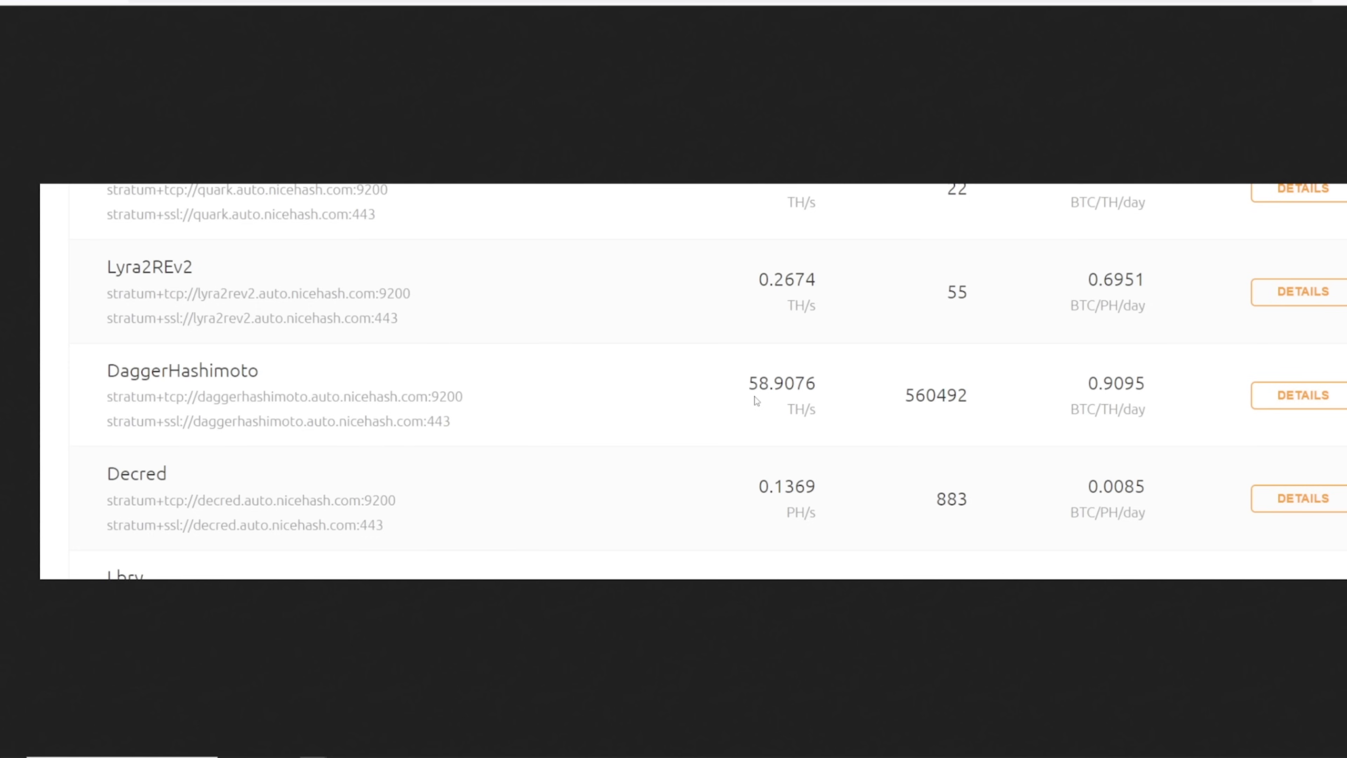
pyautogui.moveTo(815, 412)
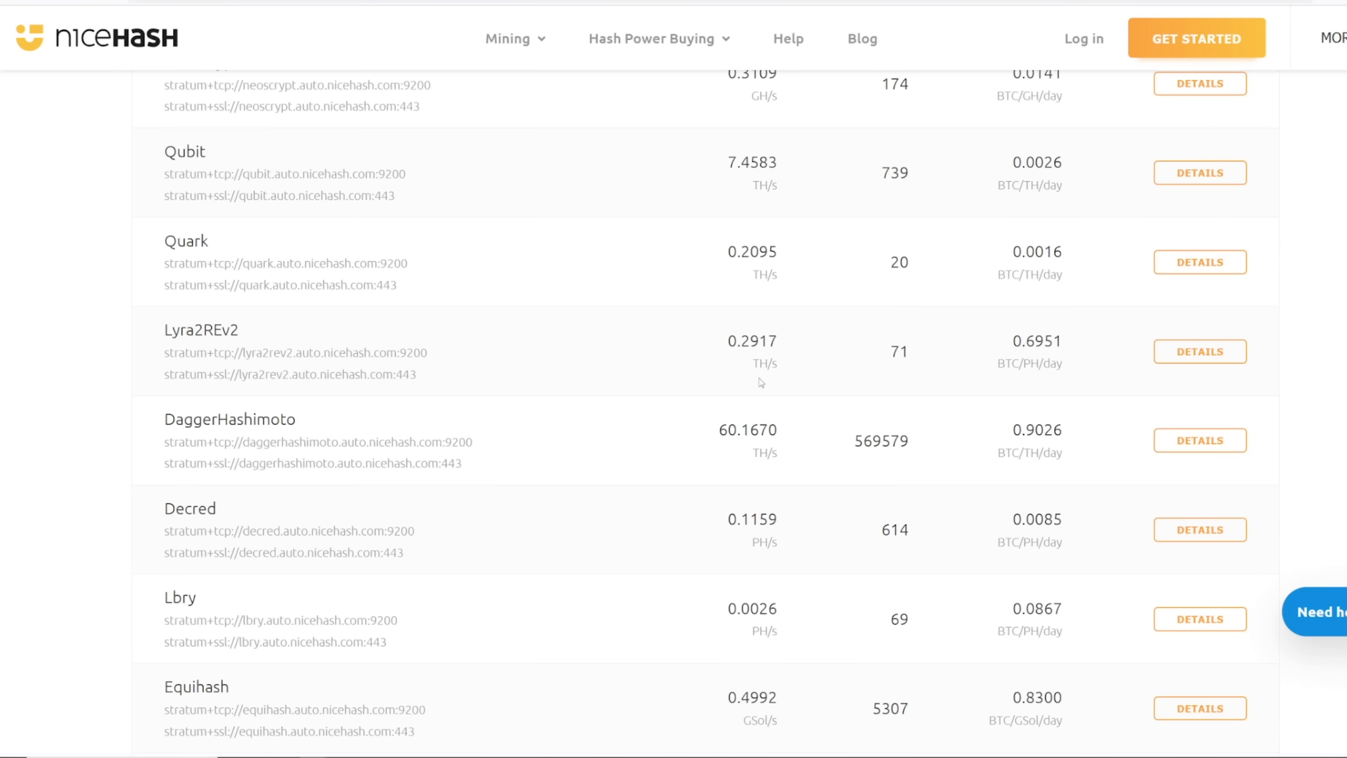
pyautogui.moveTo(128, 455)
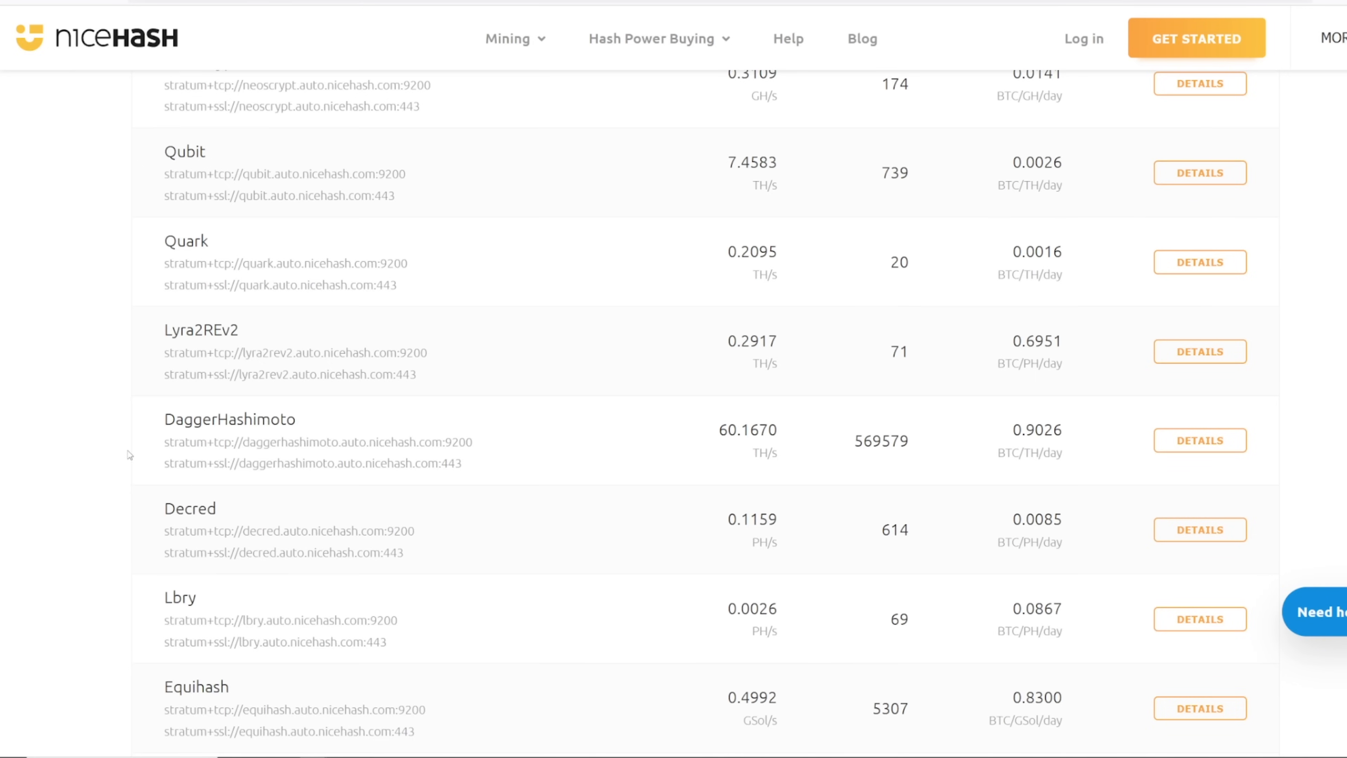
pyautogui.scroll(3)
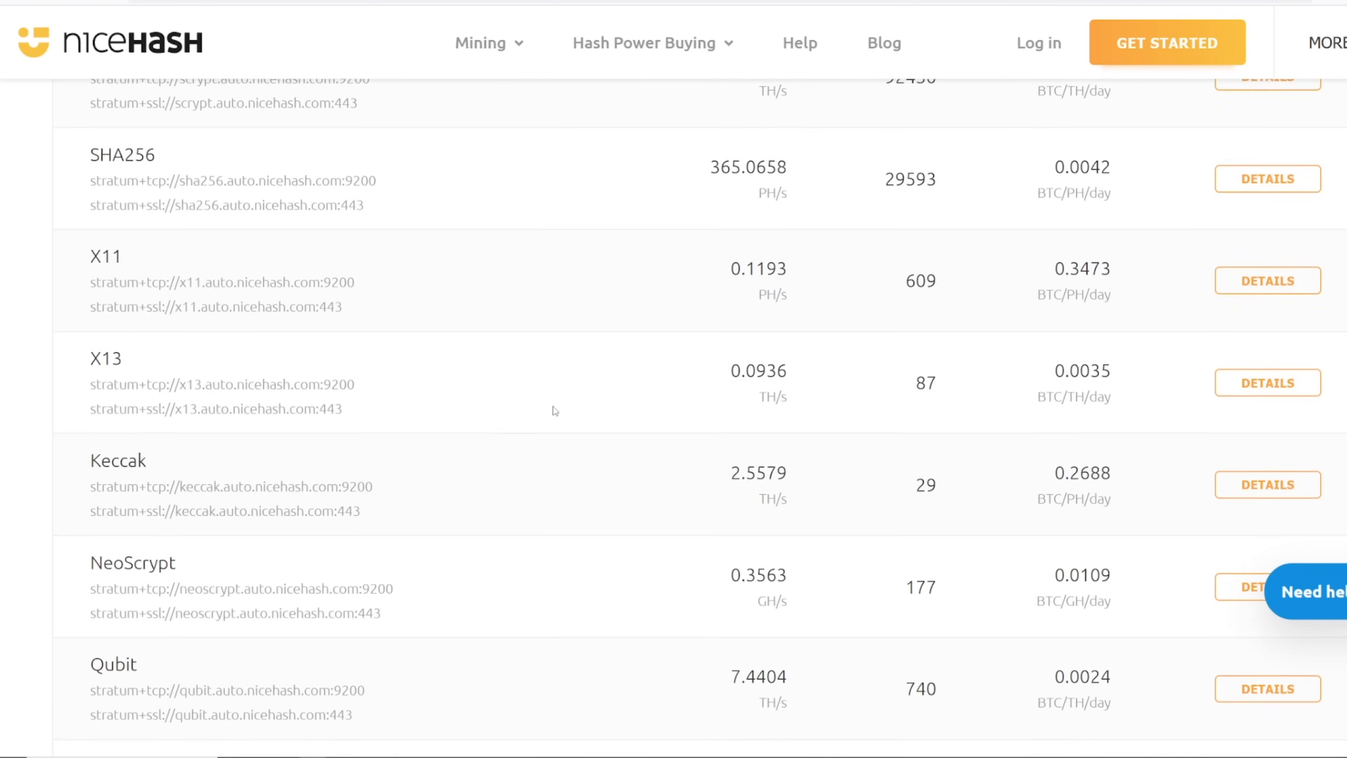
pyautogui.scroll(-3)
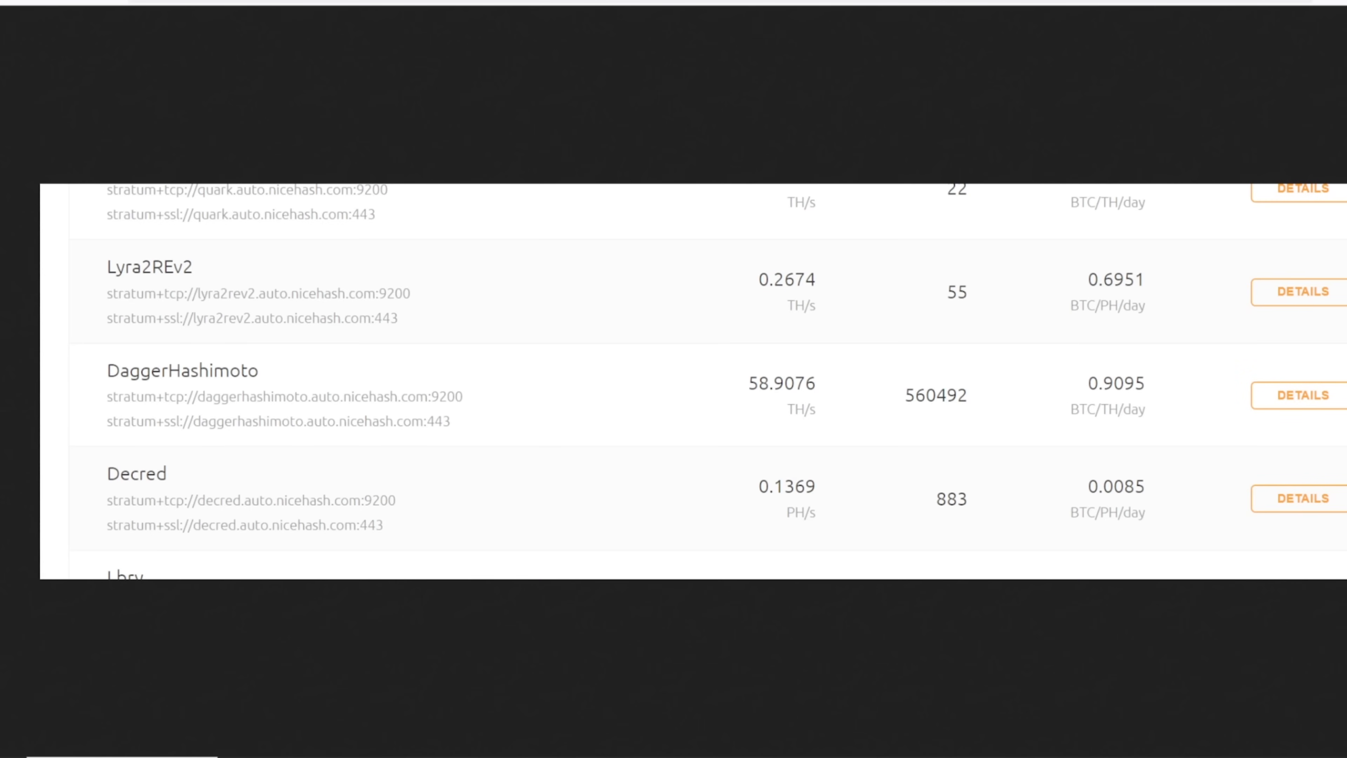
pyautogui.scroll(3)
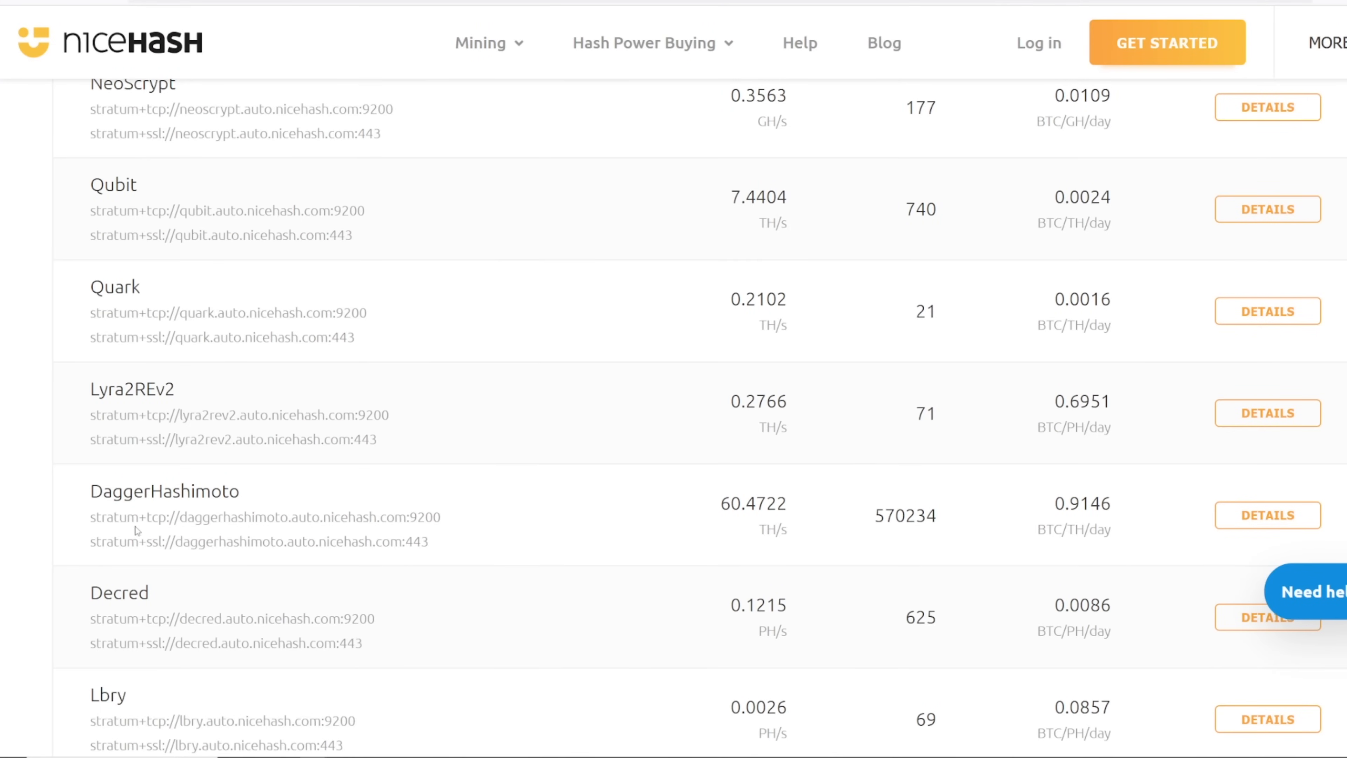
pyautogui.scroll(-3)
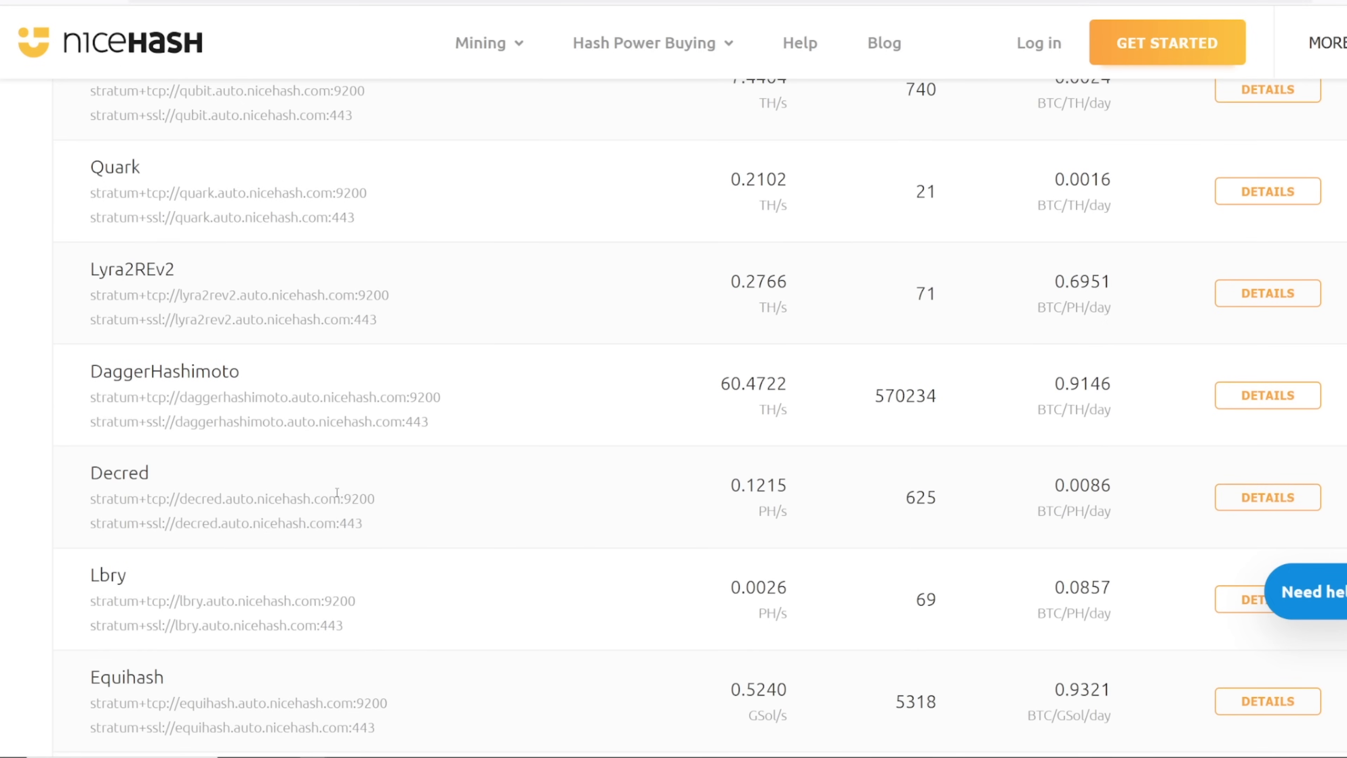
pyautogui.moveTo(288, 490)
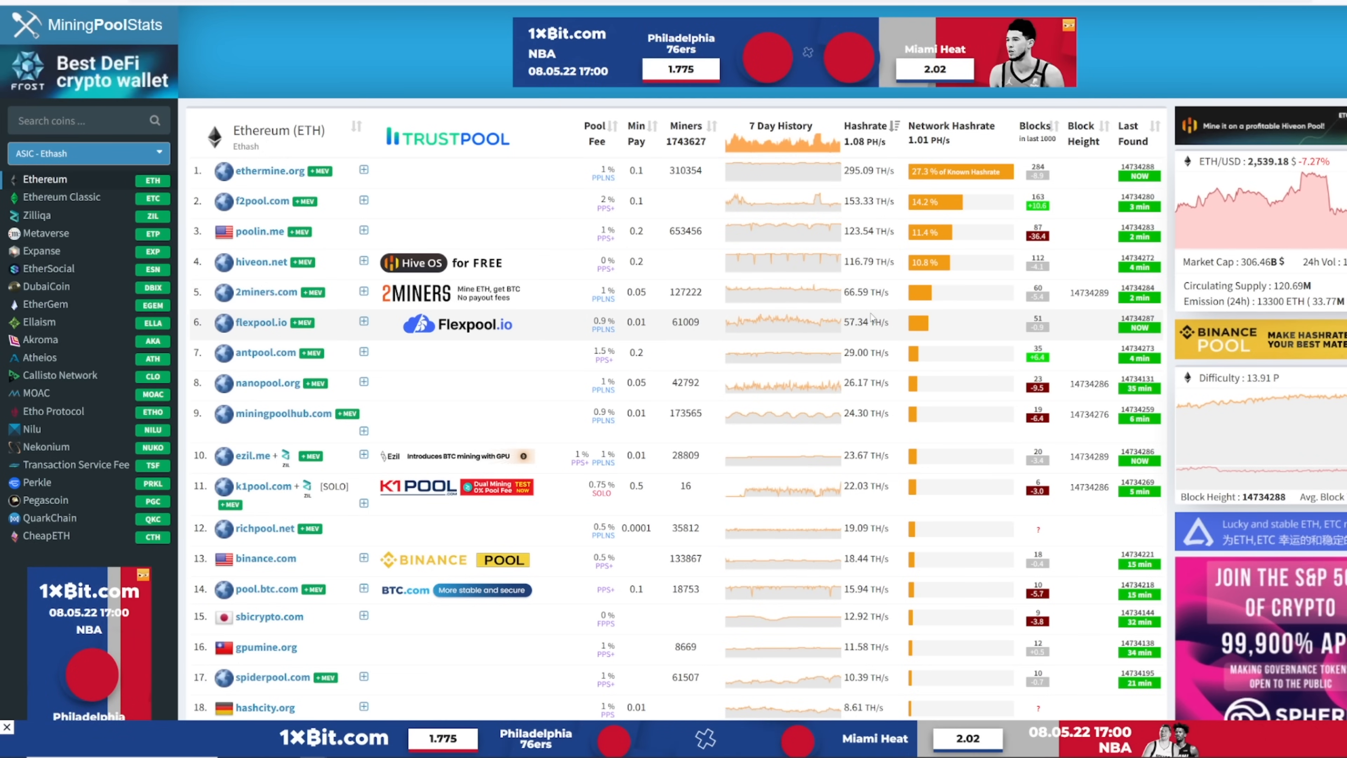
pyautogui.moveTo(841, 324)
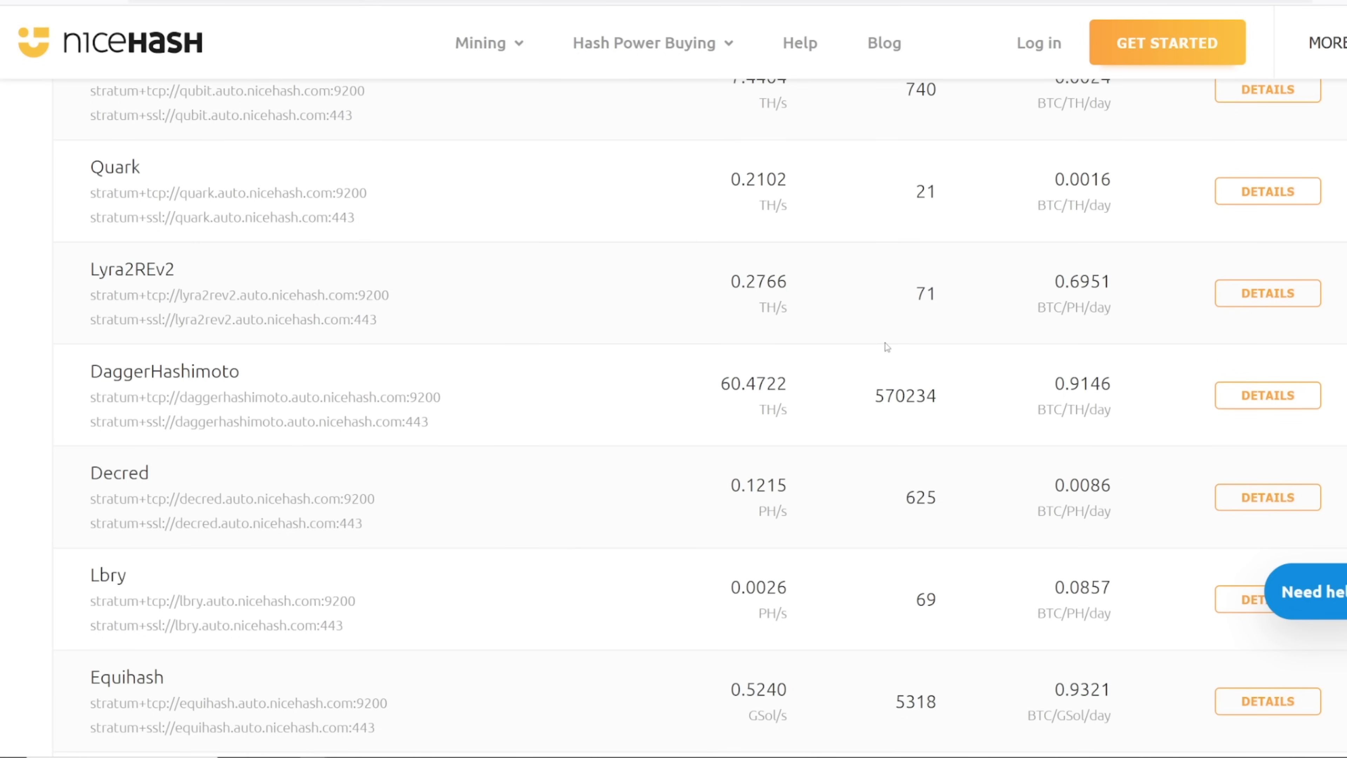
# Review the algorithm table and highlight the RandomXmonero and KAWPOW miner counts, including 108009.
pyautogui.scroll(-3)
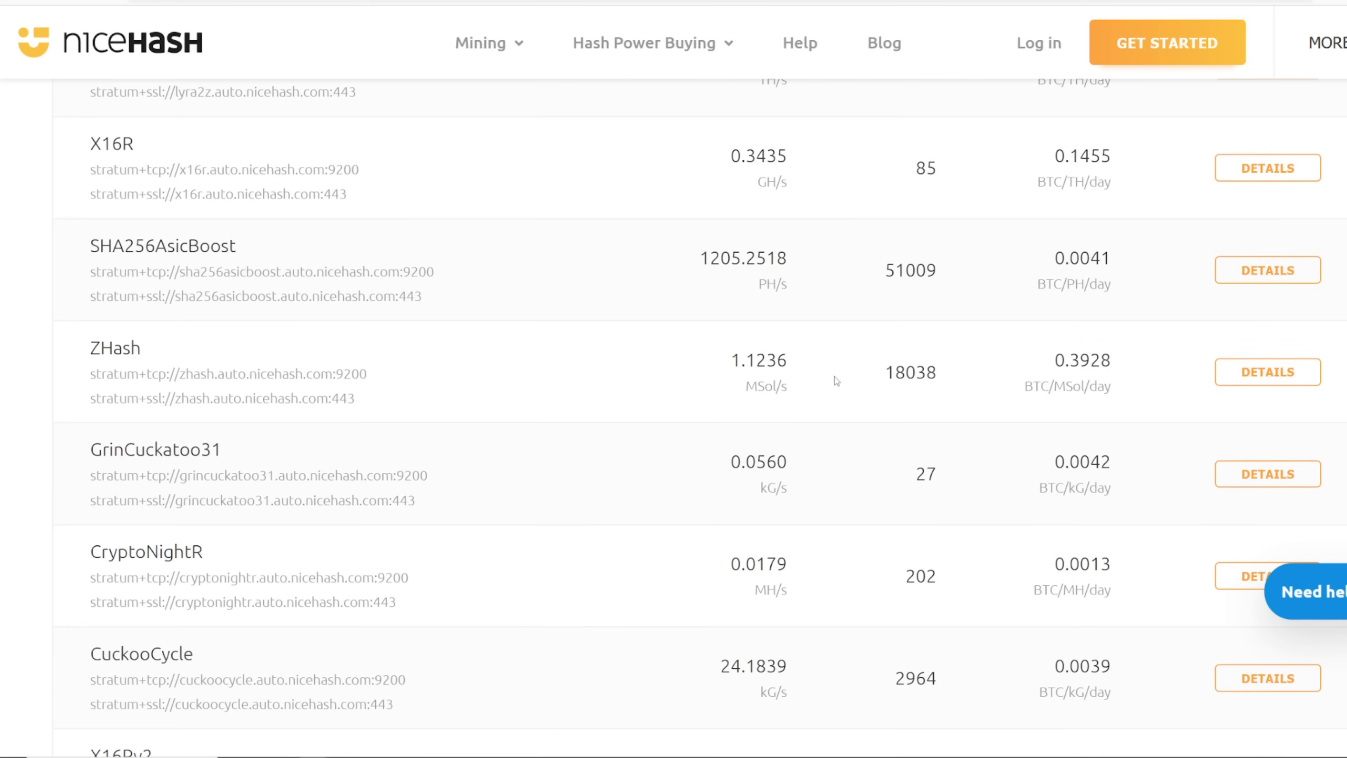
pyautogui.scroll(-3)
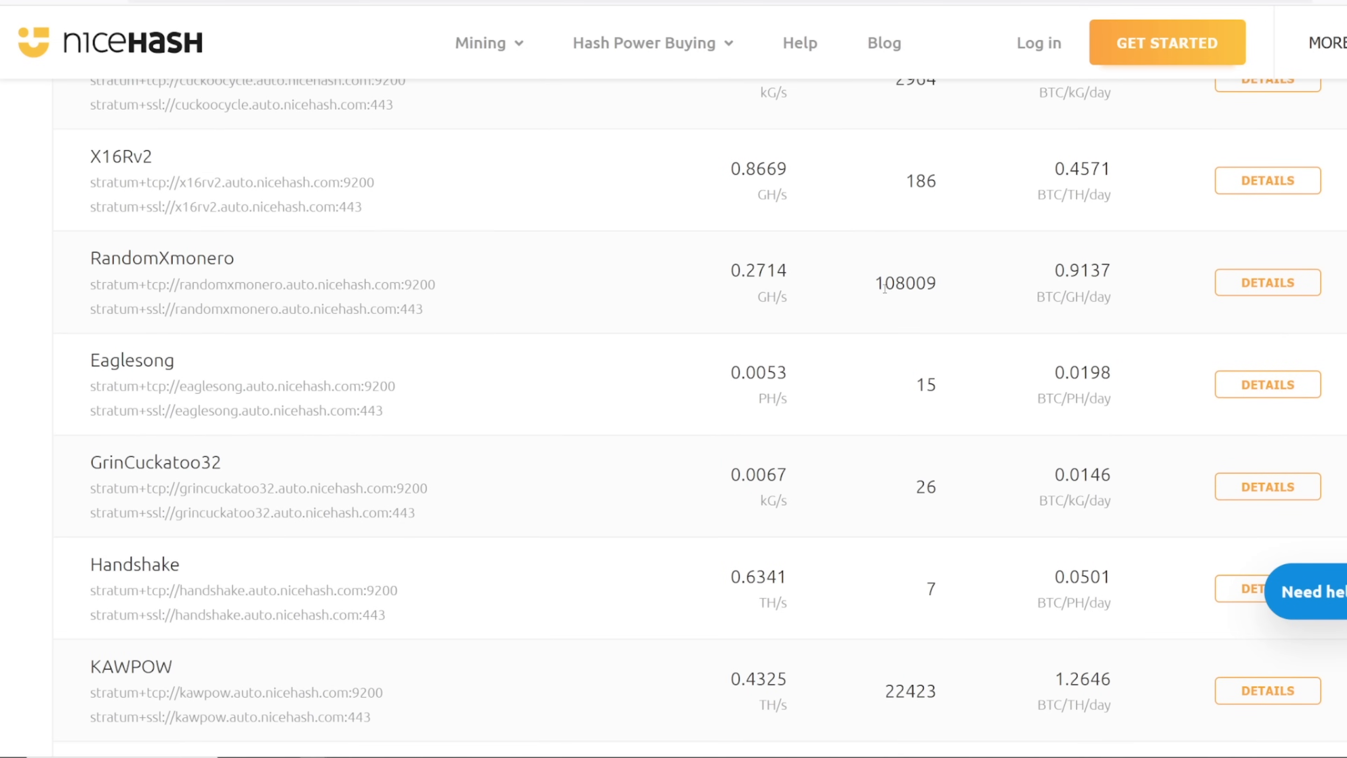
pyautogui.doubleClick(759, 270)
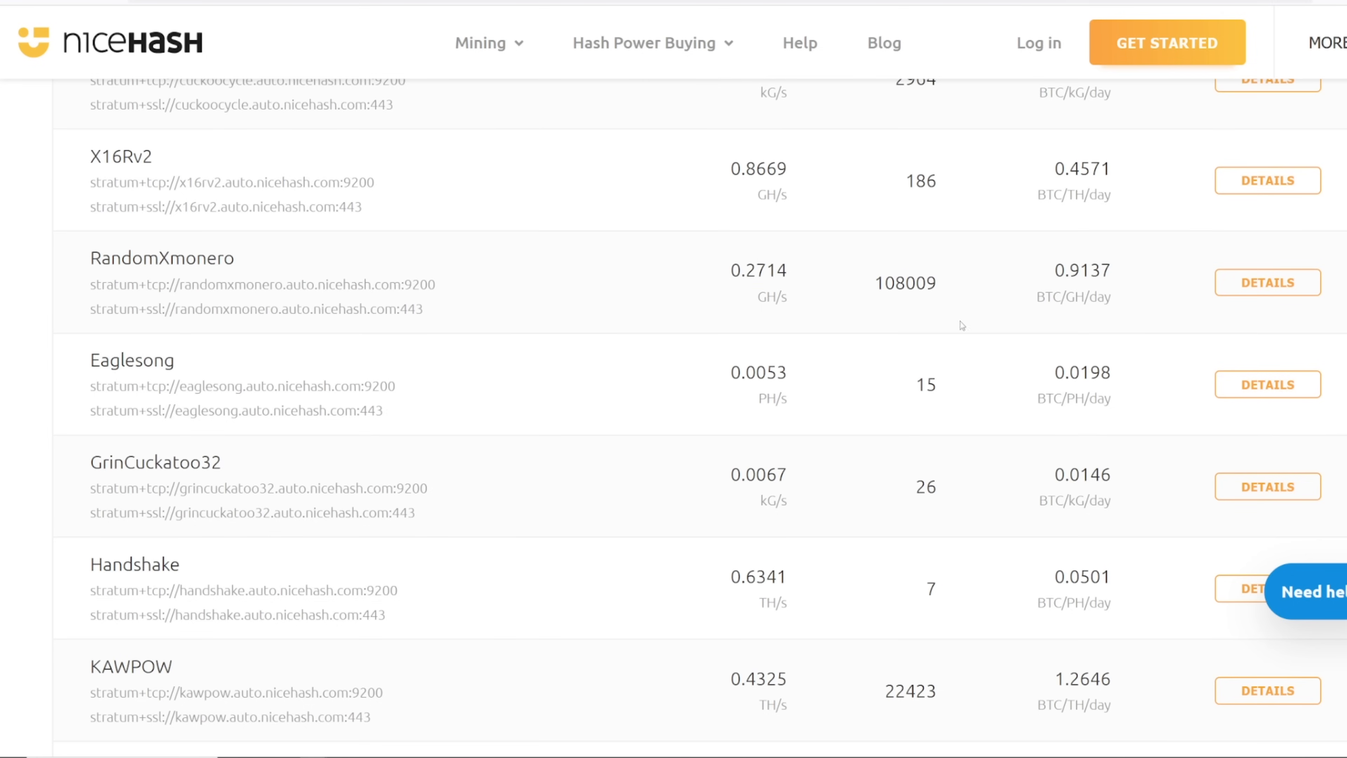
pyautogui.moveTo(947, 326)
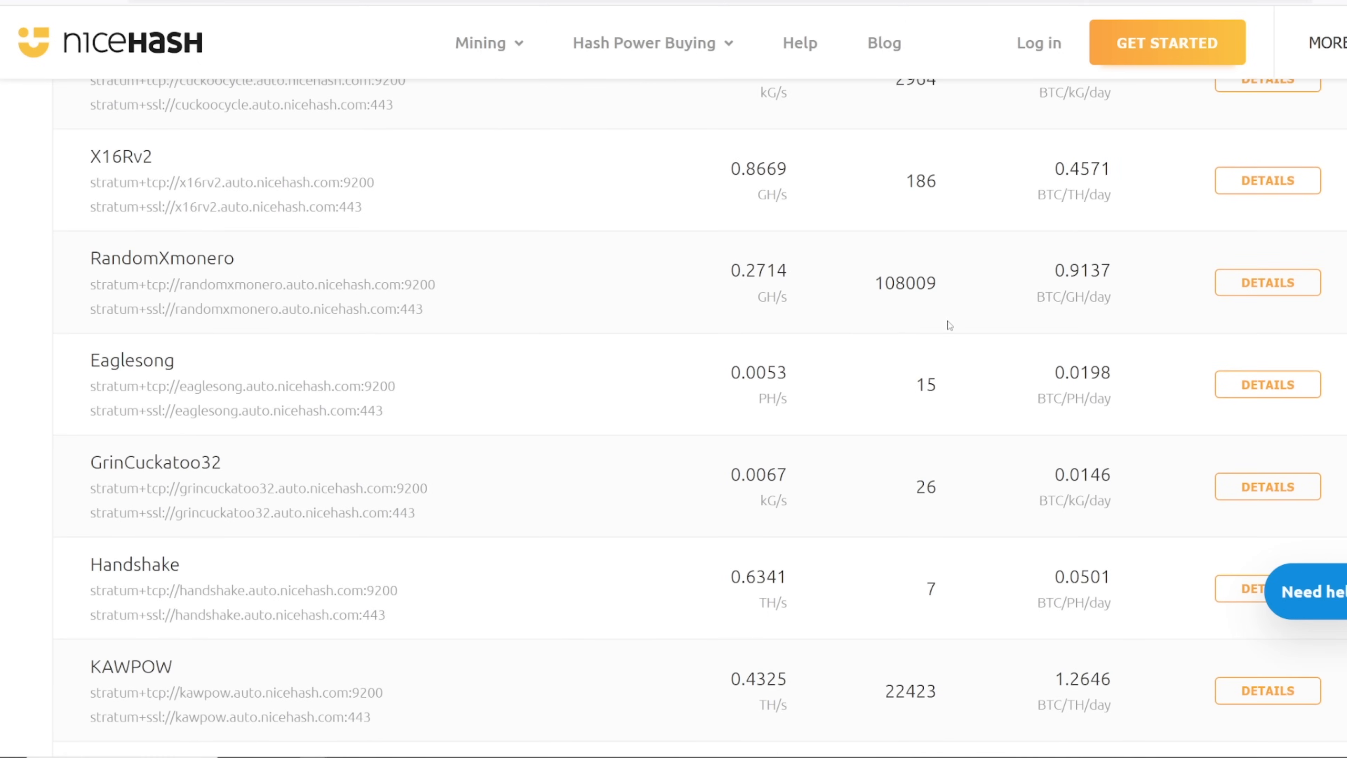
pyautogui.doubleClick(905, 283)
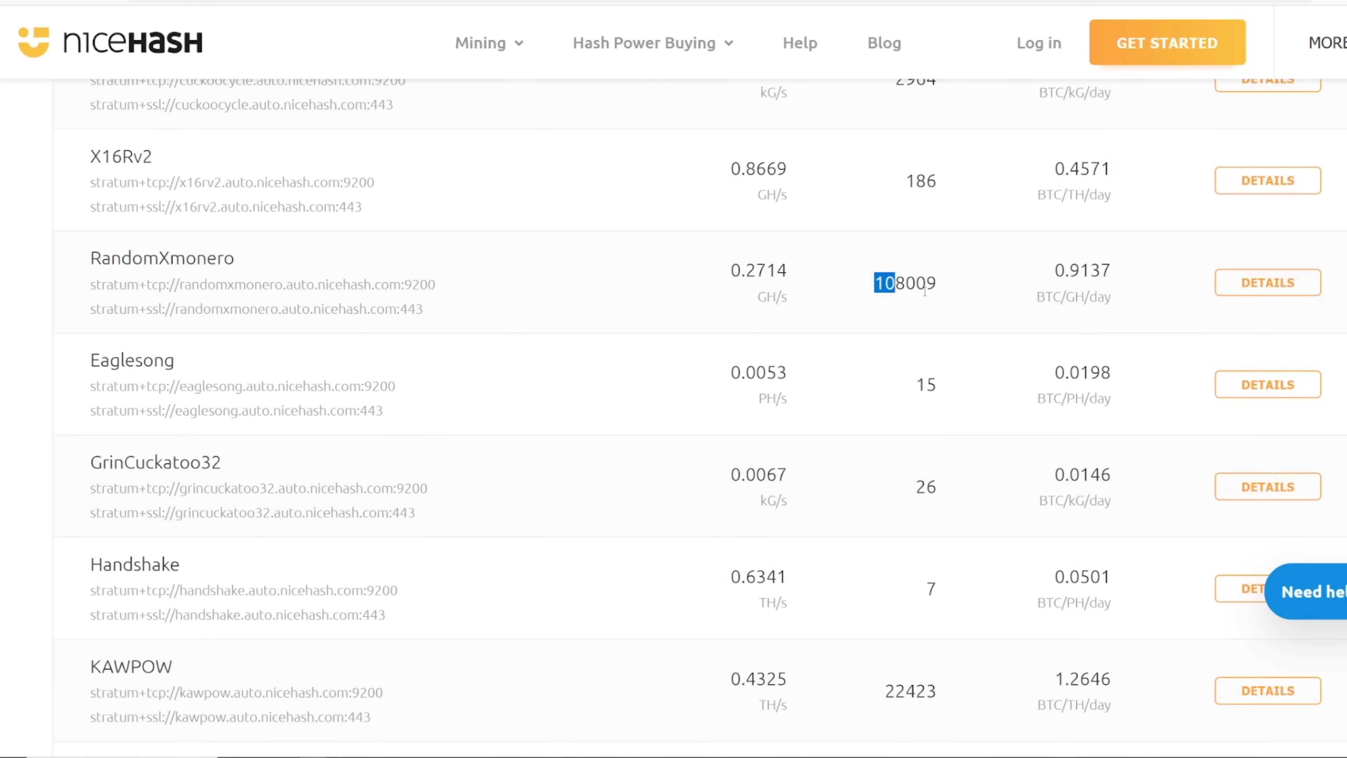
# Continue to the last entry ZelHash with 1992 miners, then highlight a table row.
pyautogui.scroll(-3)
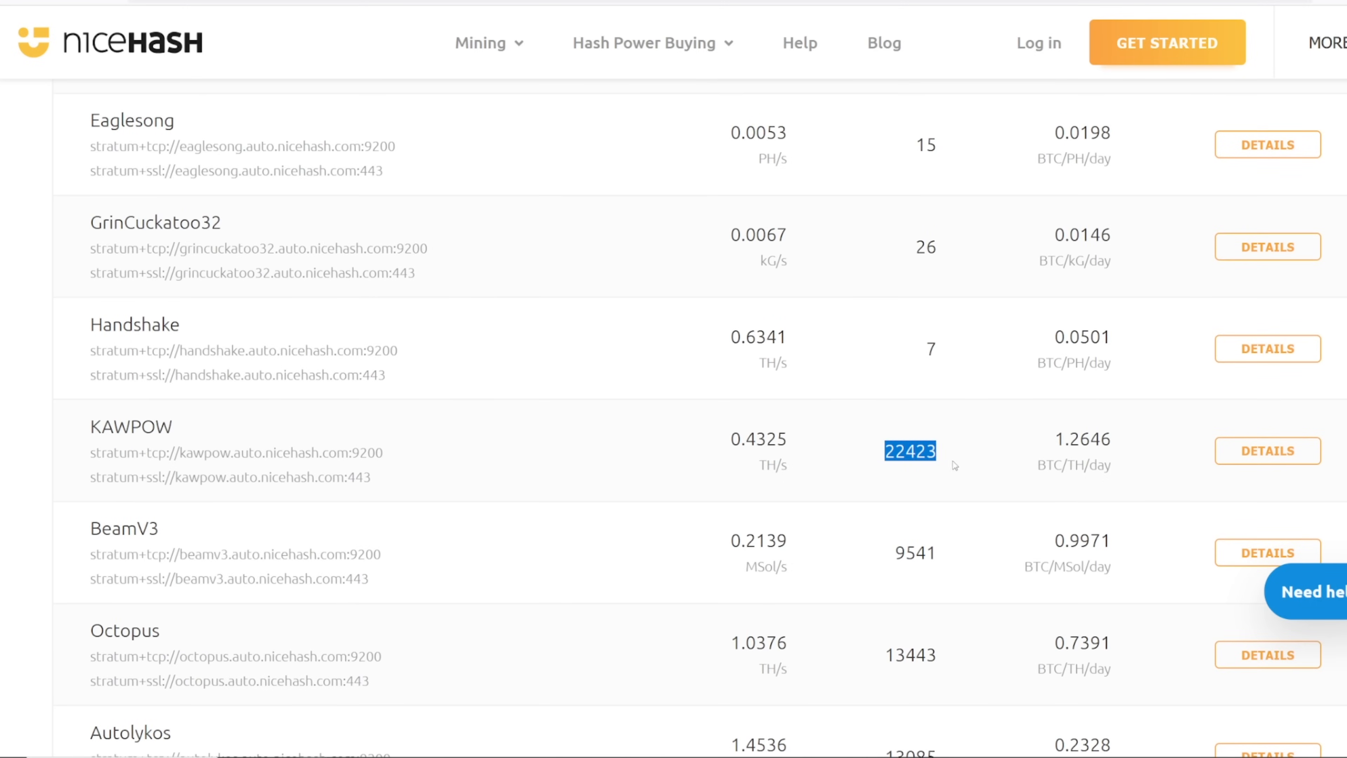
pyautogui.scroll(-3)
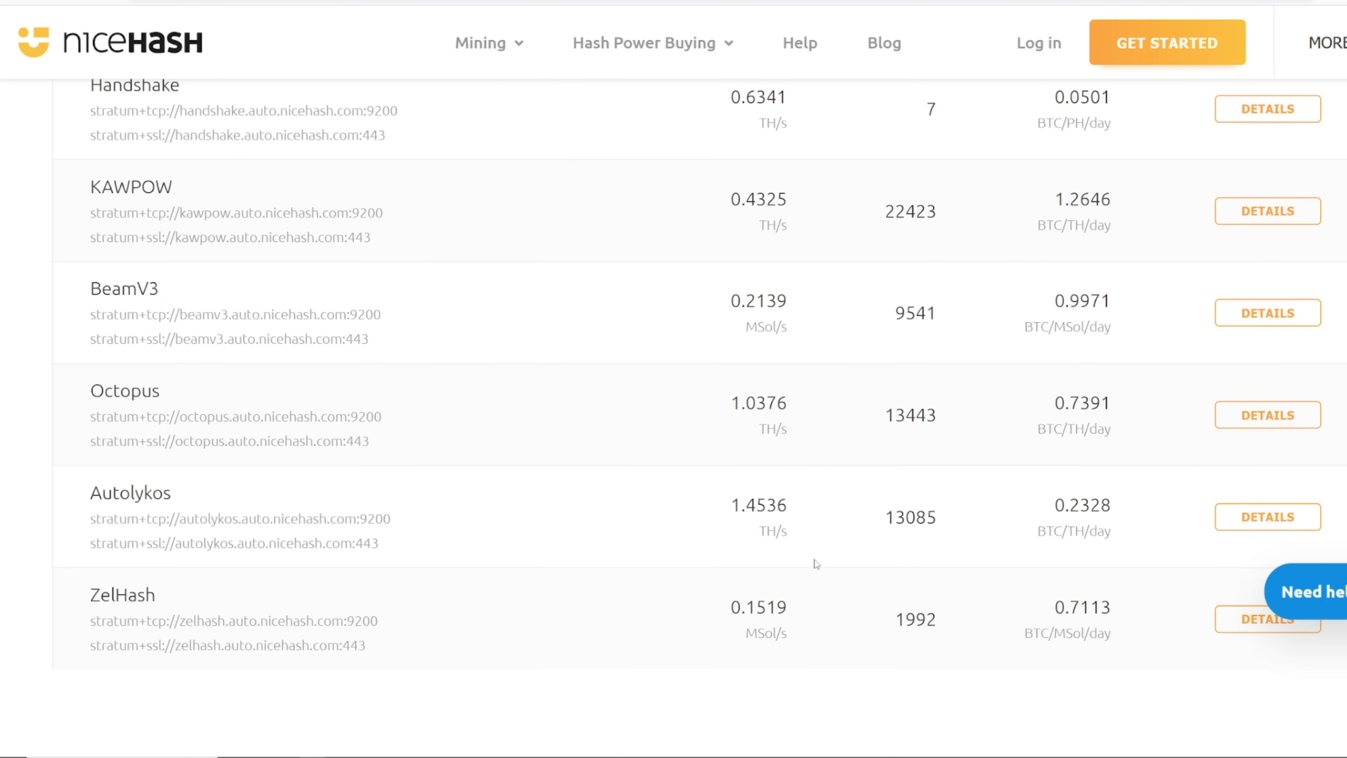
pyautogui.doubleClick(914, 619)
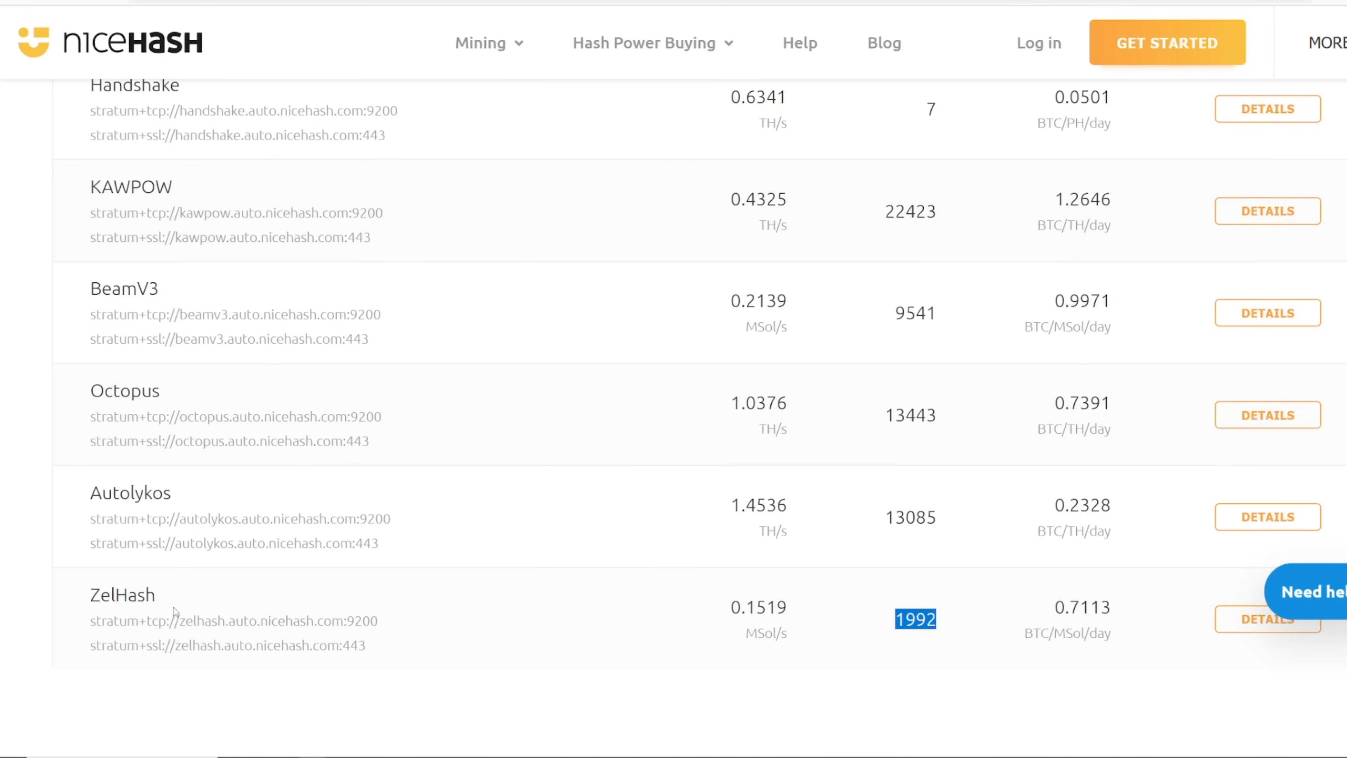
pyautogui.click(820, 621)
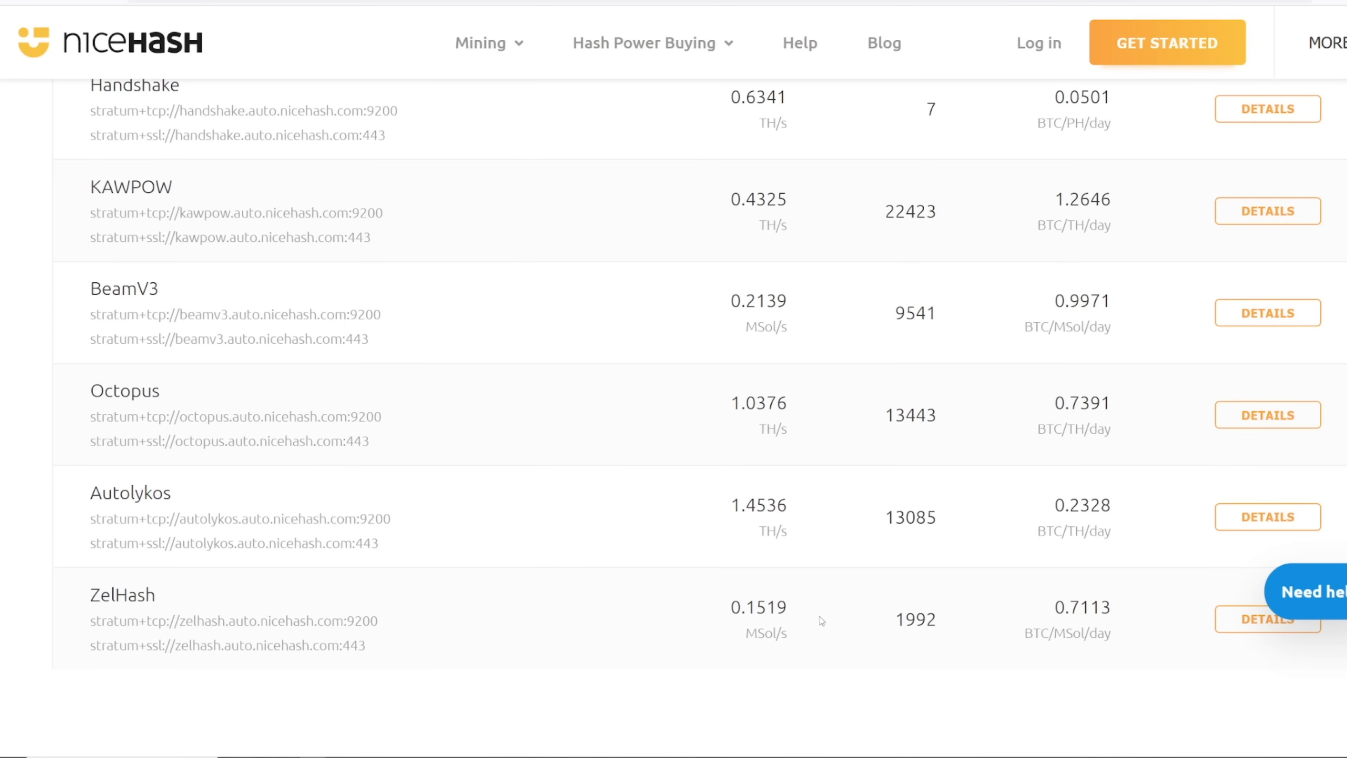
pyautogui.moveTo(91, 417); pyautogui.dragTo(937, 421)
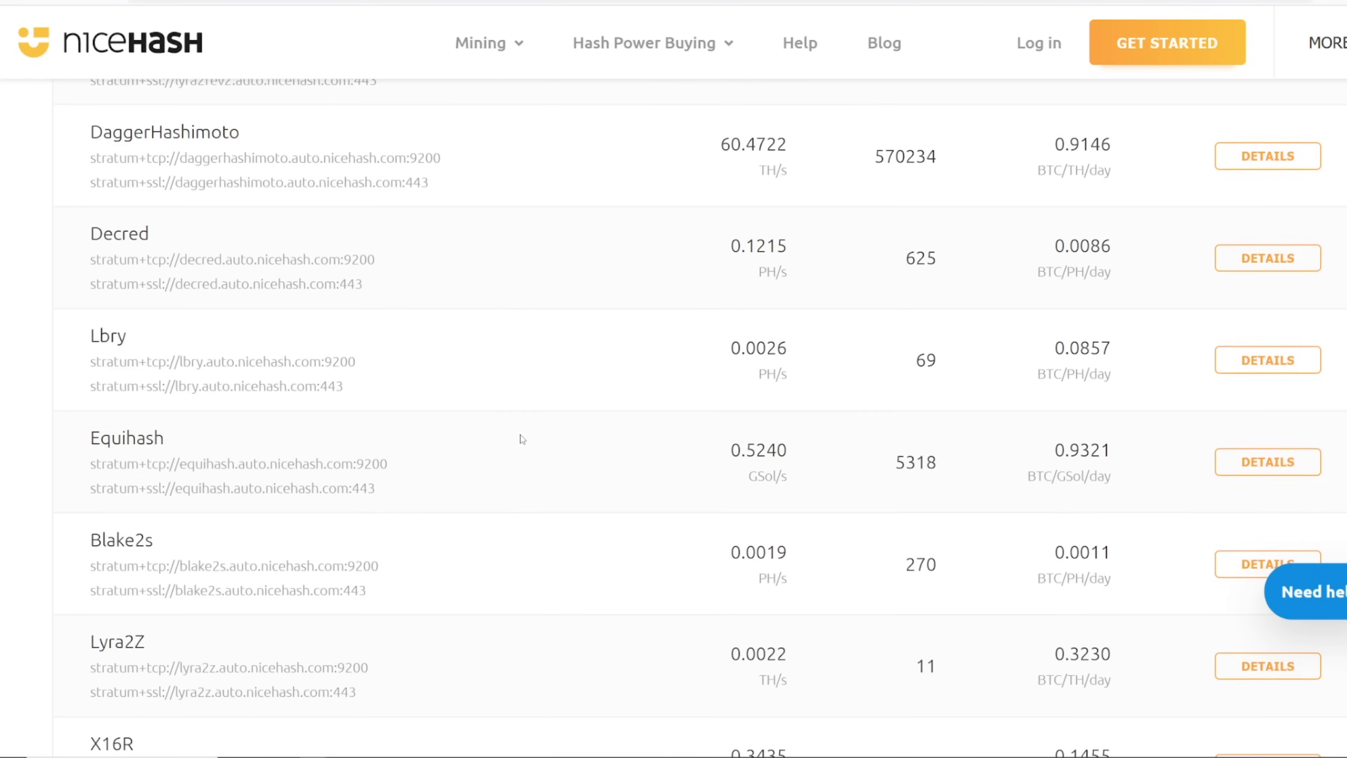
pyautogui.scroll(-3)
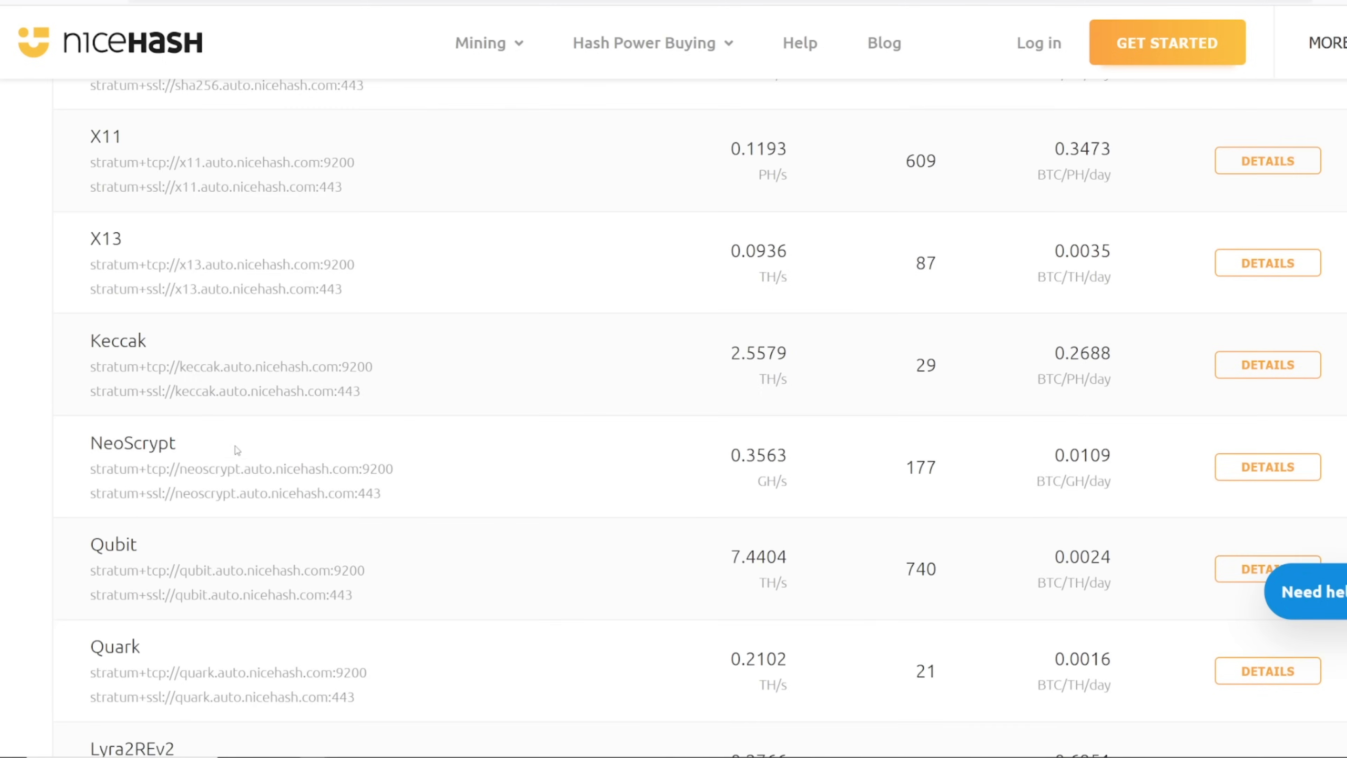
pyautogui.scroll(-3)
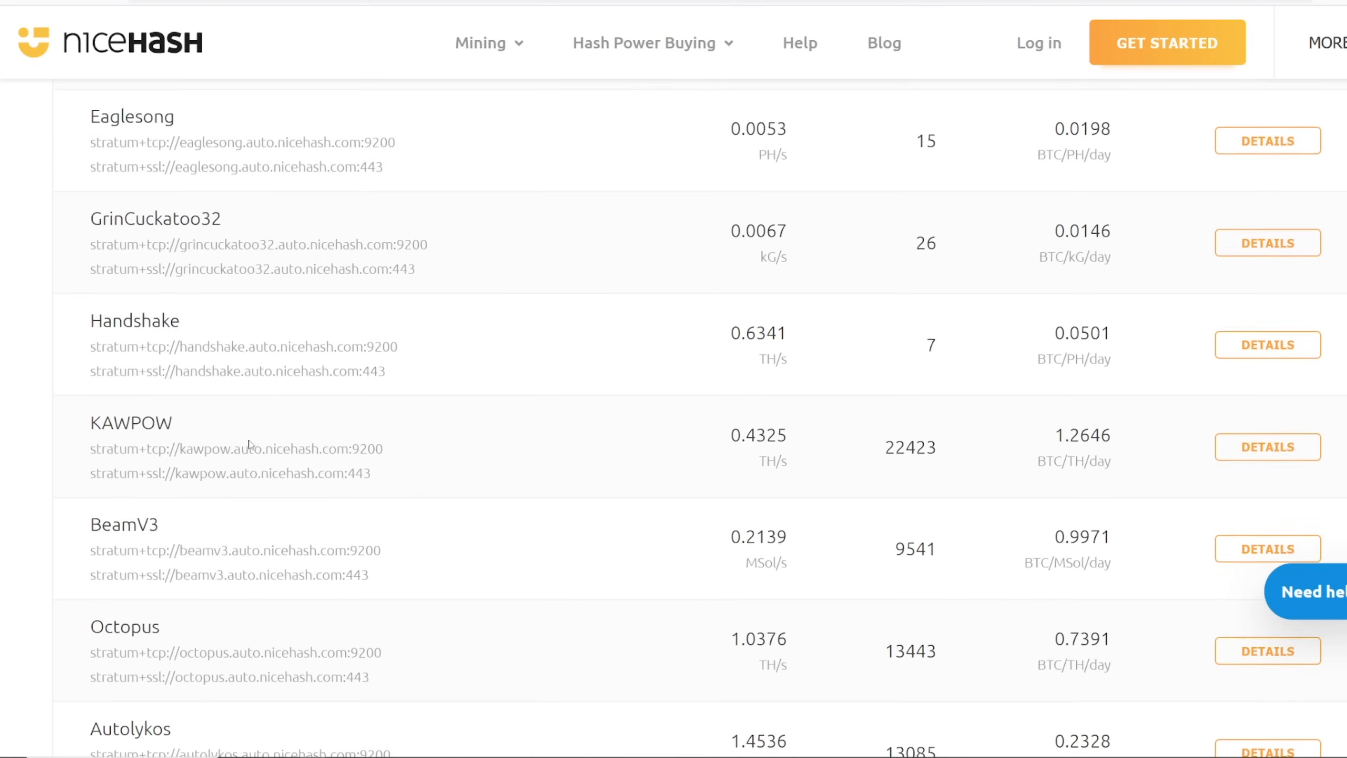
pyautogui.scroll(-3)
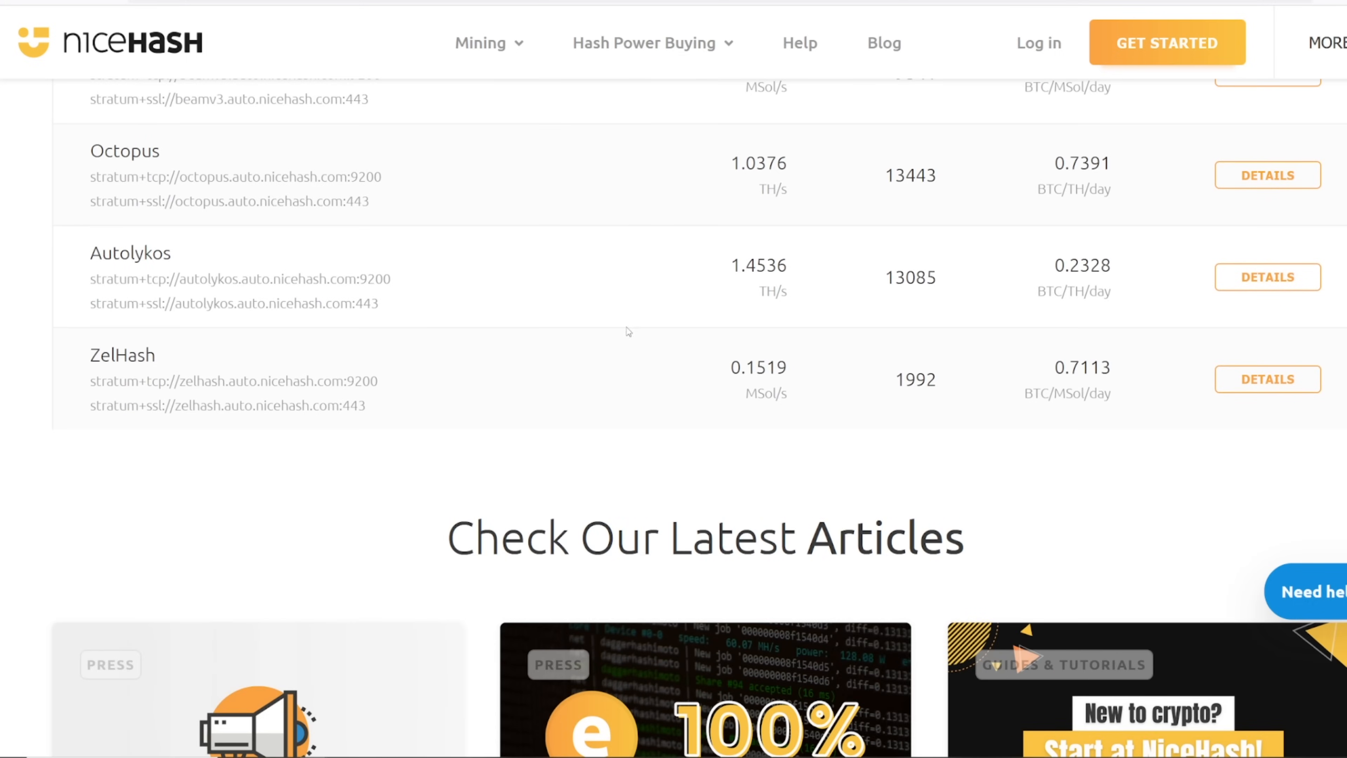
pyautogui.scroll(3)
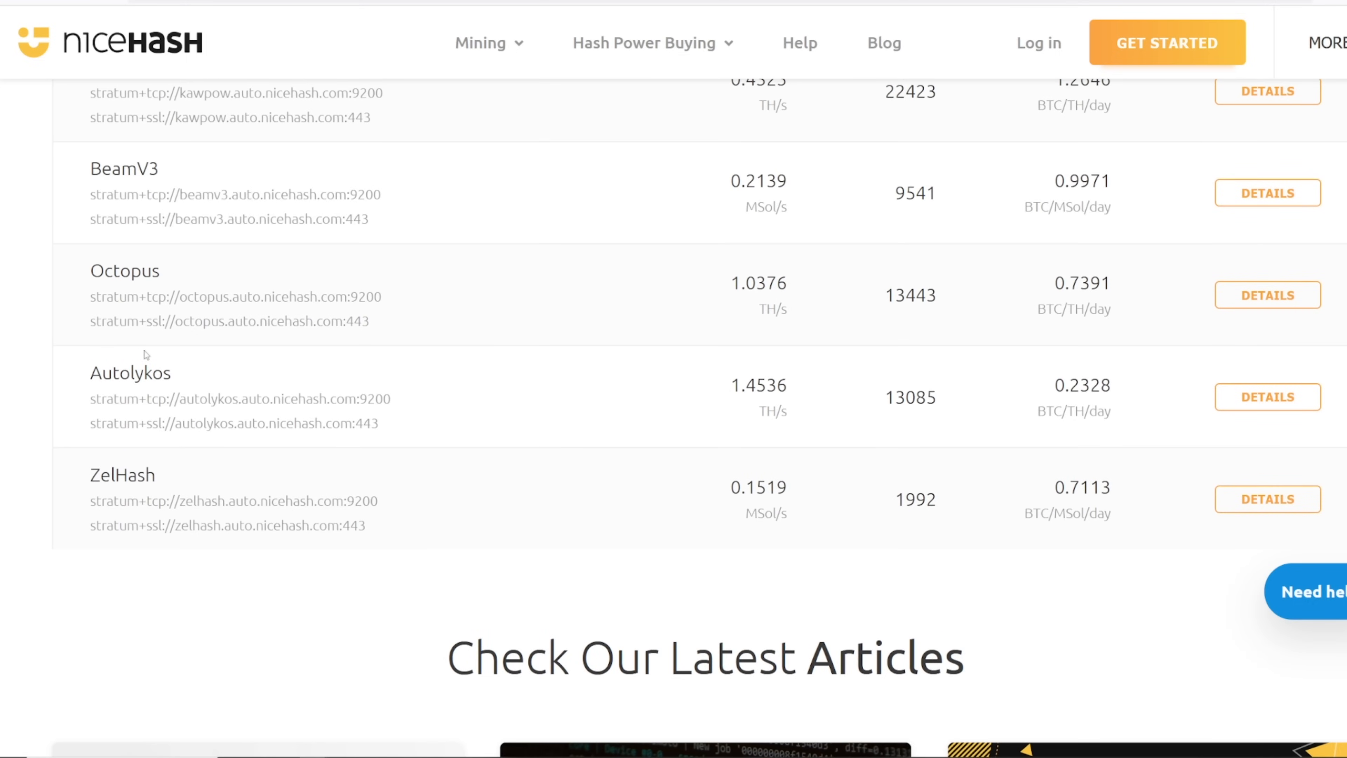
pyautogui.moveTo(687, 378)
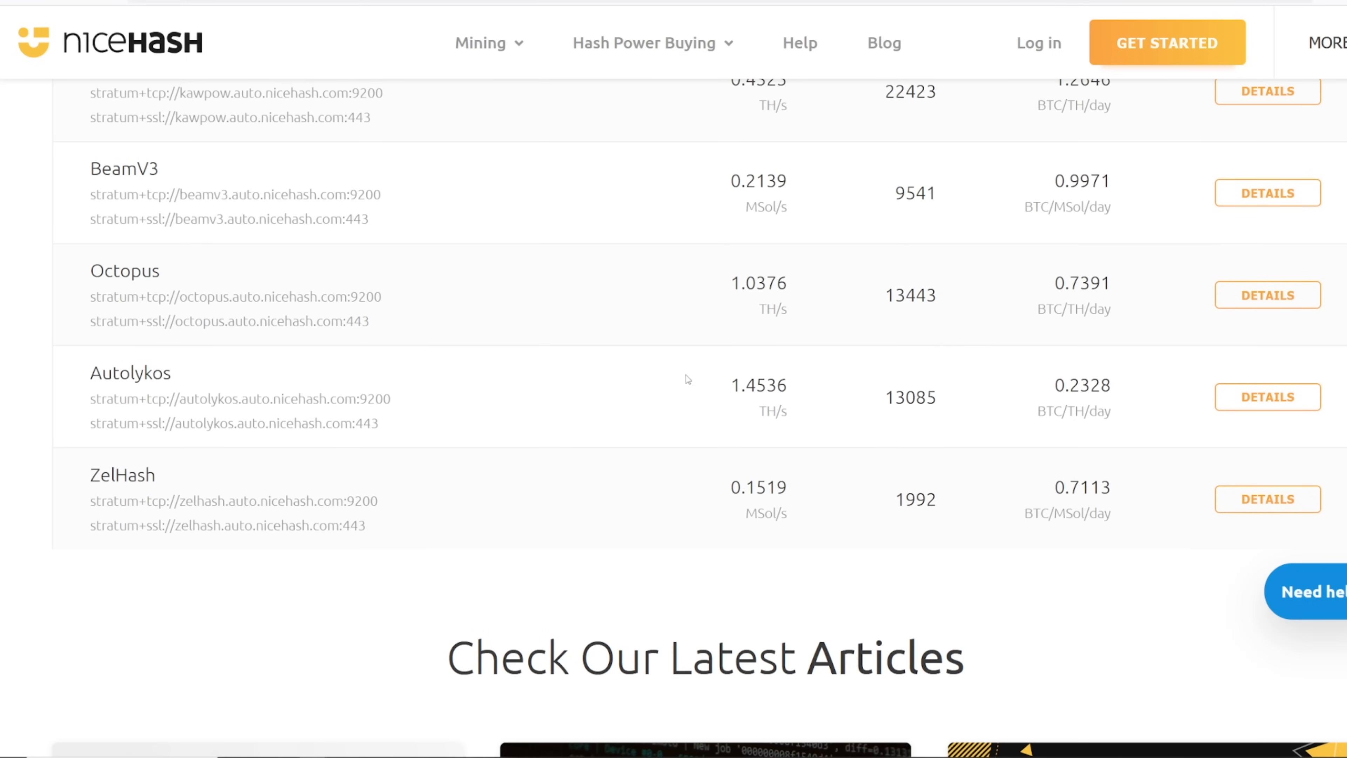
pyautogui.scroll(3)
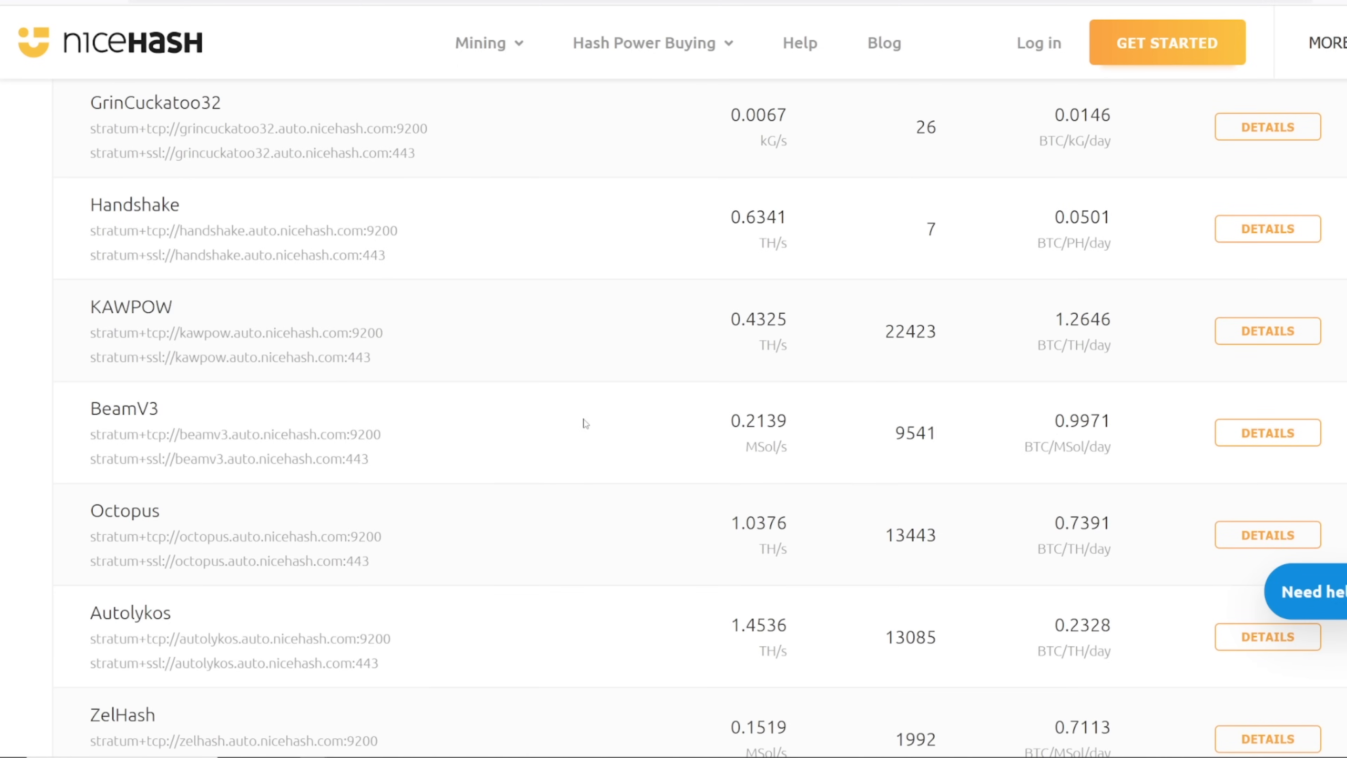
pyautogui.scroll(3)
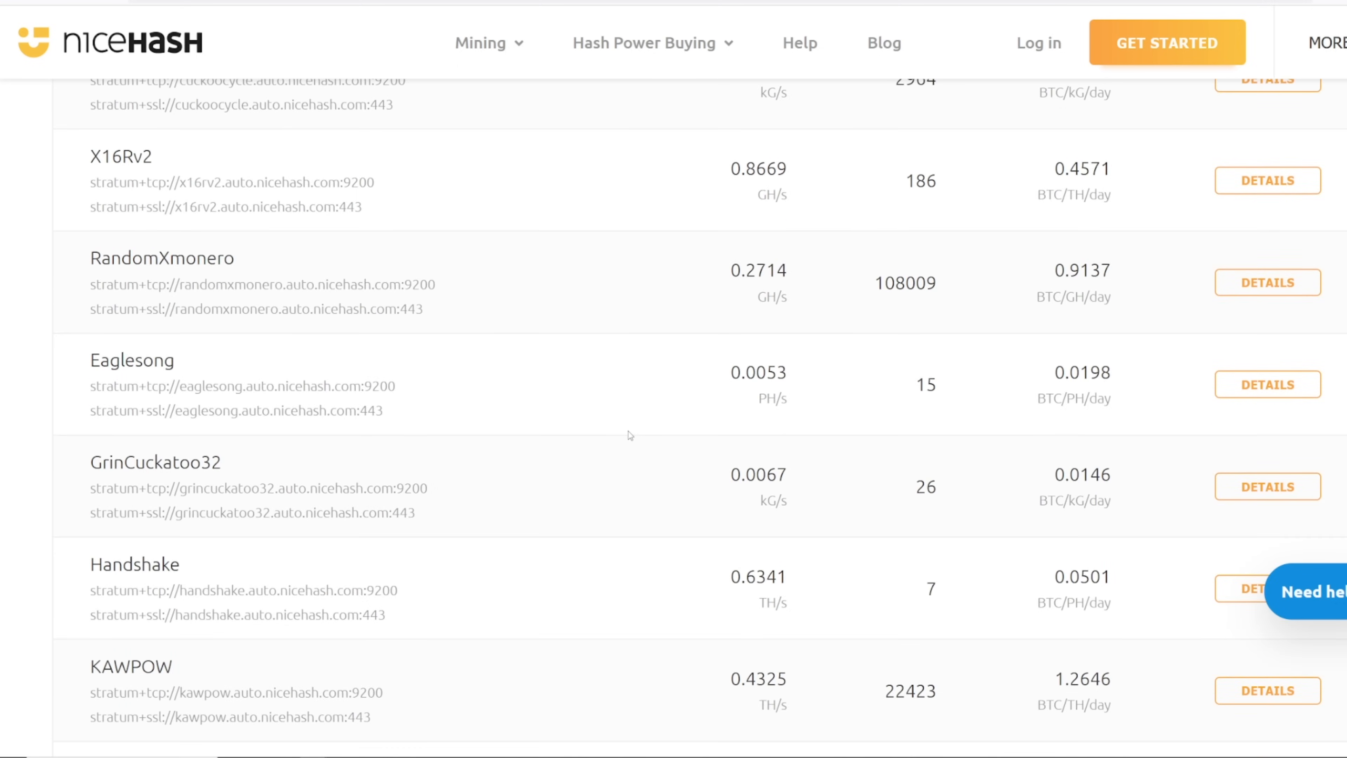
pyautogui.scroll(3)
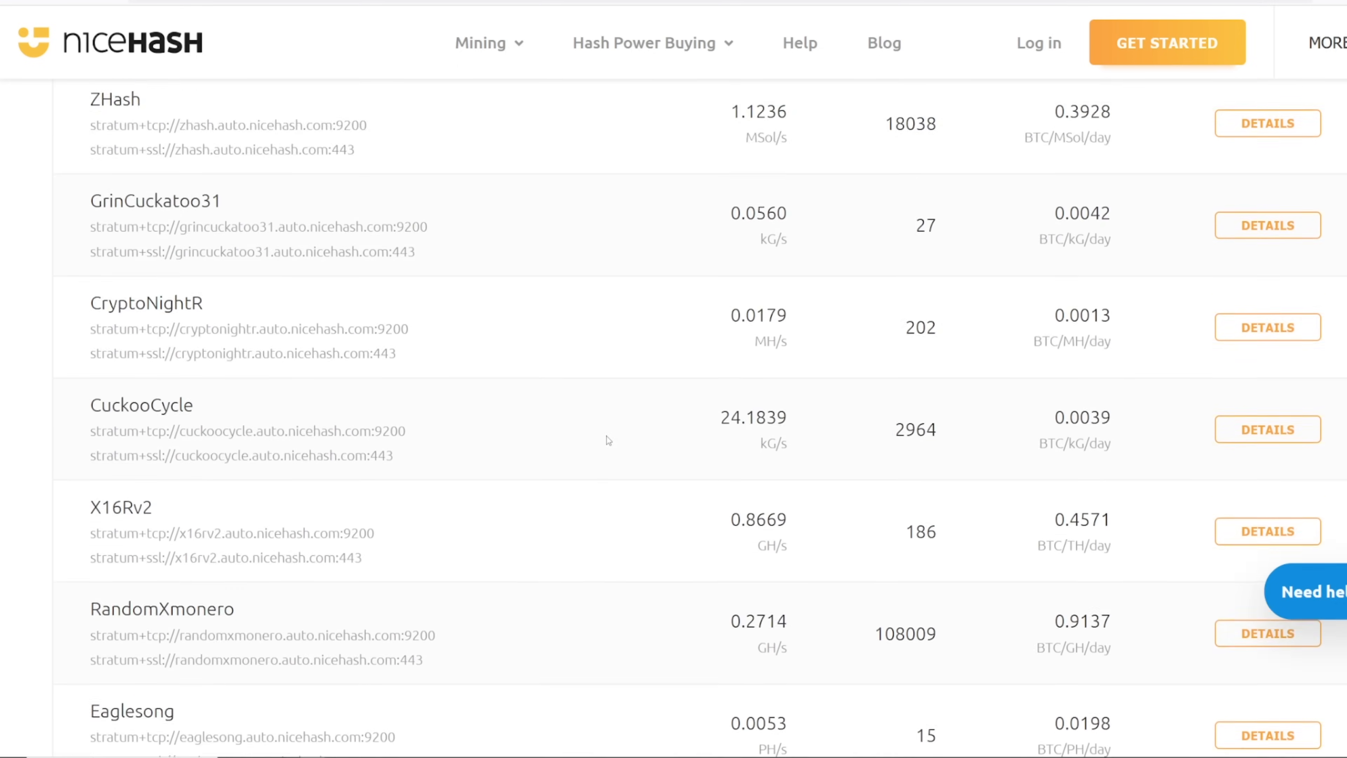
pyautogui.scroll(3)
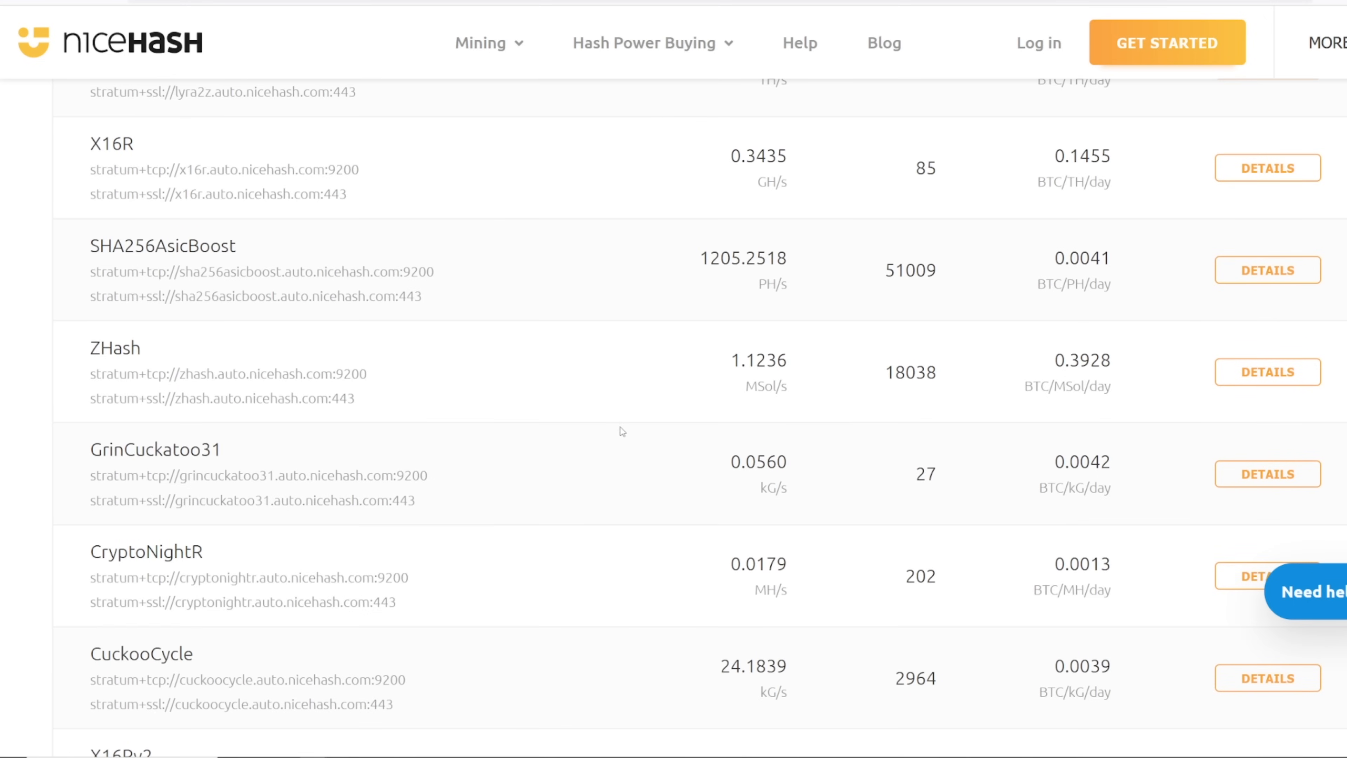
pyautogui.moveTo(649, 484)
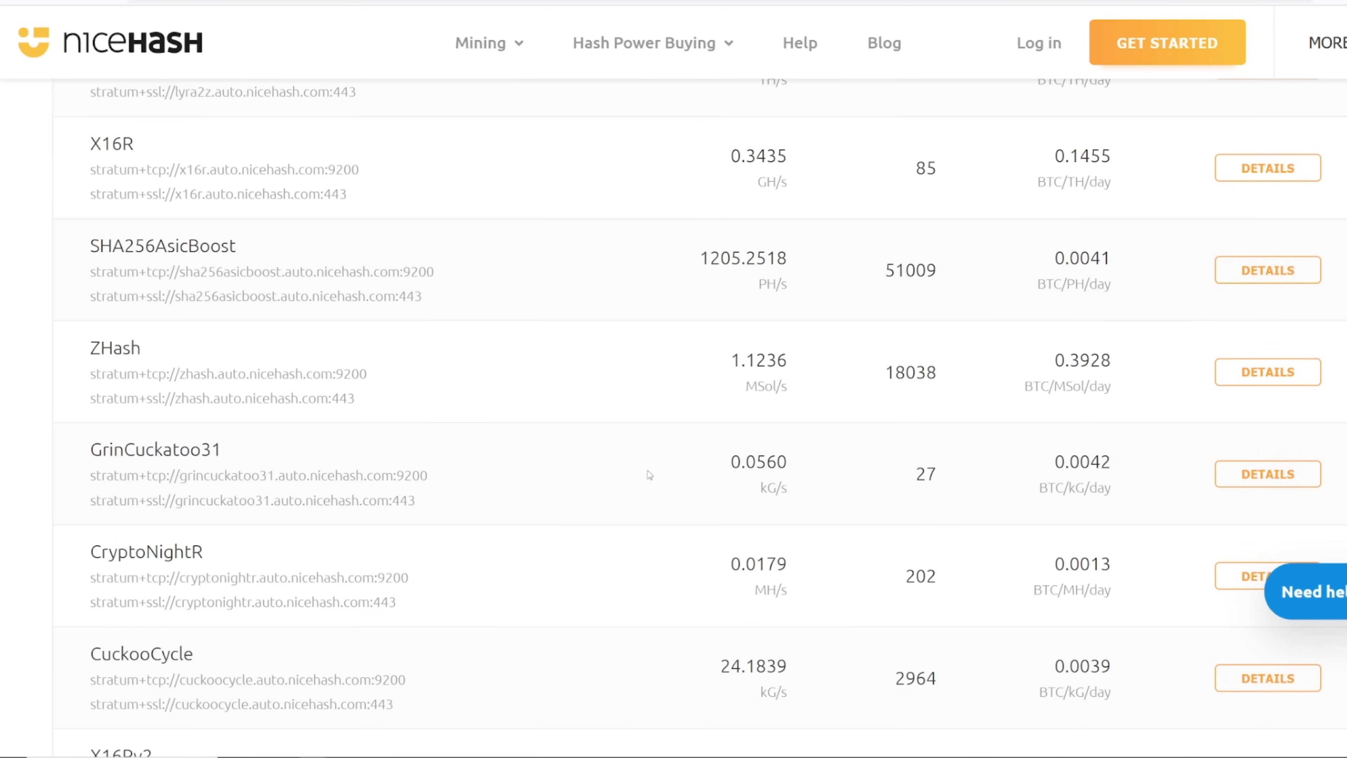
pyautogui.scroll(-3)
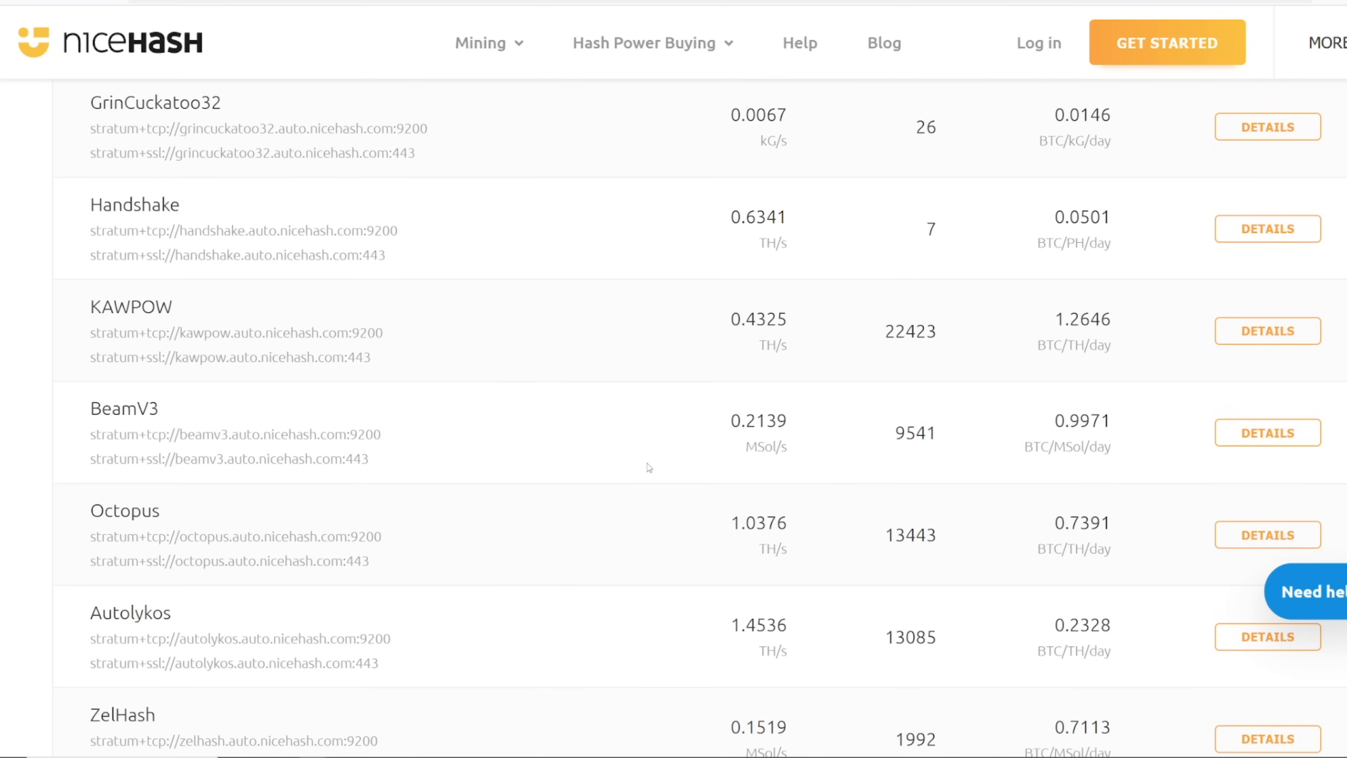
pyautogui.scroll(-3)
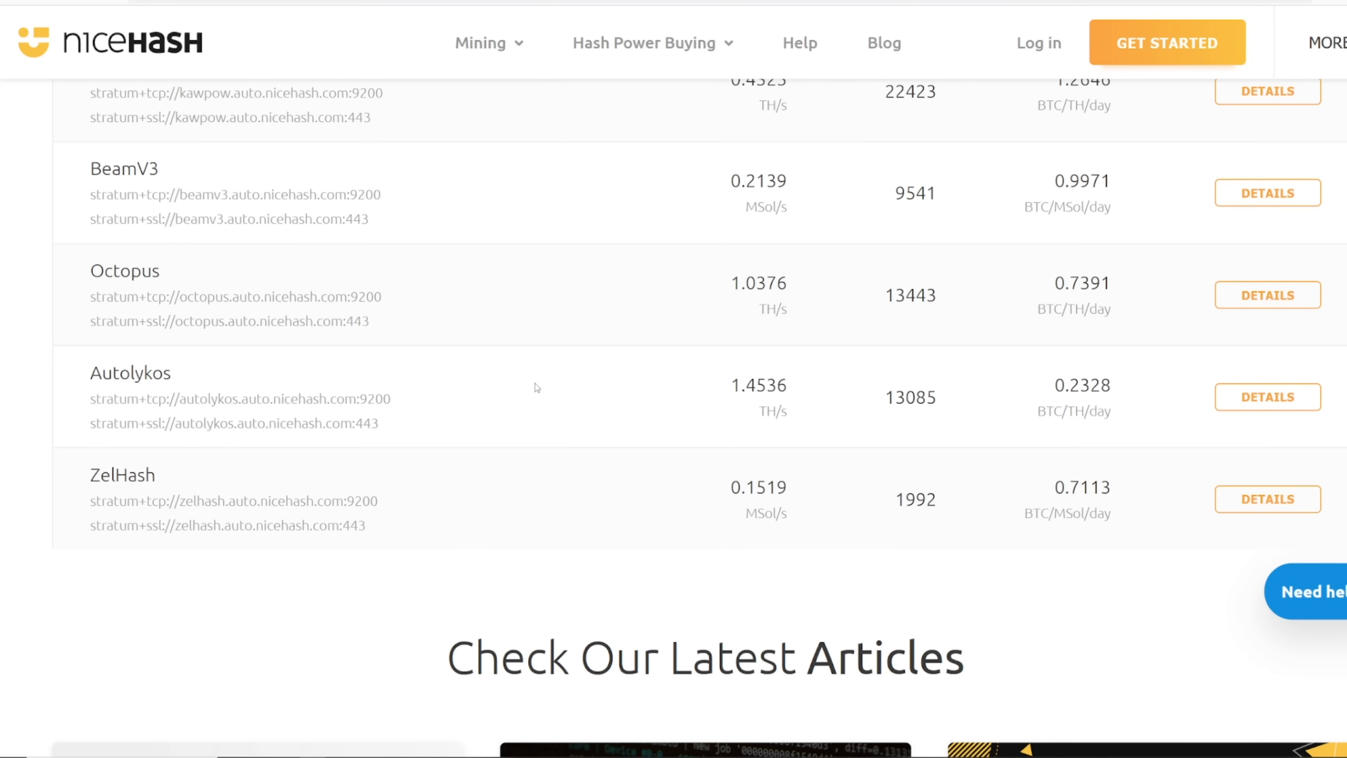
pyautogui.scroll(3)
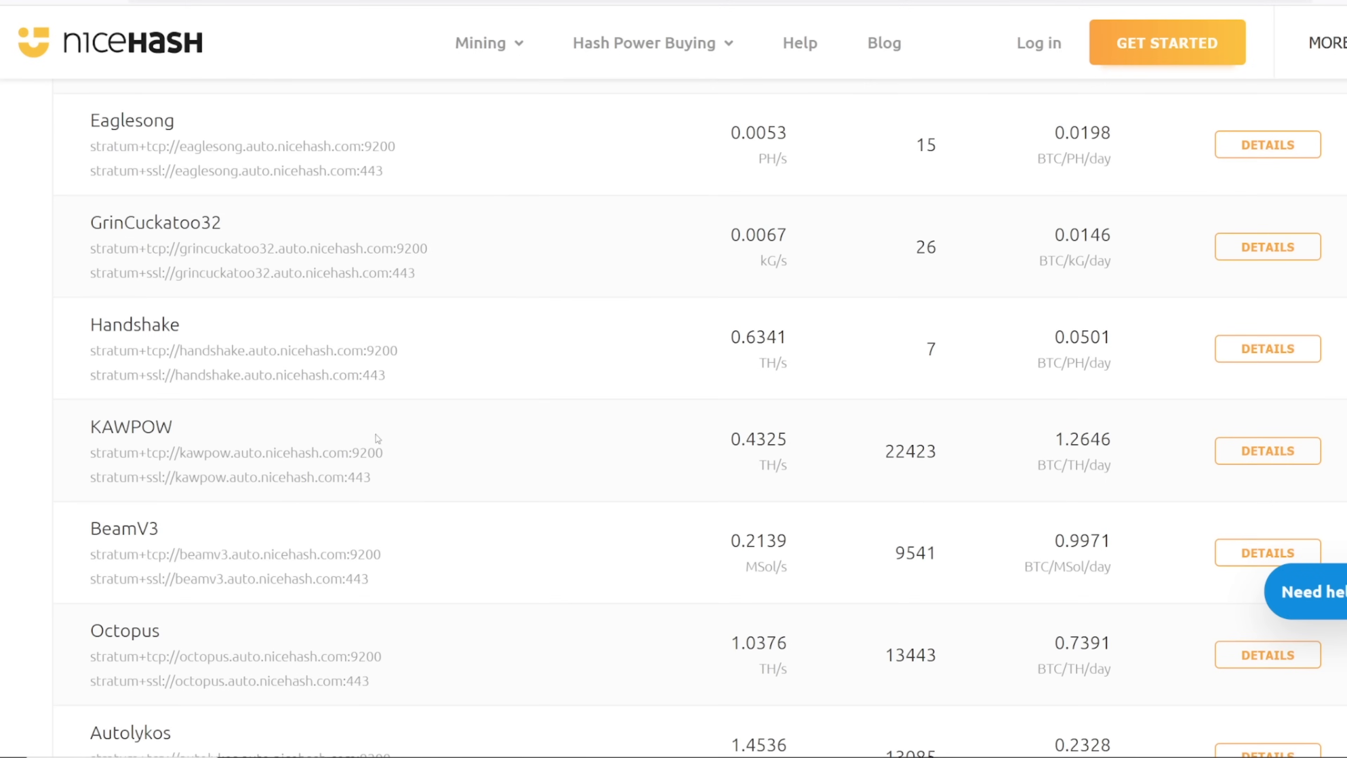
pyautogui.moveTo(360, 420)
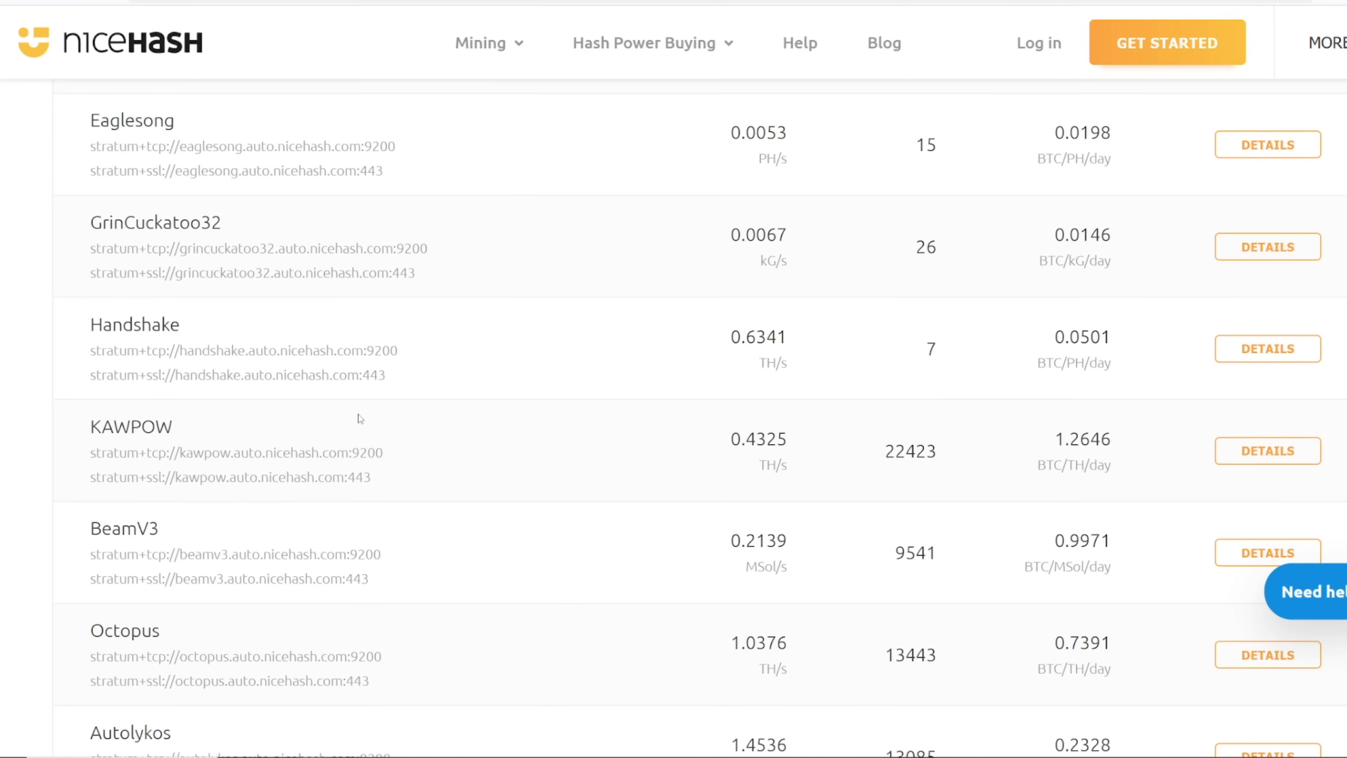
pyautogui.moveTo(349, 397)
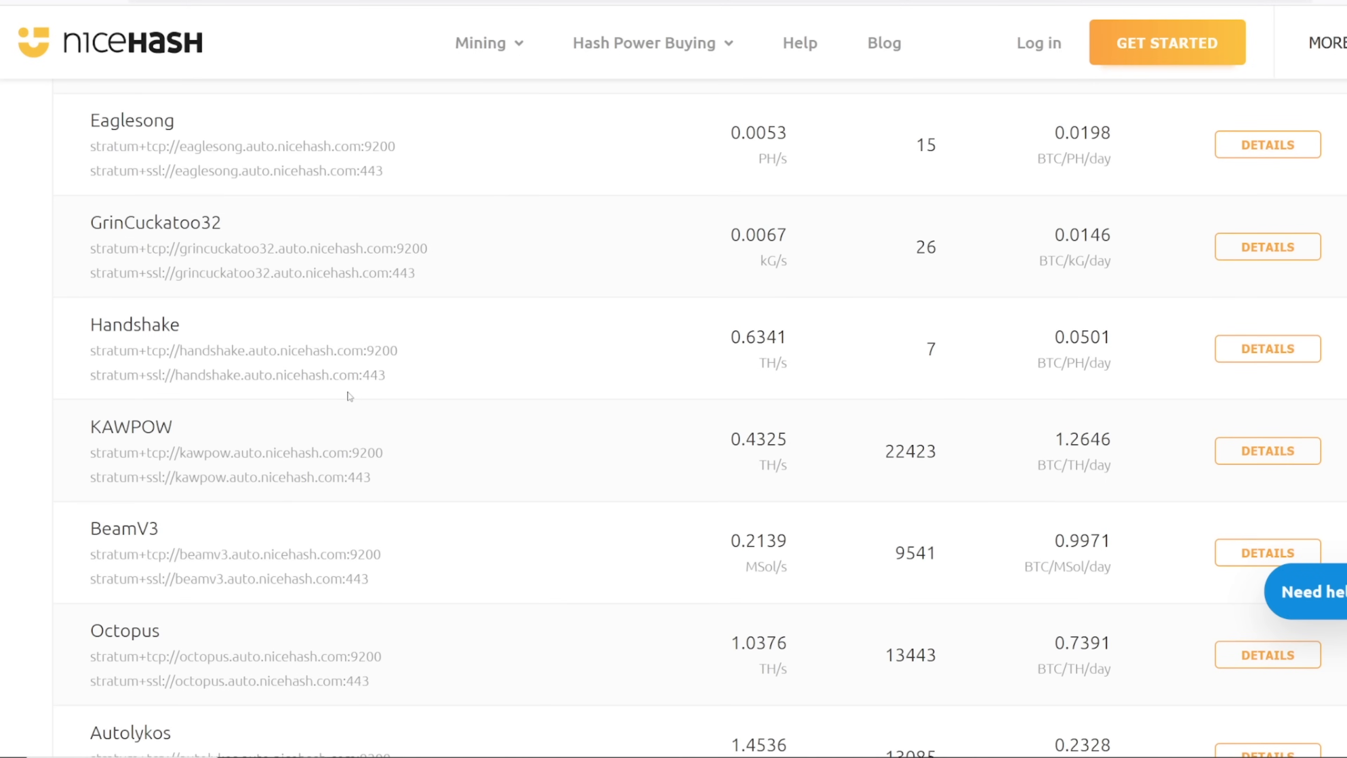
pyautogui.scroll(-3)
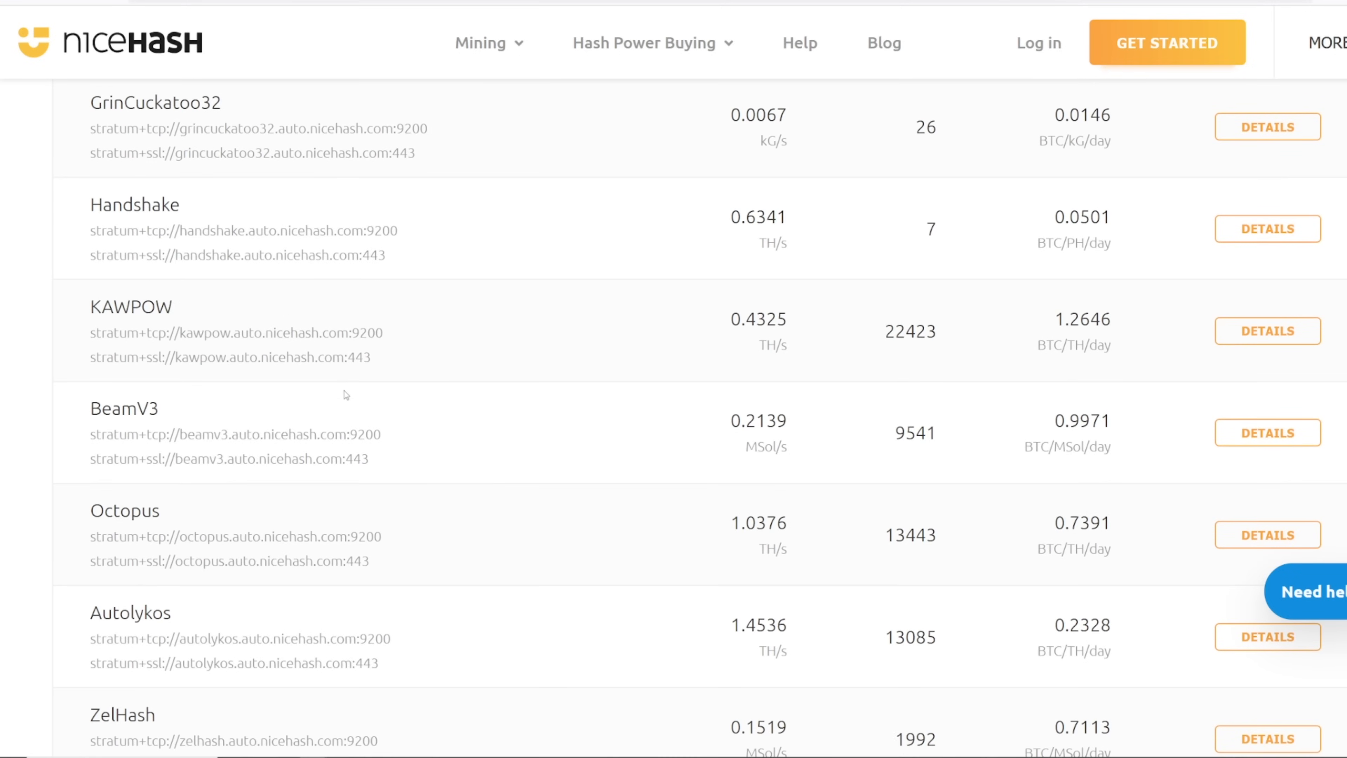
pyautogui.scroll(-3)
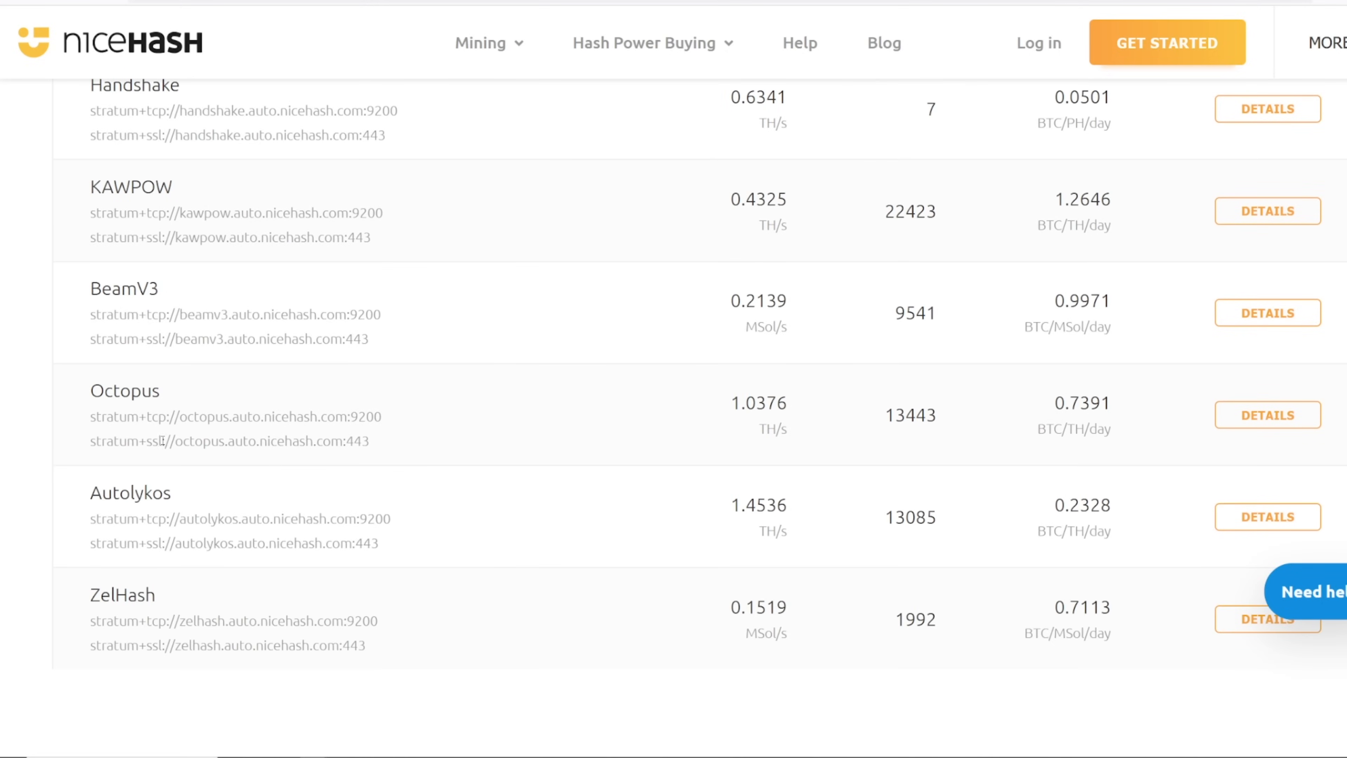
pyautogui.moveTo(234, 395)
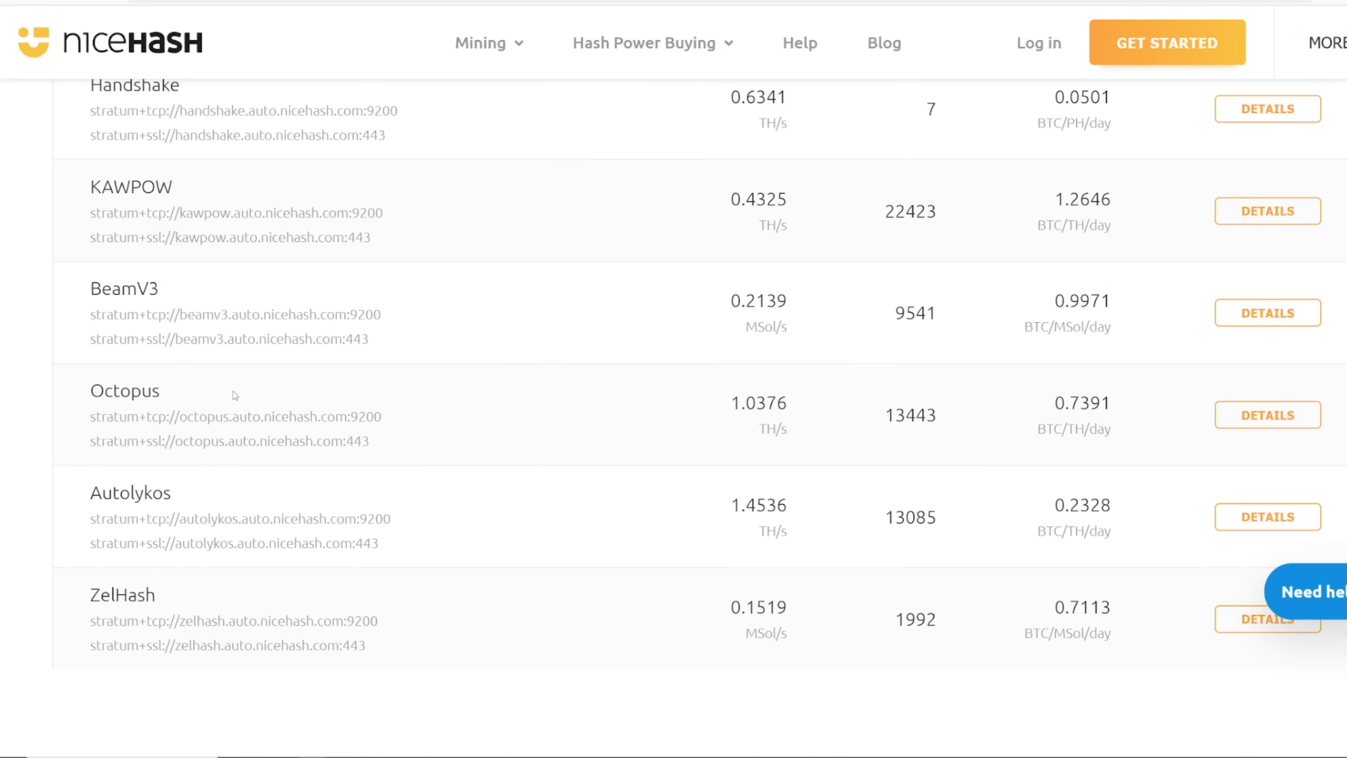
pyautogui.moveTo(269, 489)
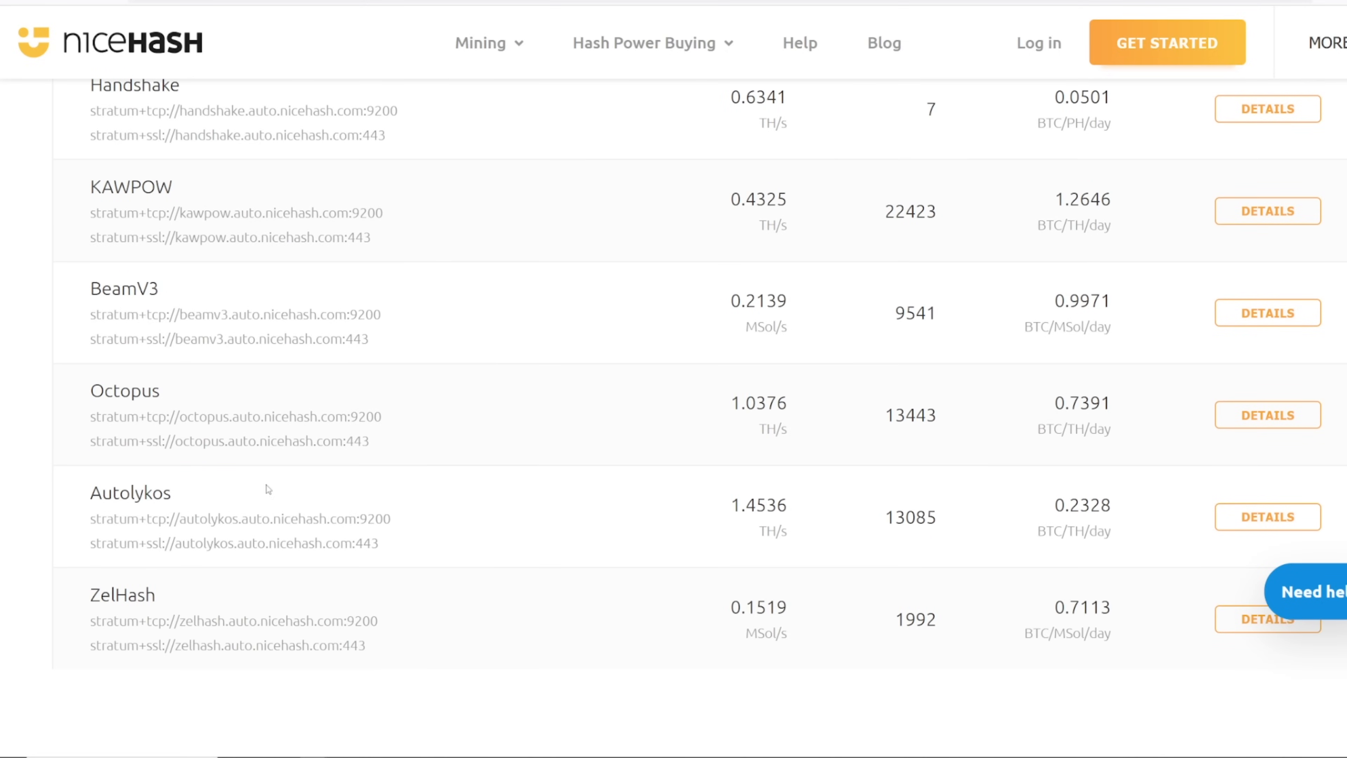
pyautogui.moveTo(224, 503)
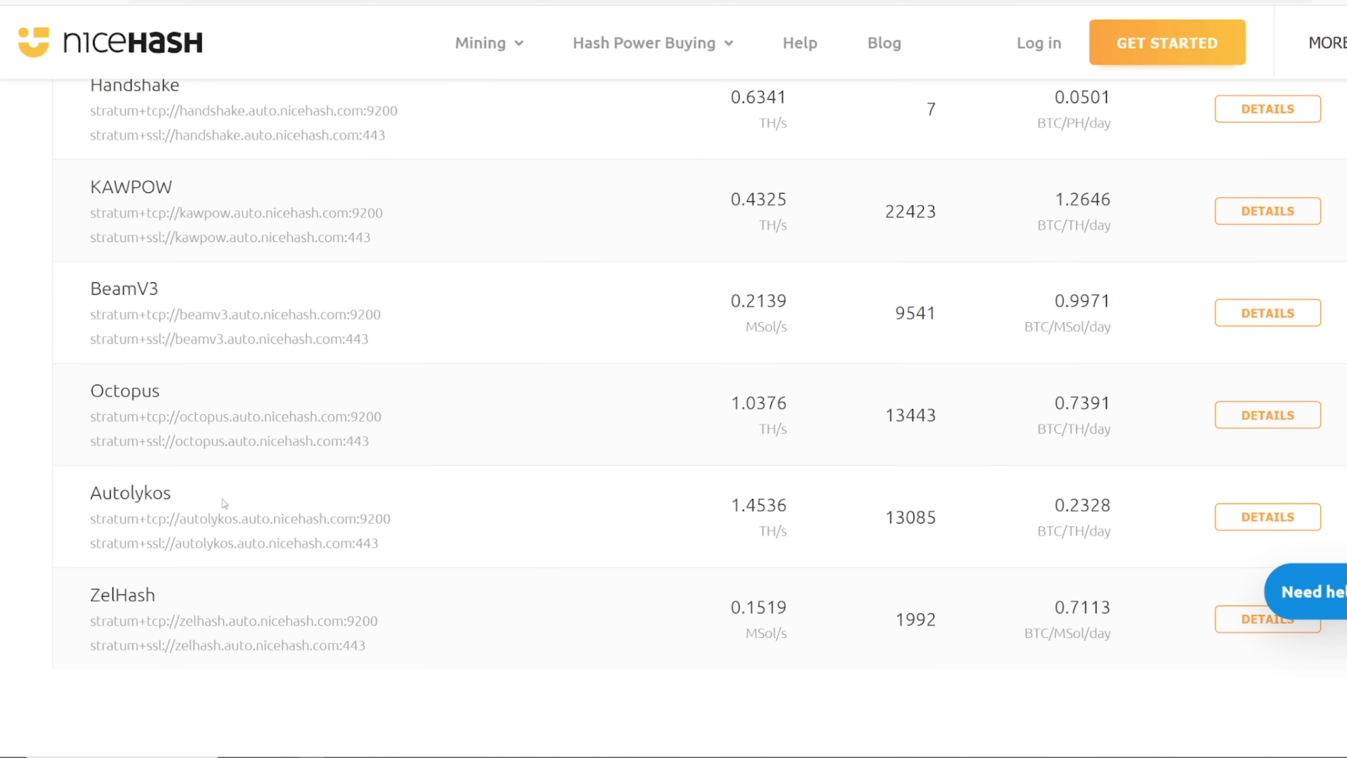
pyautogui.moveTo(251, 591)
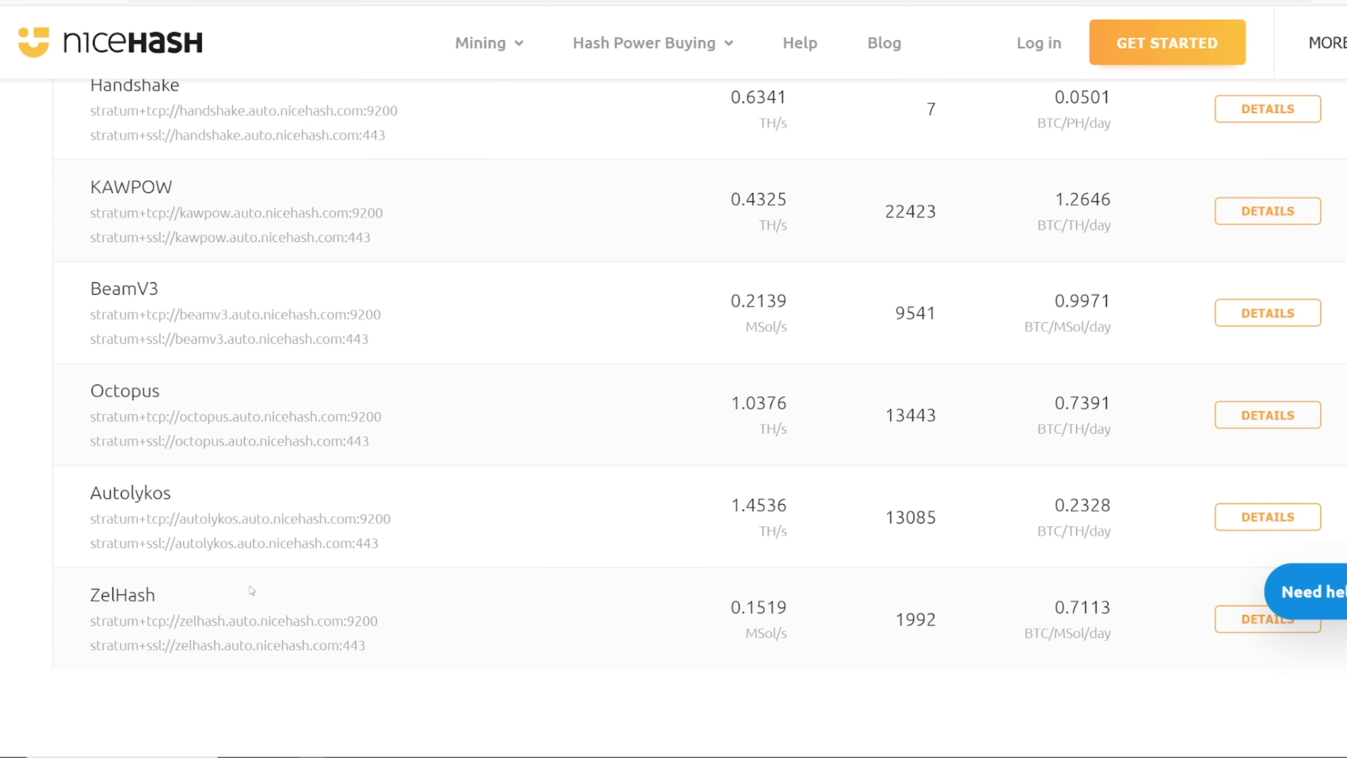
pyautogui.moveTo(521, 460)
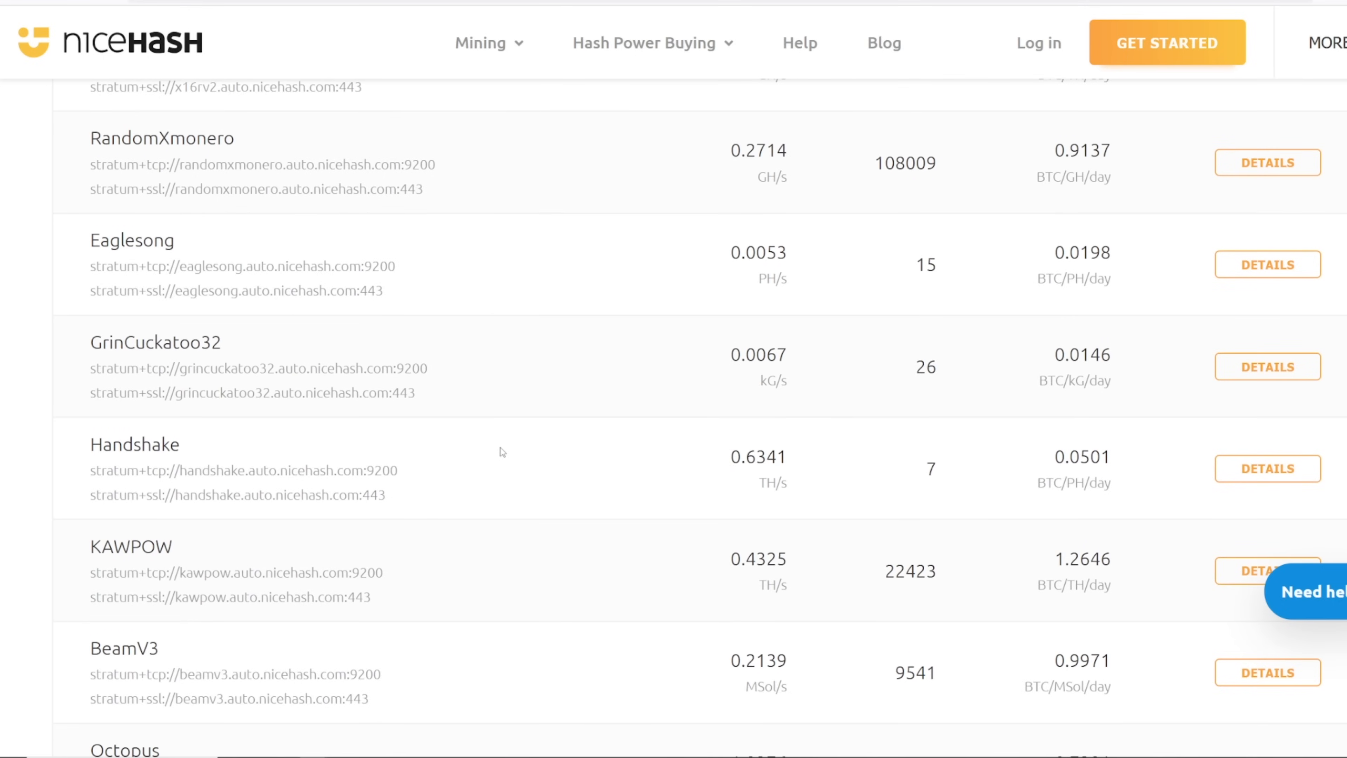
pyautogui.scroll(3)
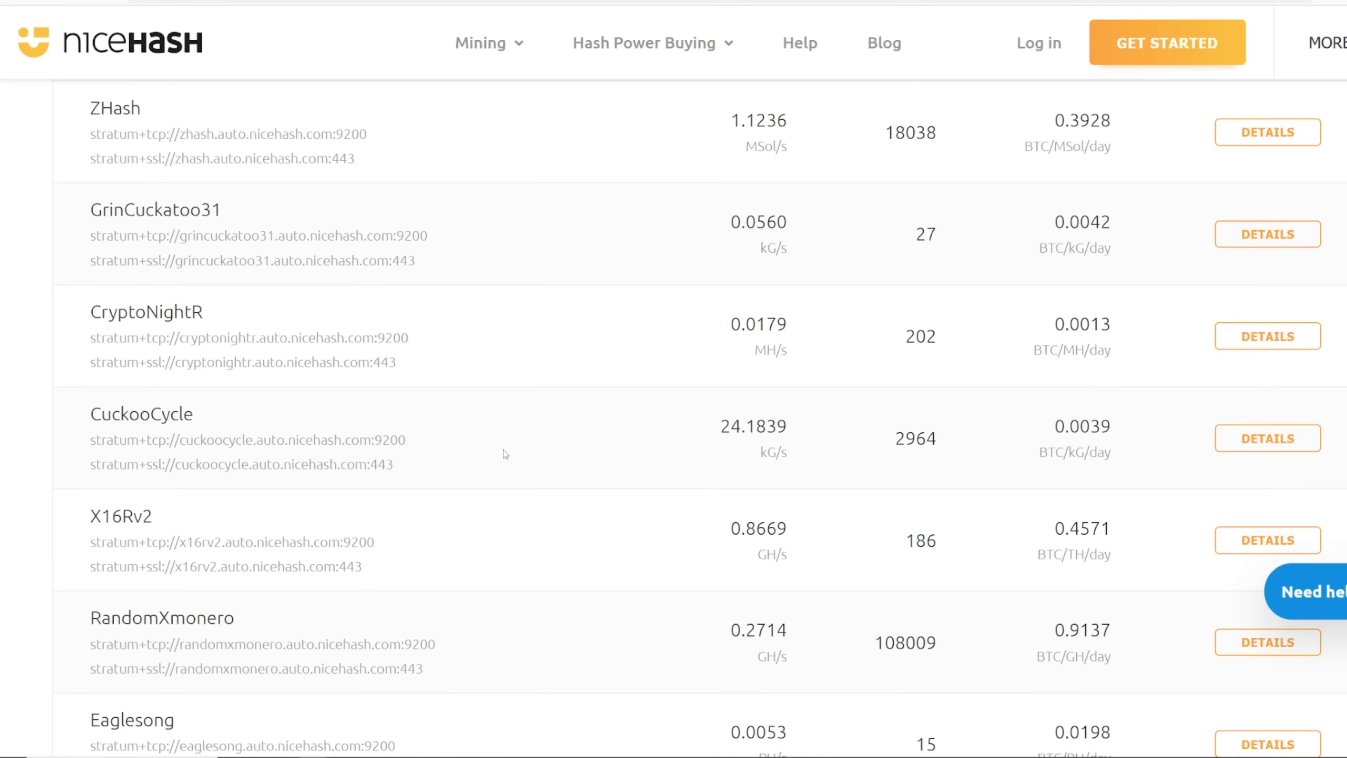
pyautogui.moveTo(501, 437)
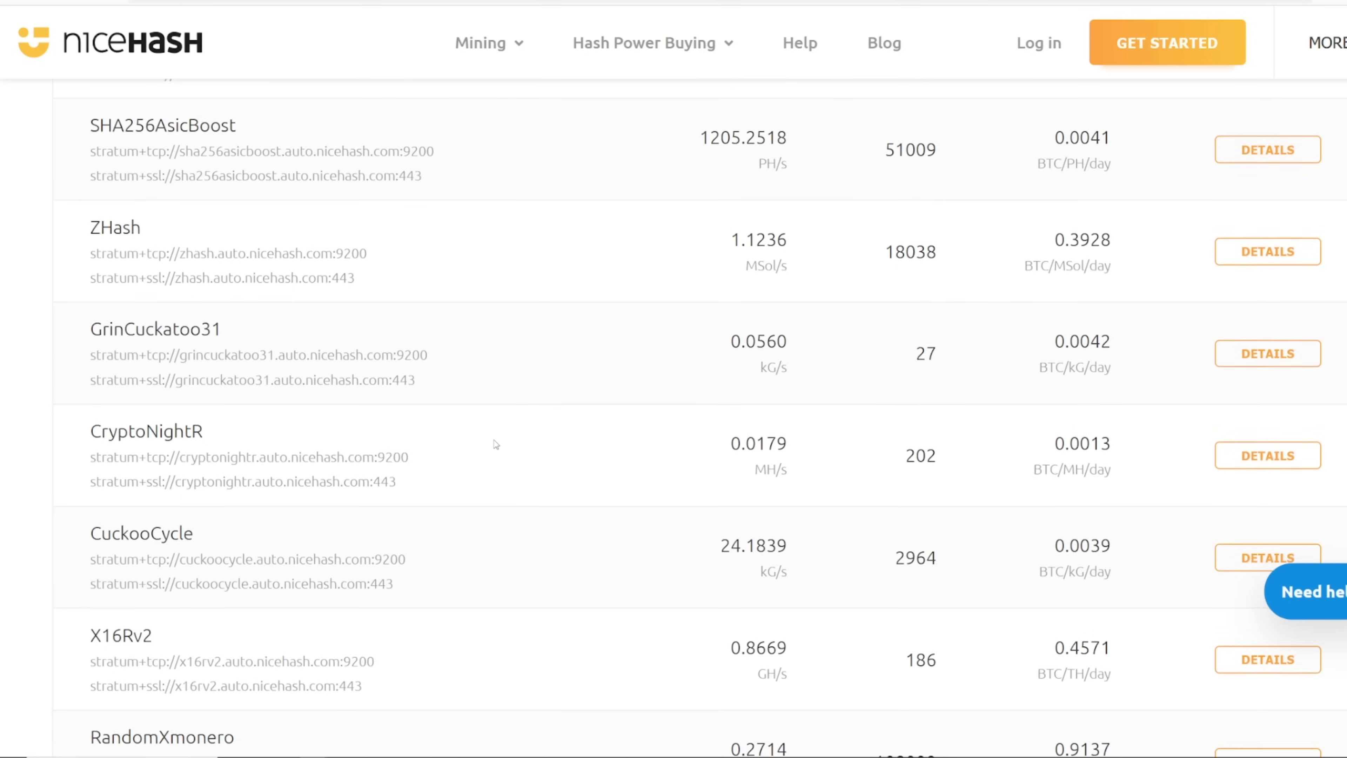
pyautogui.scroll(-3)
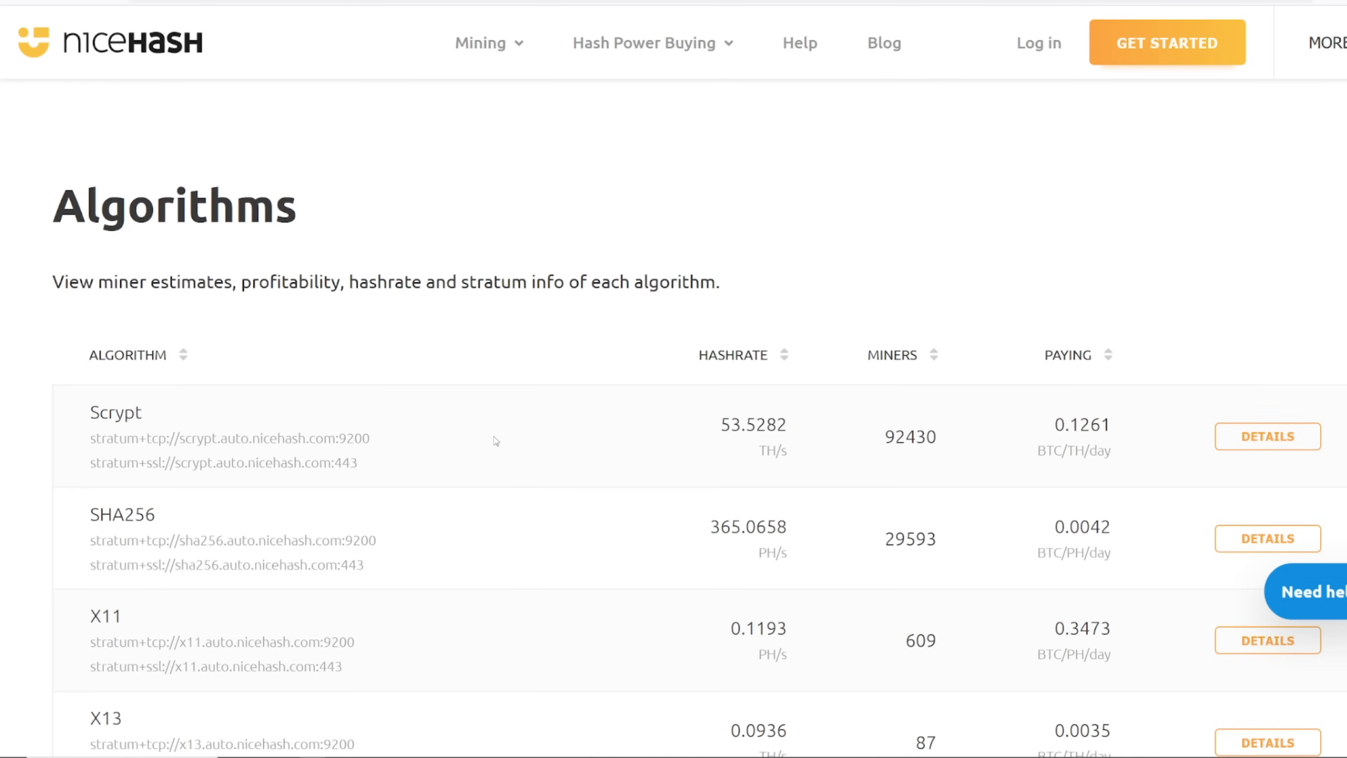
pyautogui.scroll(-3)
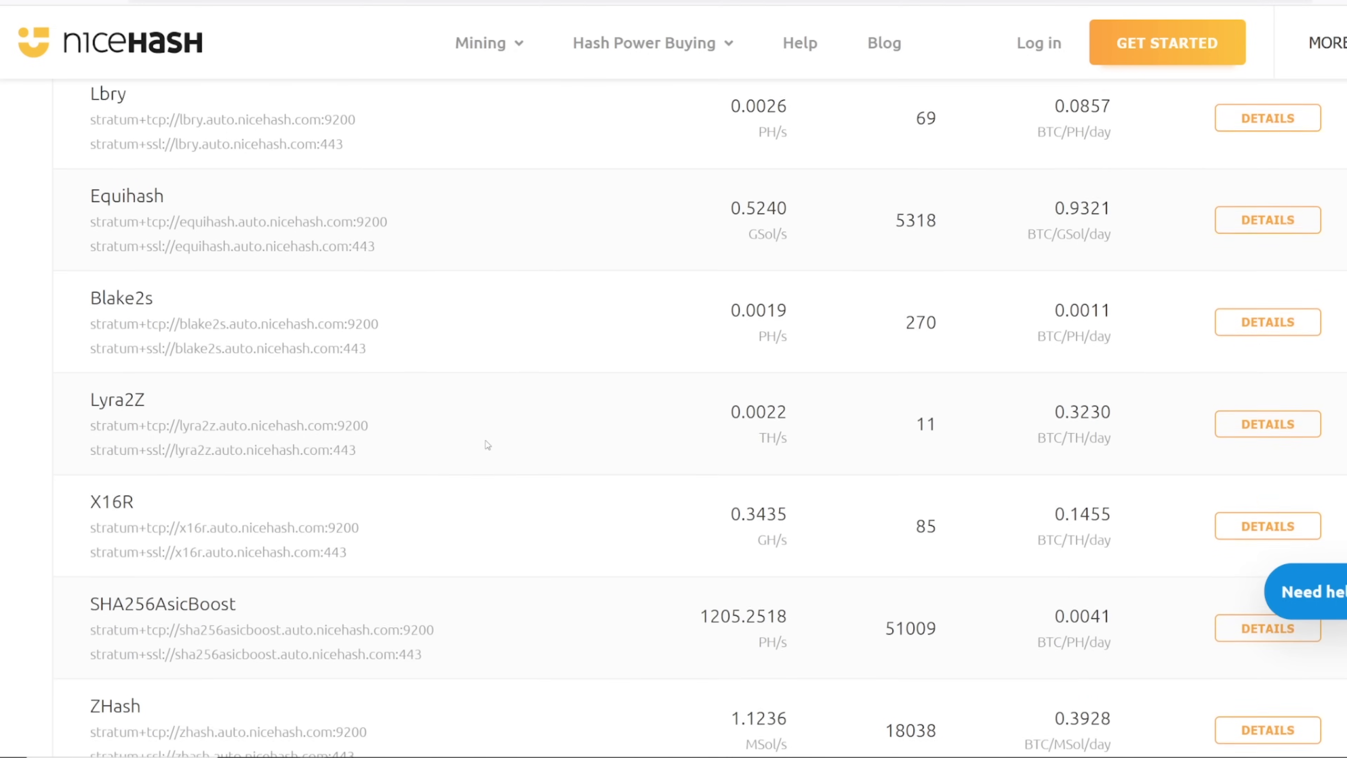
pyautogui.scroll(-3)
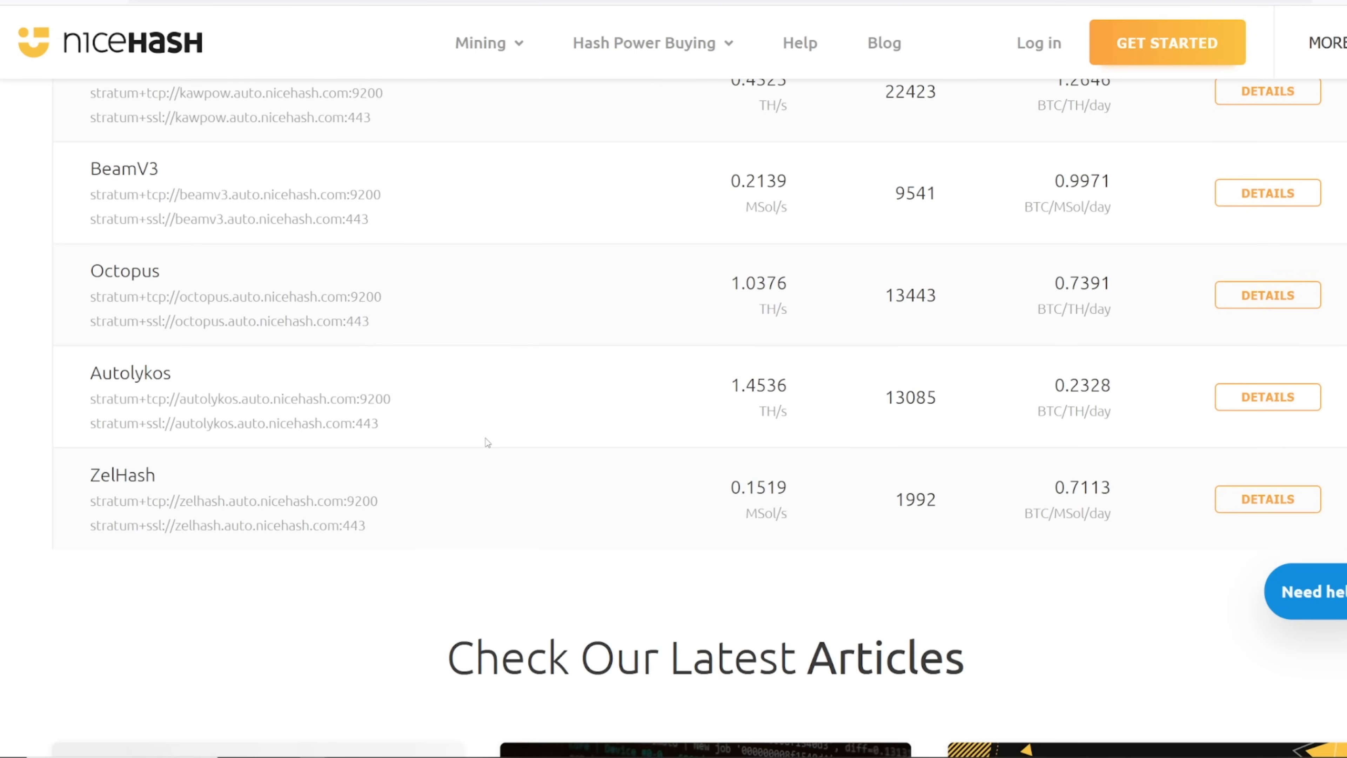
pyautogui.moveTo(471, 402)
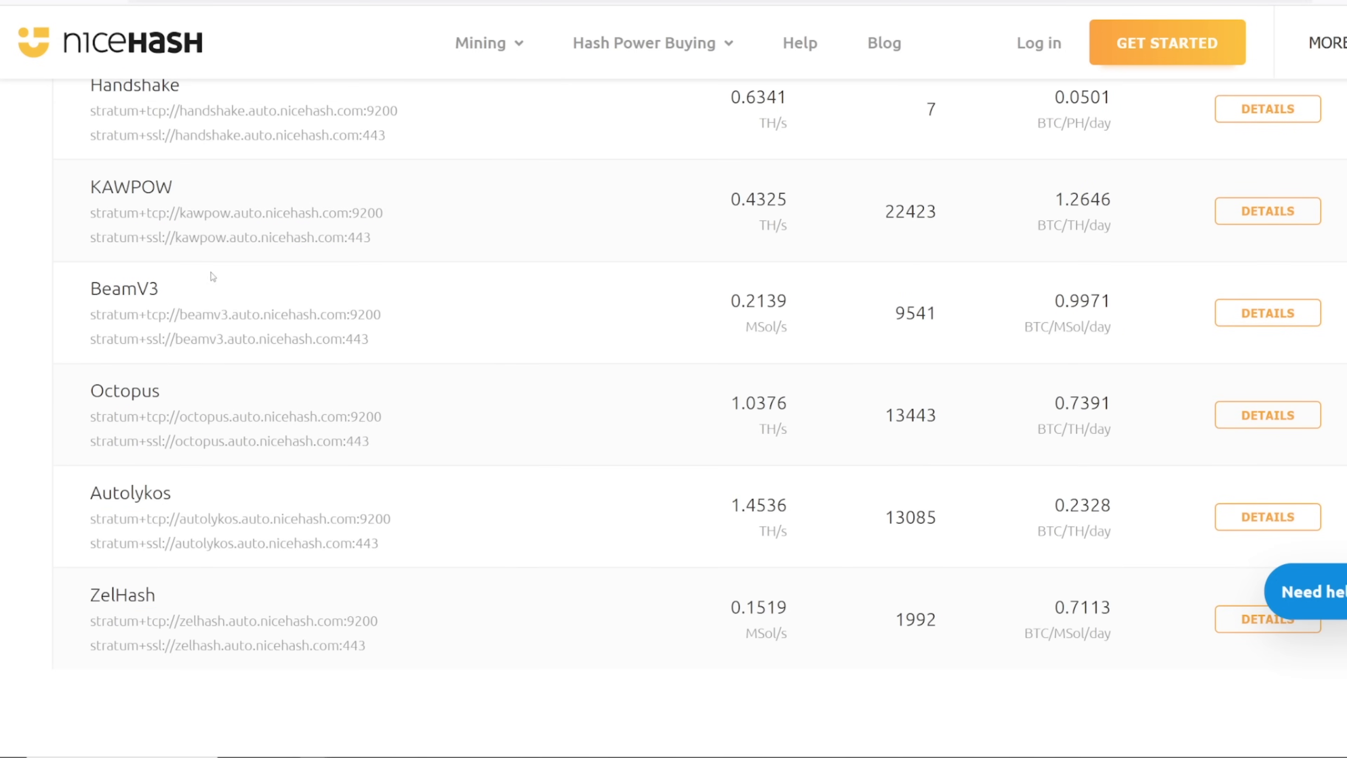
pyautogui.moveTo(898, 478)
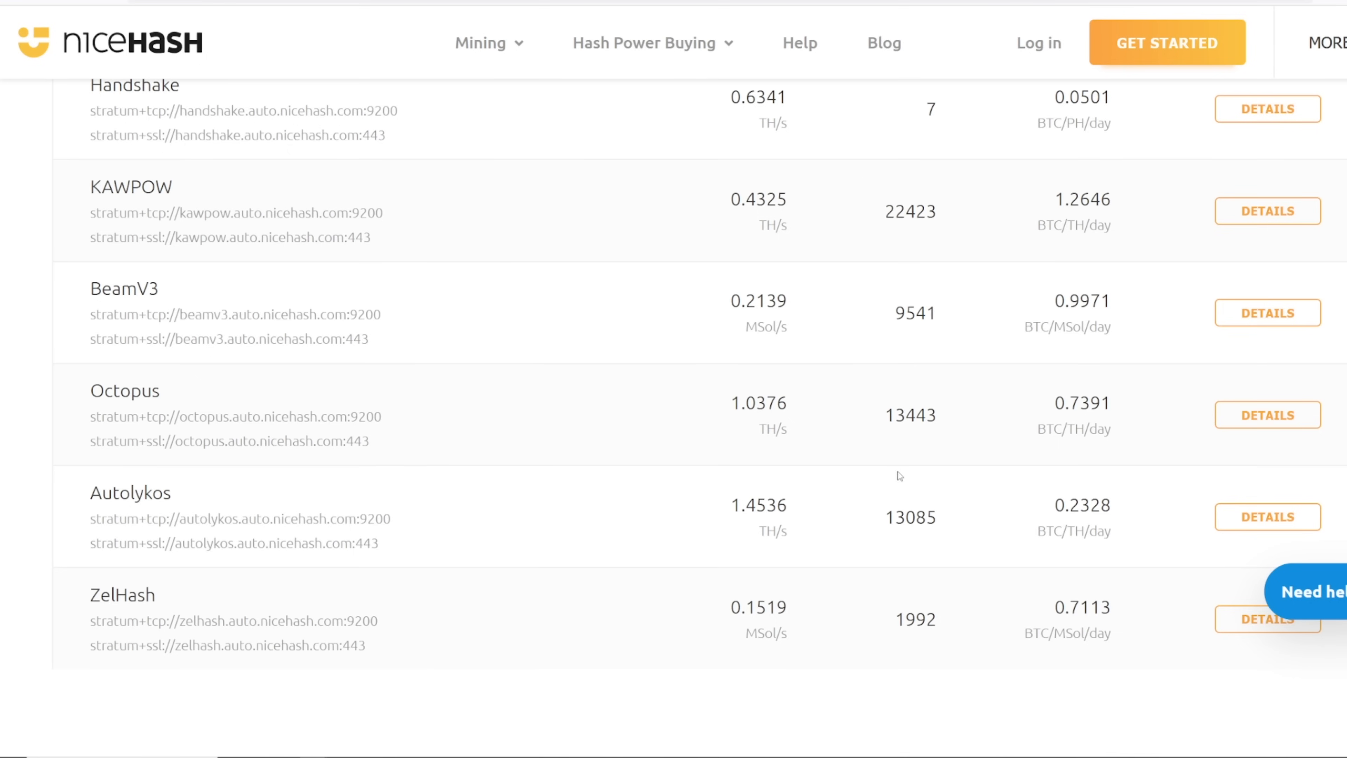
pyautogui.moveTo(555, 557)
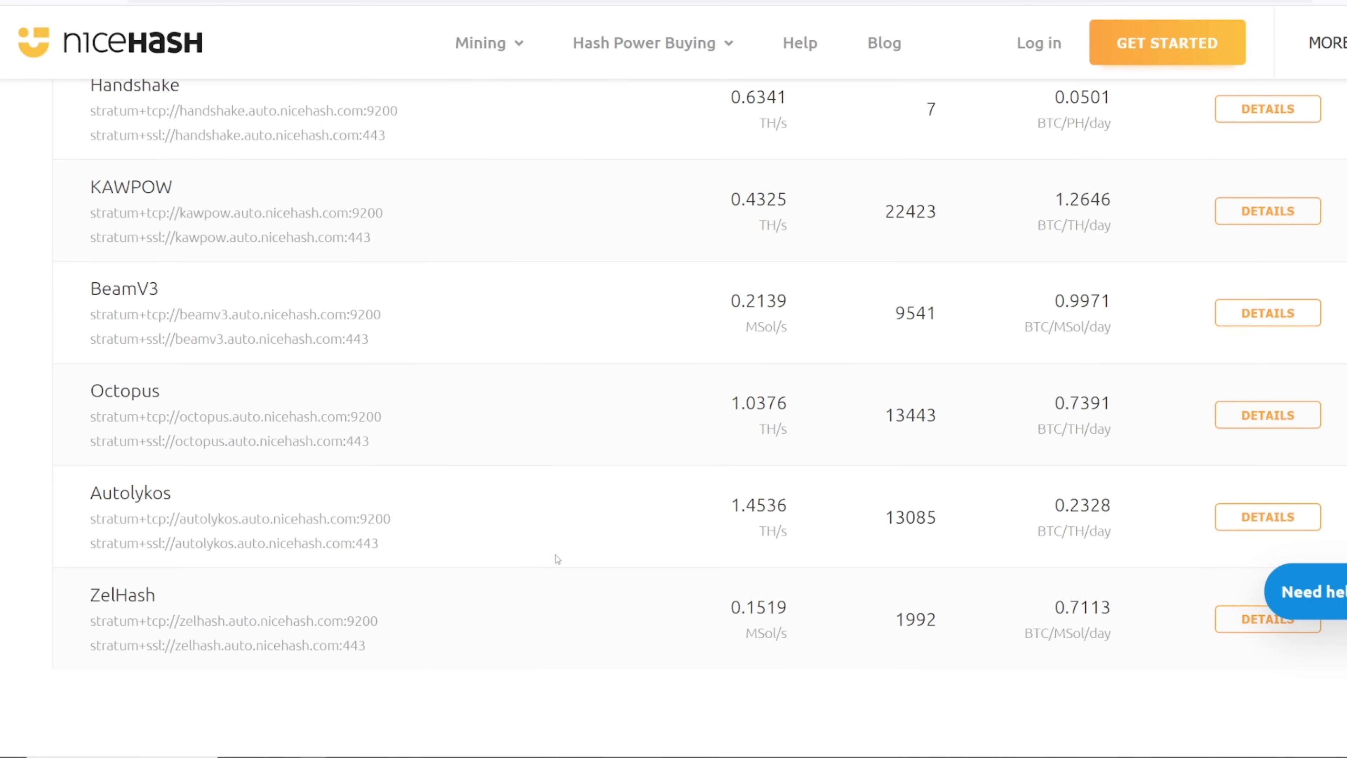
pyautogui.moveTo(167, 590)
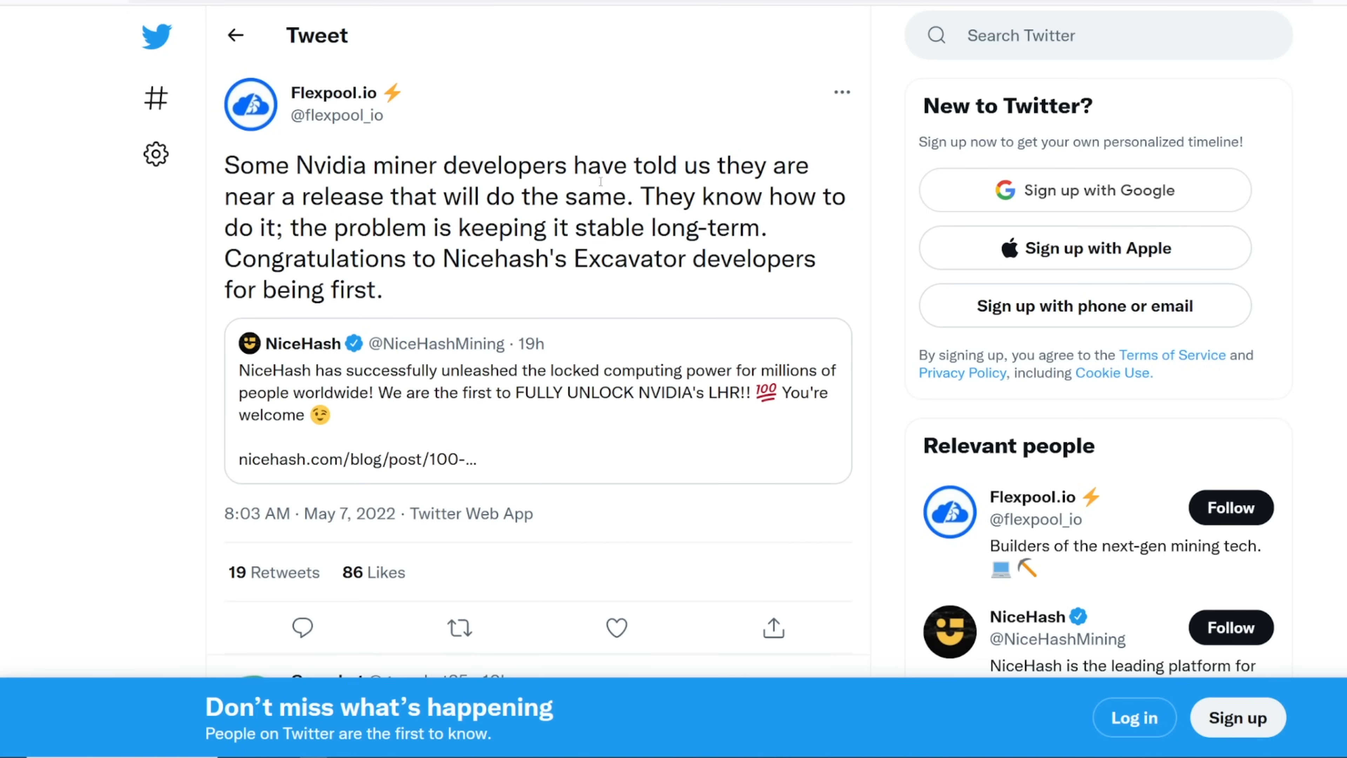
# View Flexpool.io's tweet congratulating NiceHash's Excavator developers on the LHR unlock.
pyautogui.click(355, 460)
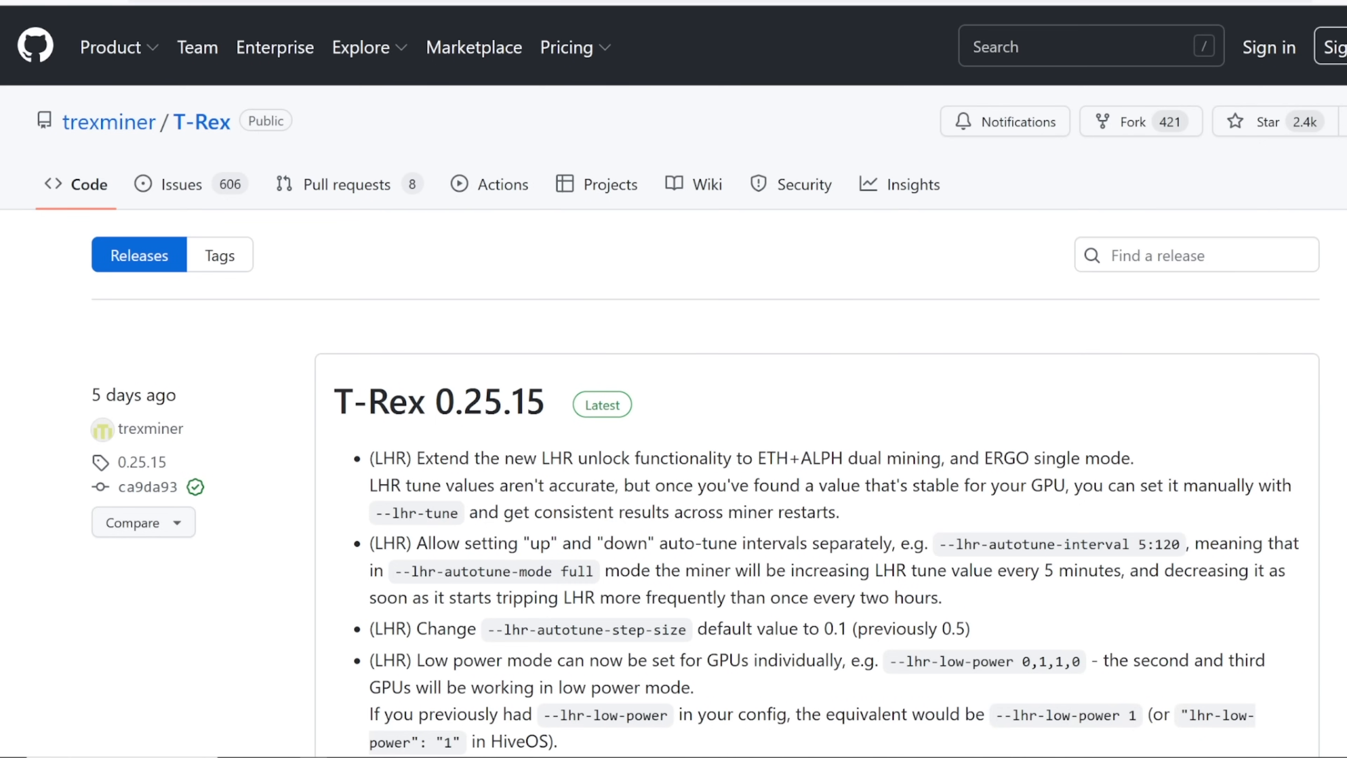
# Read the lolMiner 1.49 changelog, highlighting the improved Nvidia LHR V2 Ethash performance lines.
pyautogui.scroll(-3)
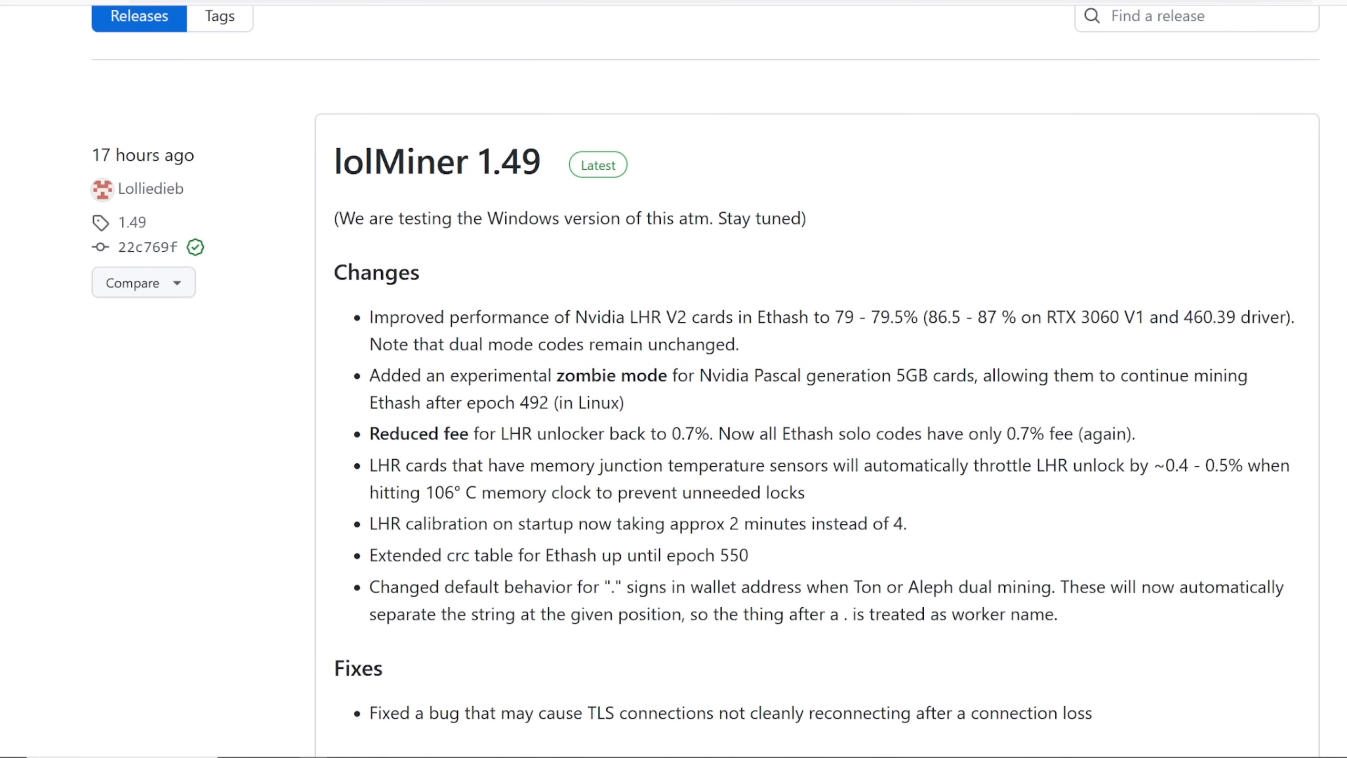
pyautogui.moveTo(567, 318); pyautogui.dragTo(739, 317)
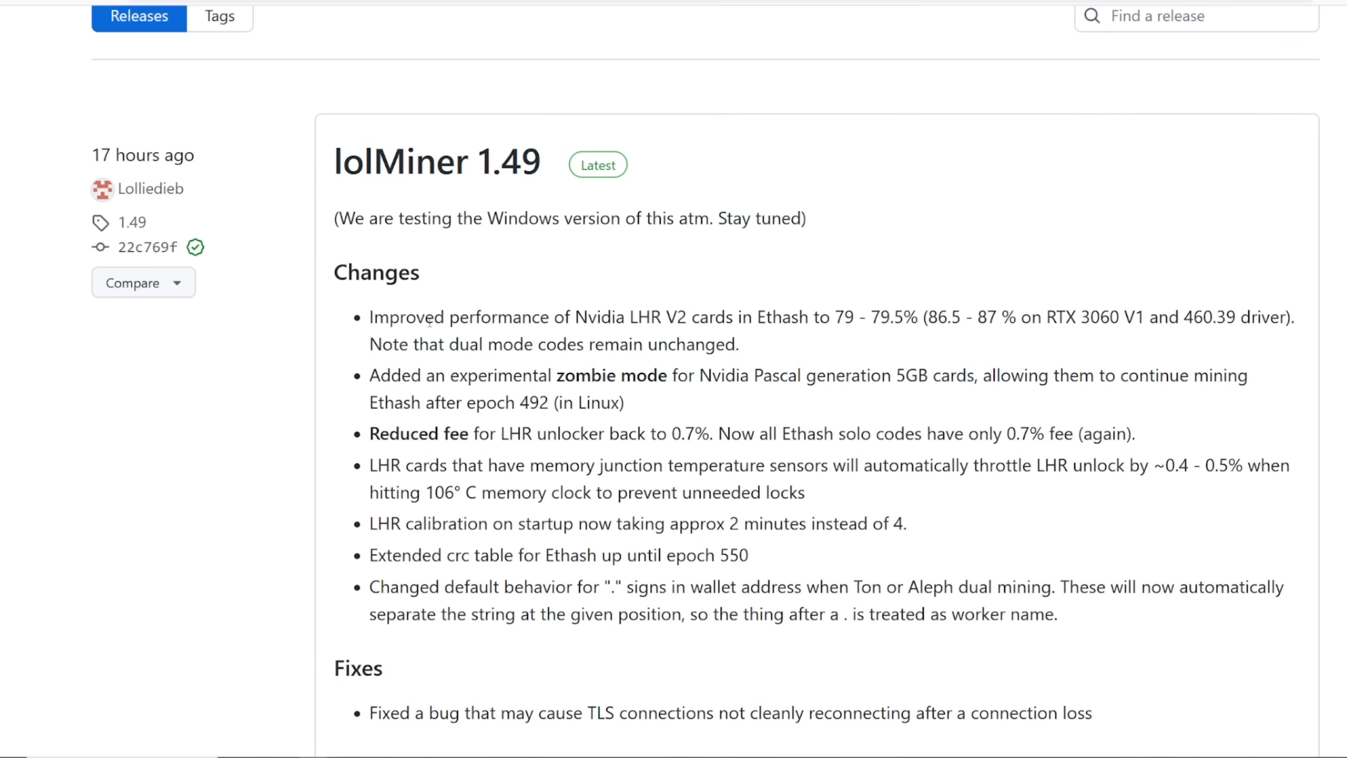
pyautogui.moveTo(622, 310)
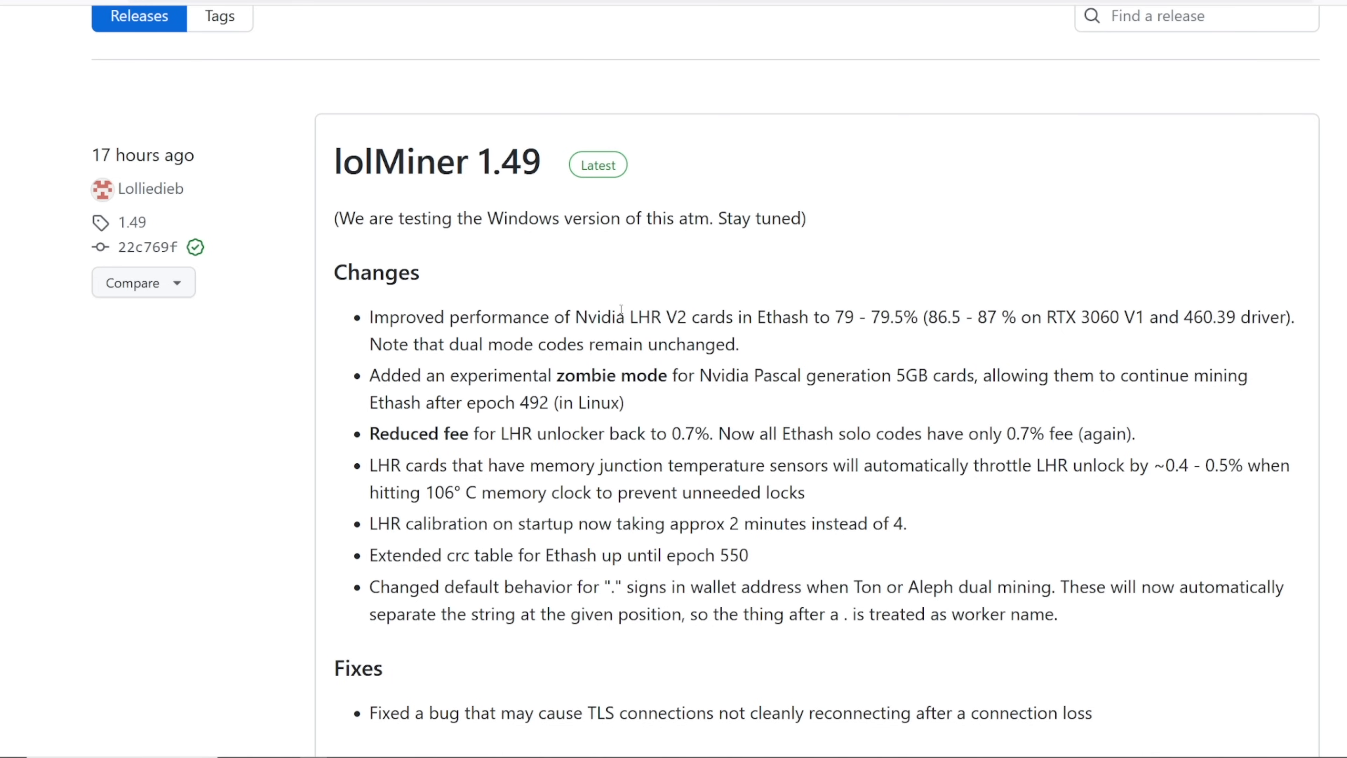
pyautogui.doubleClick(848, 316)
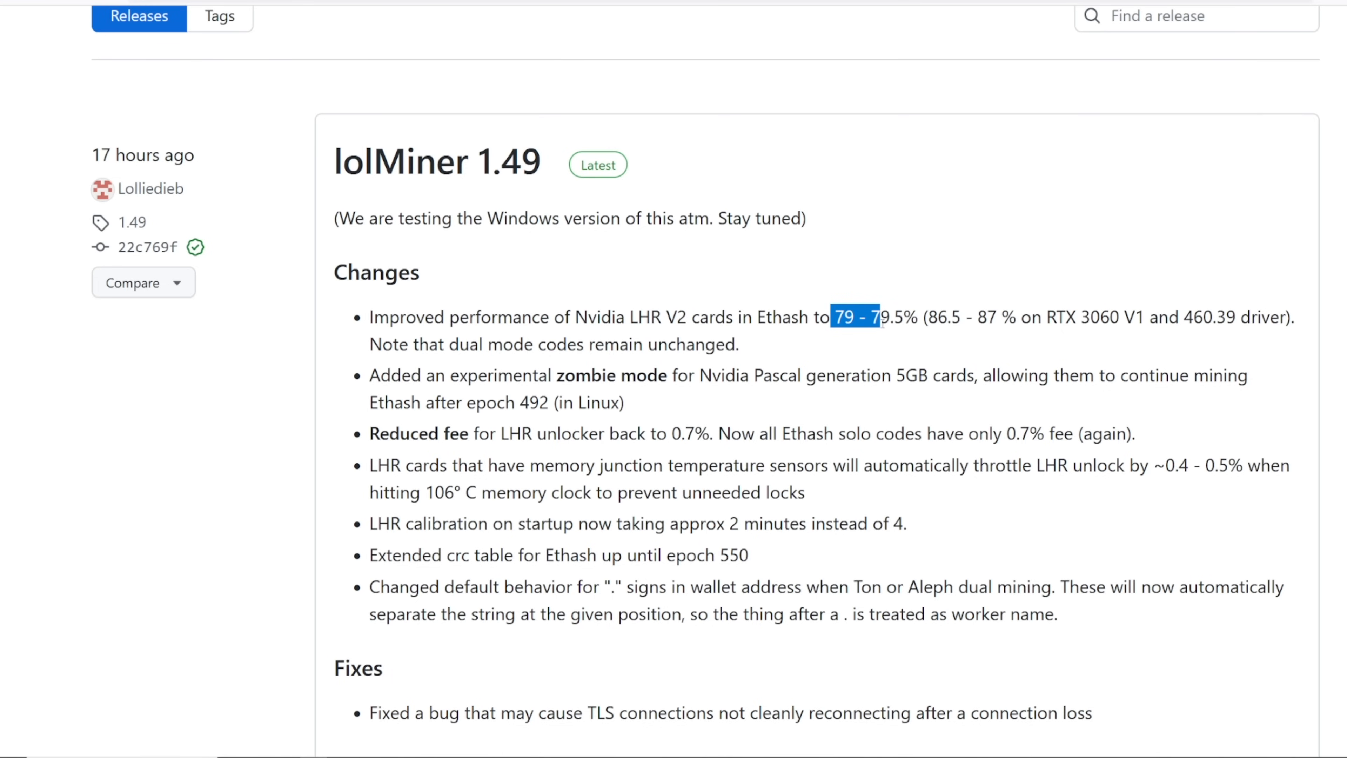
pyautogui.moveTo(834, 317); pyautogui.dragTo(918, 317)
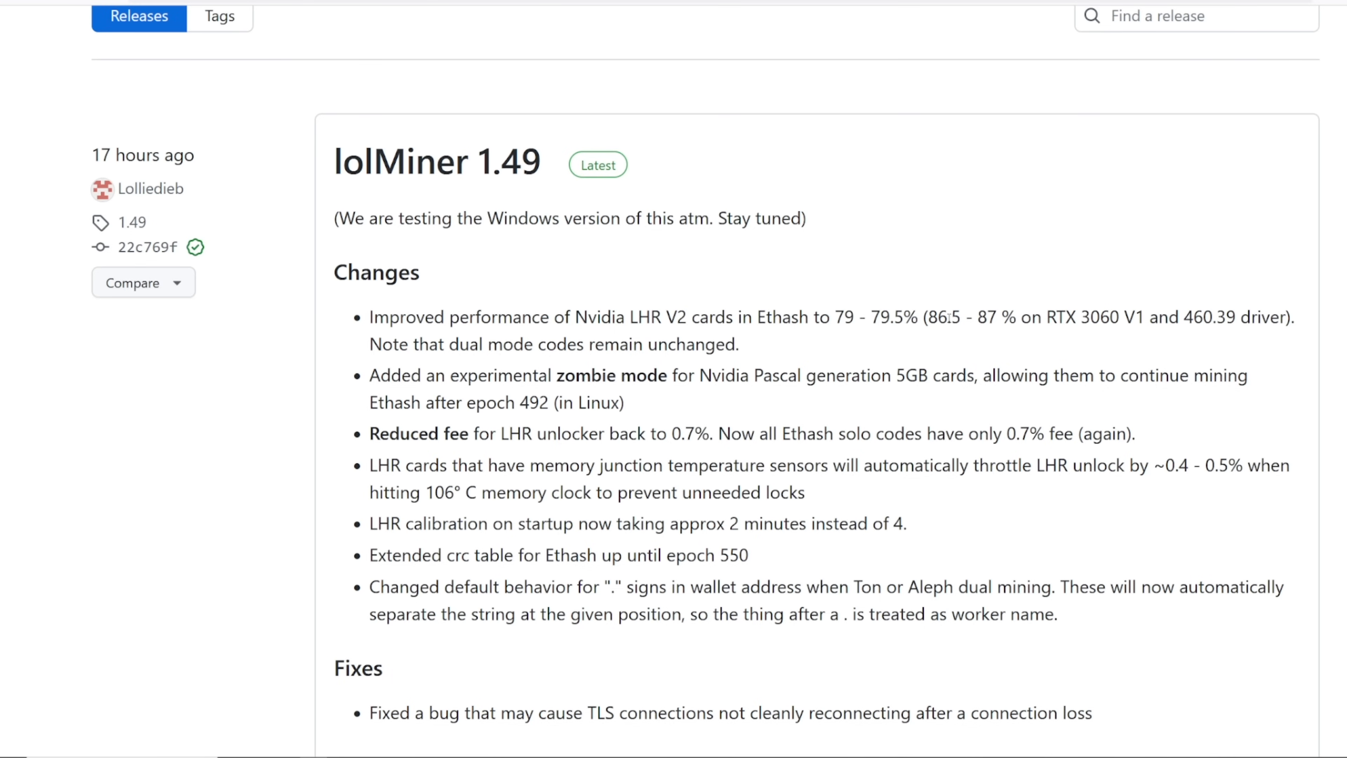
pyautogui.moveTo(952, 317); pyautogui.dragTo(1193, 317)
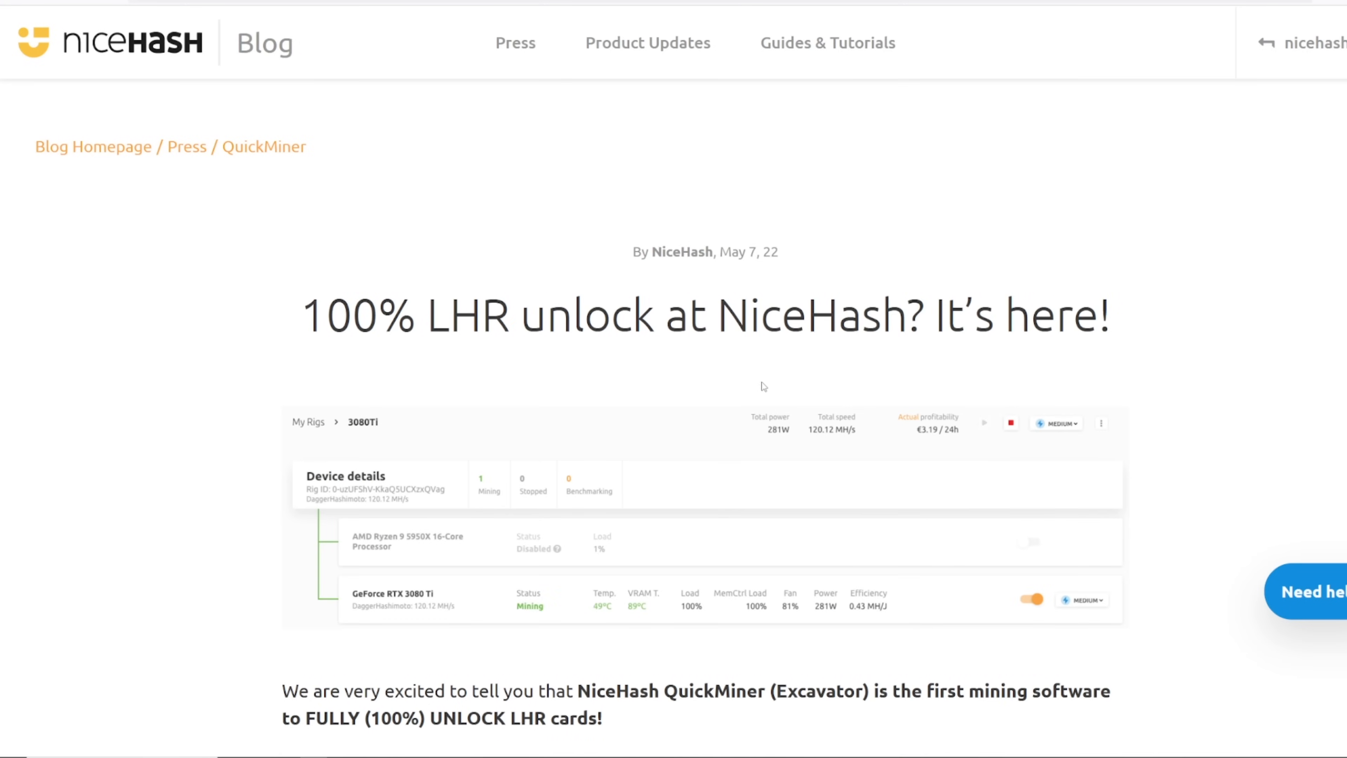
pyautogui.moveTo(797, 404)
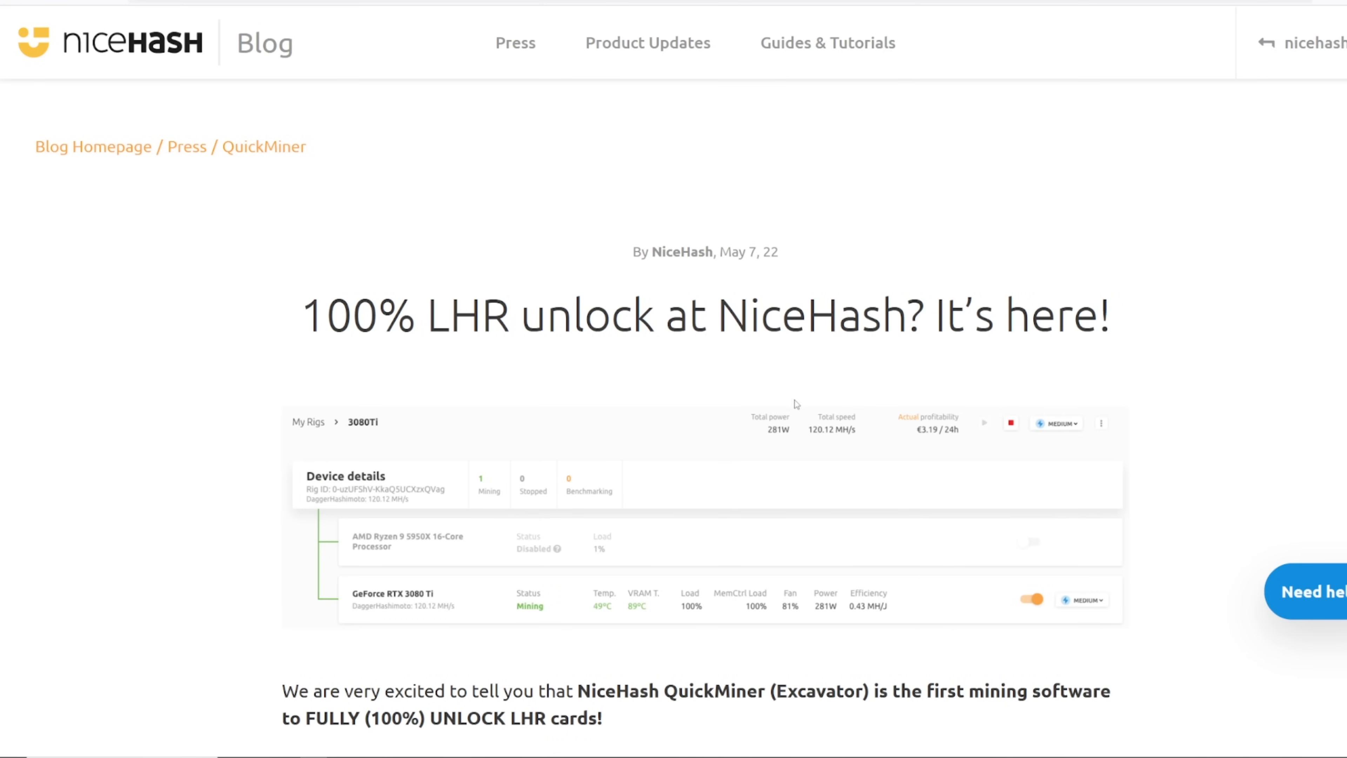
# Read through the LHR unlock article, highlighting the sentence about earning more profits.
pyautogui.scroll(-3)
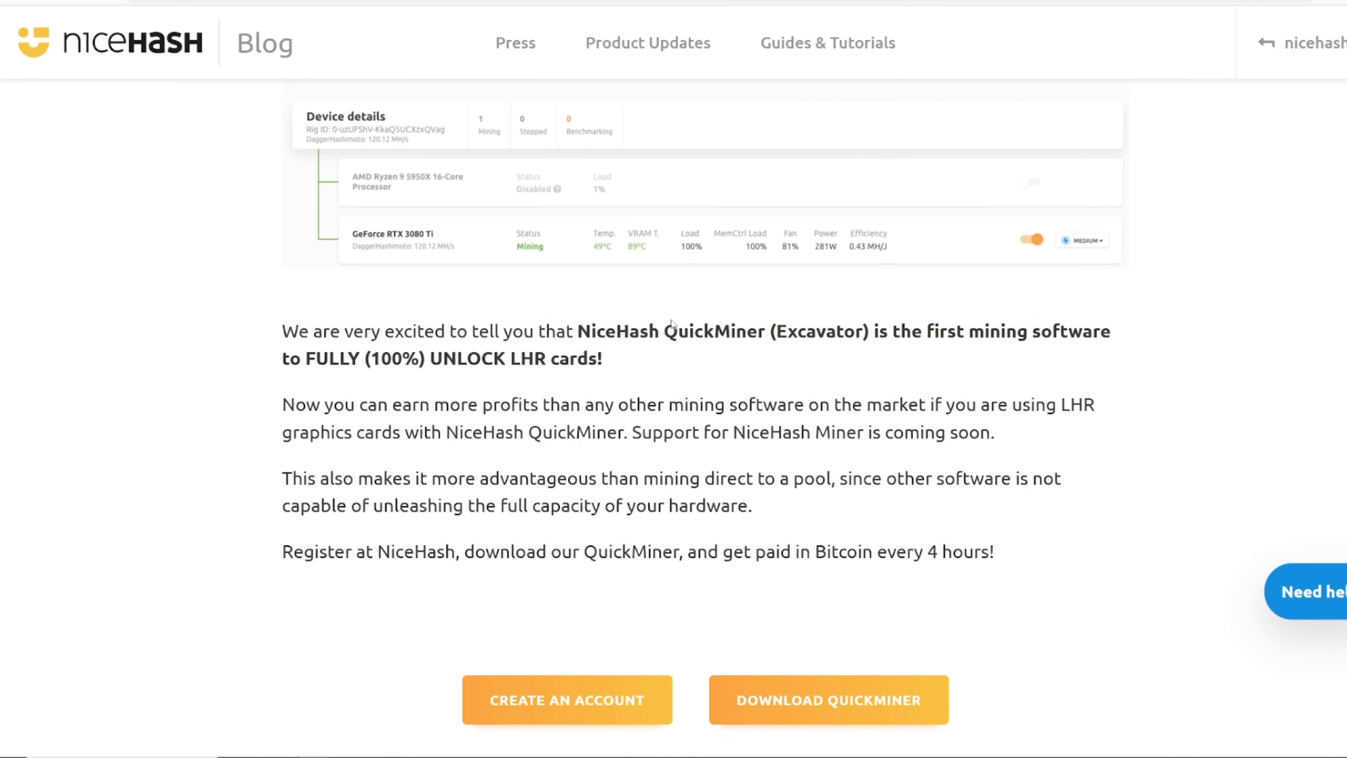
pyautogui.moveTo(608, 373)
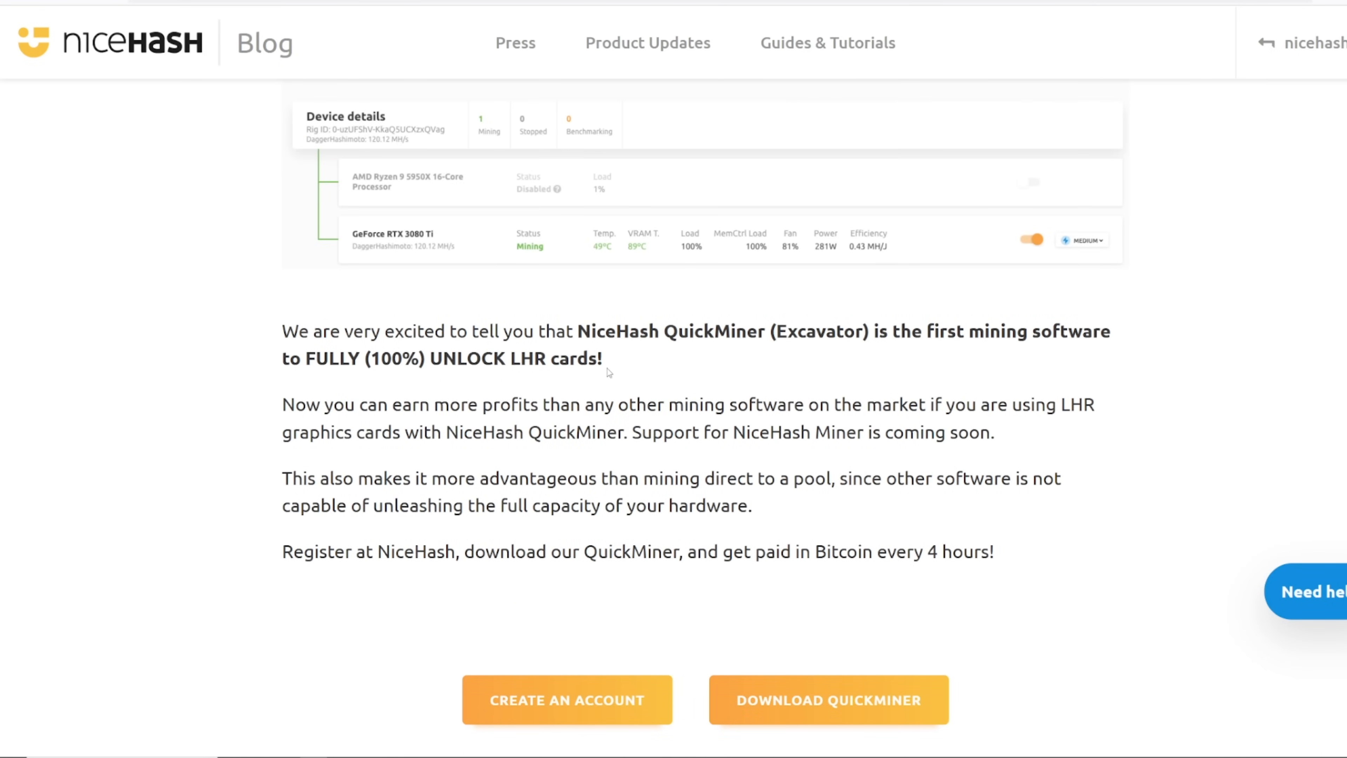
pyautogui.moveTo(282, 405); pyautogui.dragTo(636, 404)
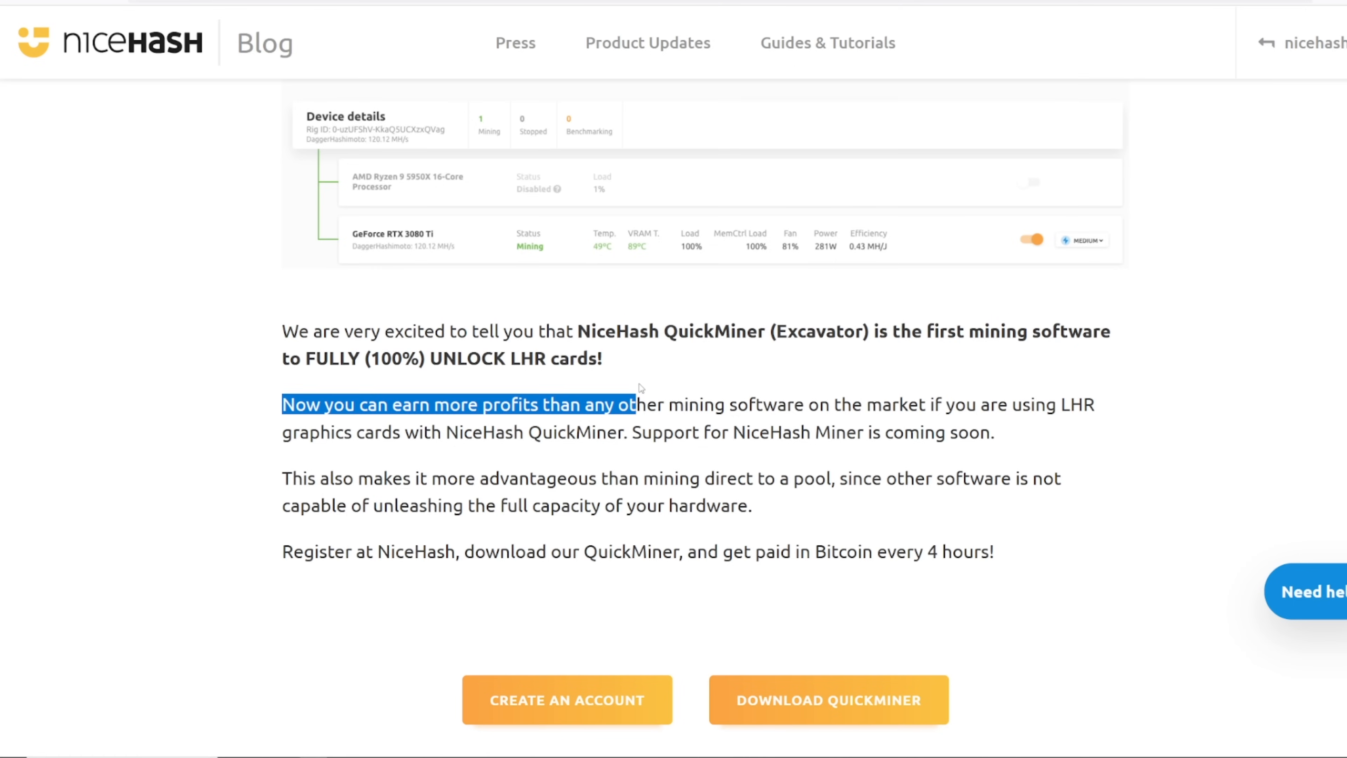
pyautogui.scroll(-3)
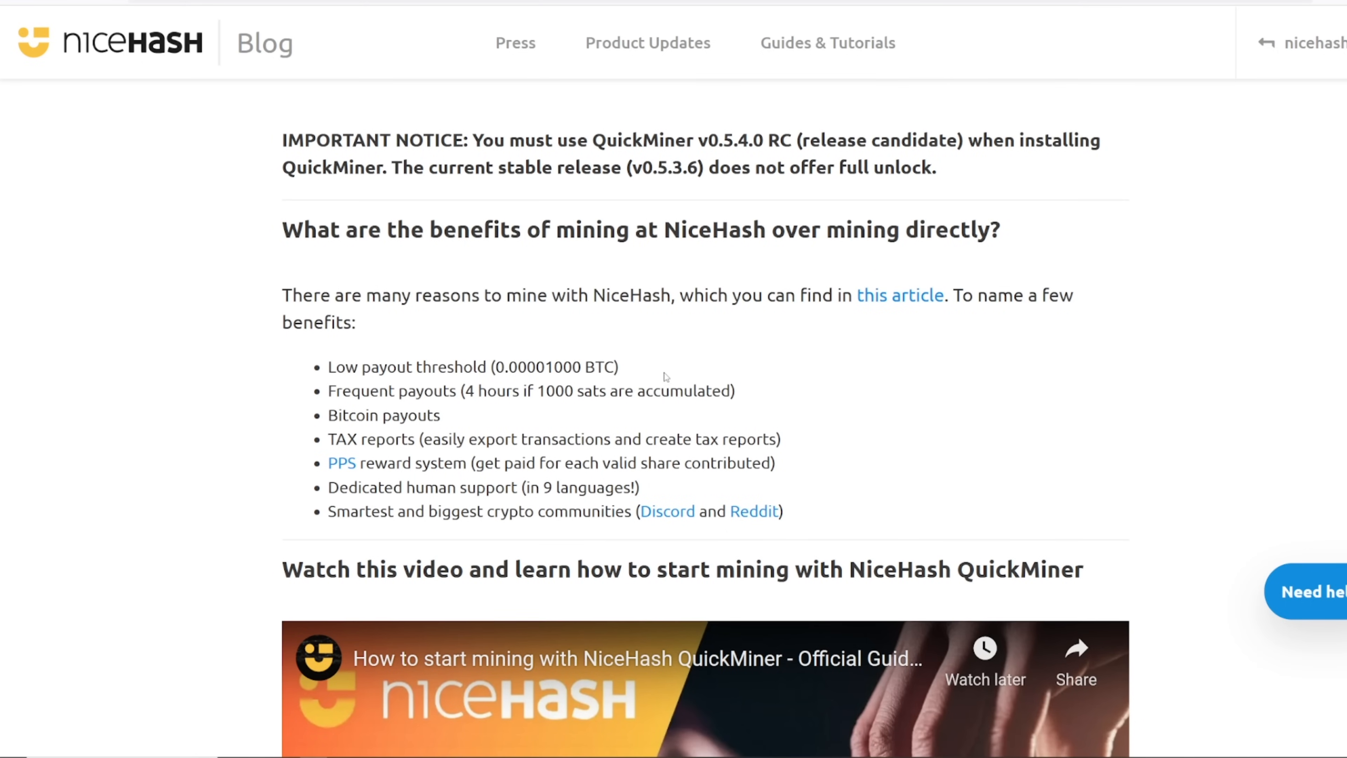
pyautogui.scroll(3)
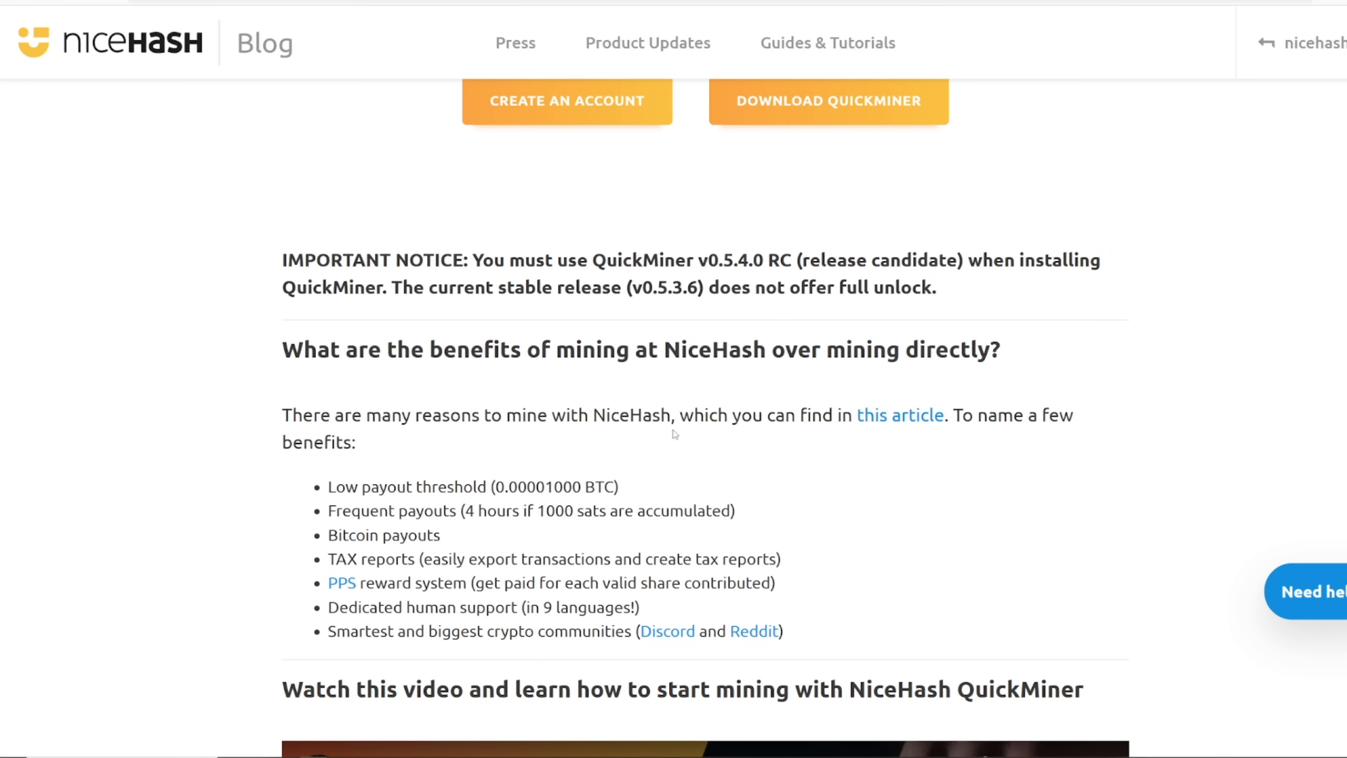
pyautogui.scroll(-3)
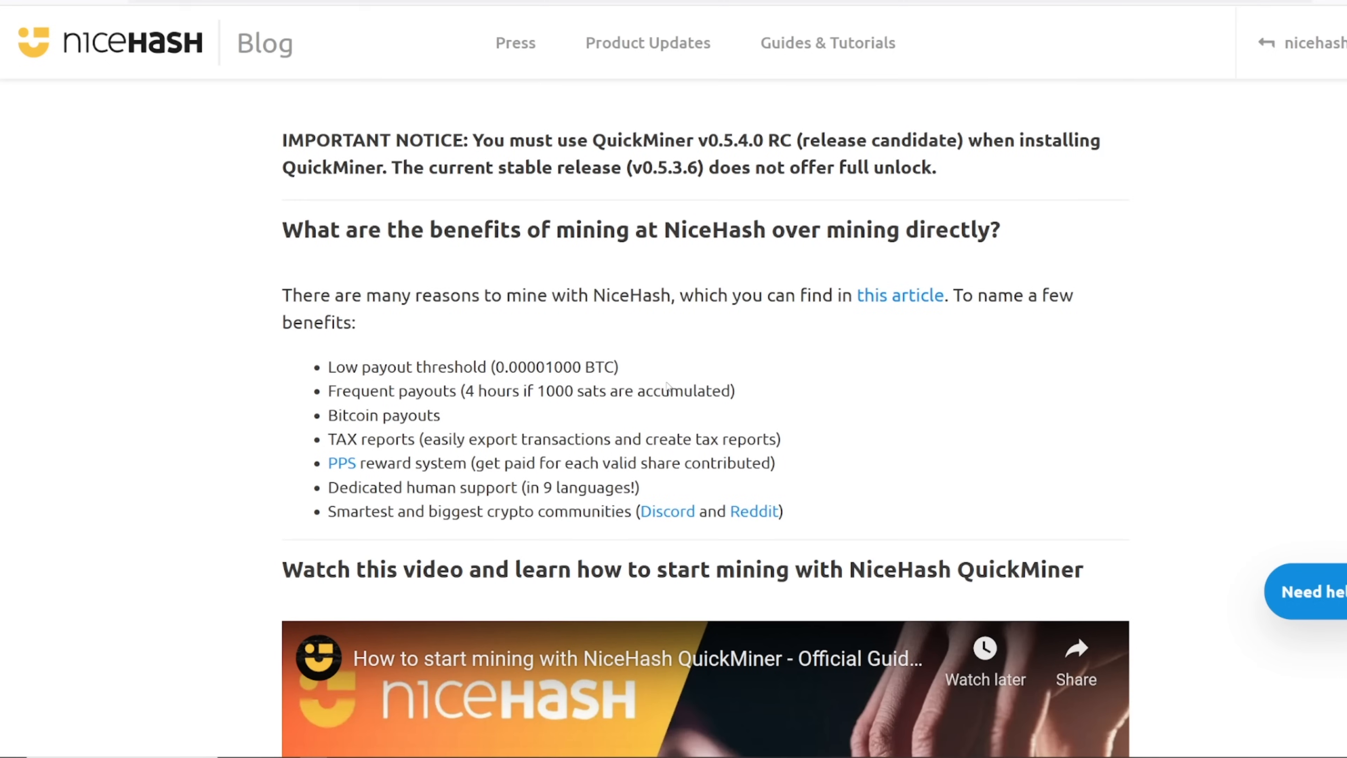
pyautogui.moveTo(448, 304)
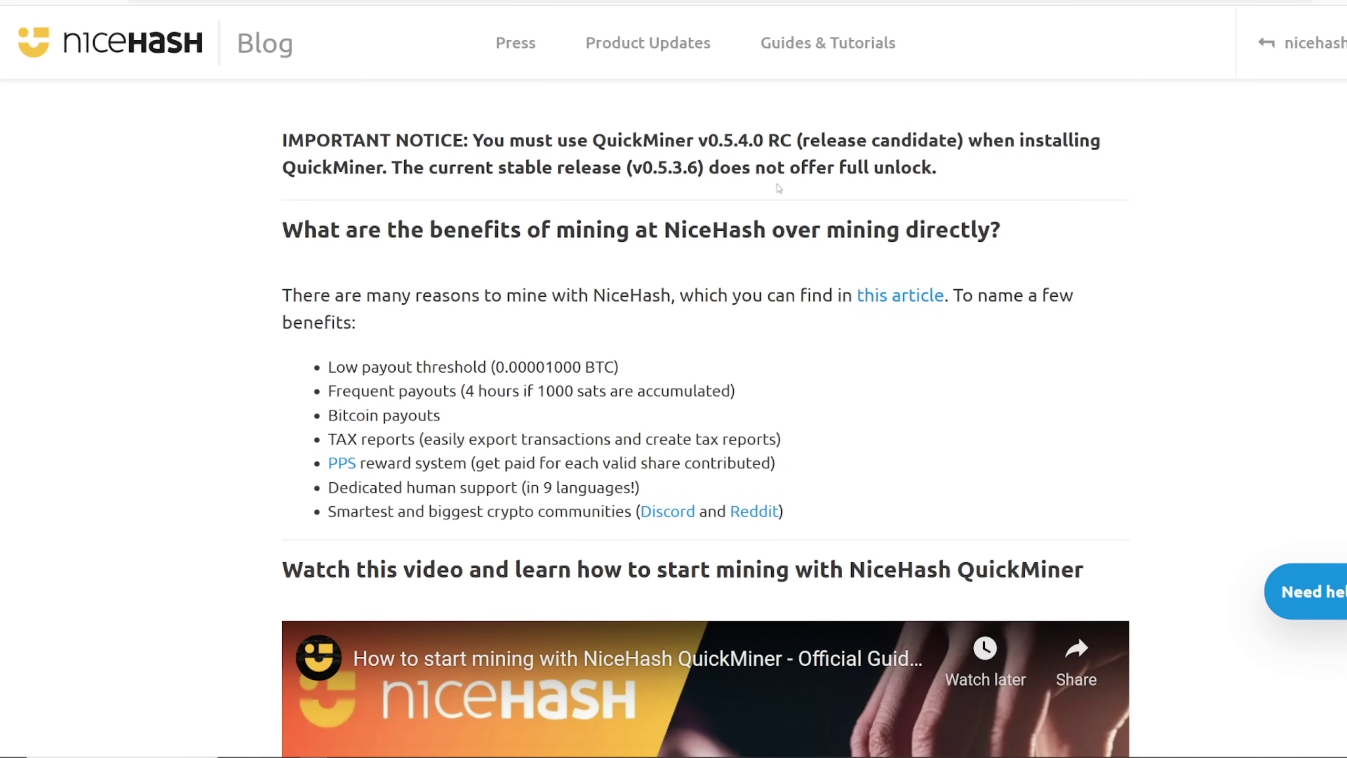
# Highlight the IMPORTANT NOTICE requiring QuickMiner v0.5.4.0 RC, then clear the selection.
pyautogui.moveTo(352, 141); pyautogui.dragTo(935, 167)
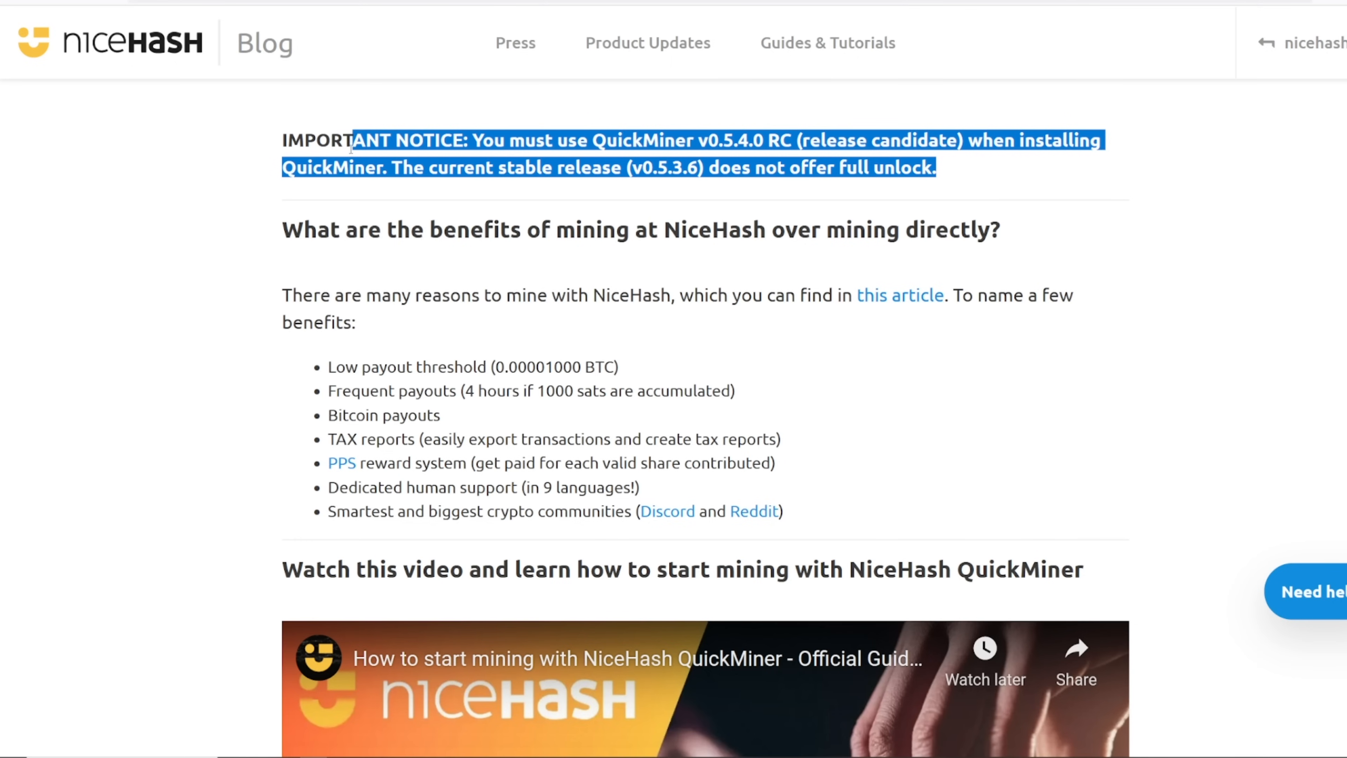
pyautogui.click(580, 266)
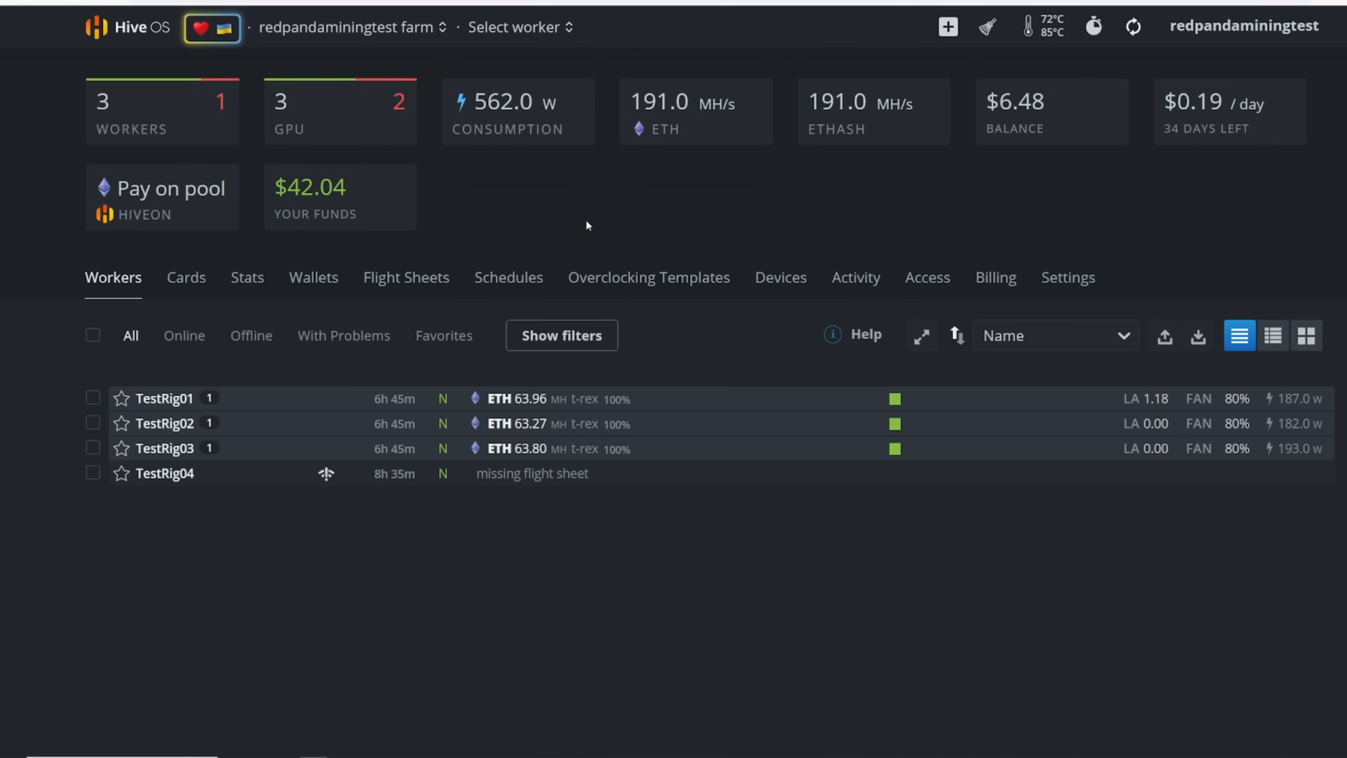
pyautogui.moveTo(593, 212)
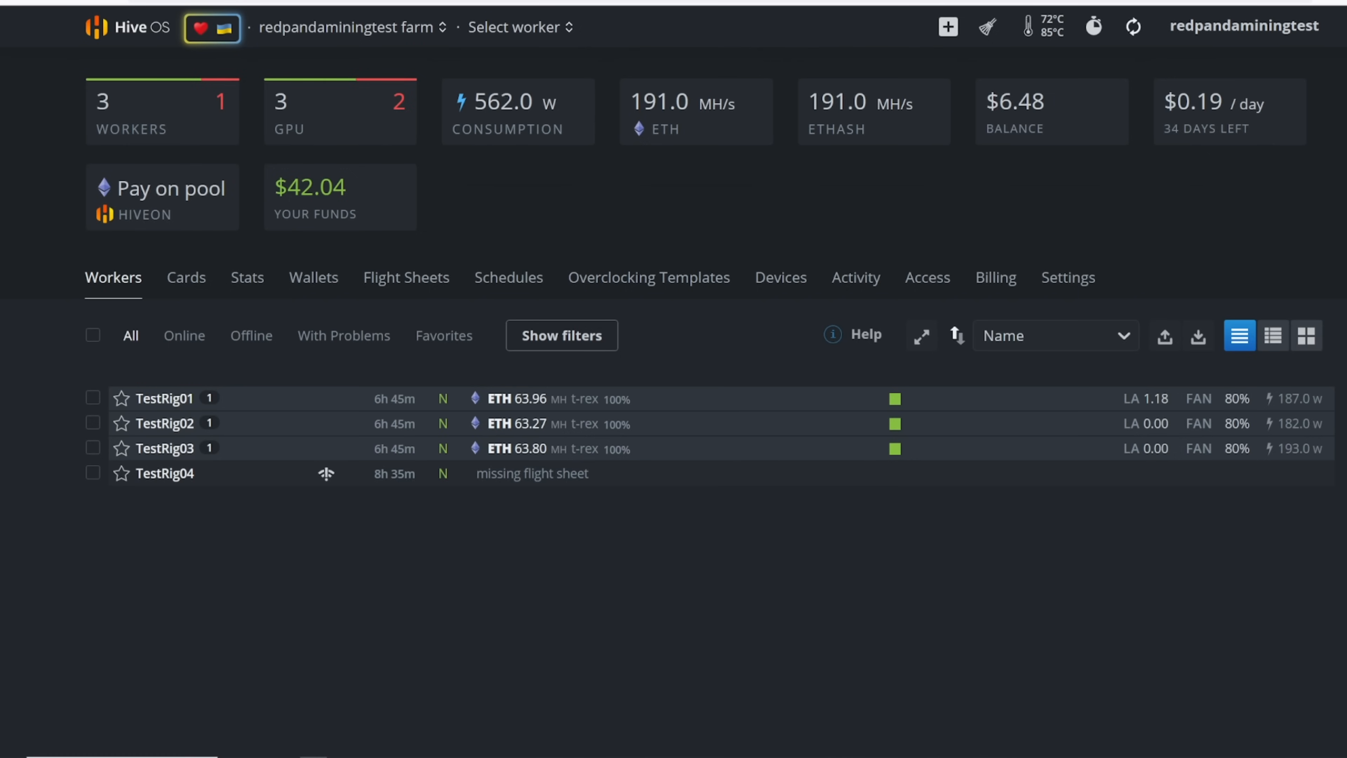
pyautogui.moveTo(647, 48)
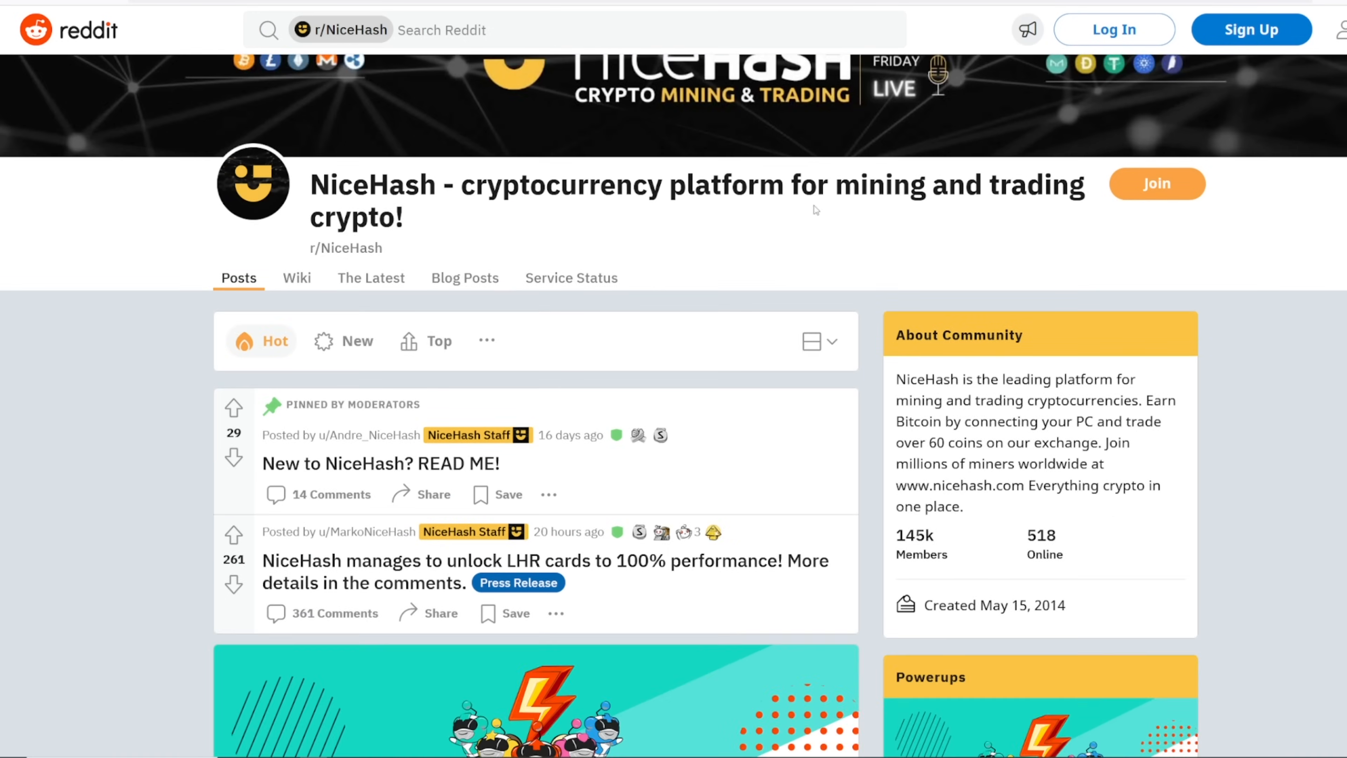
# Browse the r/NiceHash feed past the LHR crash and Miner 5.4 crash posts.
pyautogui.scroll(-3)
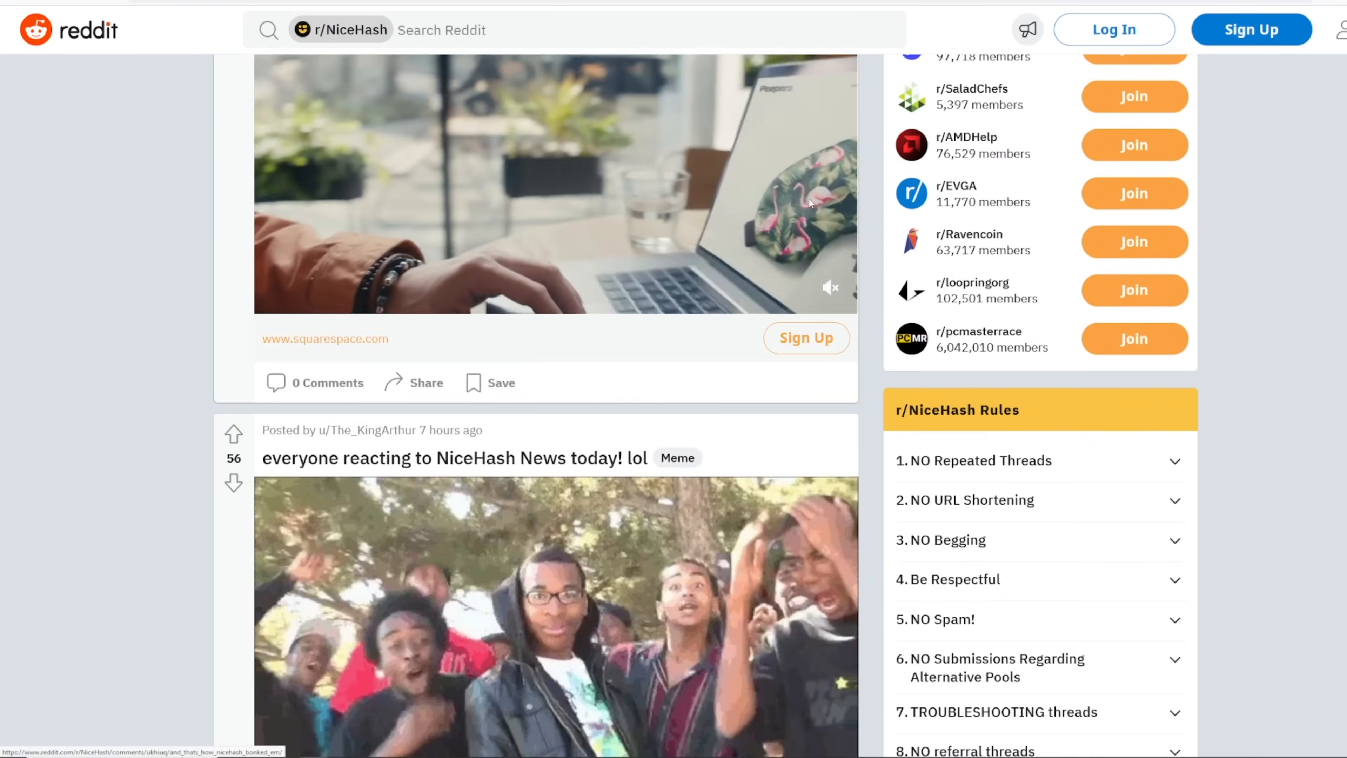
pyautogui.scroll(-3)
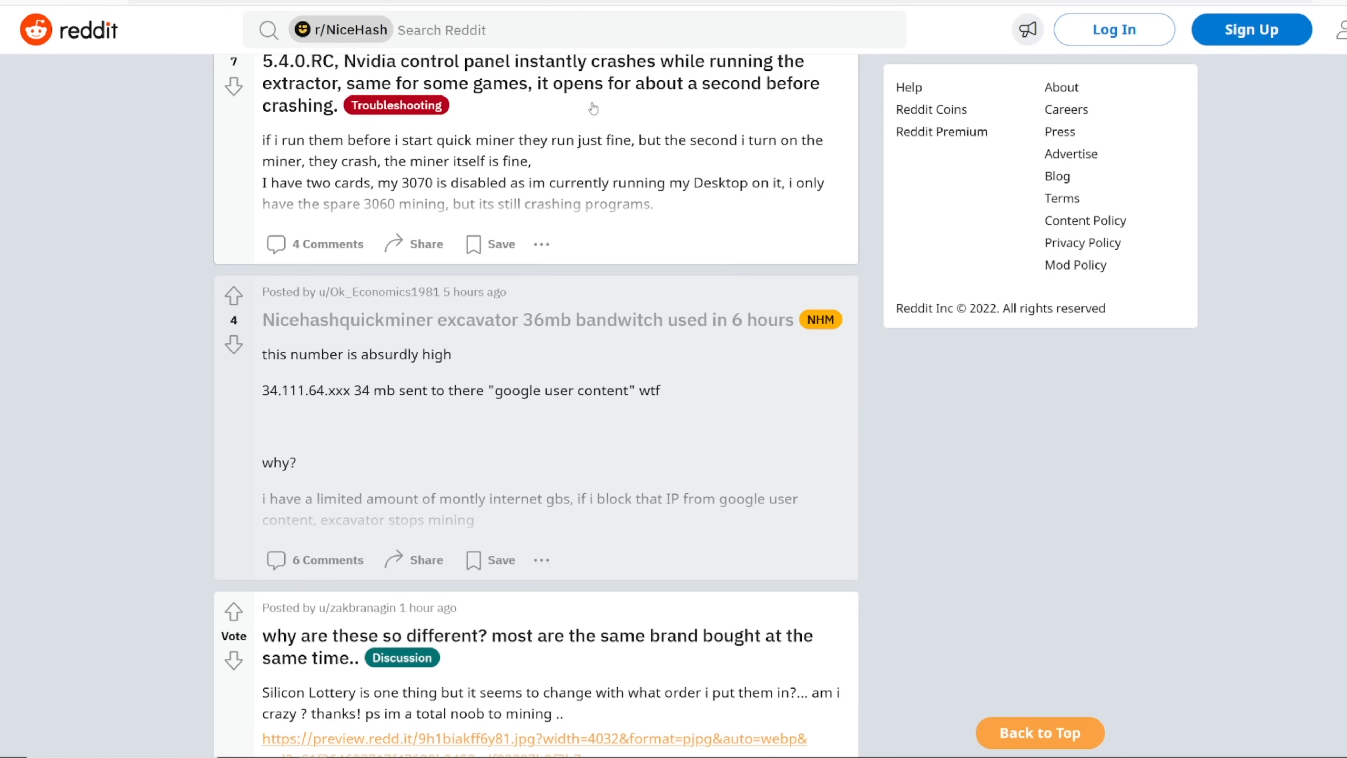
pyautogui.scroll(-3)
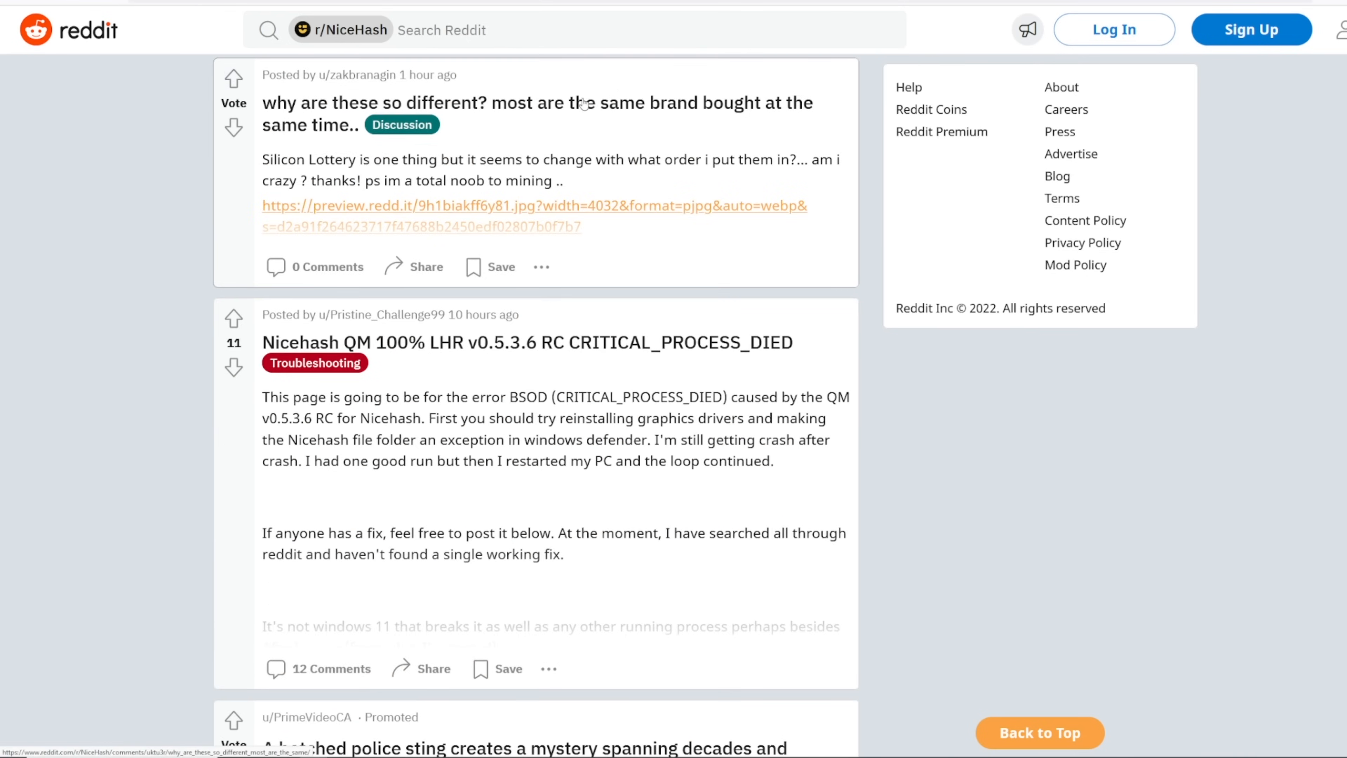
pyautogui.scroll(-3)
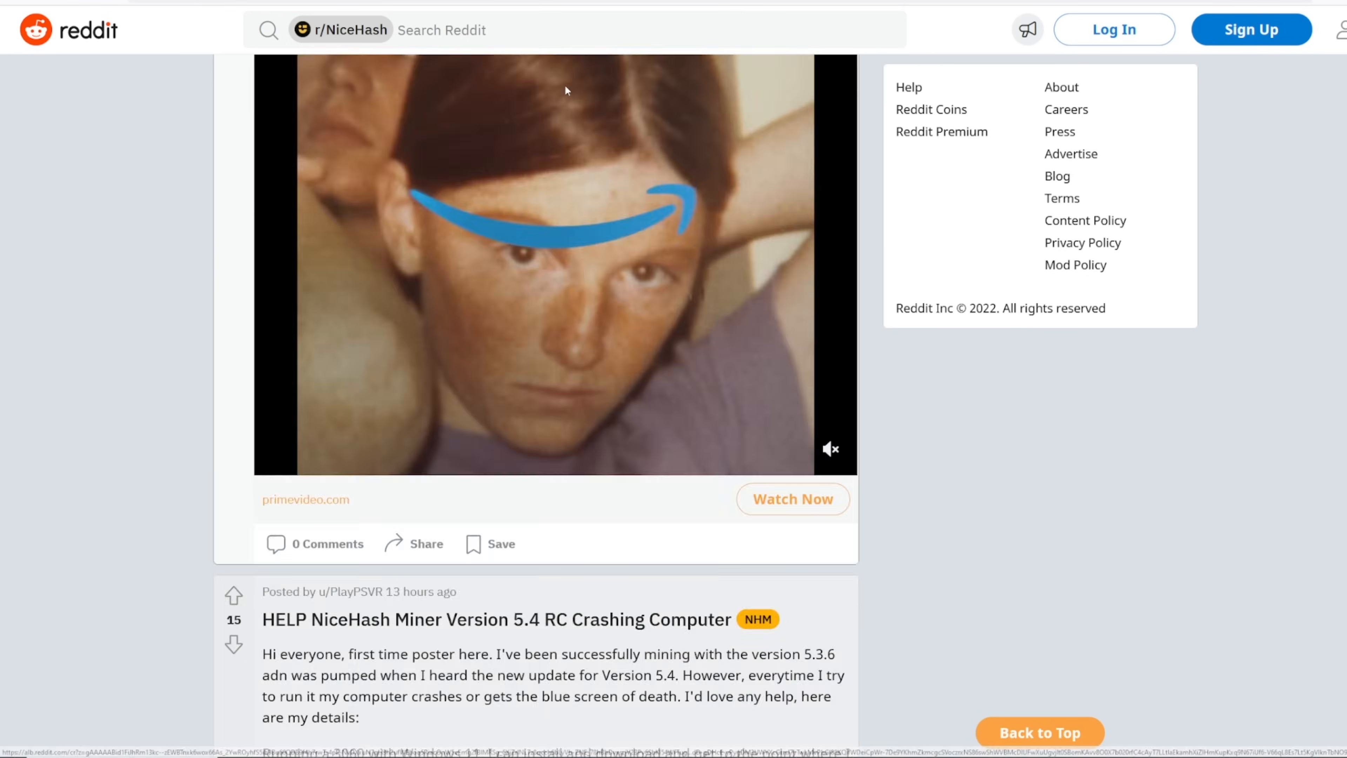
pyautogui.scroll(-3)
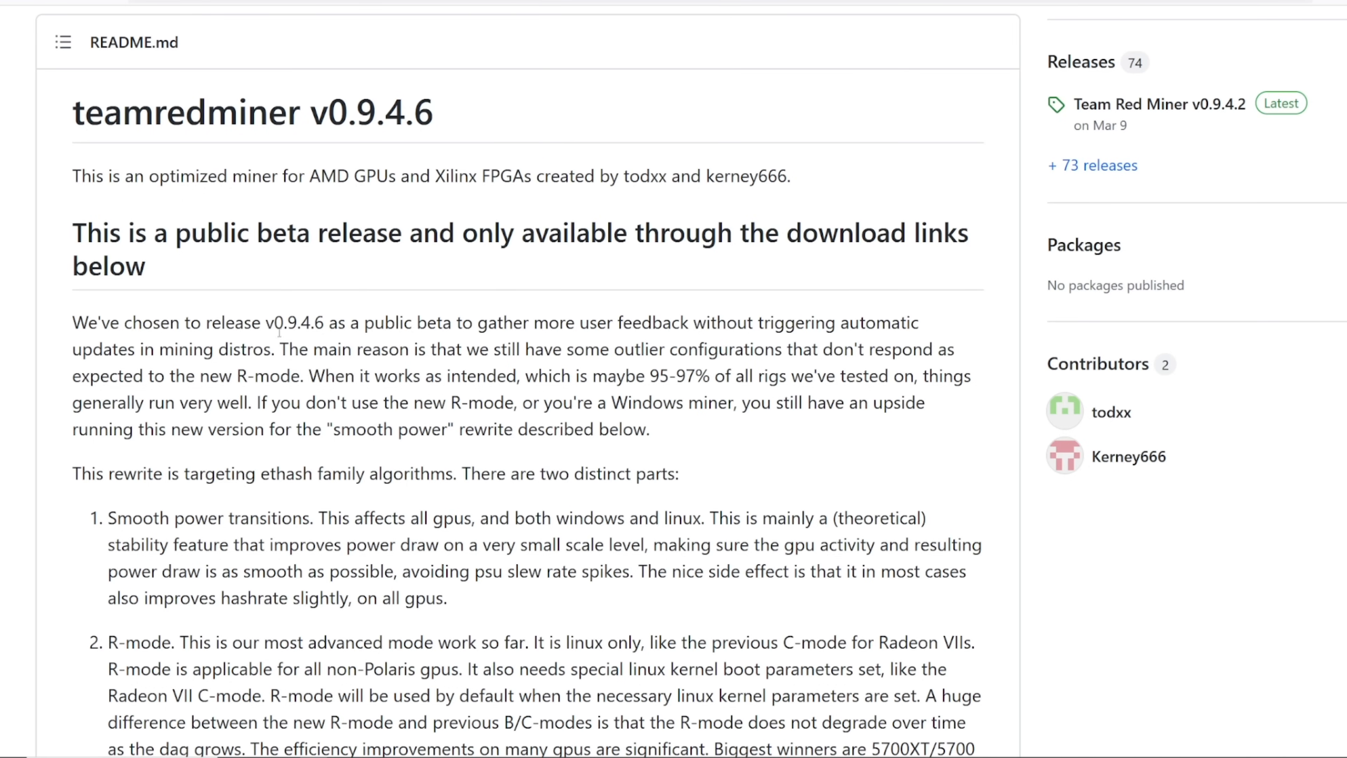
# Read the teamredminer v0.9.4.6 README down to its public beta download links.
pyautogui.scroll(-3)
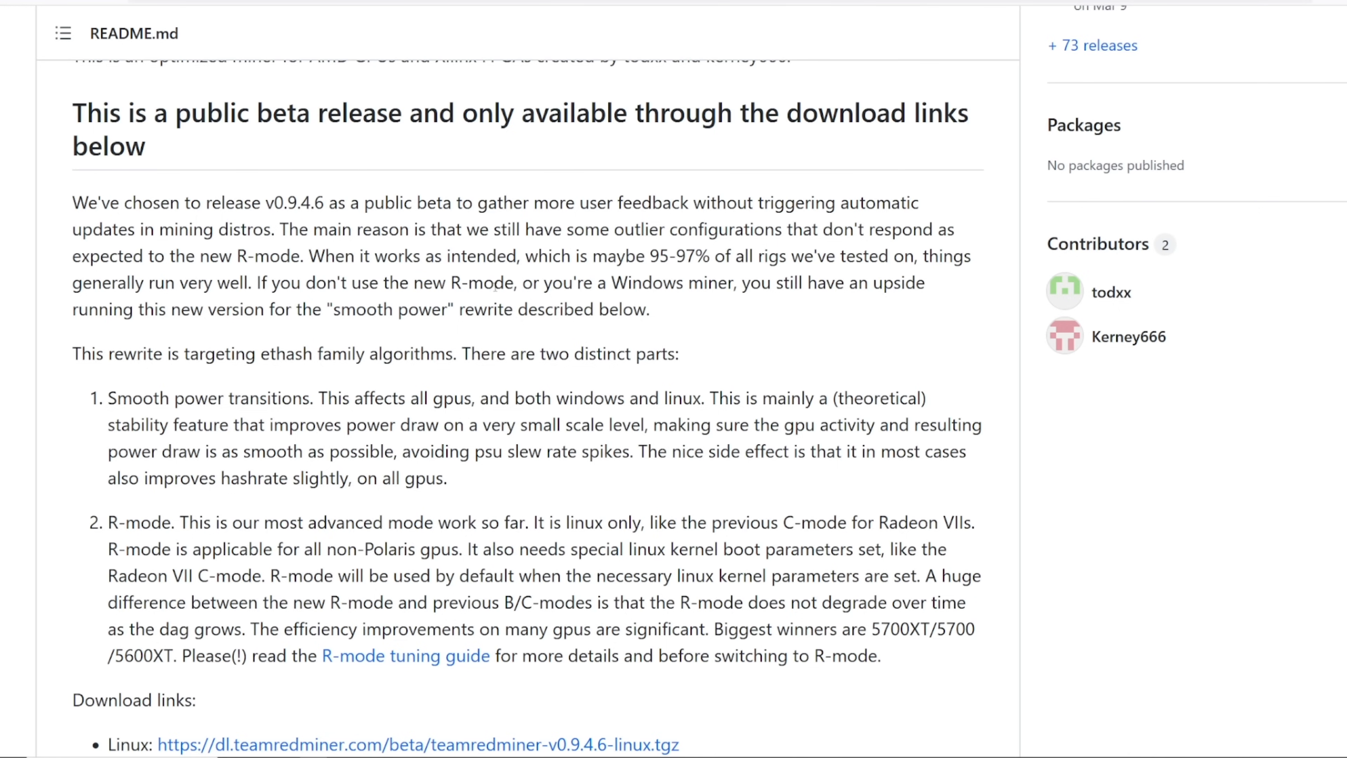
pyautogui.moveTo(495, 235)
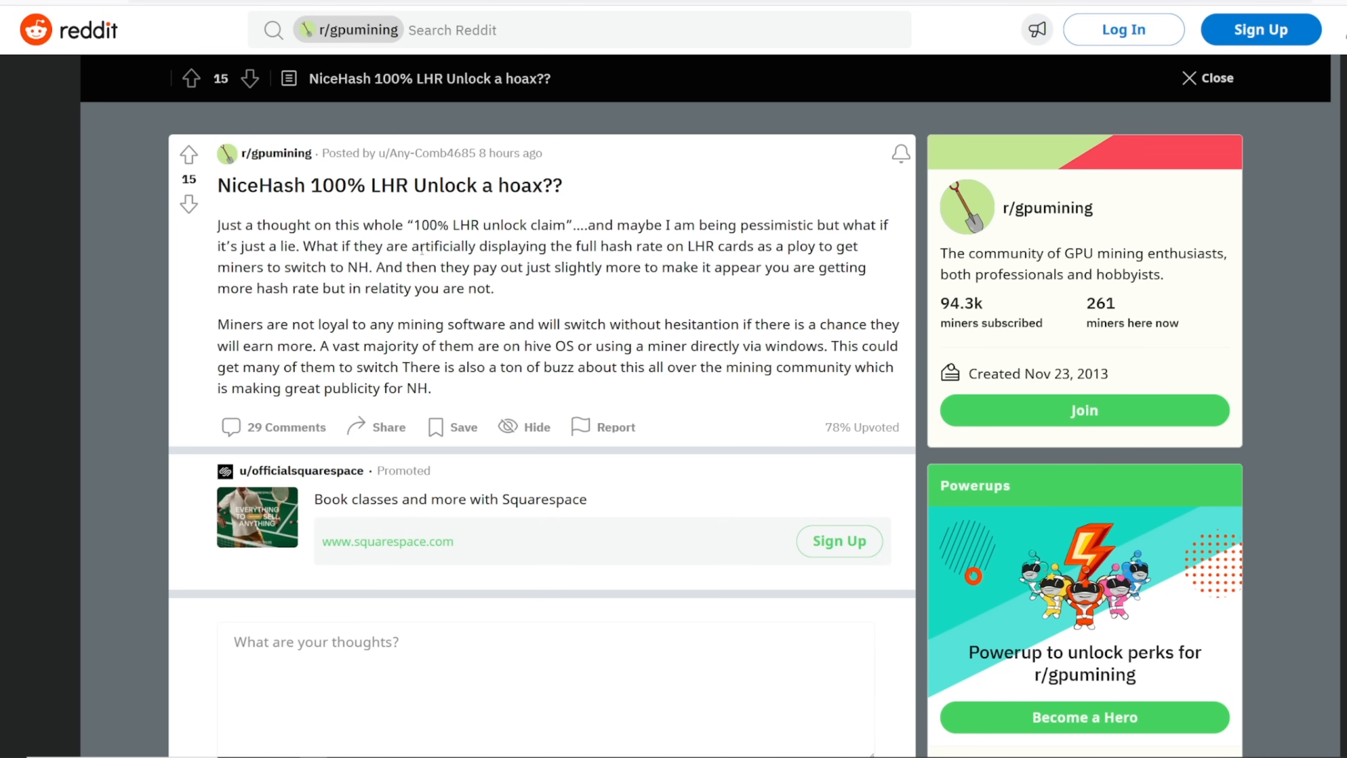
# Highlight the post's claim about displayed hash rates, then clear the selection.
pyautogui.moveTo(425, 246); pyautogui.dragTo(696, 325)
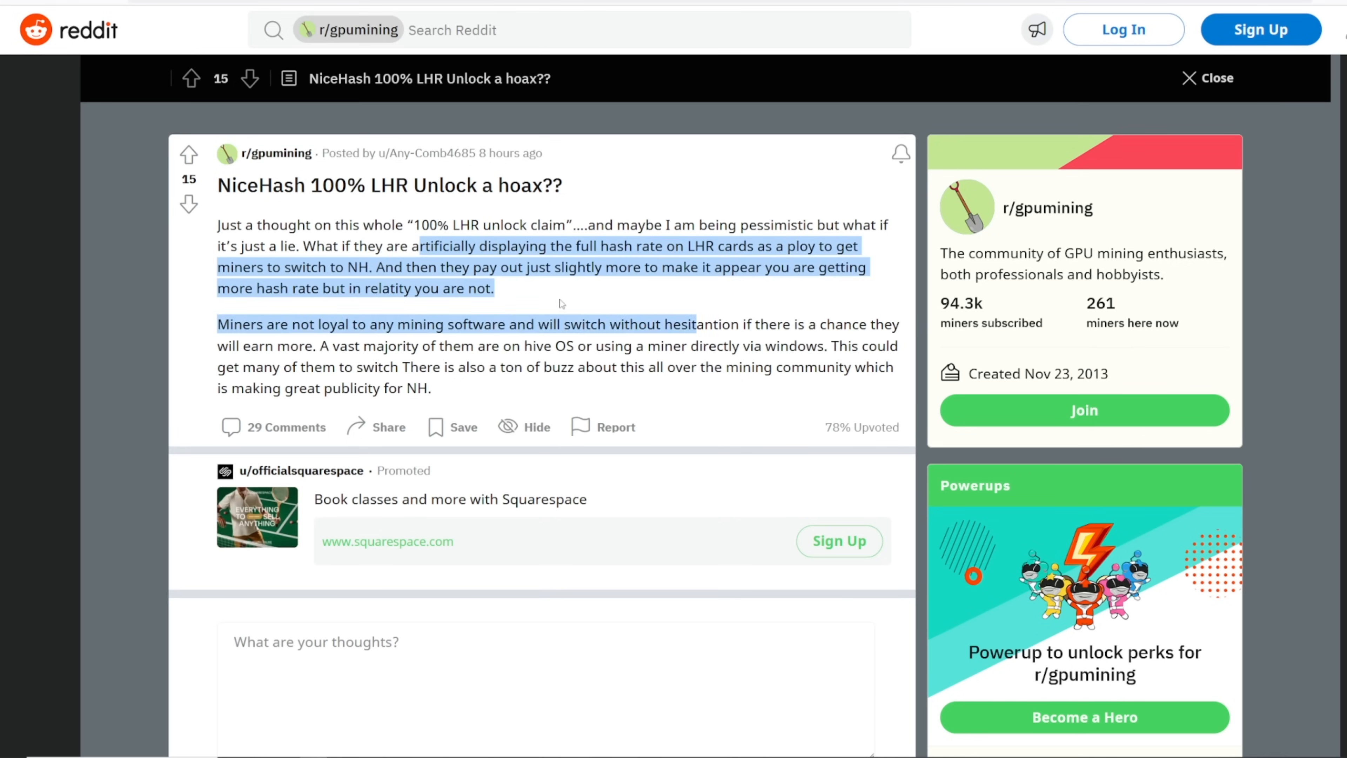
pyautogui.click(562, 303)
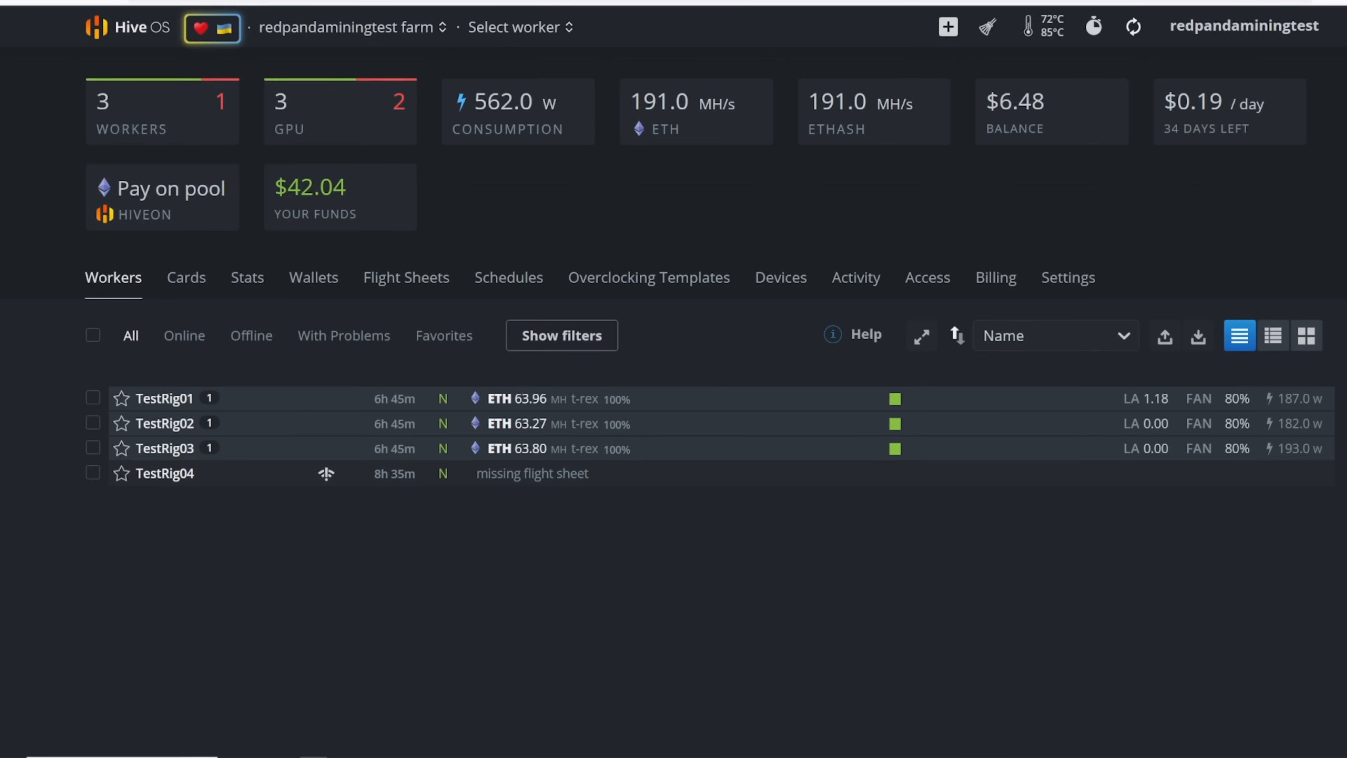
pyautogui.moveTo(239, 406)
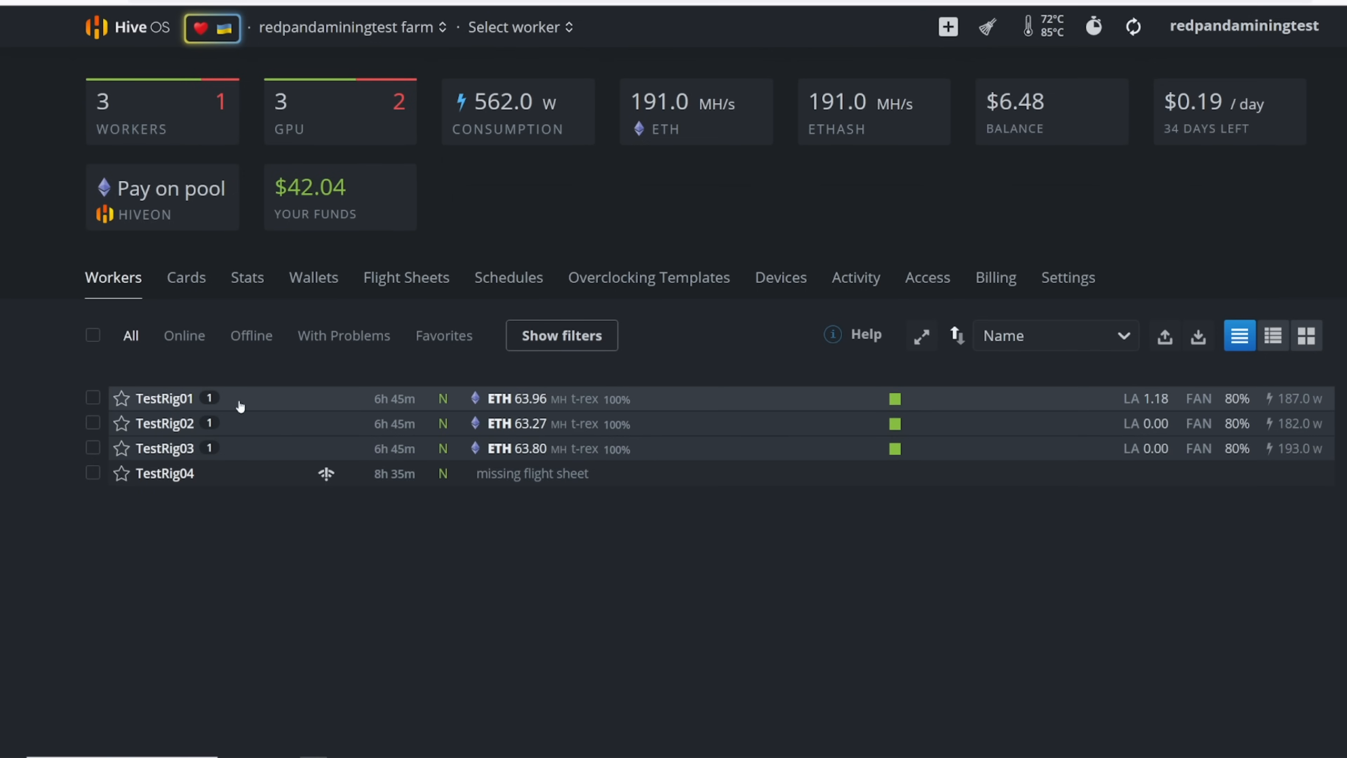
pyautogui.moveTo(198, 418)
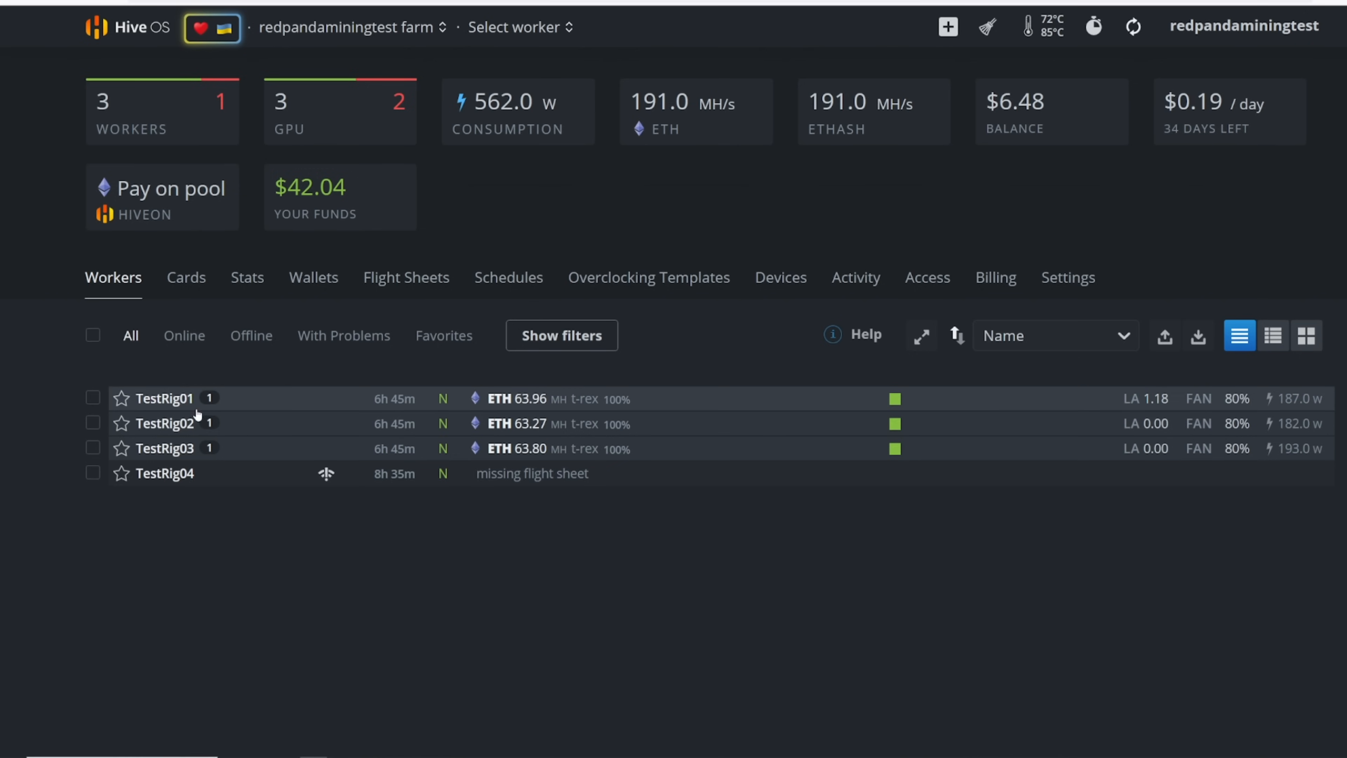
pyautogui.moveTo(161, 462)
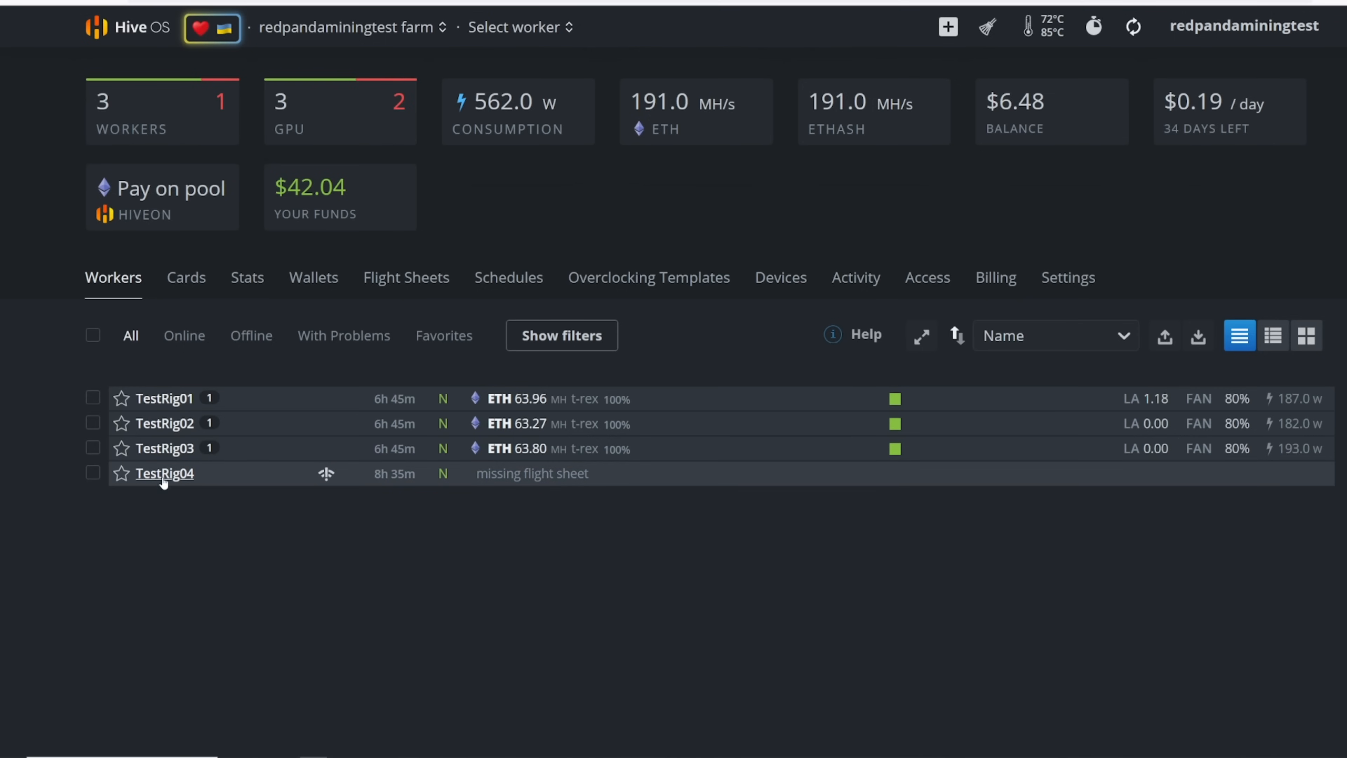
pyautogui.moveTo(353, 540)
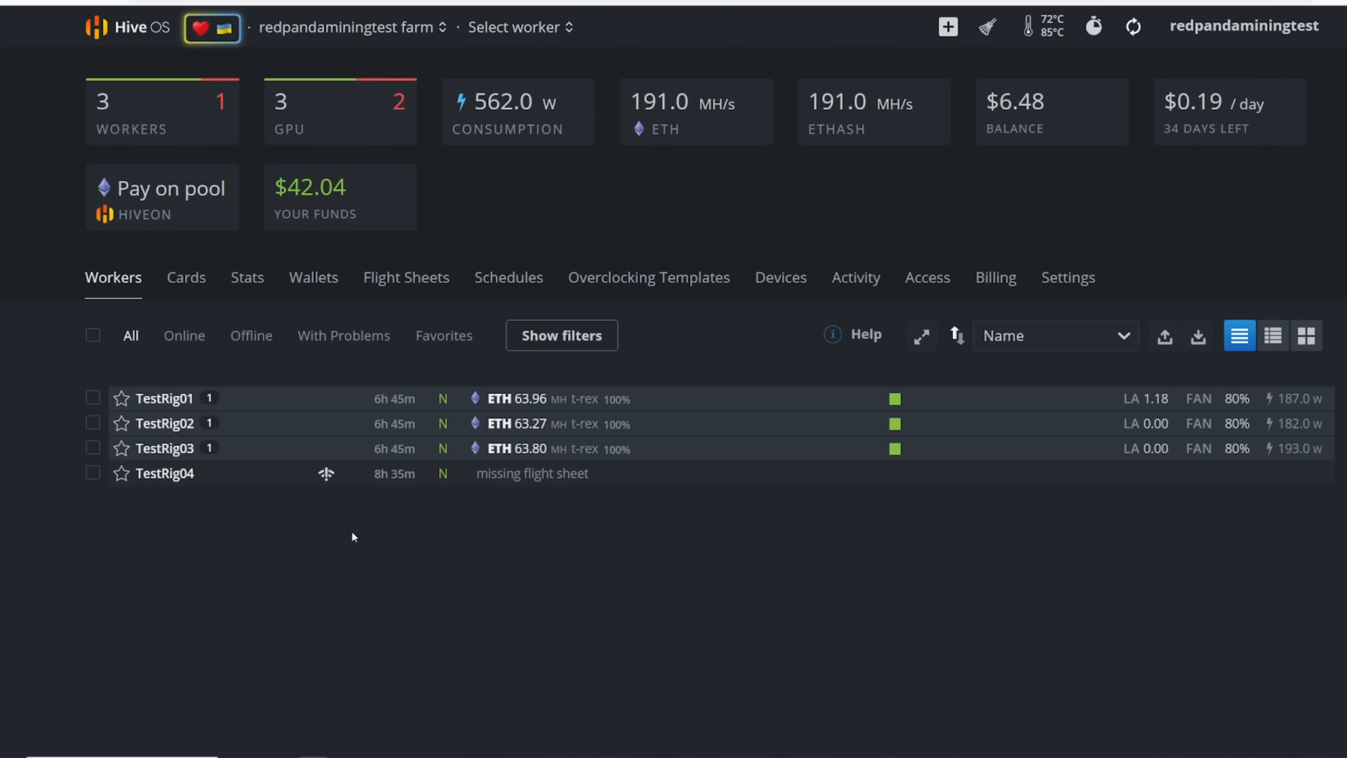
pyautogui.moveTo(153, 475)
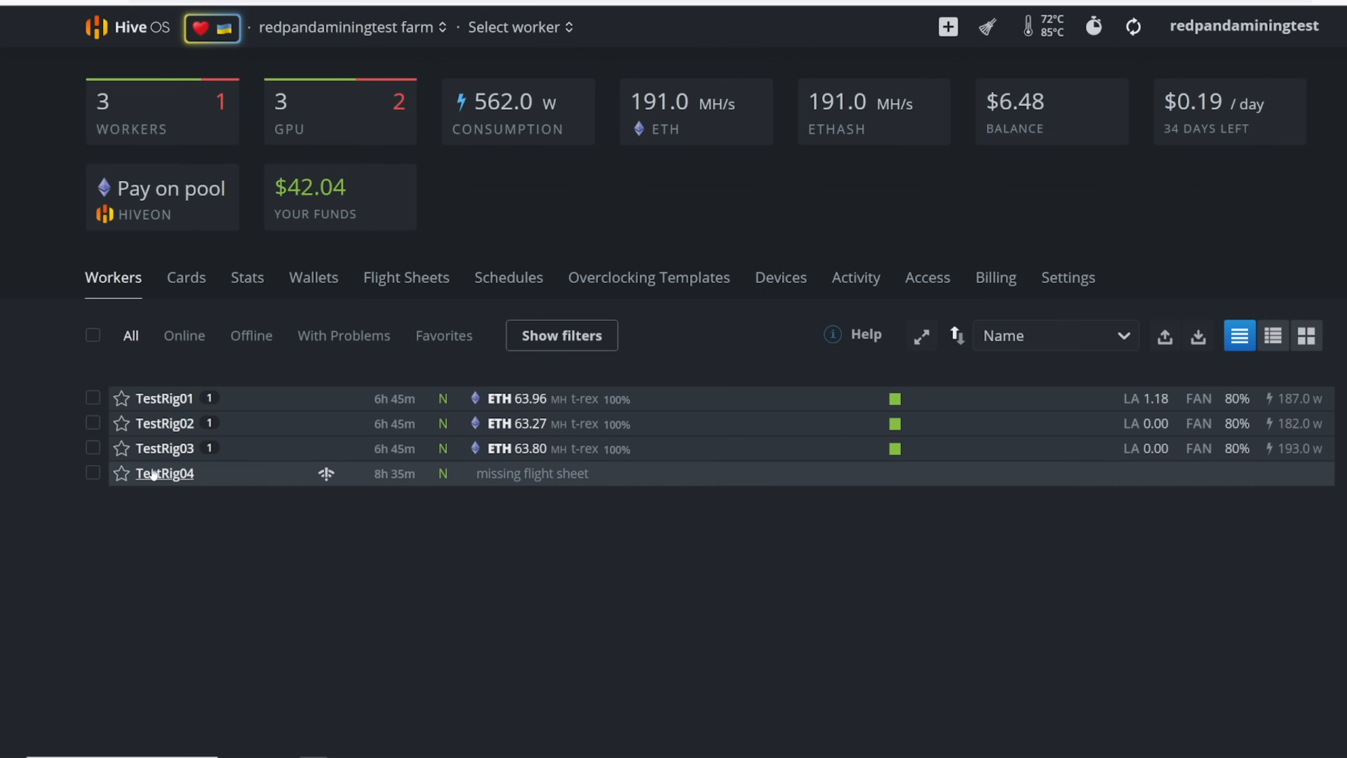
pyautogui.moveTo(584, 420)
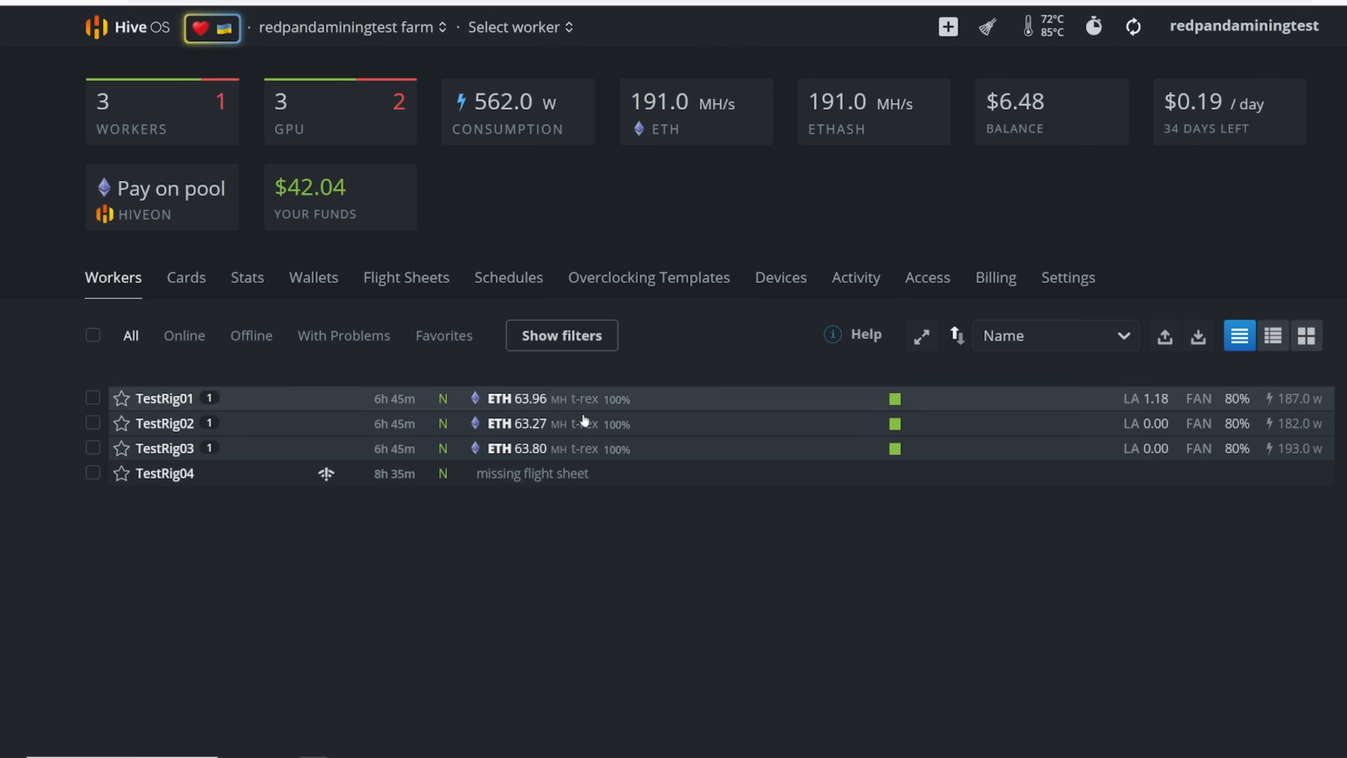
pyautogui.moveTo(184, 412)
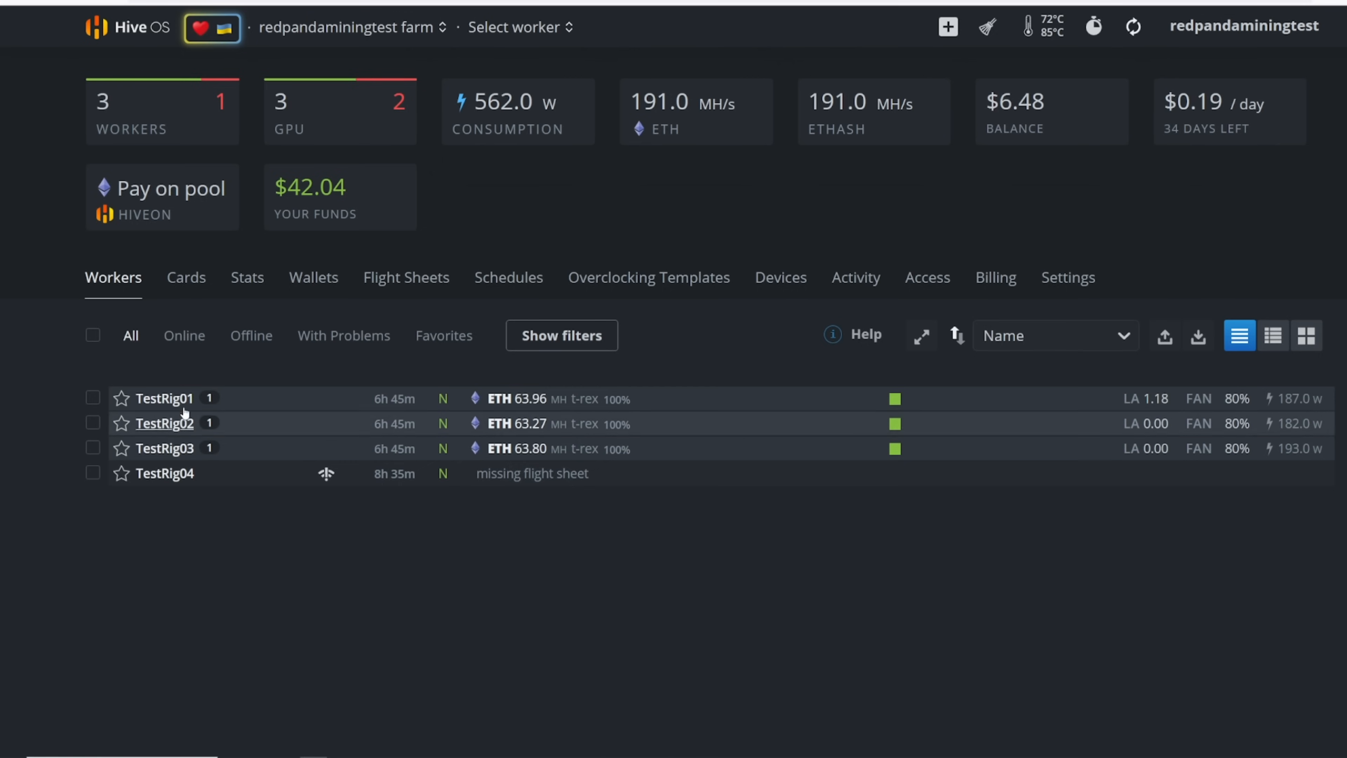
pyautogui.moveTo(172, 484)
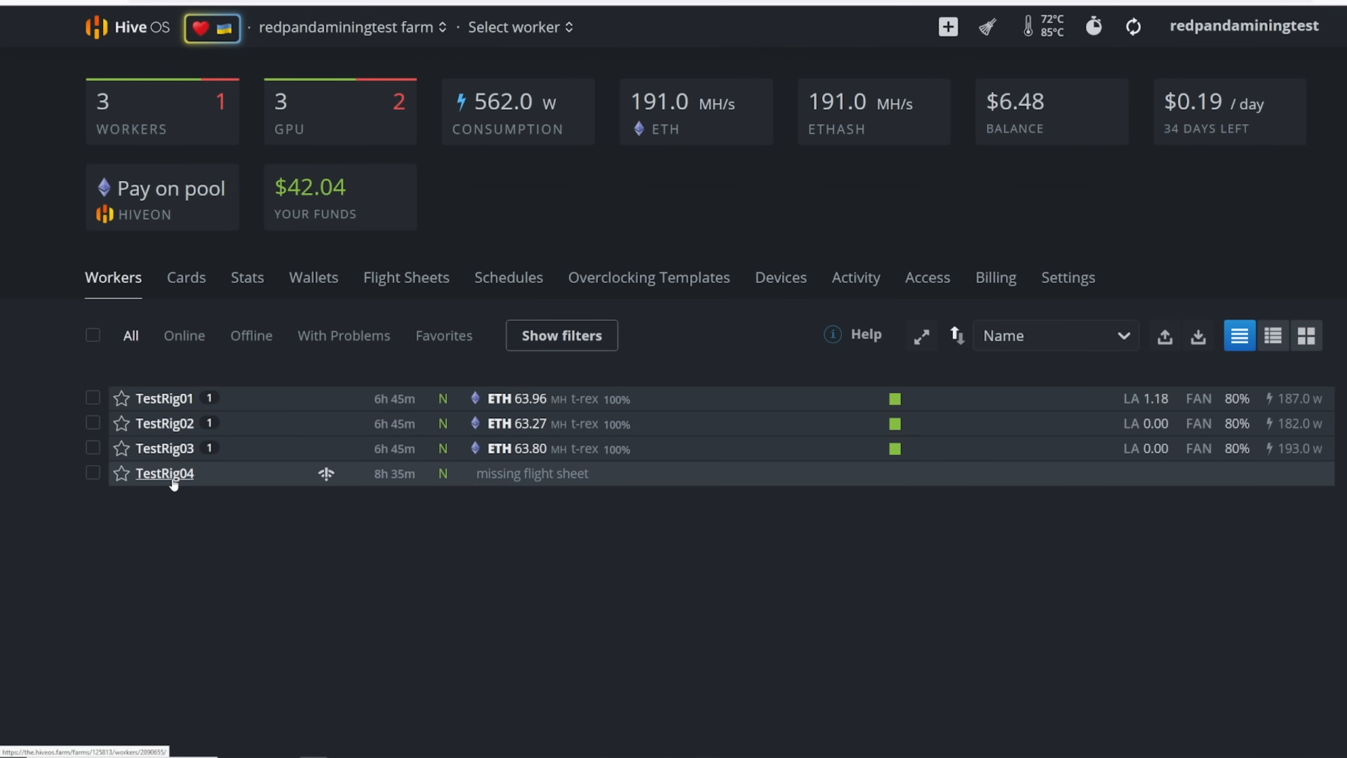
pyautogui.moveTo(560, 218)
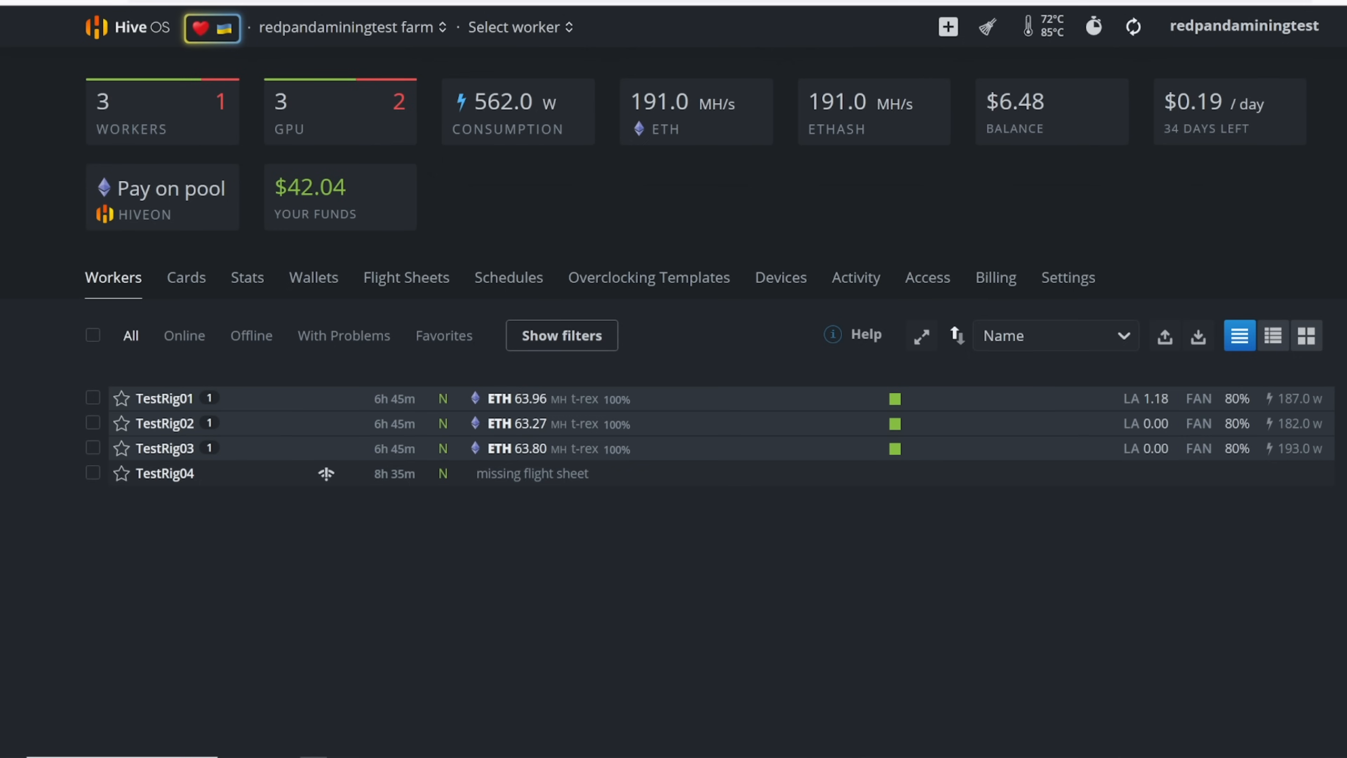
pyautogui.moveTo(304, 467)
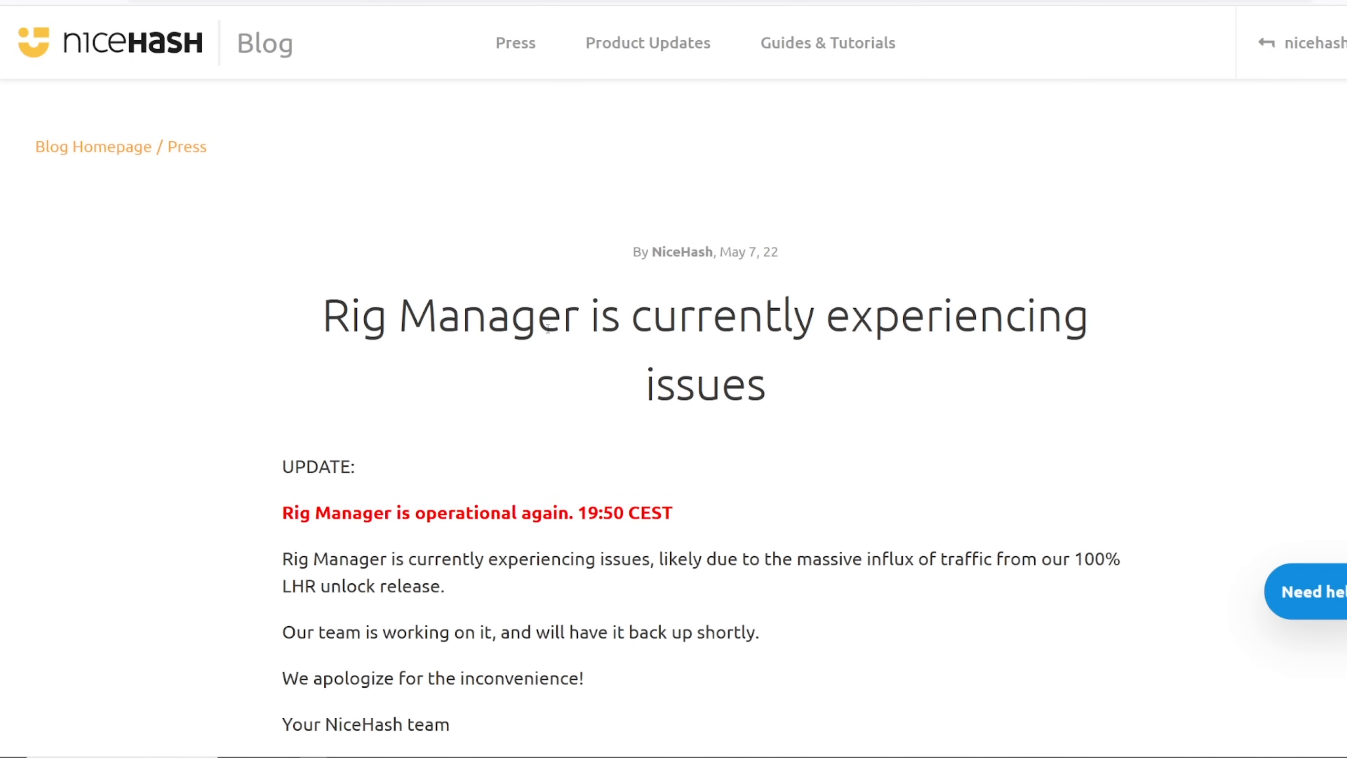
# Highlight the Rig Manager post's sentence about traffic from the LHR unlock while reading it.
pyautogui.scroll(-3)
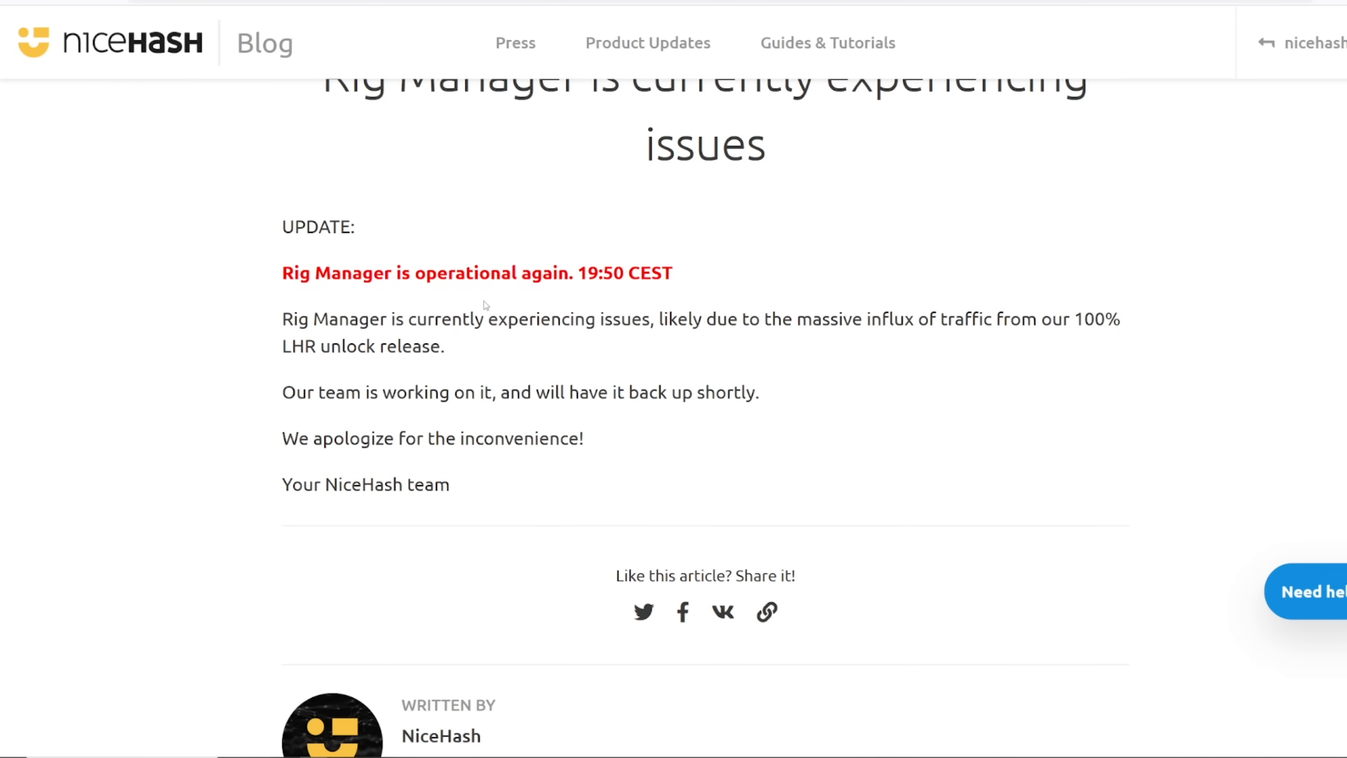
pyautogui.moveTo(282, 319); pyautogui.dragTo(519, 391)
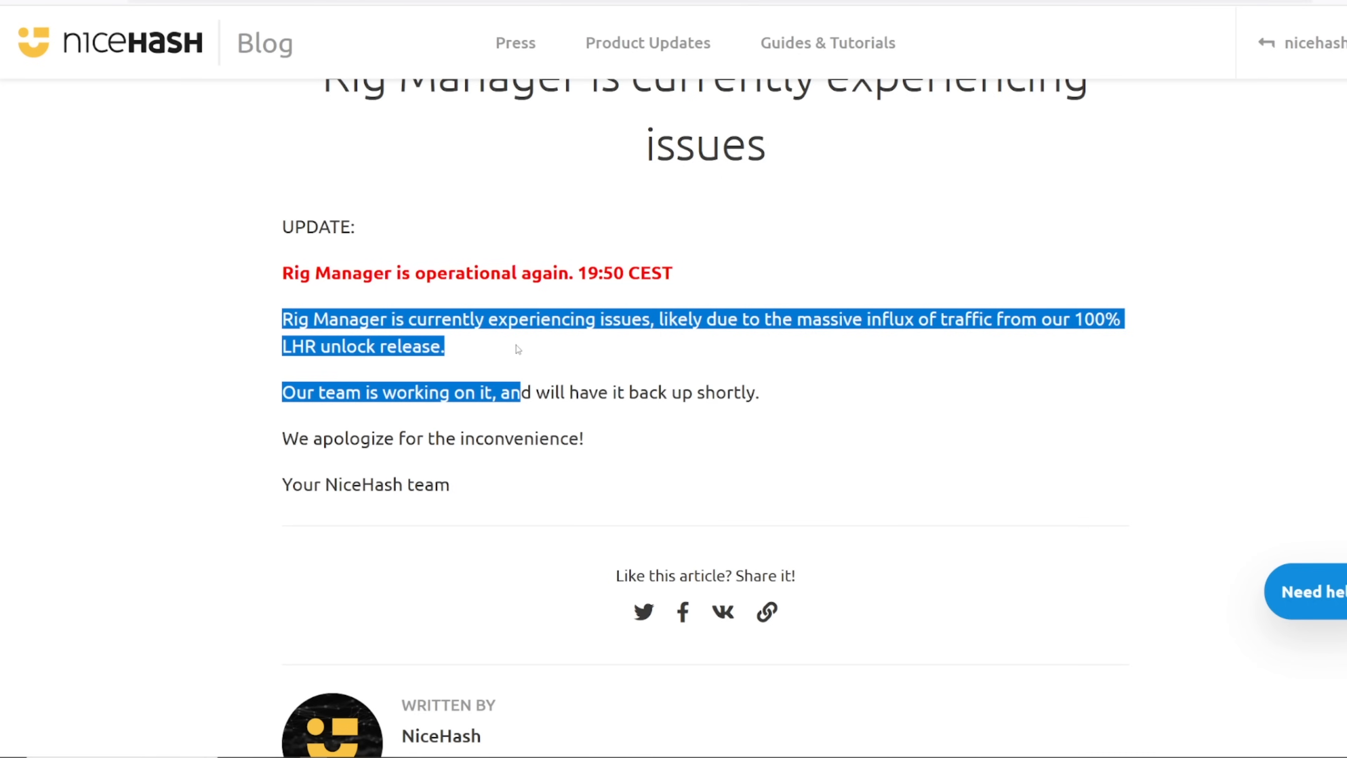
pyautogui.click(727, 345)
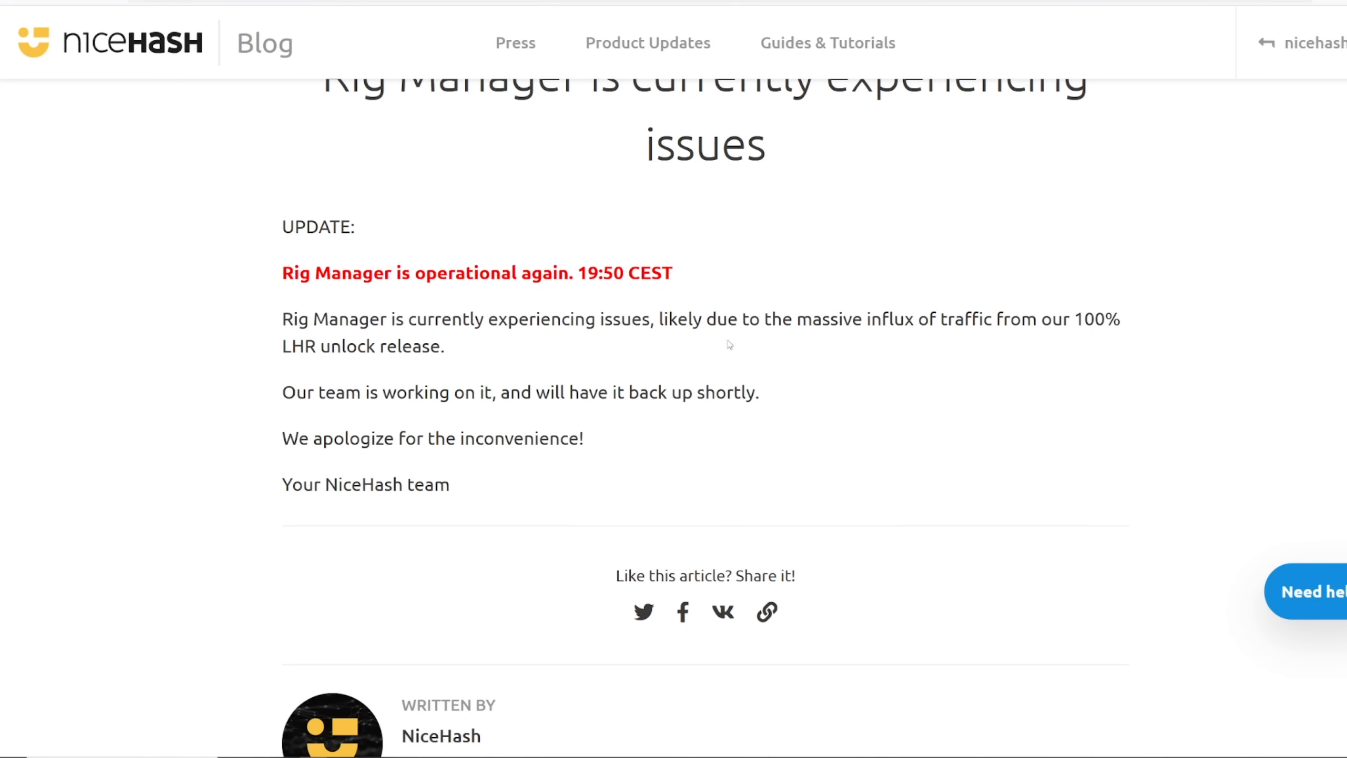
pyautogui.moveTo(282, 318); pyautogui.dragTo(445, 346)
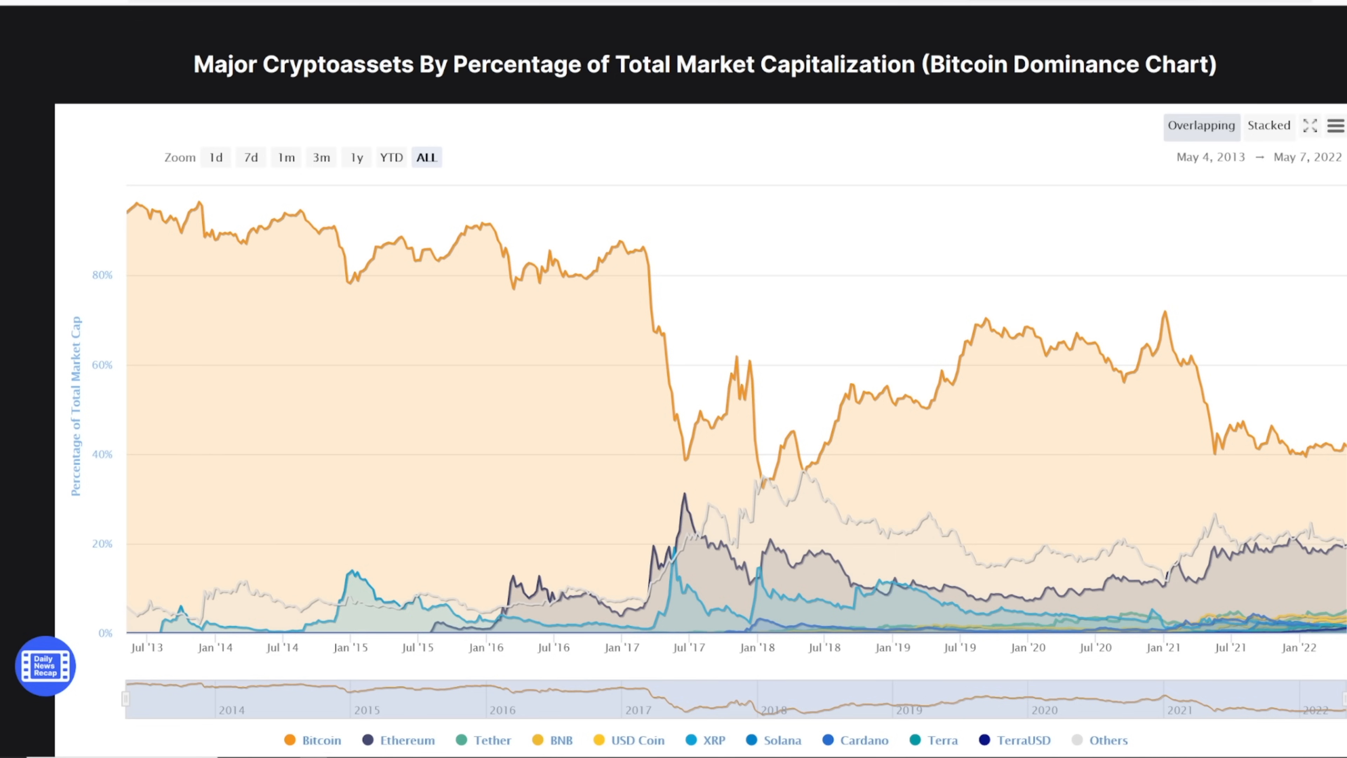
pyautogui.moveTo(921, 198)
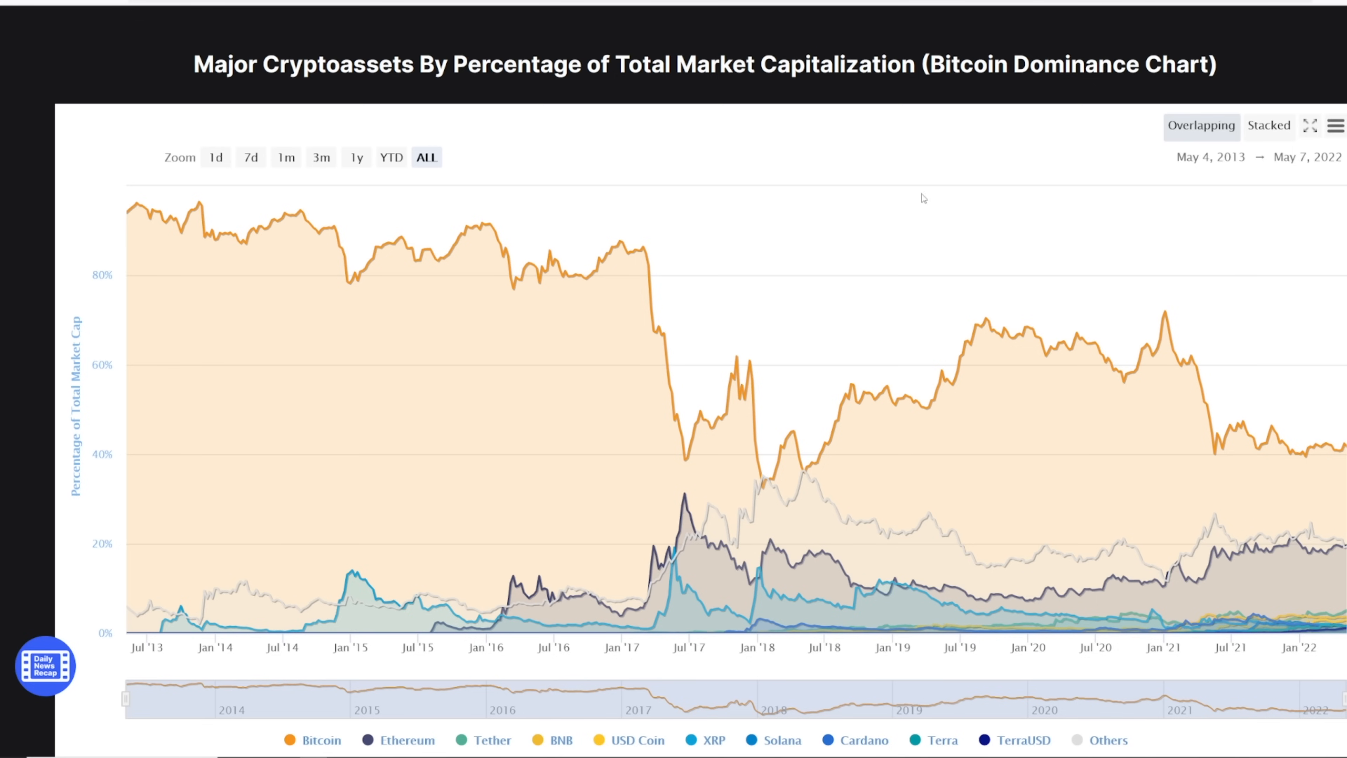
pyautogui.moveTo(864, 321)
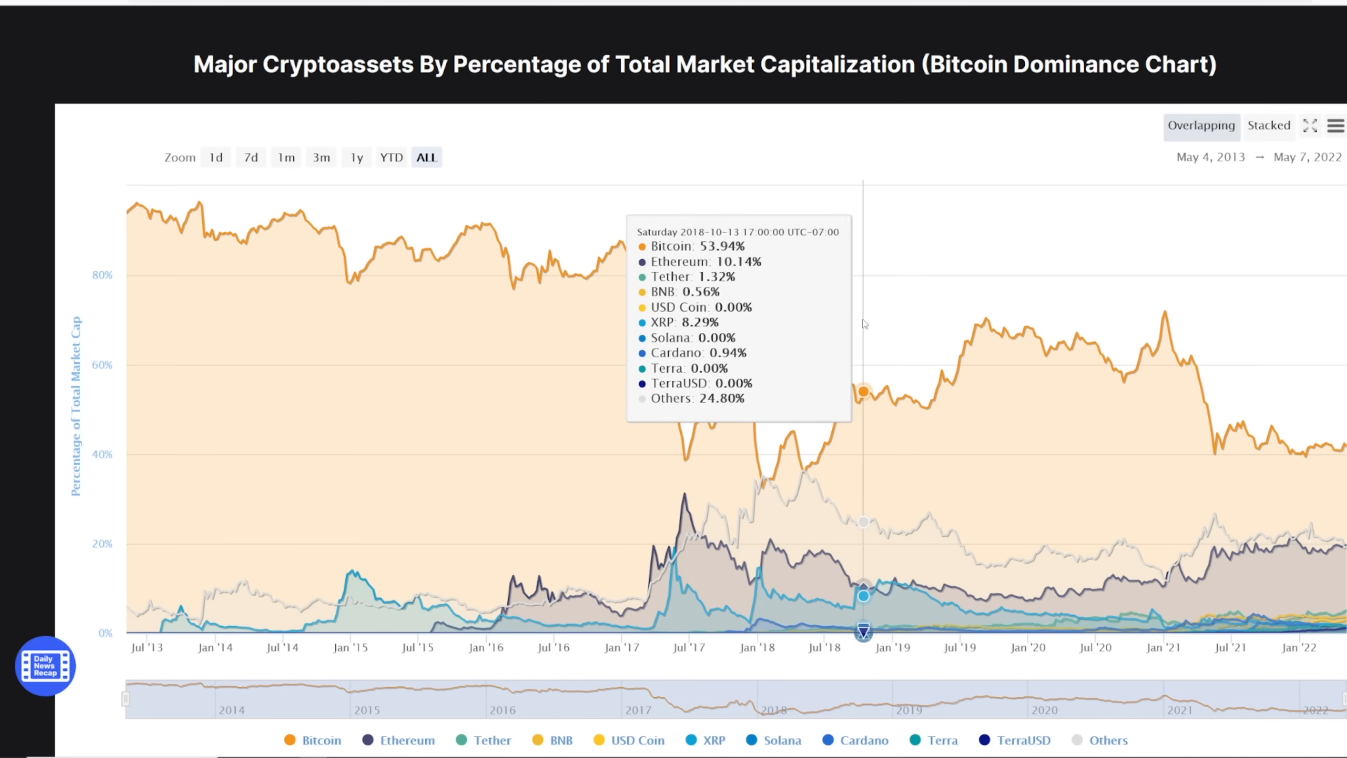
pyautogui.moveTo(827, 336)
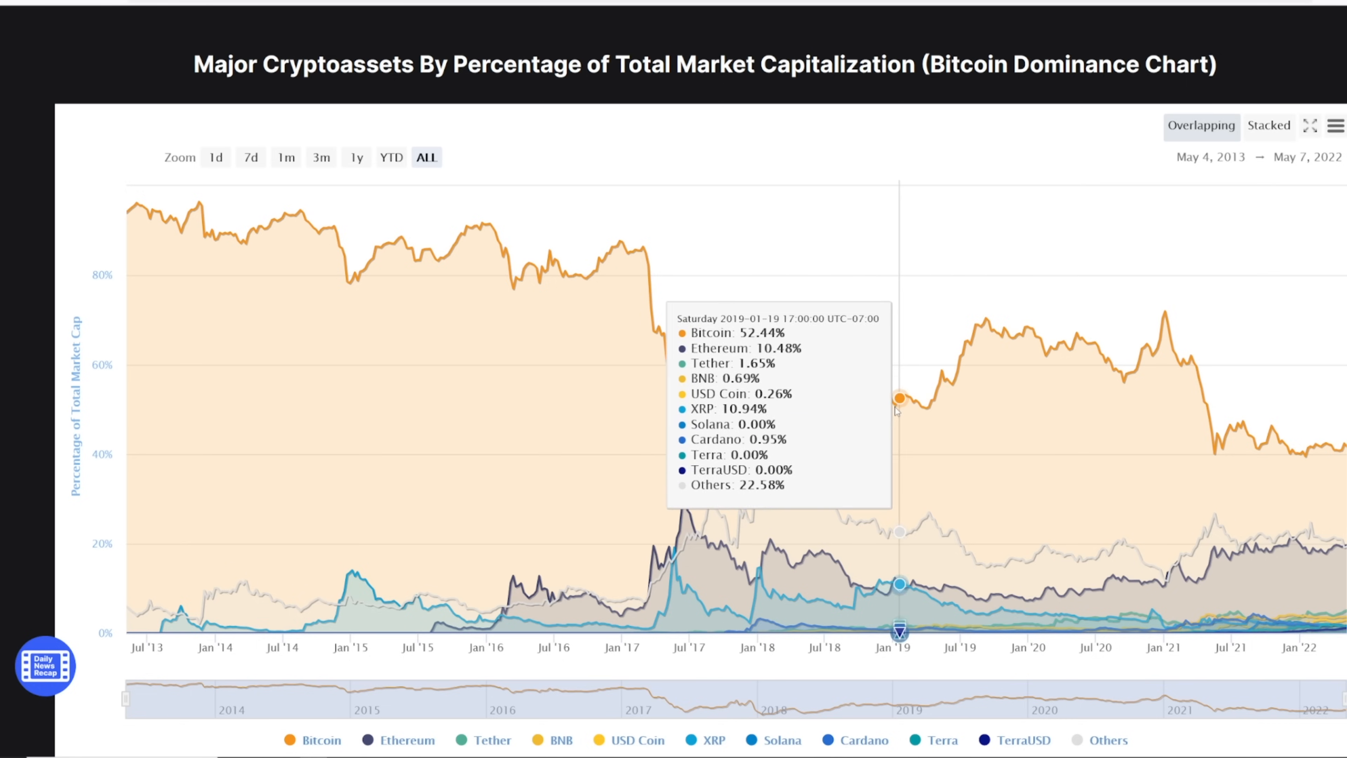
pyautogui.moveTo(855, 434)
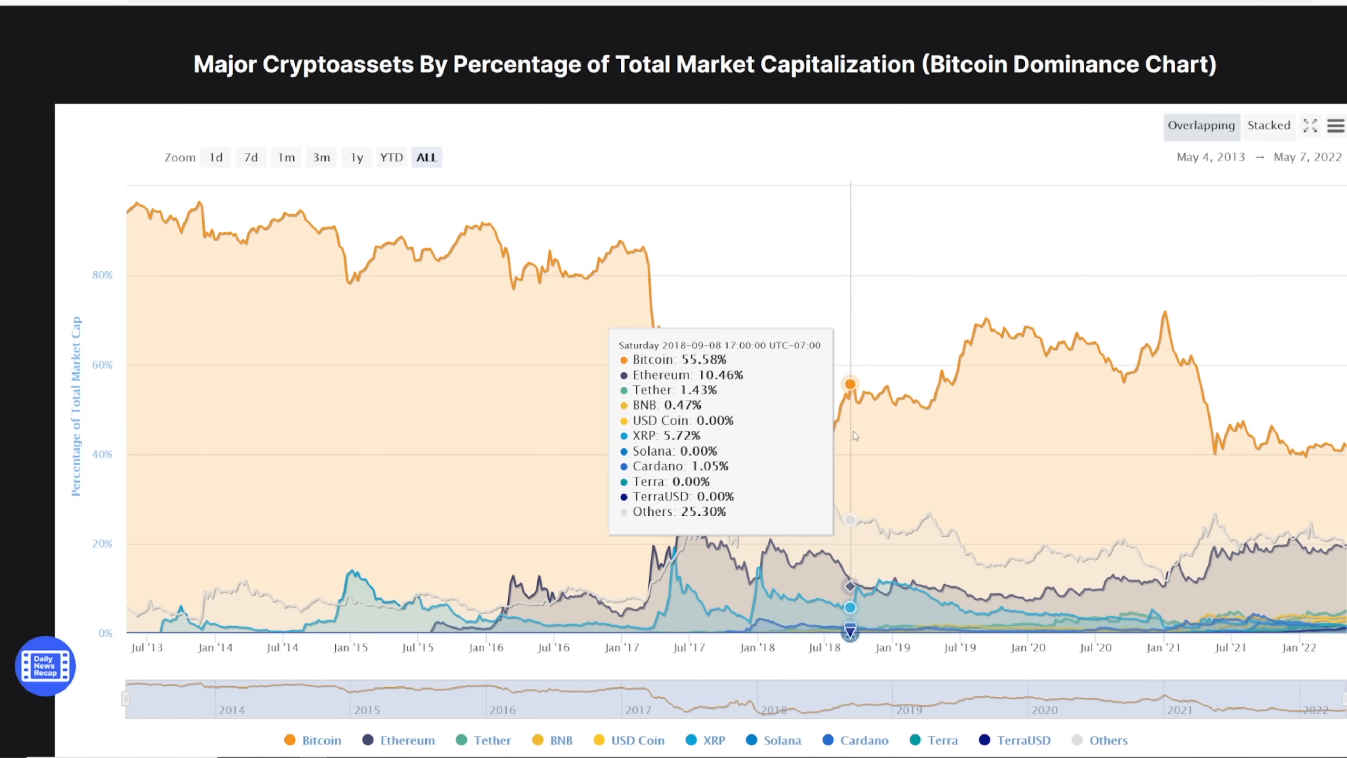
pyautogui.moveTo(953, 388)
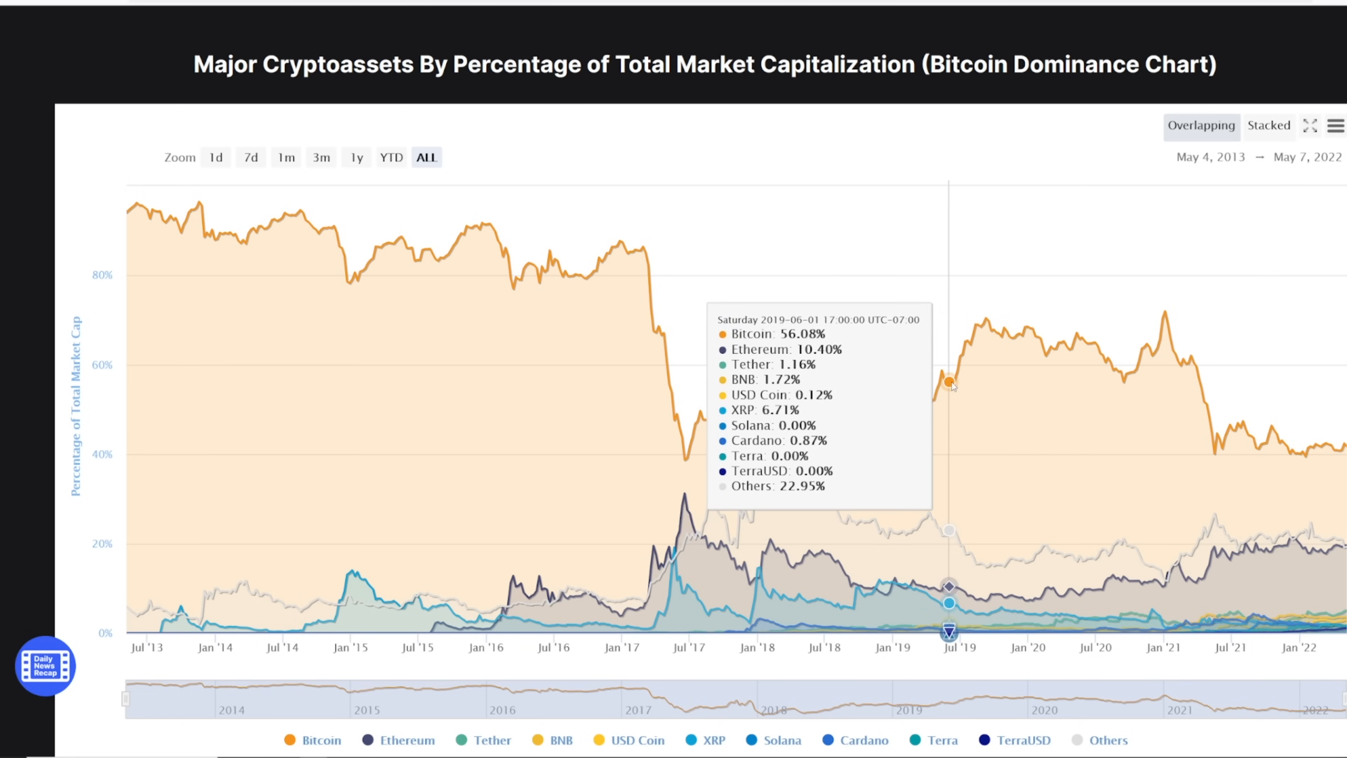
pyautogui.moveTo(1096, 353)
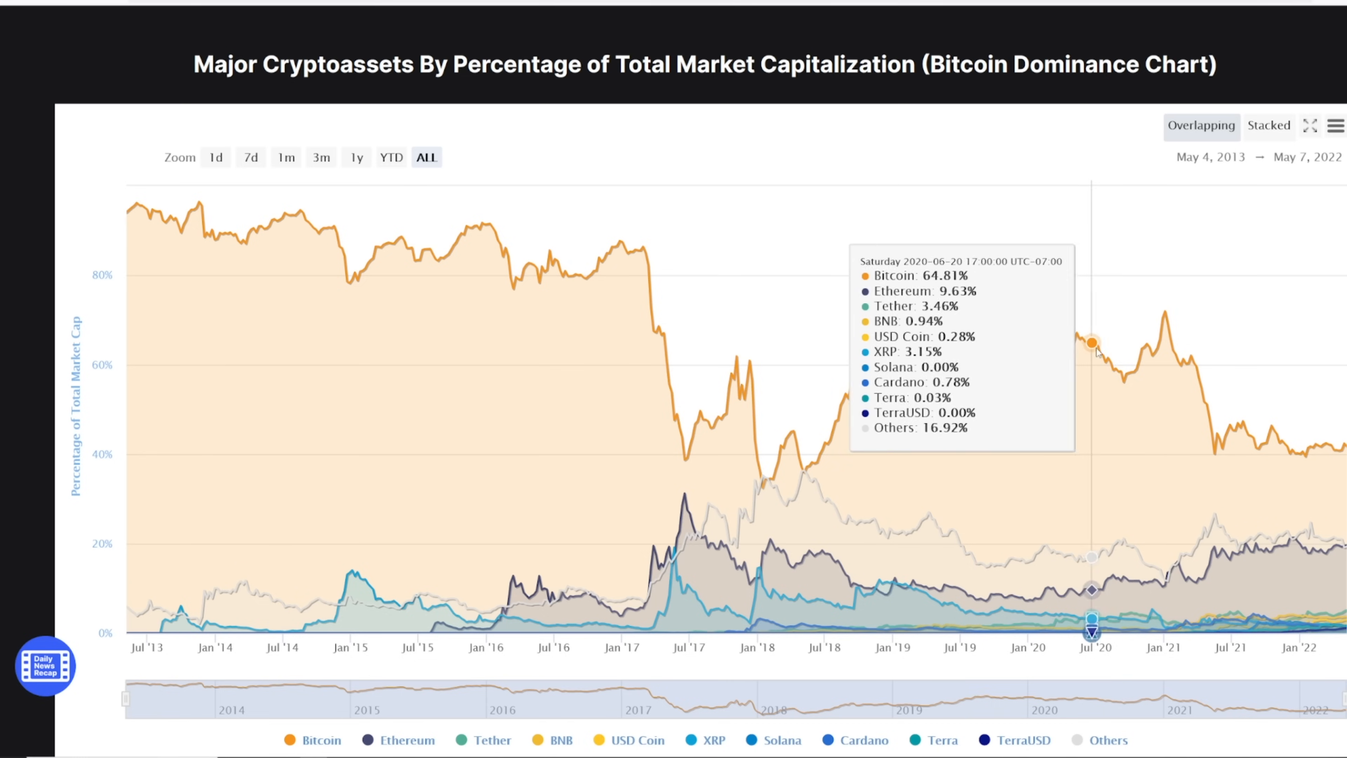
pyautogui.moveTo(942, 340)
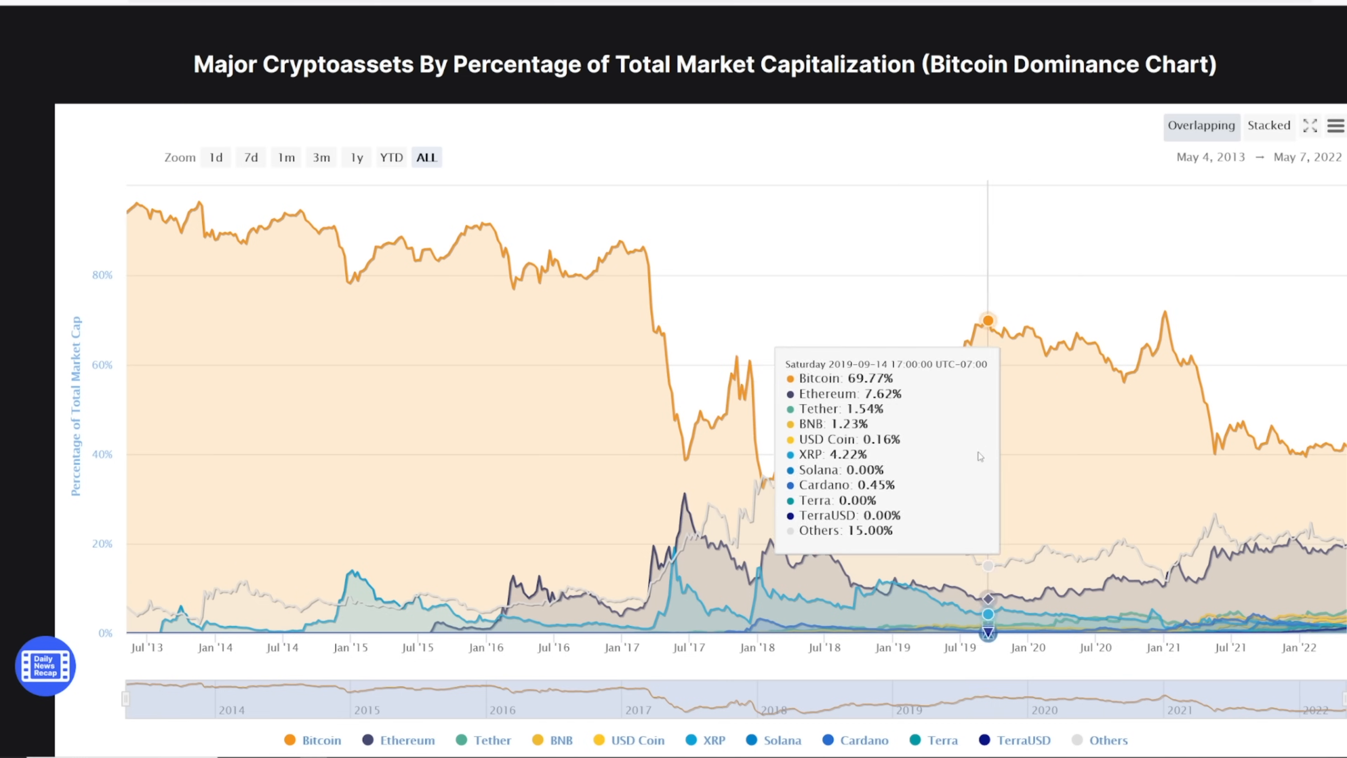
pyautogui.moveTo(1001, 365)
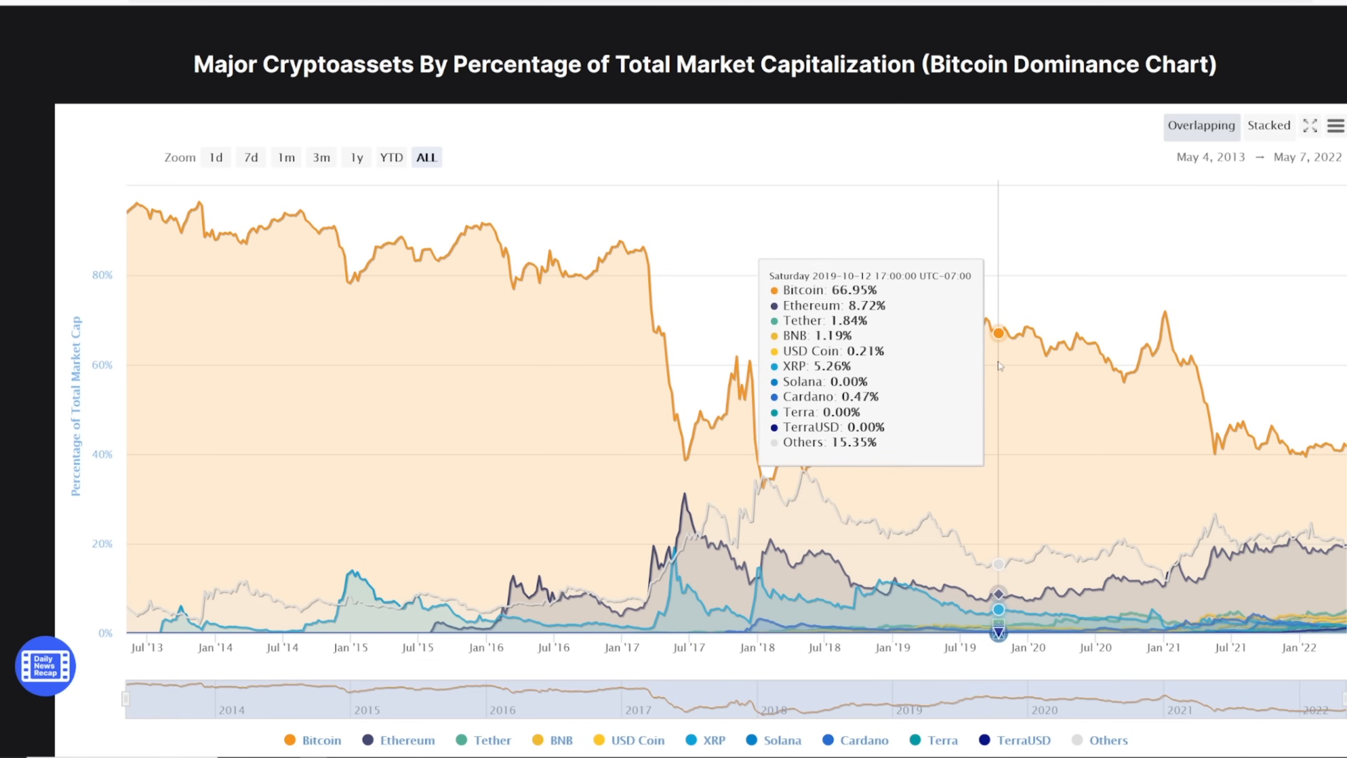
pyautogui.moveTo(1020, 407)
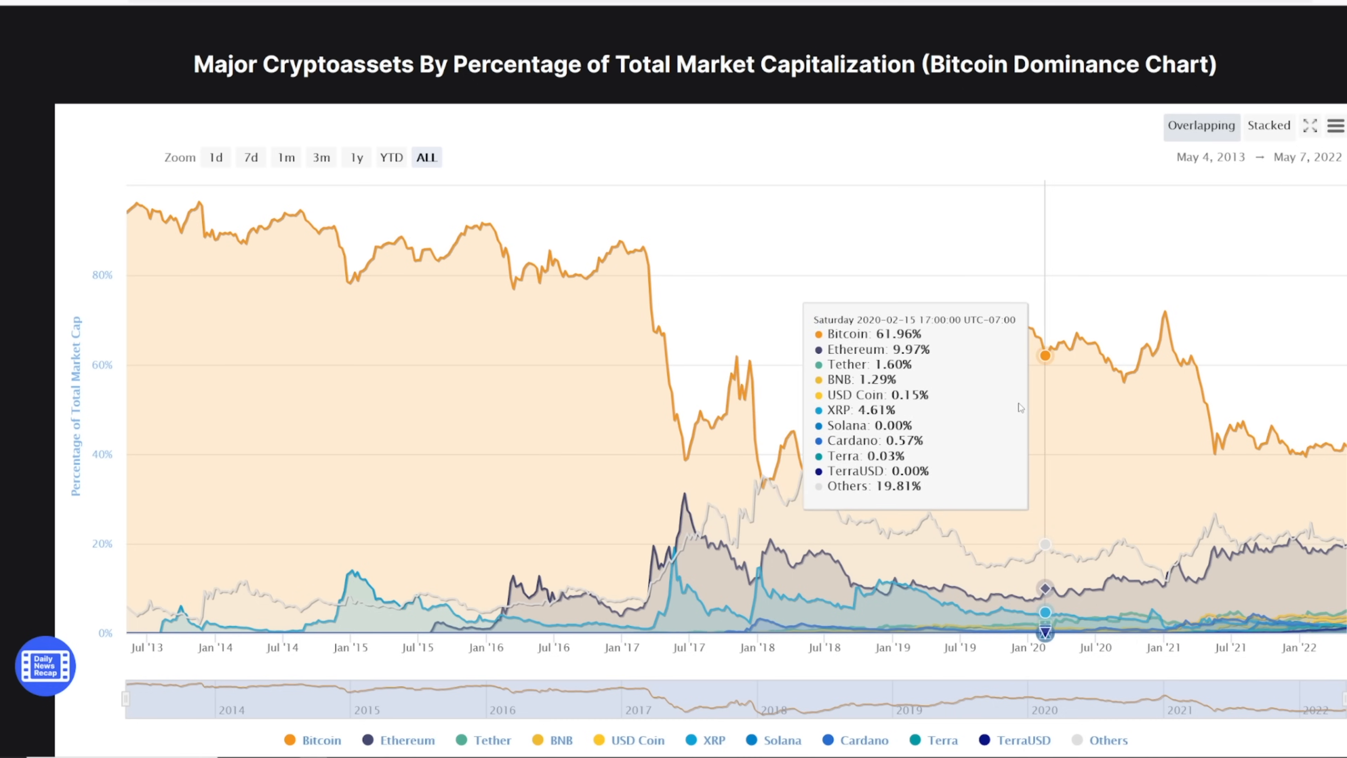
pyautogui.moveTo(1018, 345)
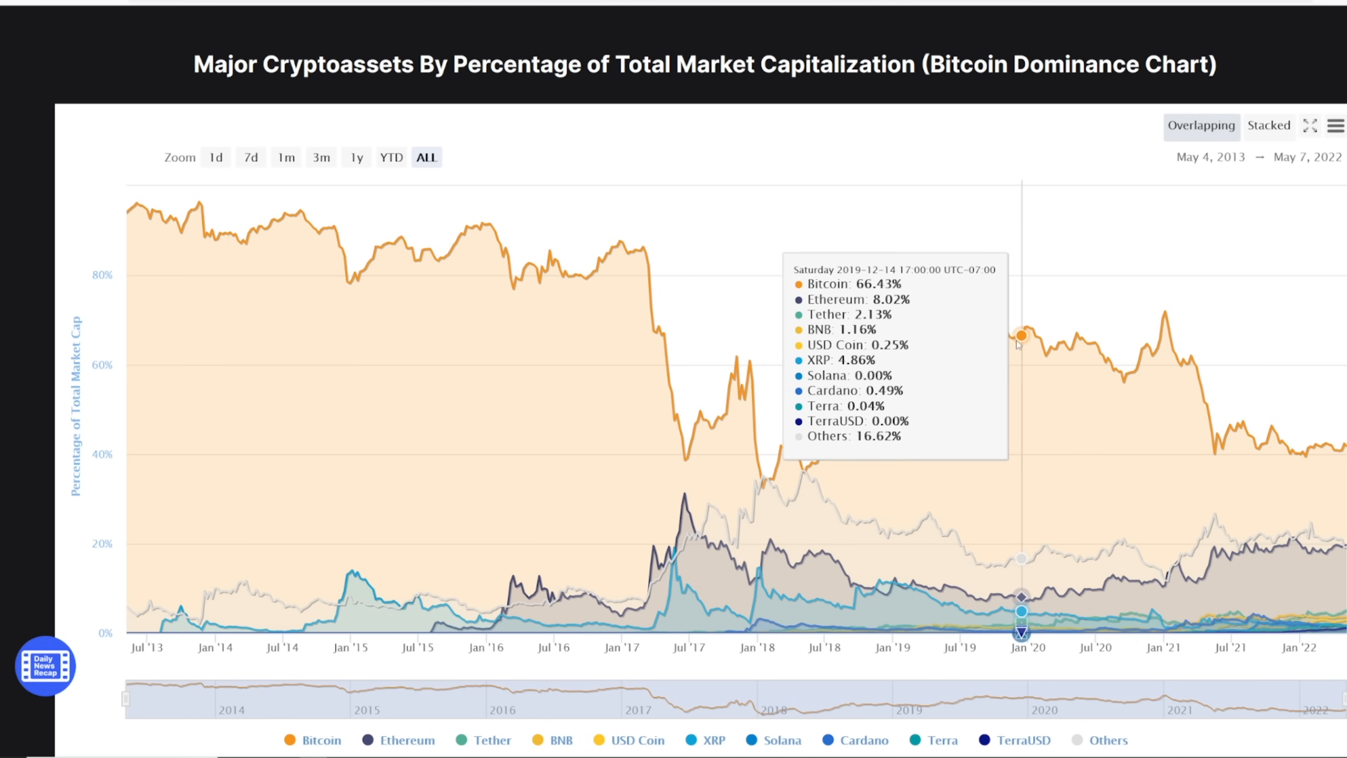
pyautogui.moveTo(1029, 340)
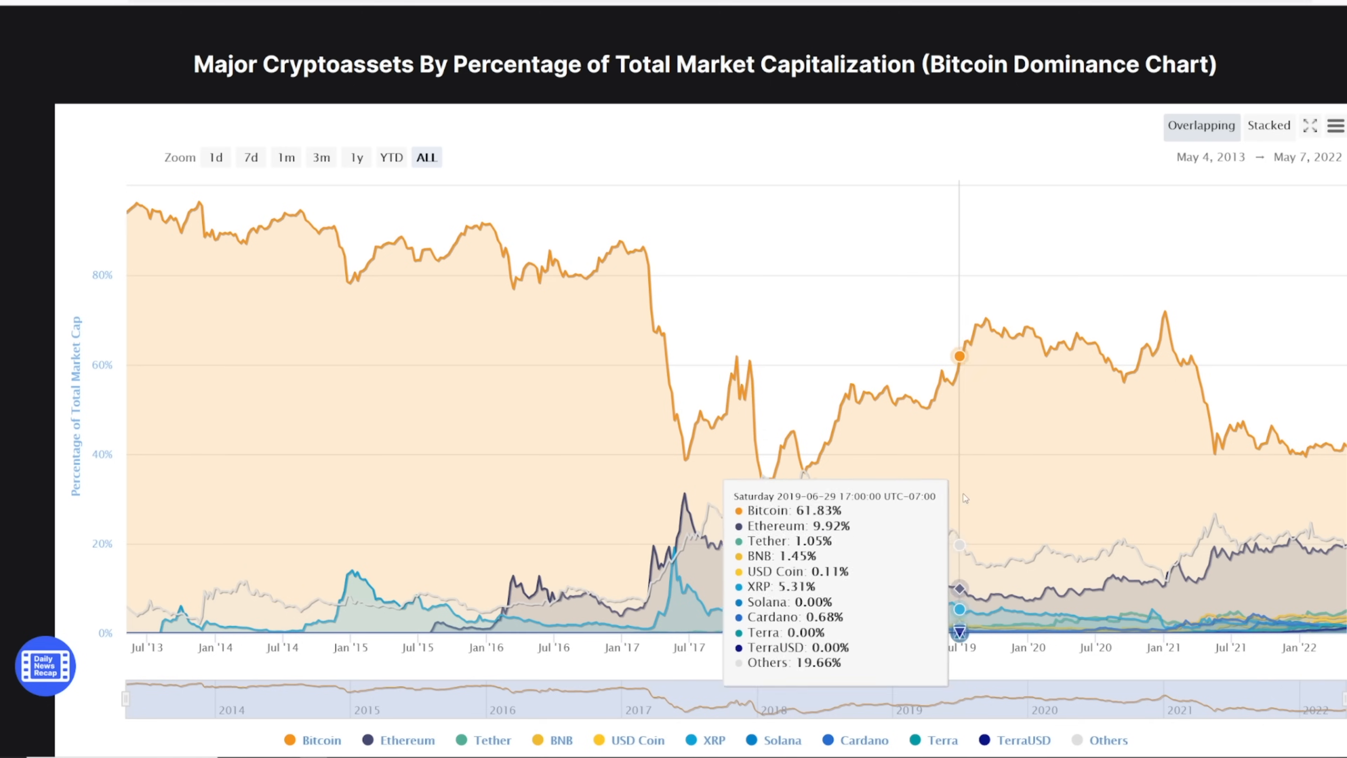
pyautogui.moveTo(994, 380)
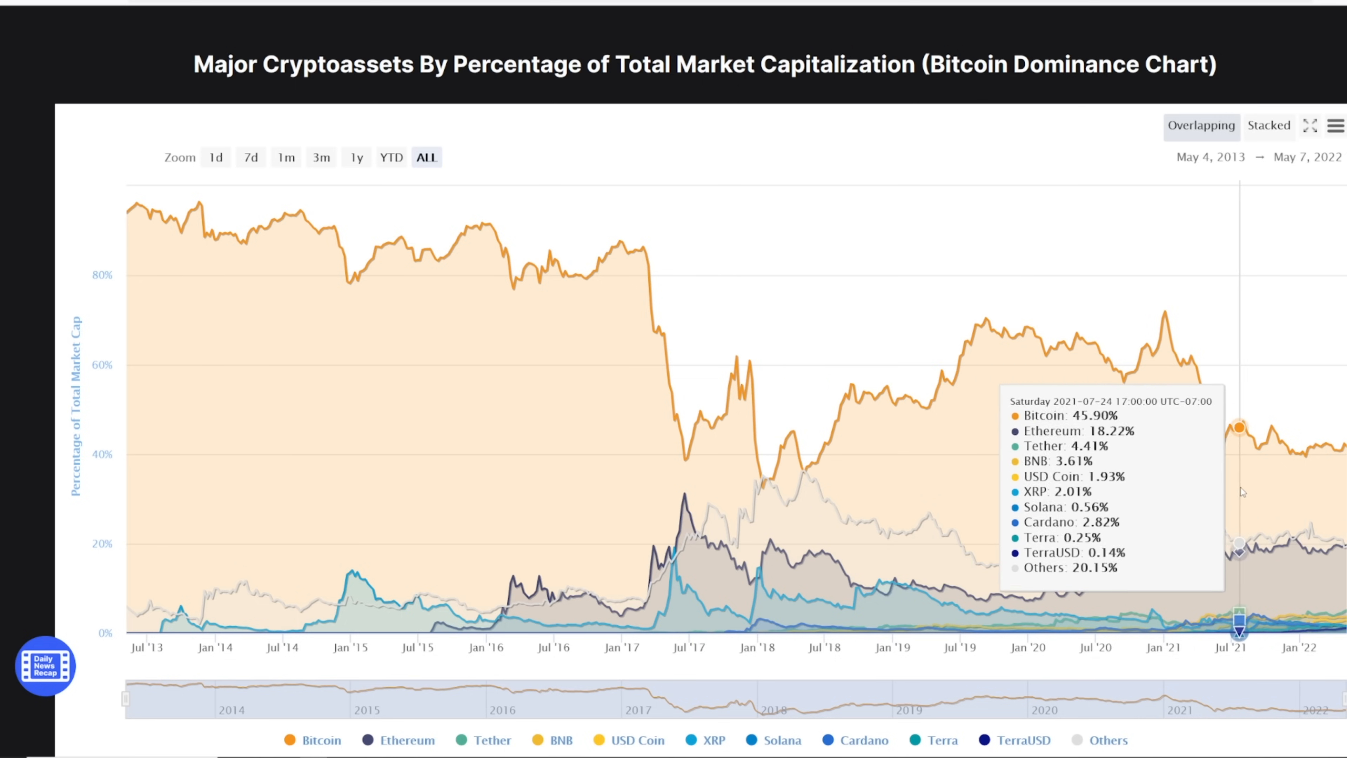
pyautogui.moveTo(1241, 501)
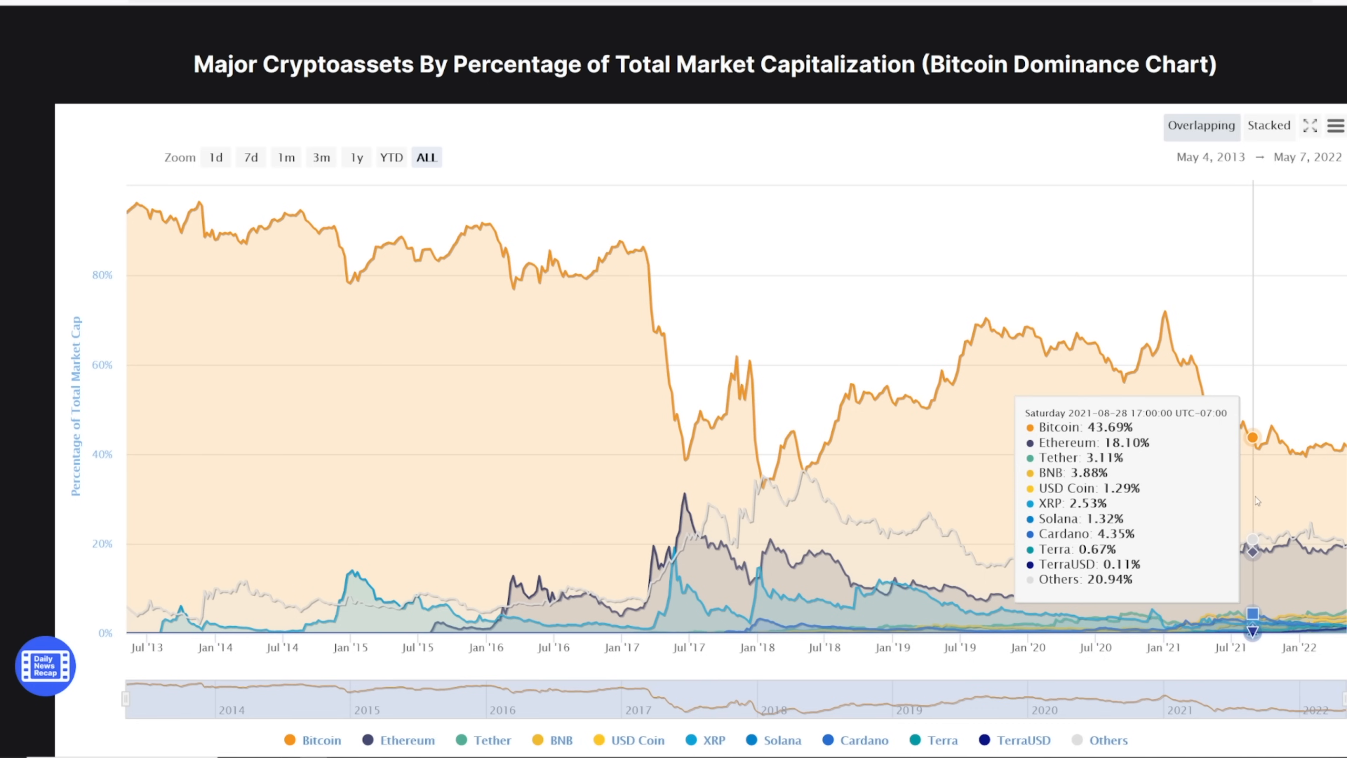
pyautogui.moveTo(1057, 512)
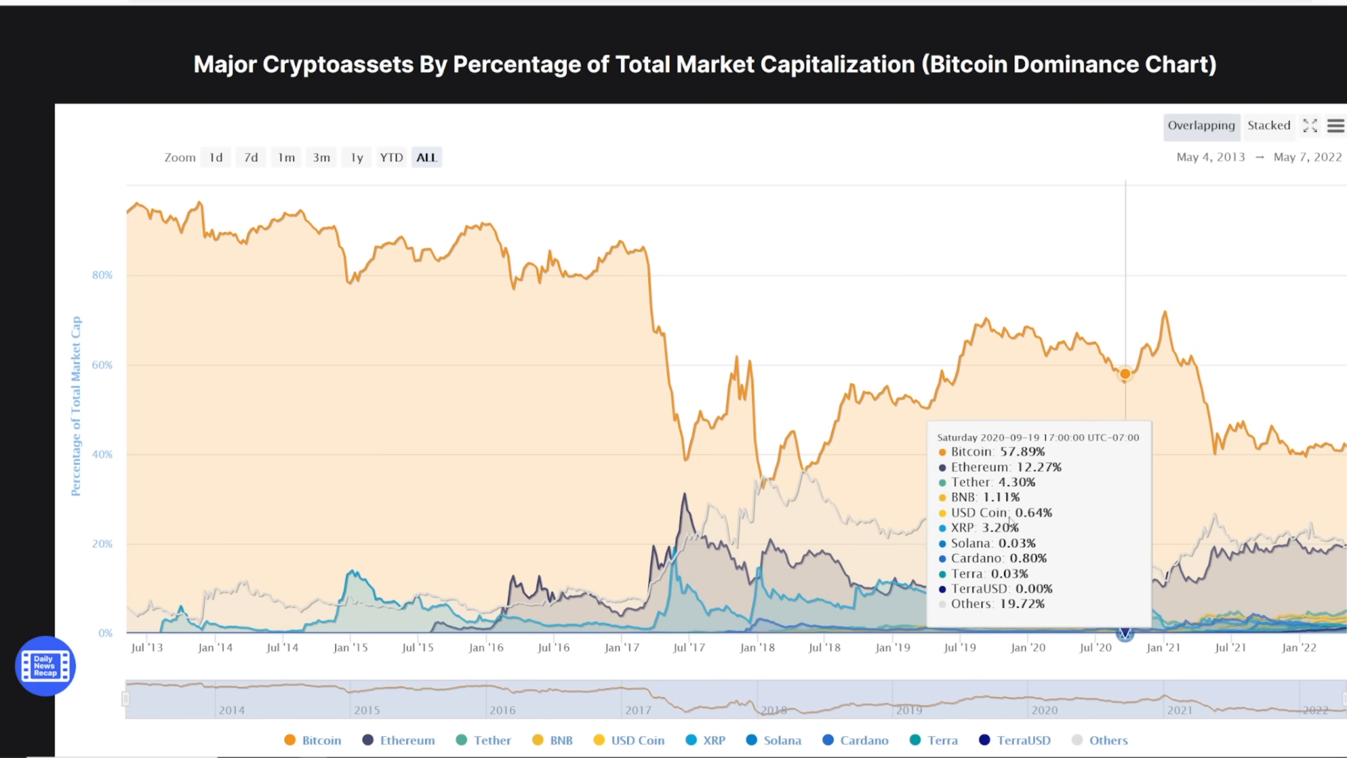
pyautogui.moveTo(984, 491)
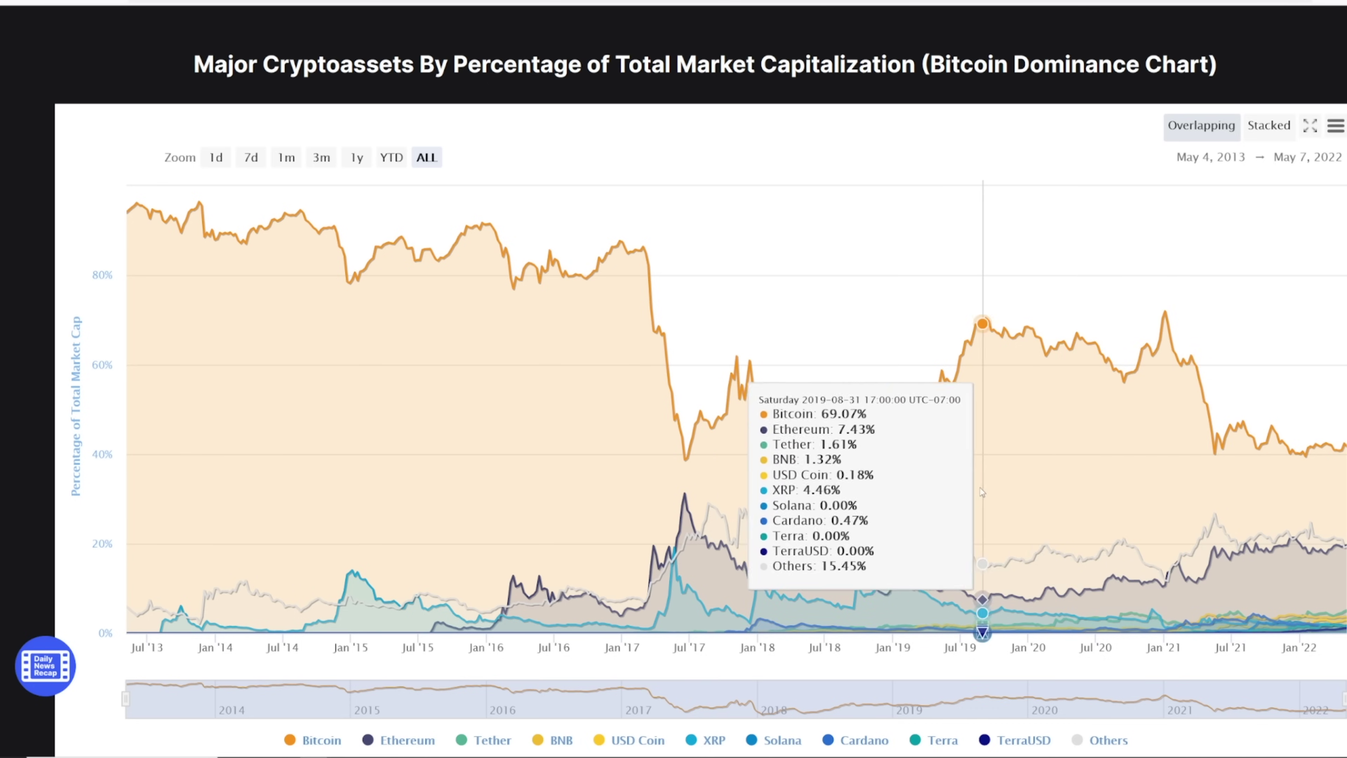
pyautogui.moveTo(1035, 478)
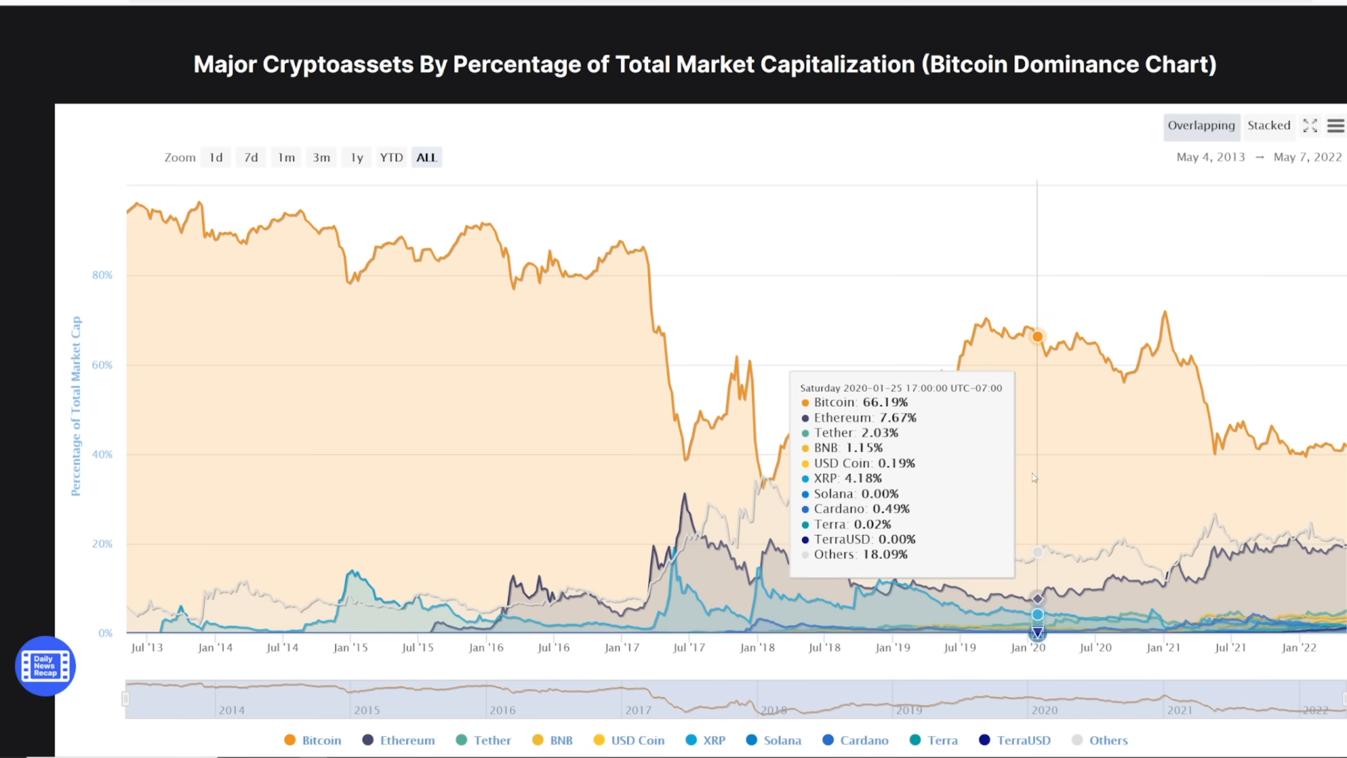
pyautogui.moveTo(962, 502)
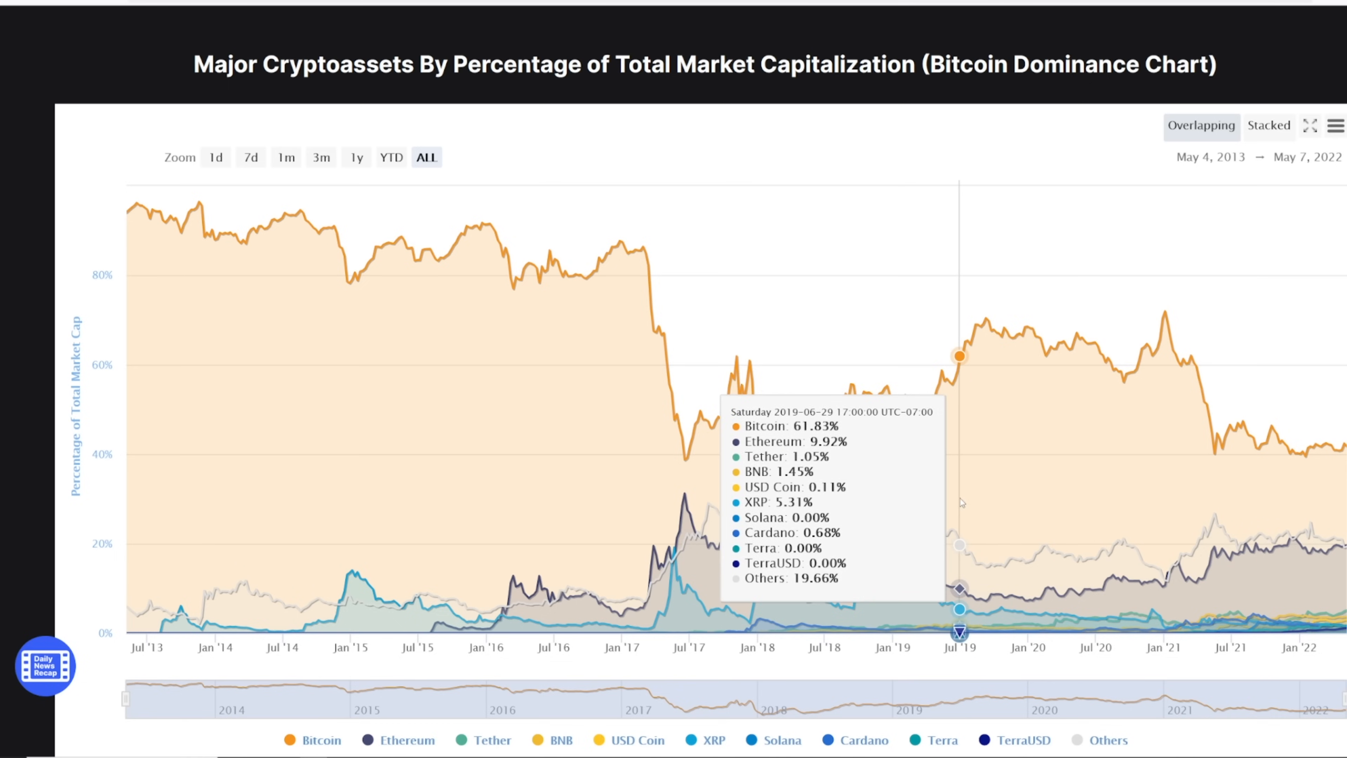
pyautogui.moveTo(988, 506)
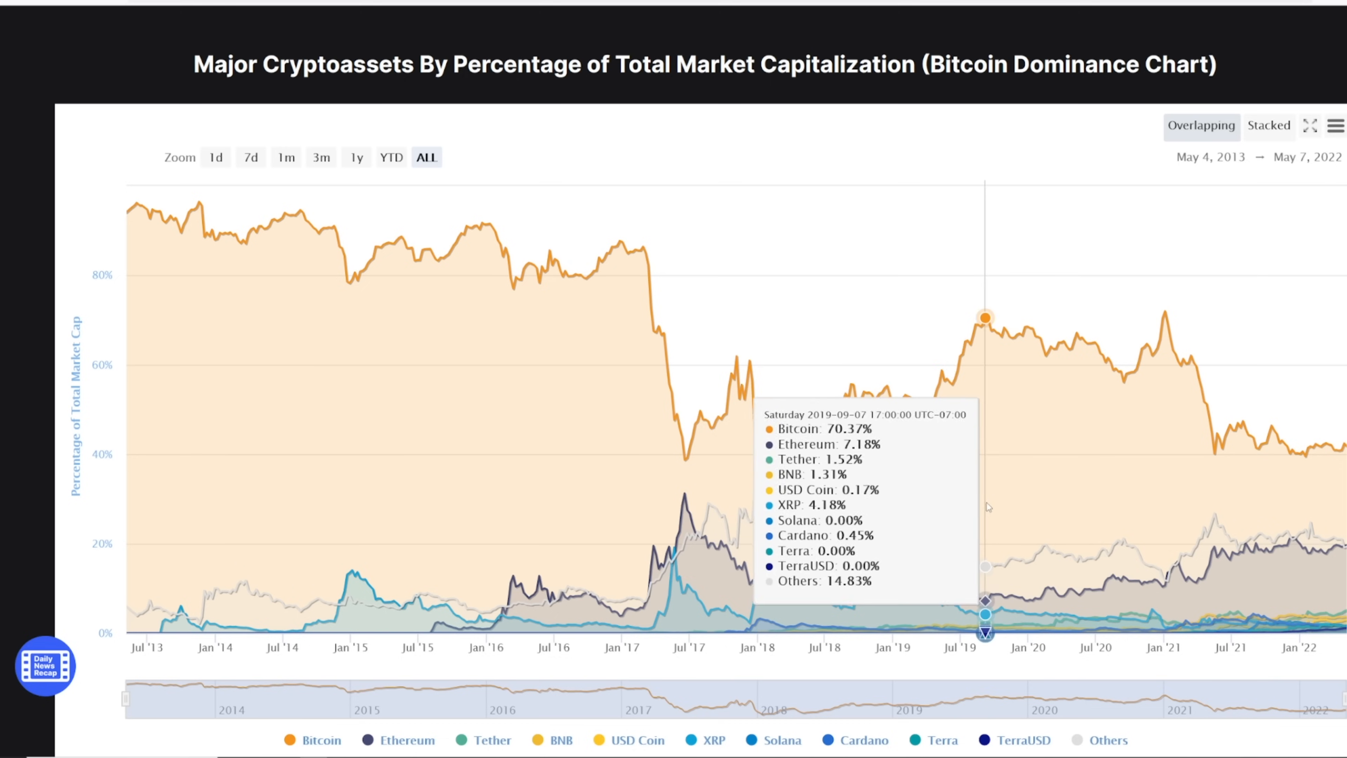
pyautogui.moveTo(1200, 496)
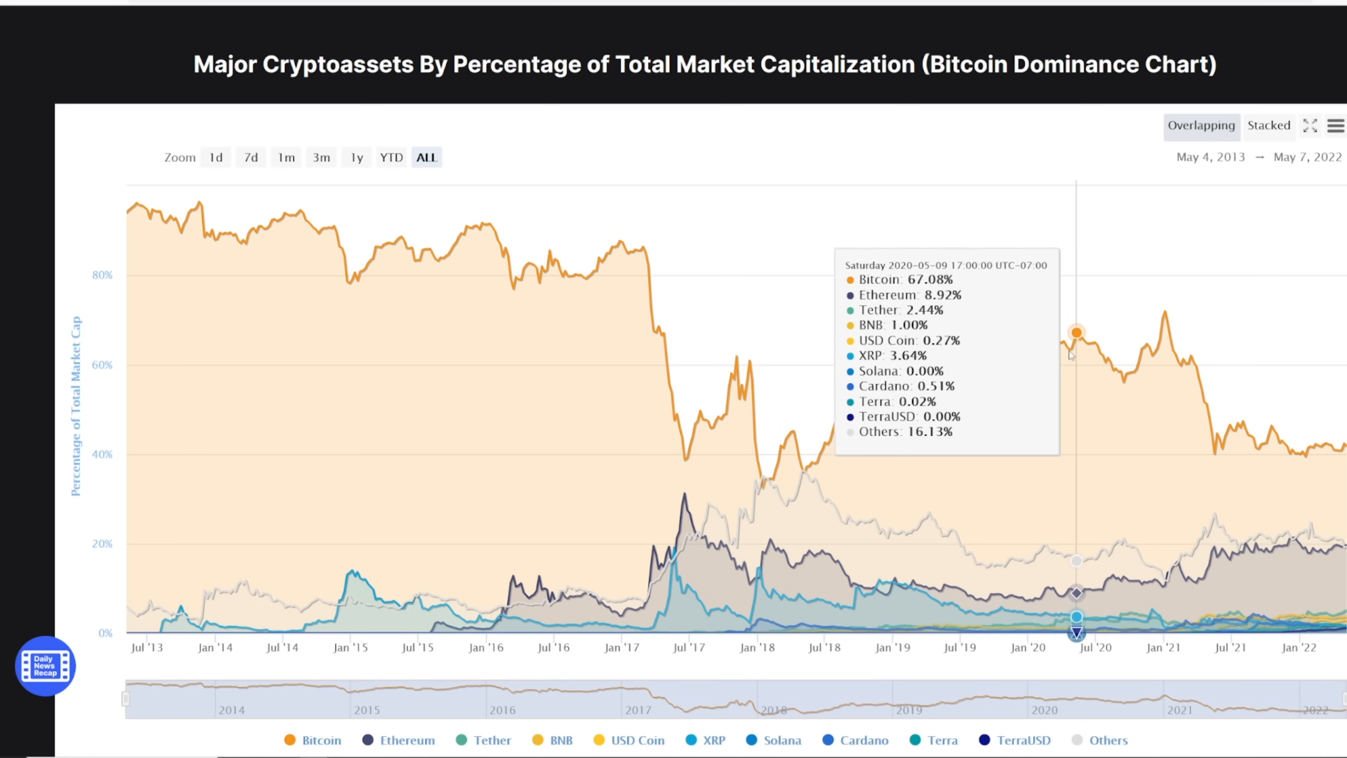
pyautogui.moveTo(1240, 435)
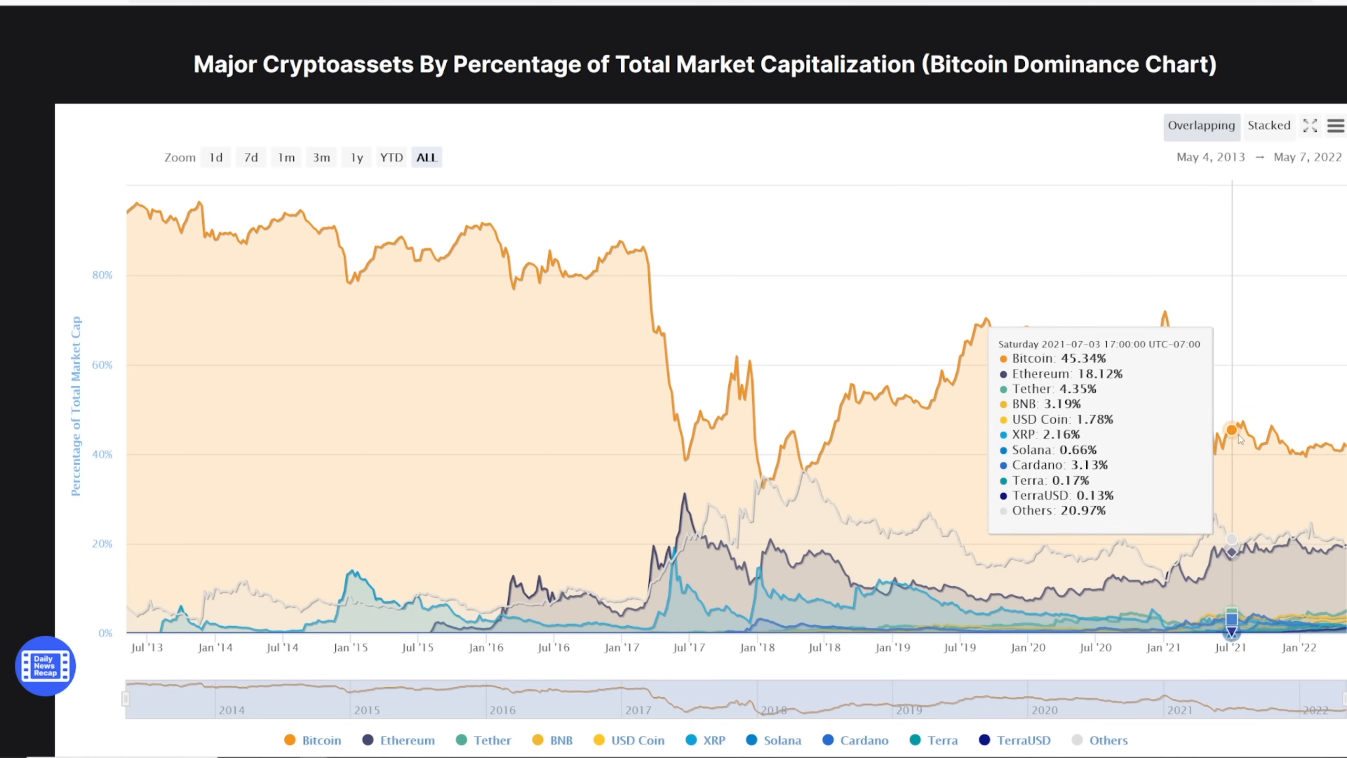
pyautogui.moveTo(941, 368)
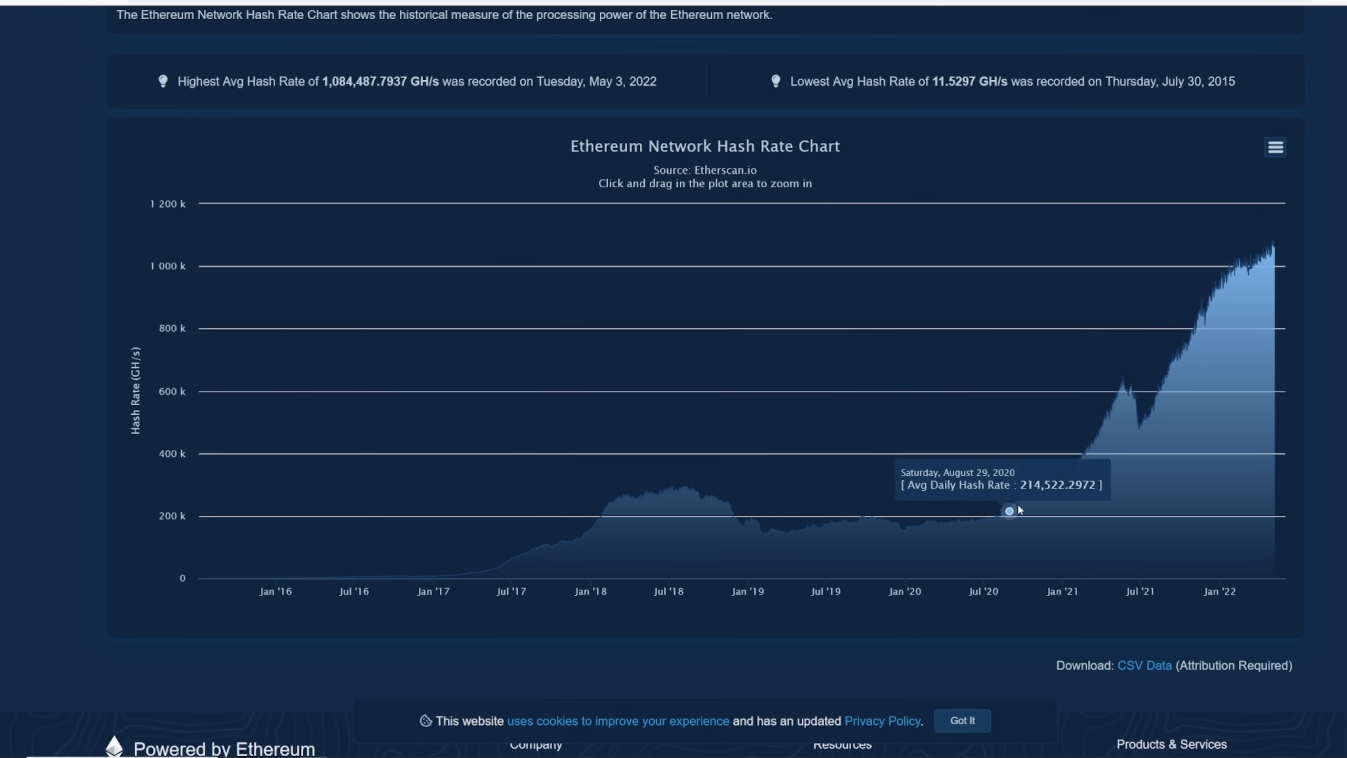
pyautogui.moveTo(1065, 477)
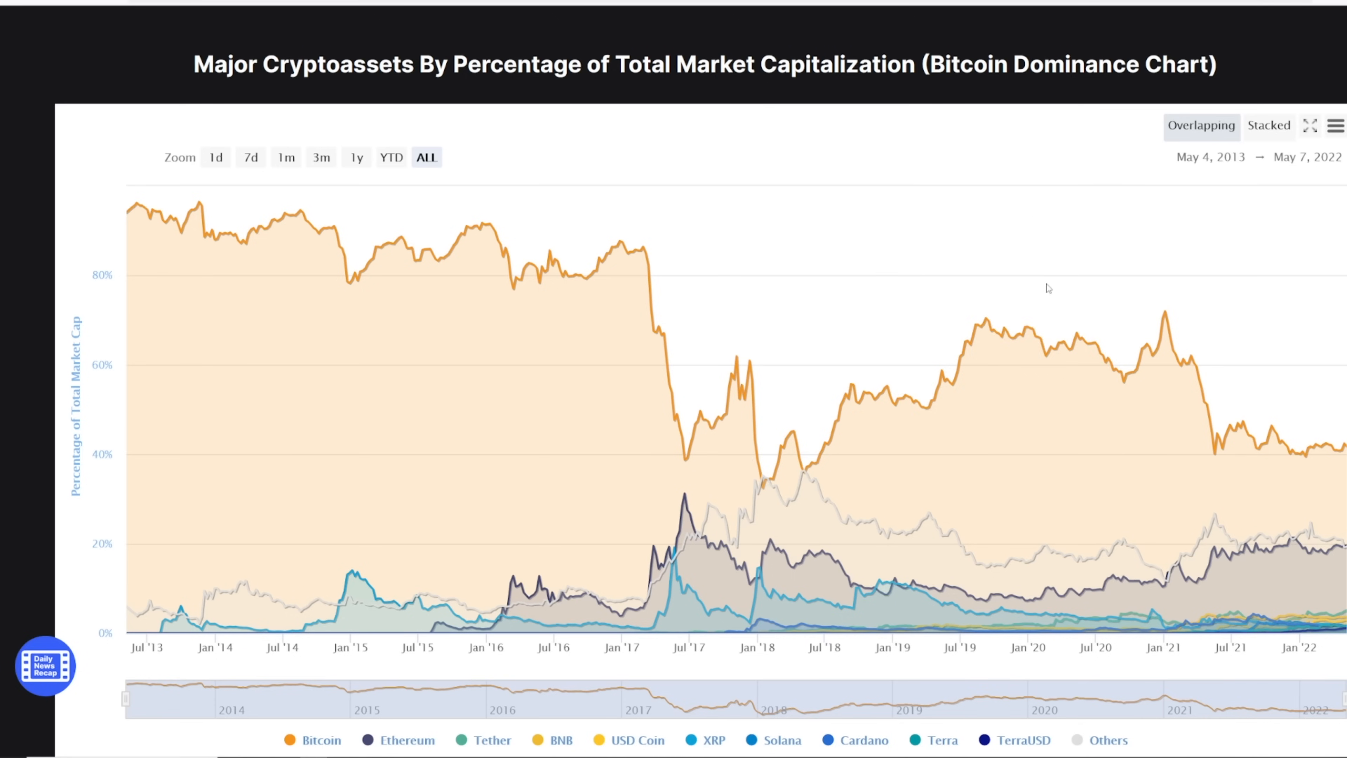
pyautogui.moveTo(1040, 337)
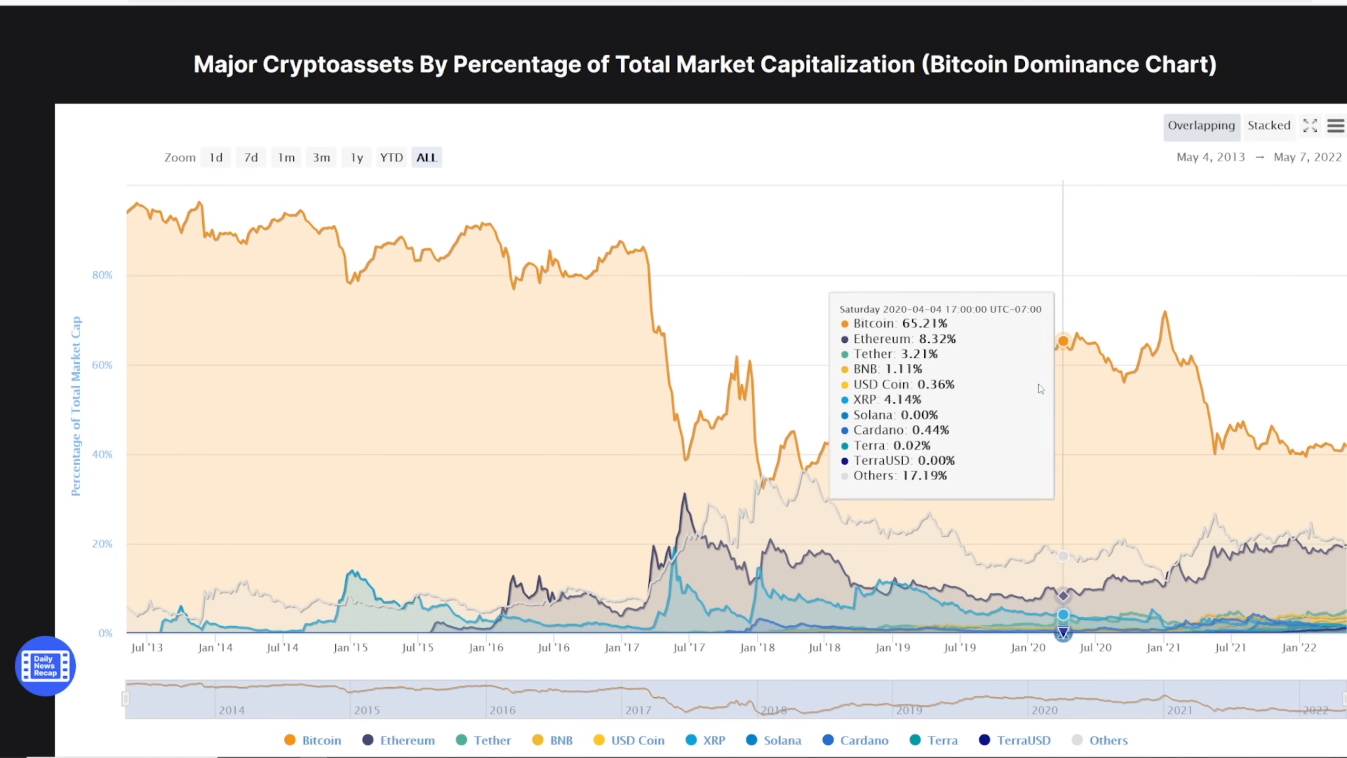
pyautogui.moveTo(1141, 370)
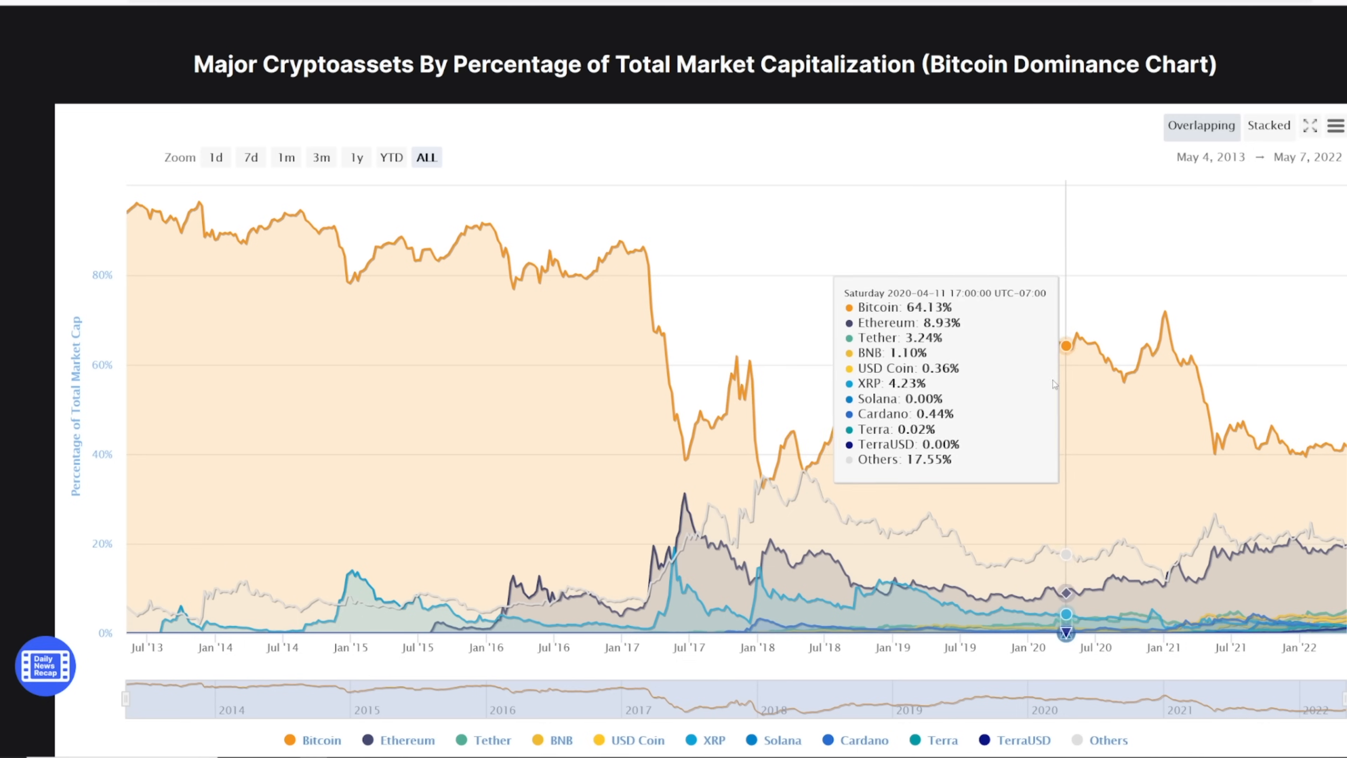
pyautogui.moveTo(1219, 493)
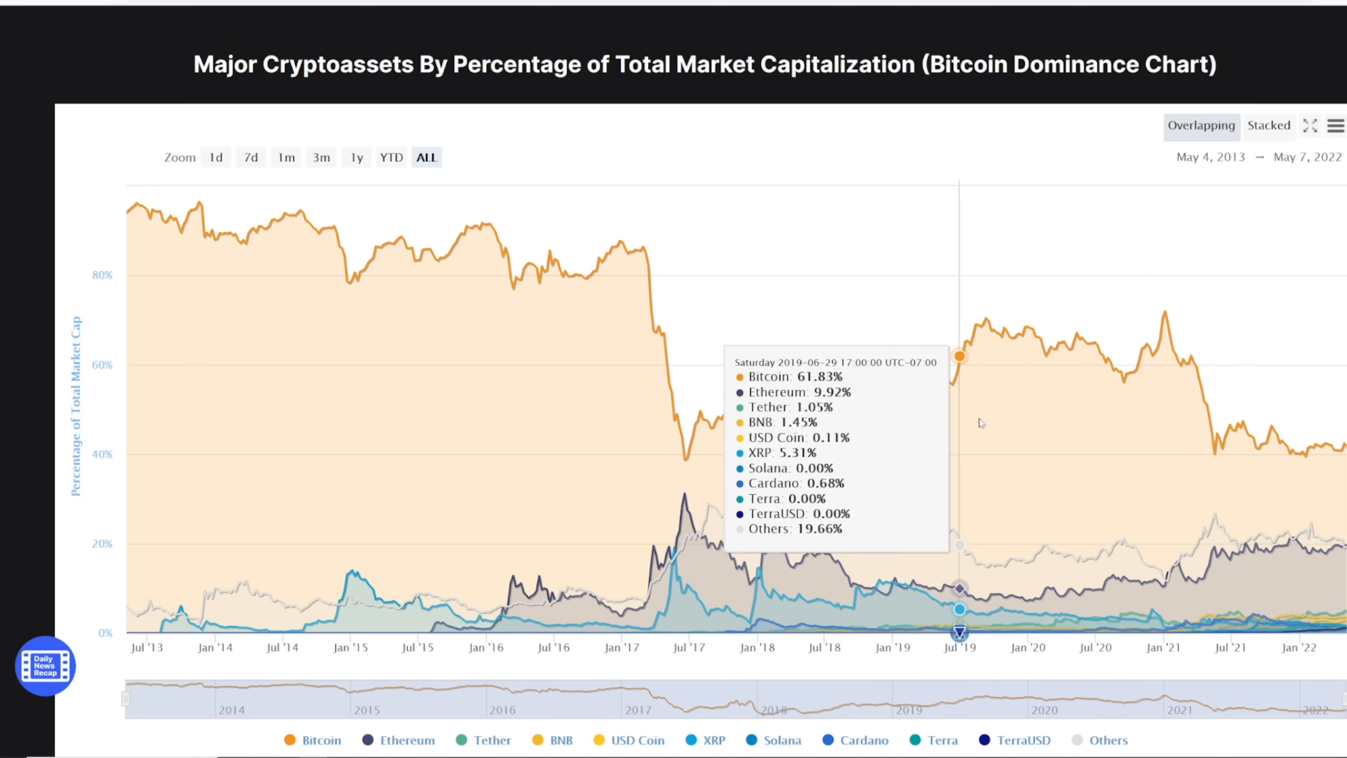
pyautogui.moveTo(1228, 422)
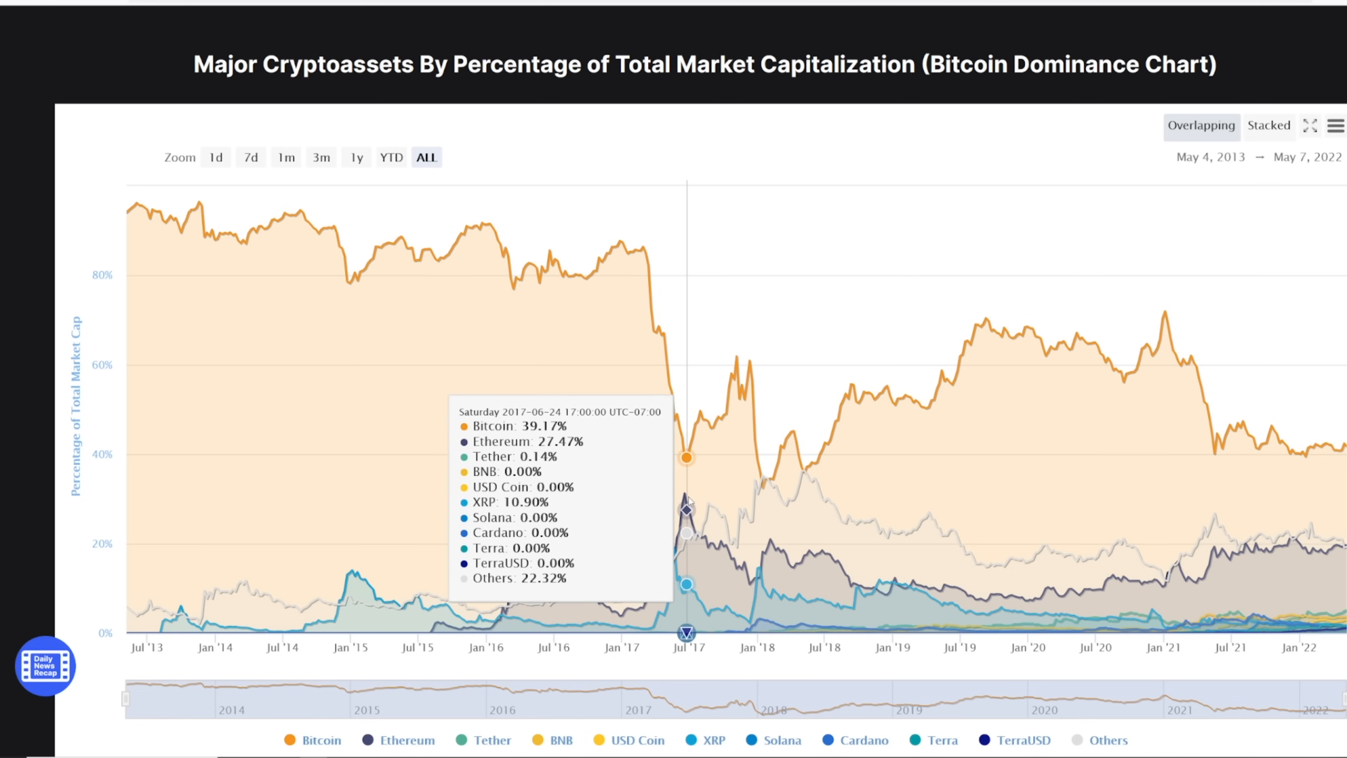
pyautogui.moveTo(692, 491)
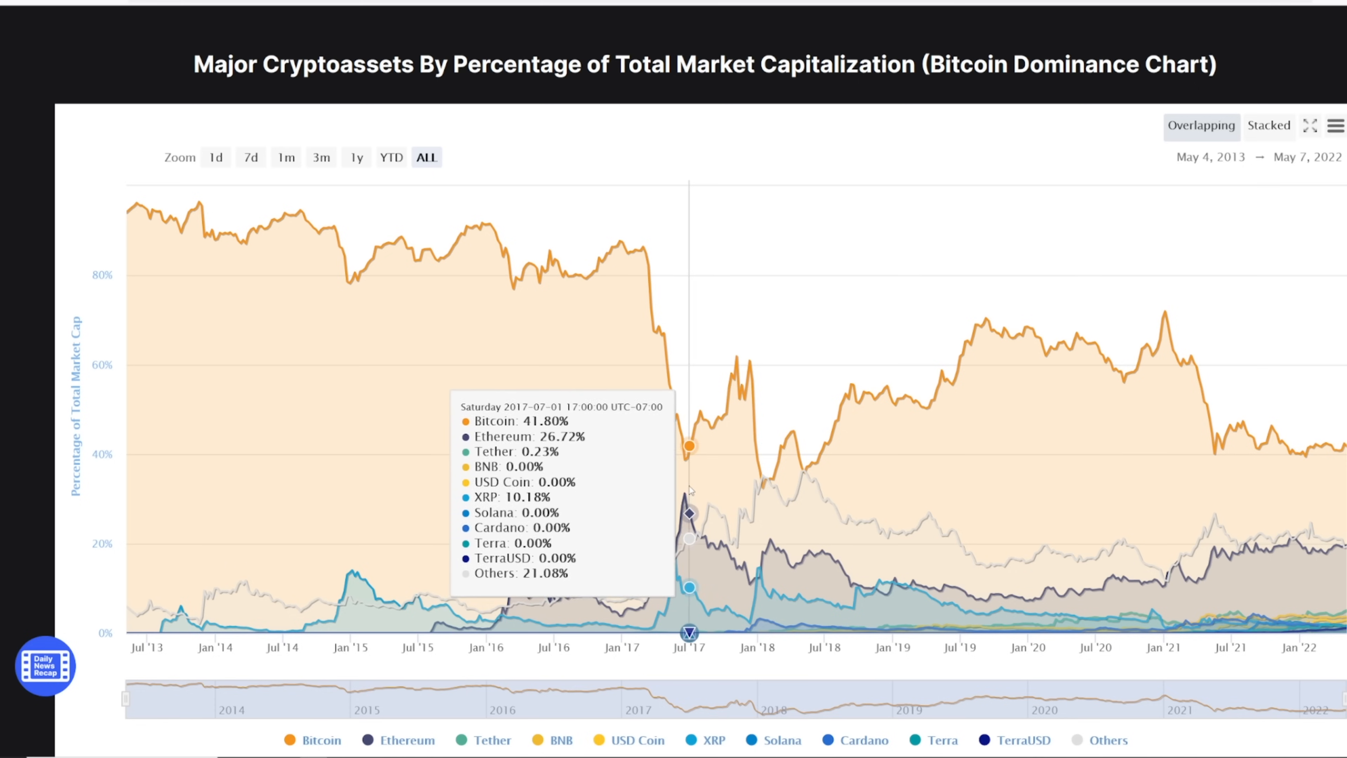
pyautogui.moveTo(691, 495)
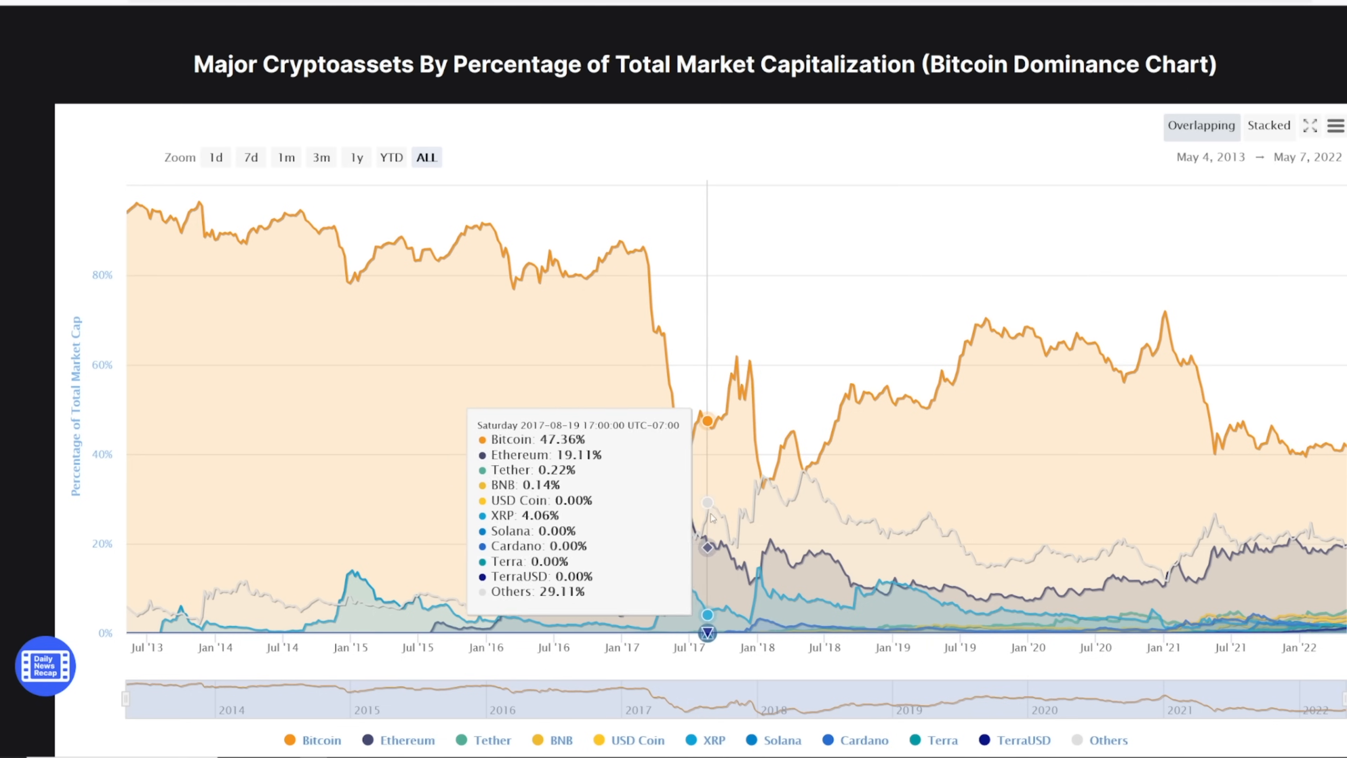
pyautogui.moveTo(795, 544)
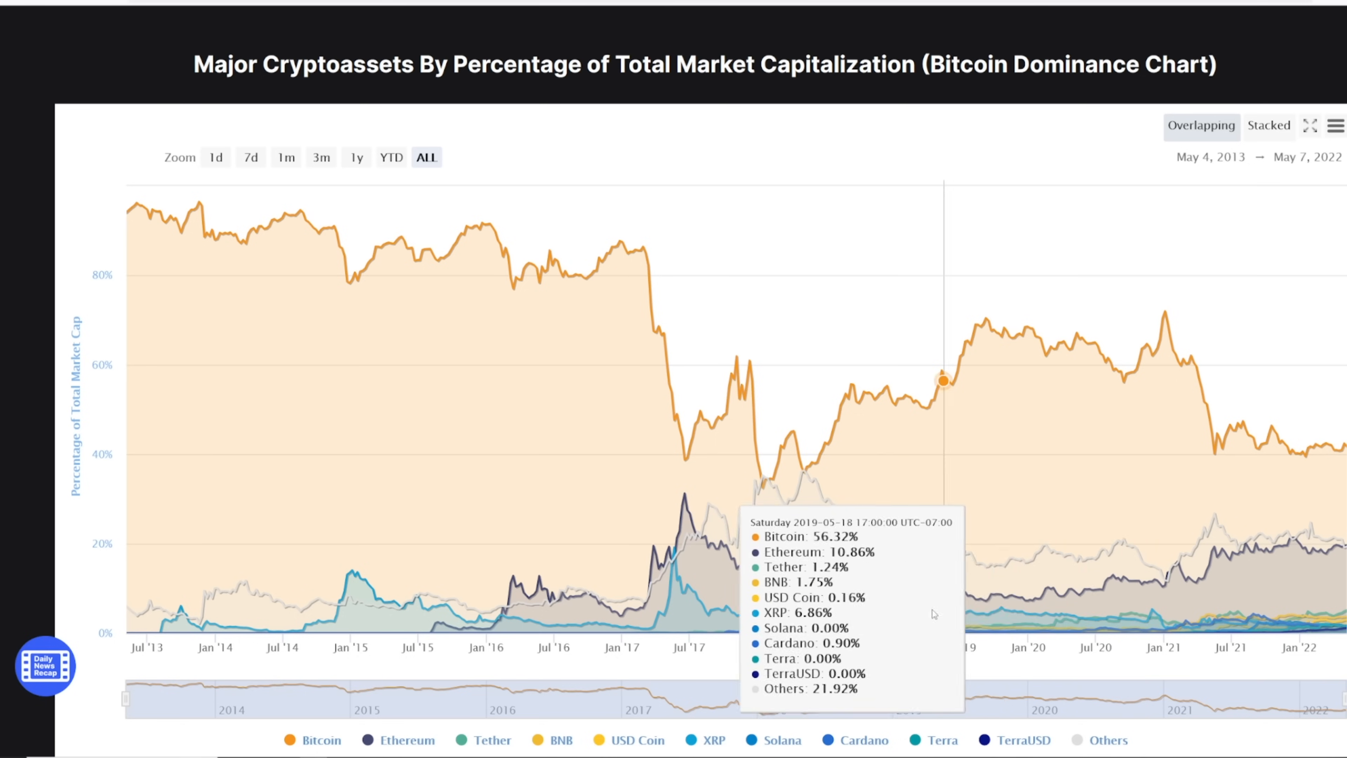
pyautogui.moveTo(1106, 598)
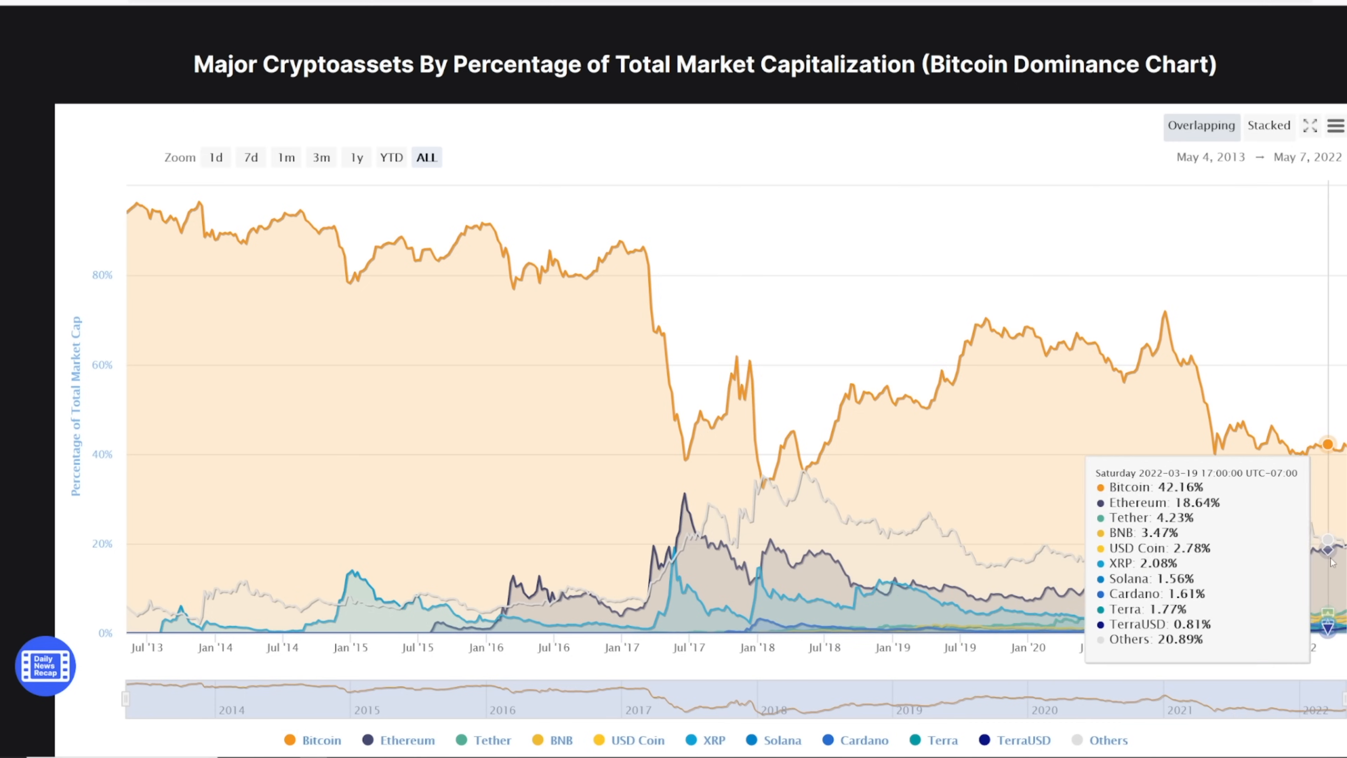
pyautogui.moveTo(1270, 443)
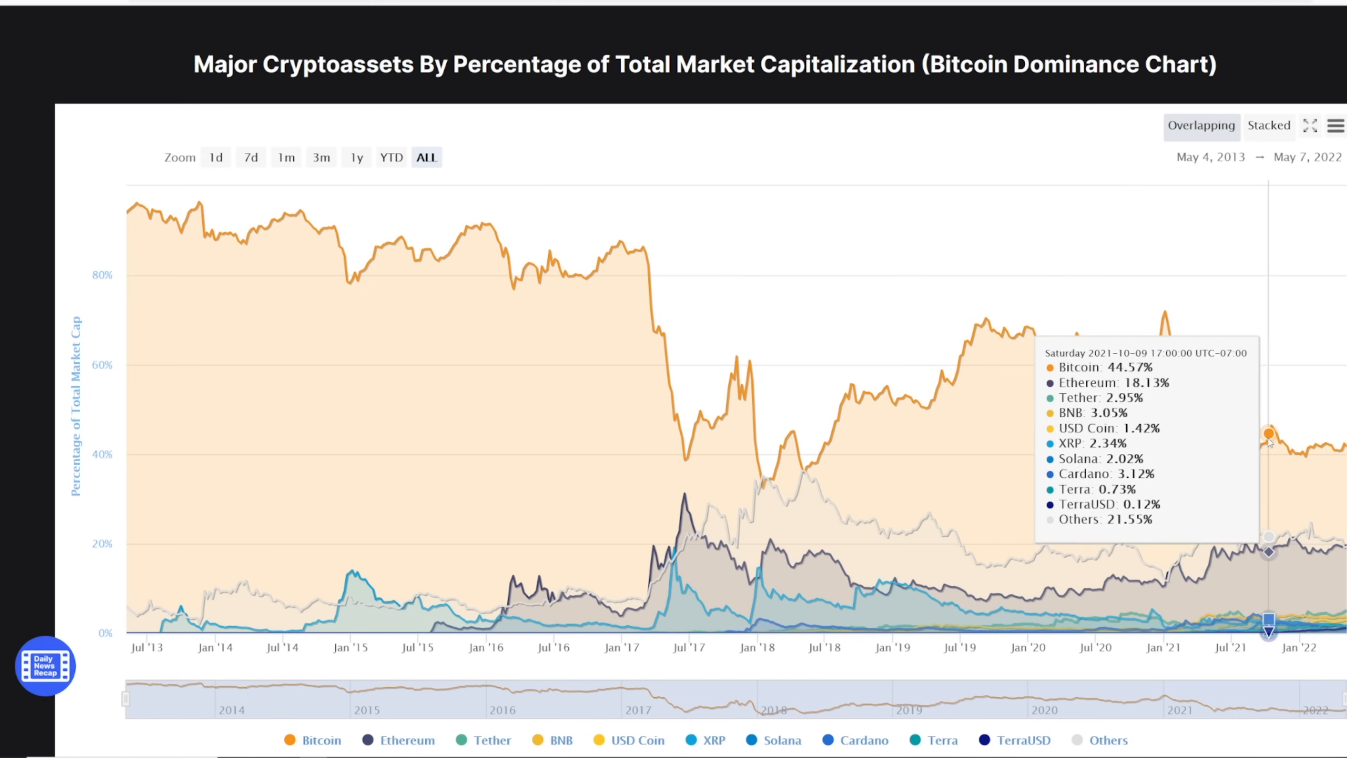
pyautogui.moveTo(990, 351)
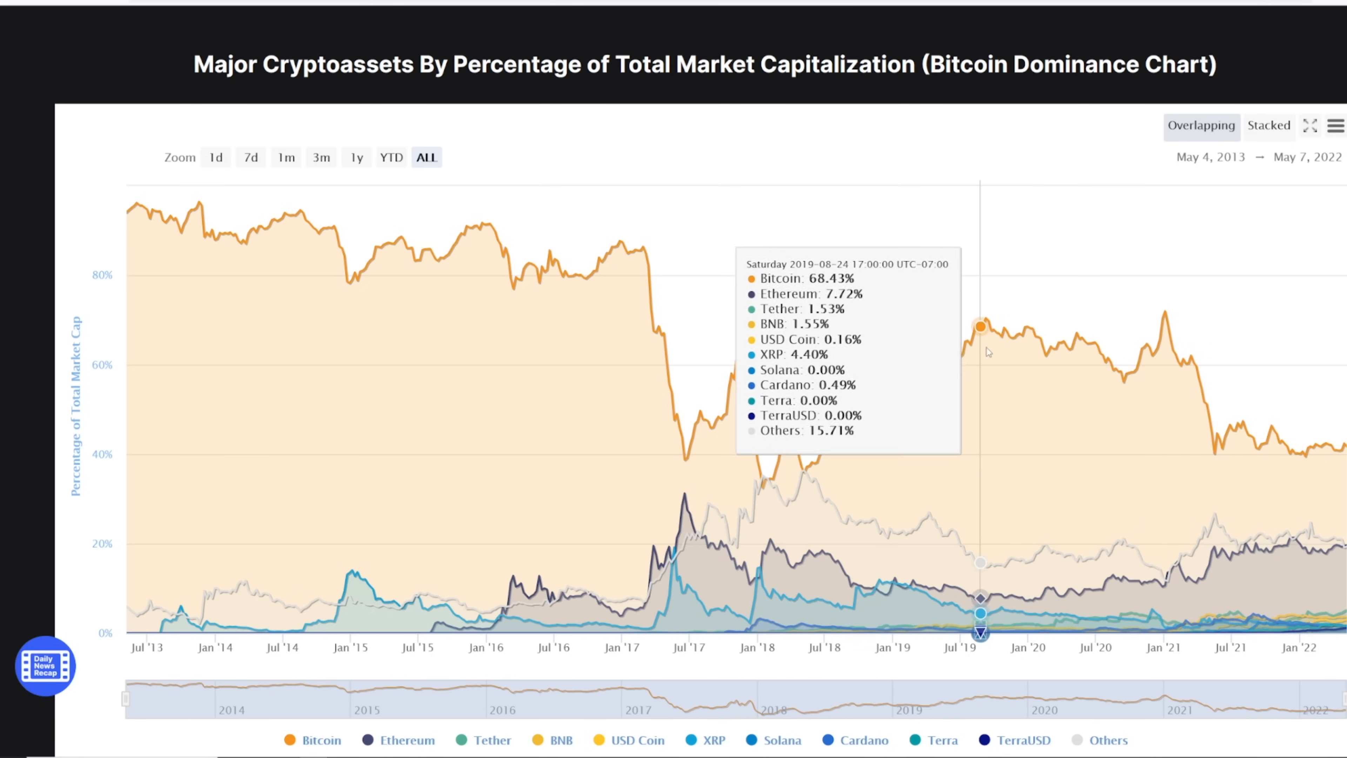
pyautogui.moveTo(628, 90)
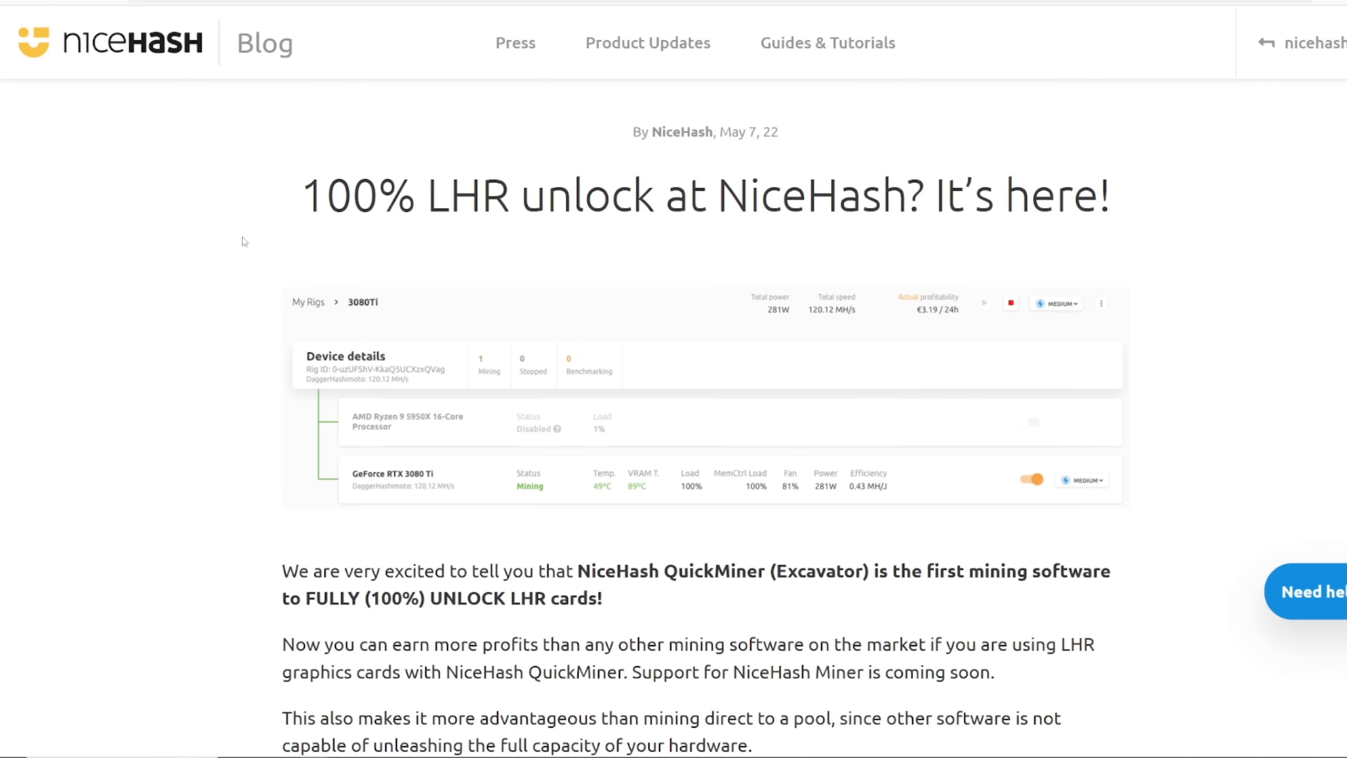
# Scroll to the benefits list and highlight 'TAX reports' among the reasons to mine at NiceHash.
pyautogui.scroll(-3)
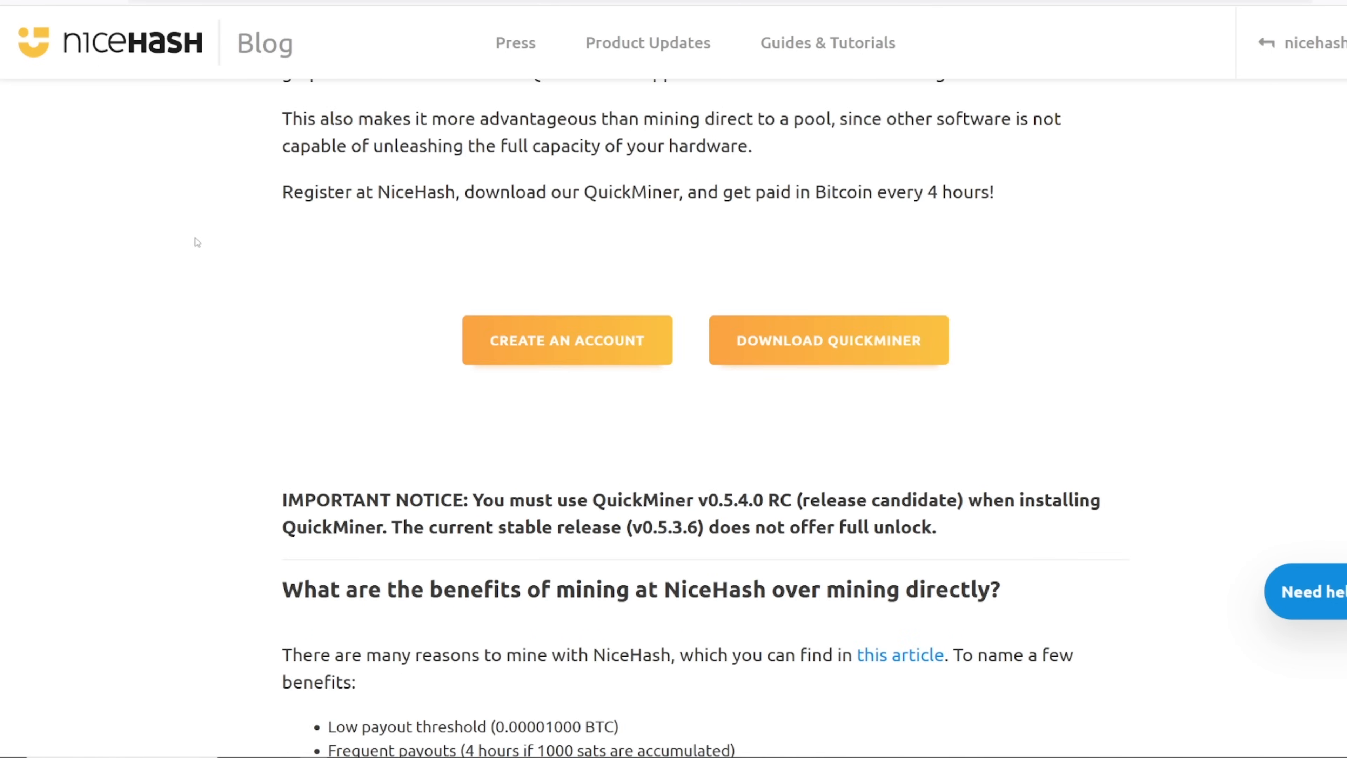
pyautogui.scroll(-3)
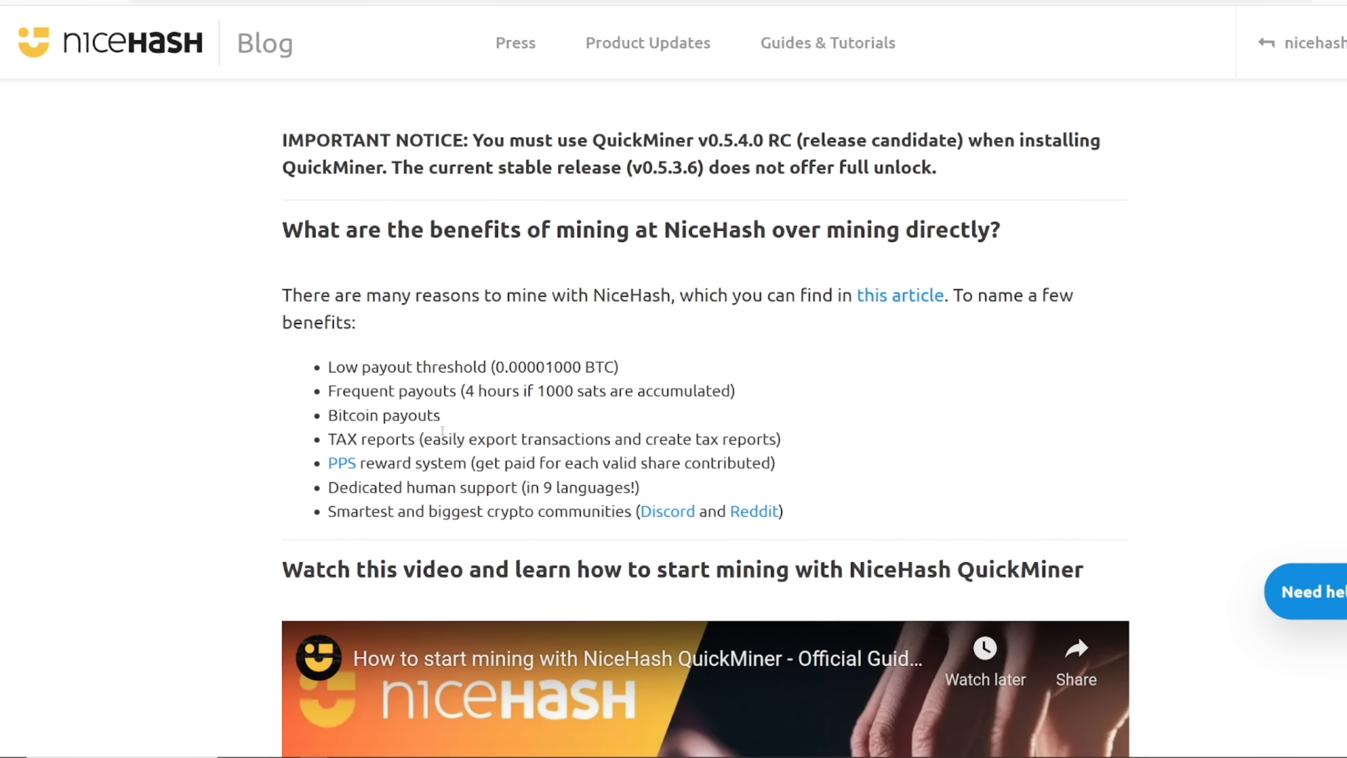
pyautogui.doubleClick(371, 438)
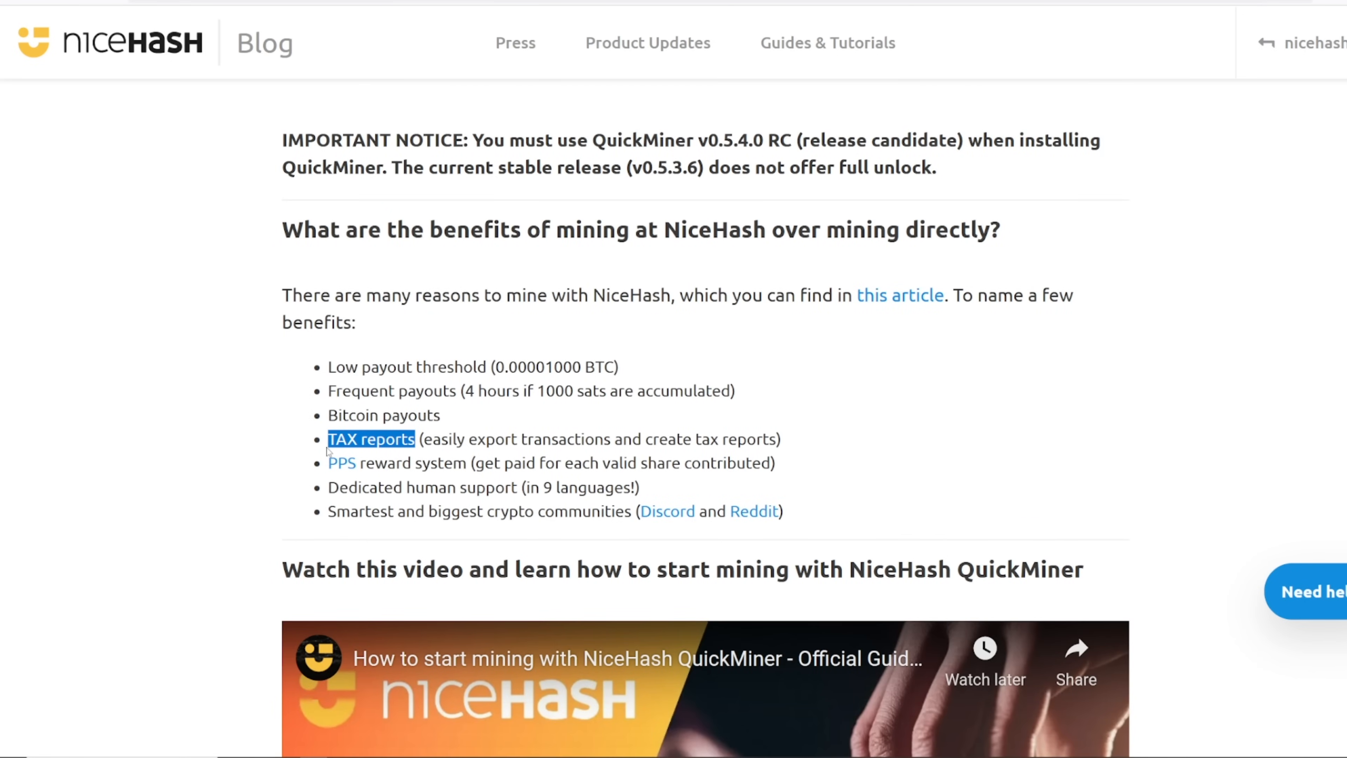
pyautogui.click(428, 428)
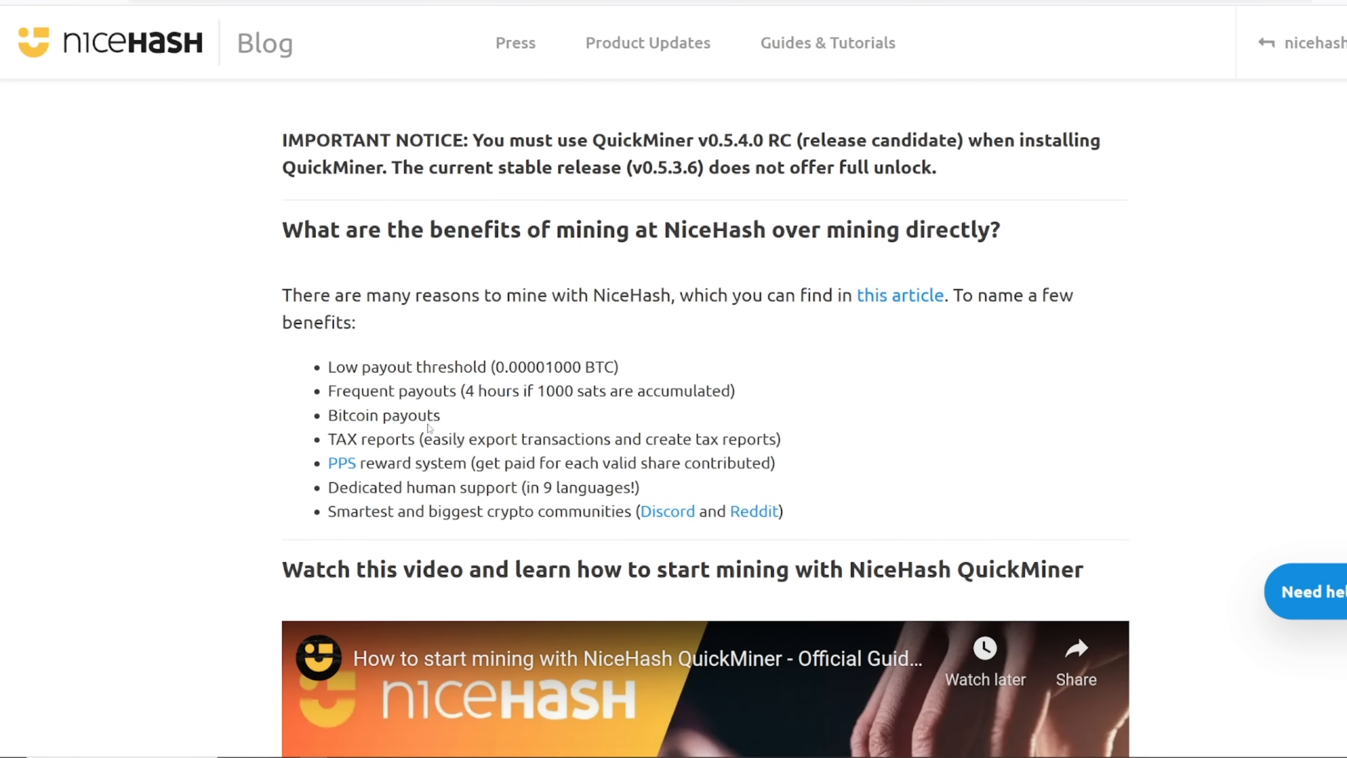
pyautogui.moveTo(376, 390); pyautogui.dragTo(476, 390)
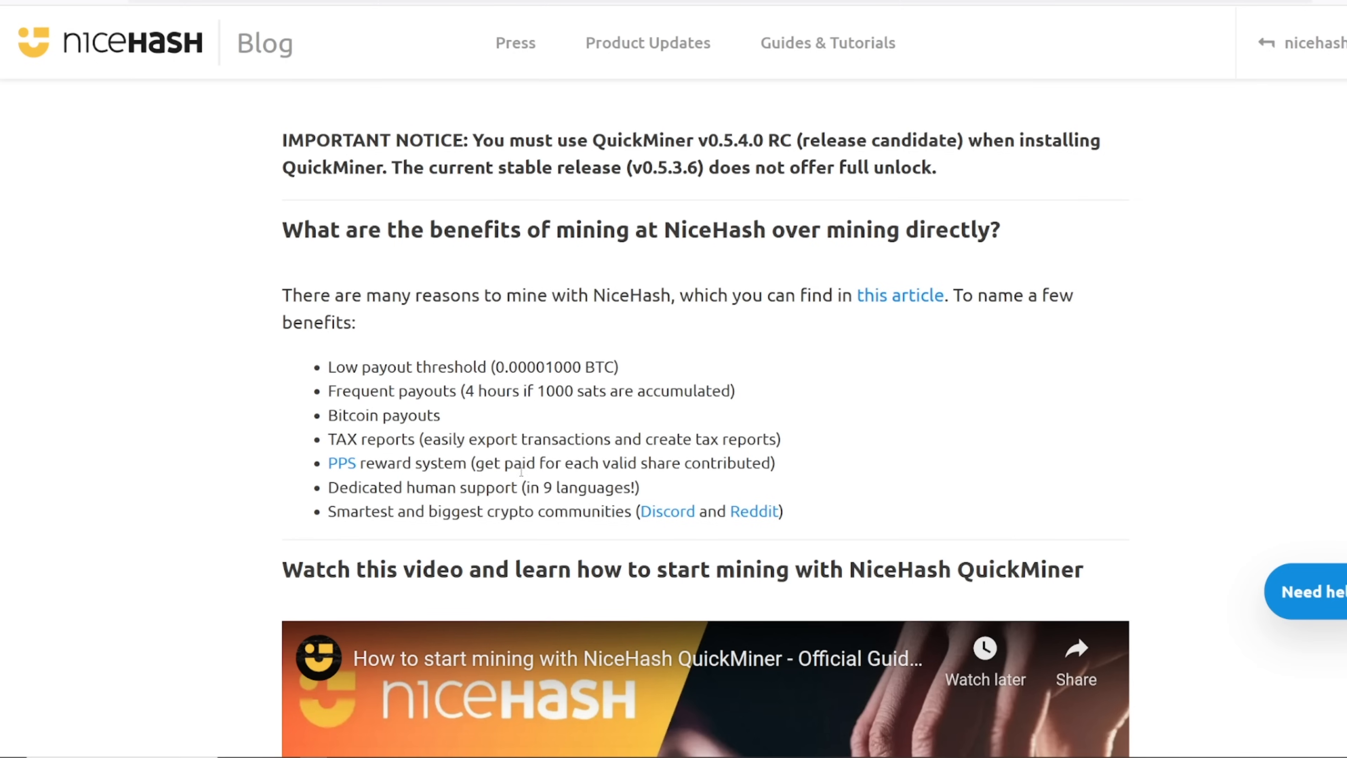
pyautogui.moveTo(507, 482)
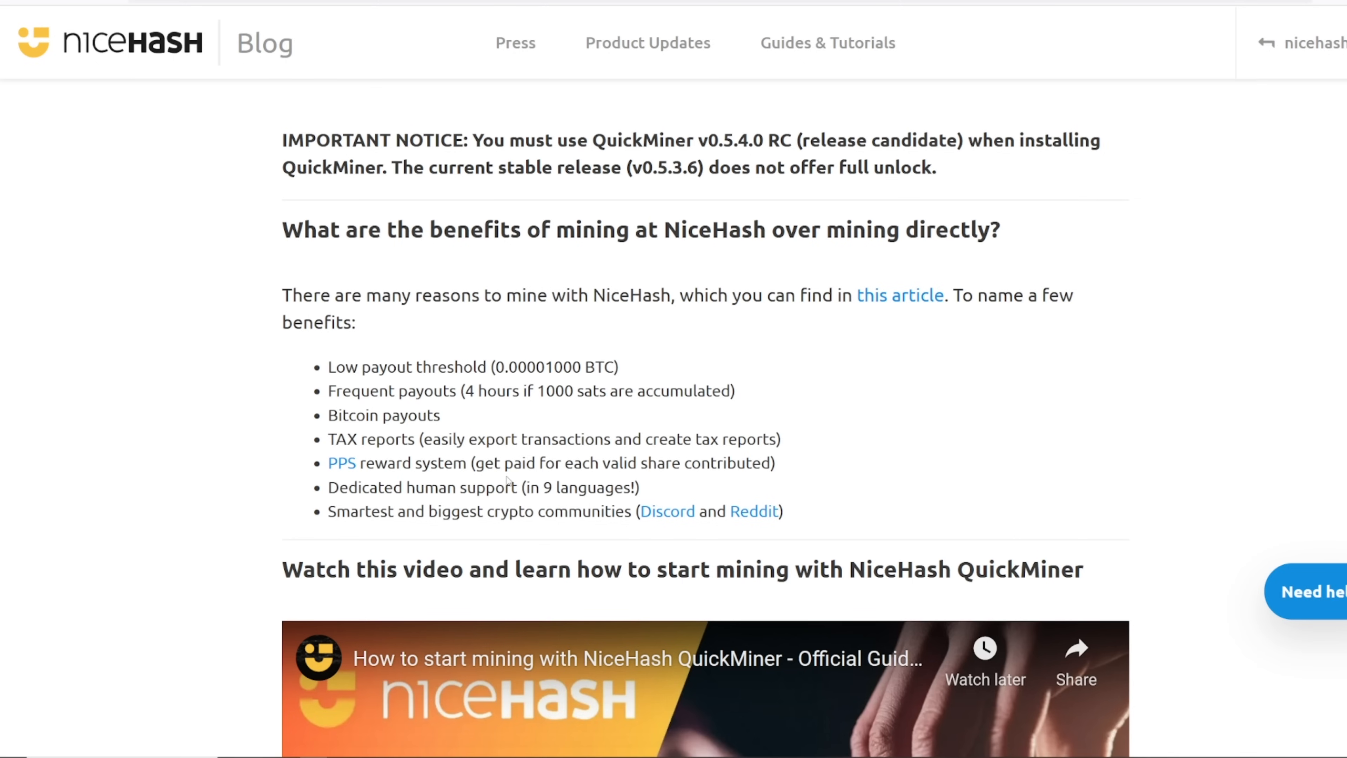
pyautogui.moveTo(783, 87)
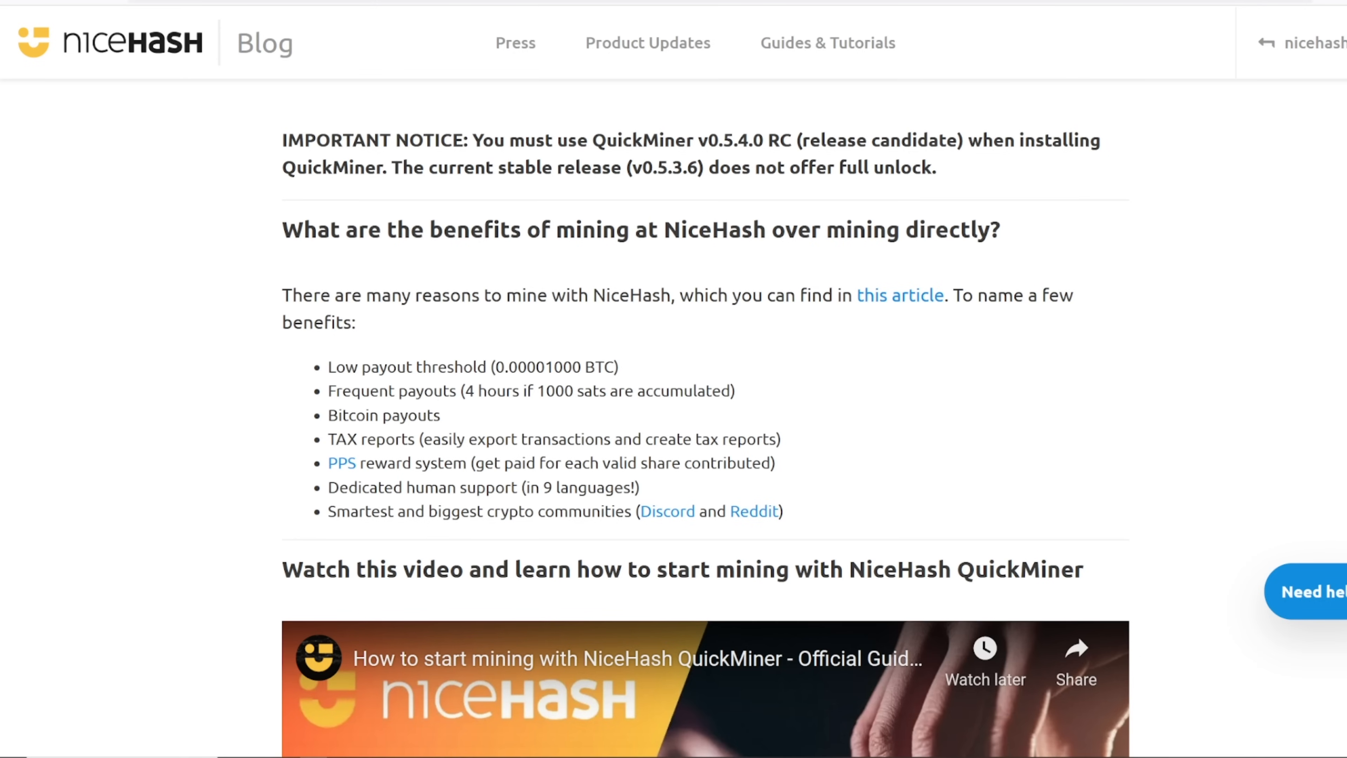
pyautogui.moveTo(827, 43)
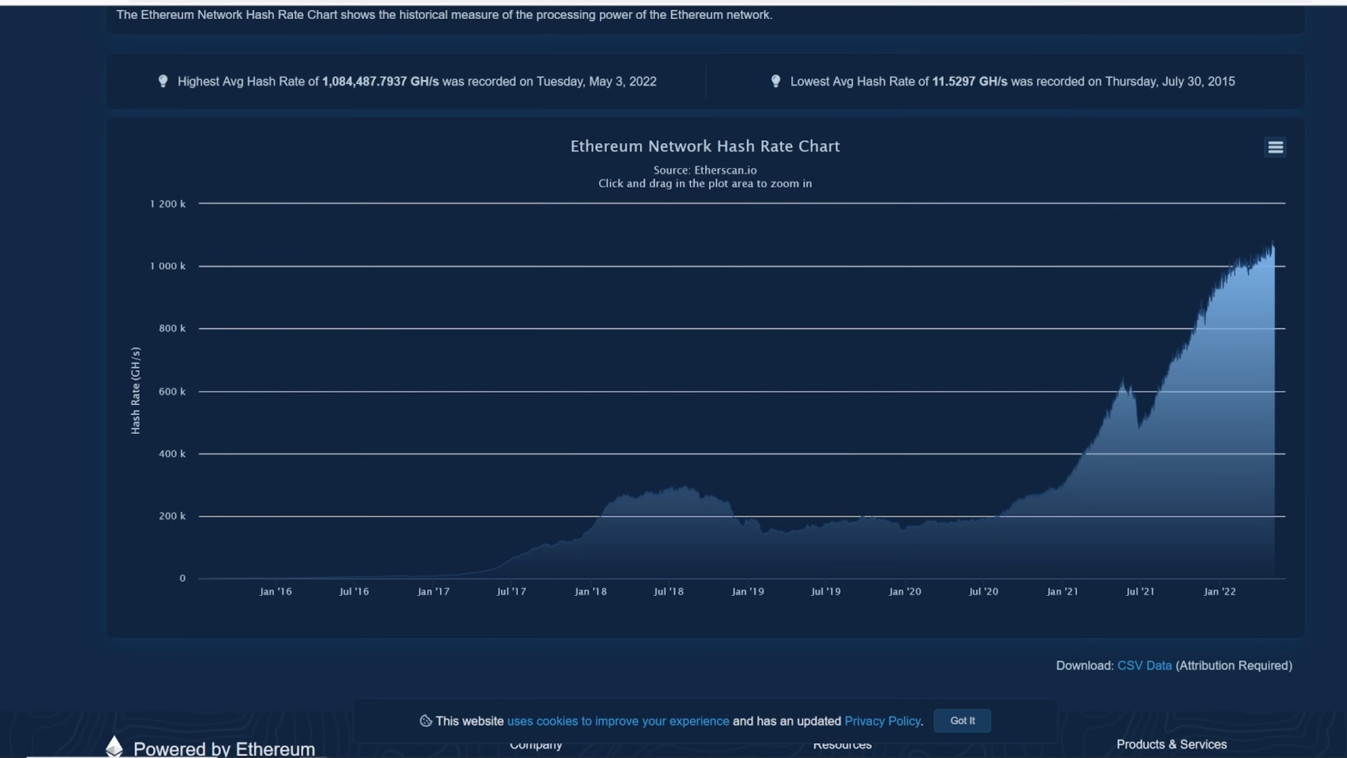
pyautogui.moveTo(1158, 85)
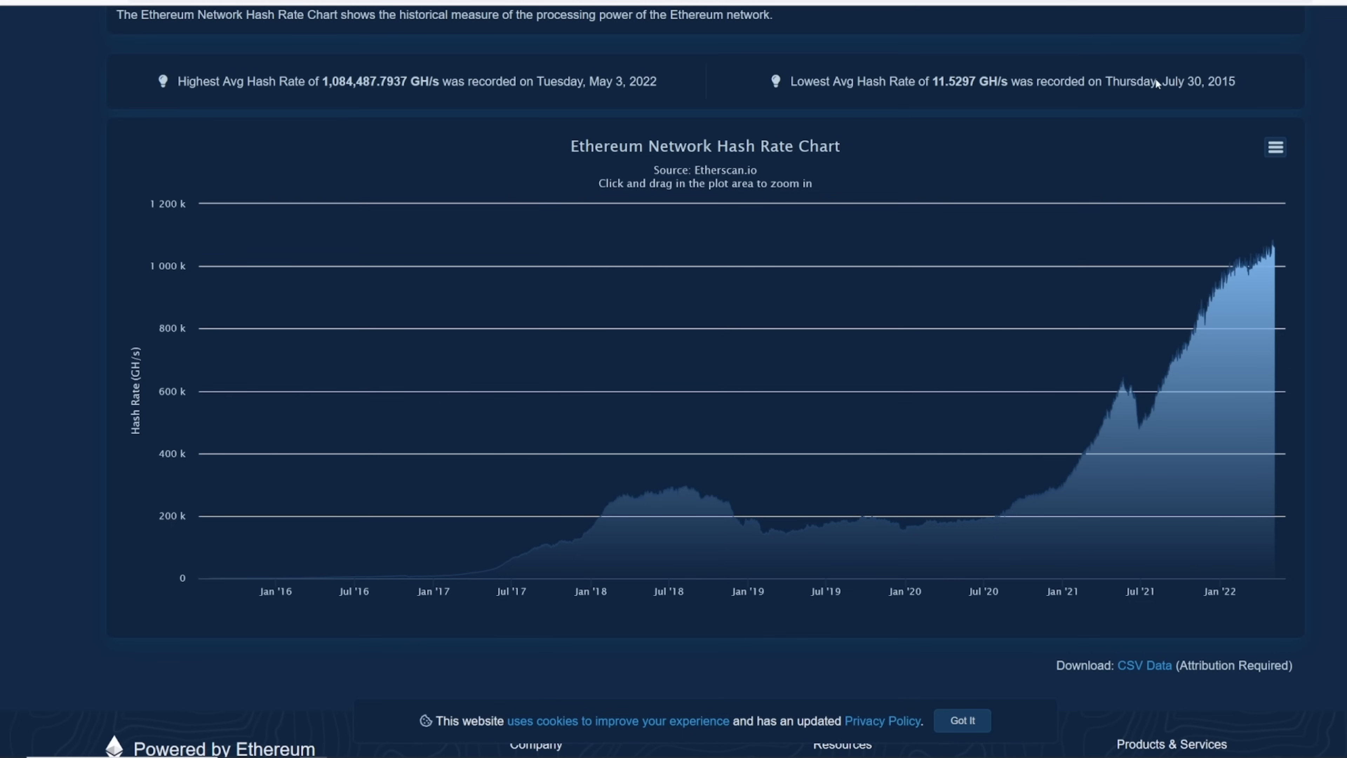
pyautogui.moveTo(1263, 259)
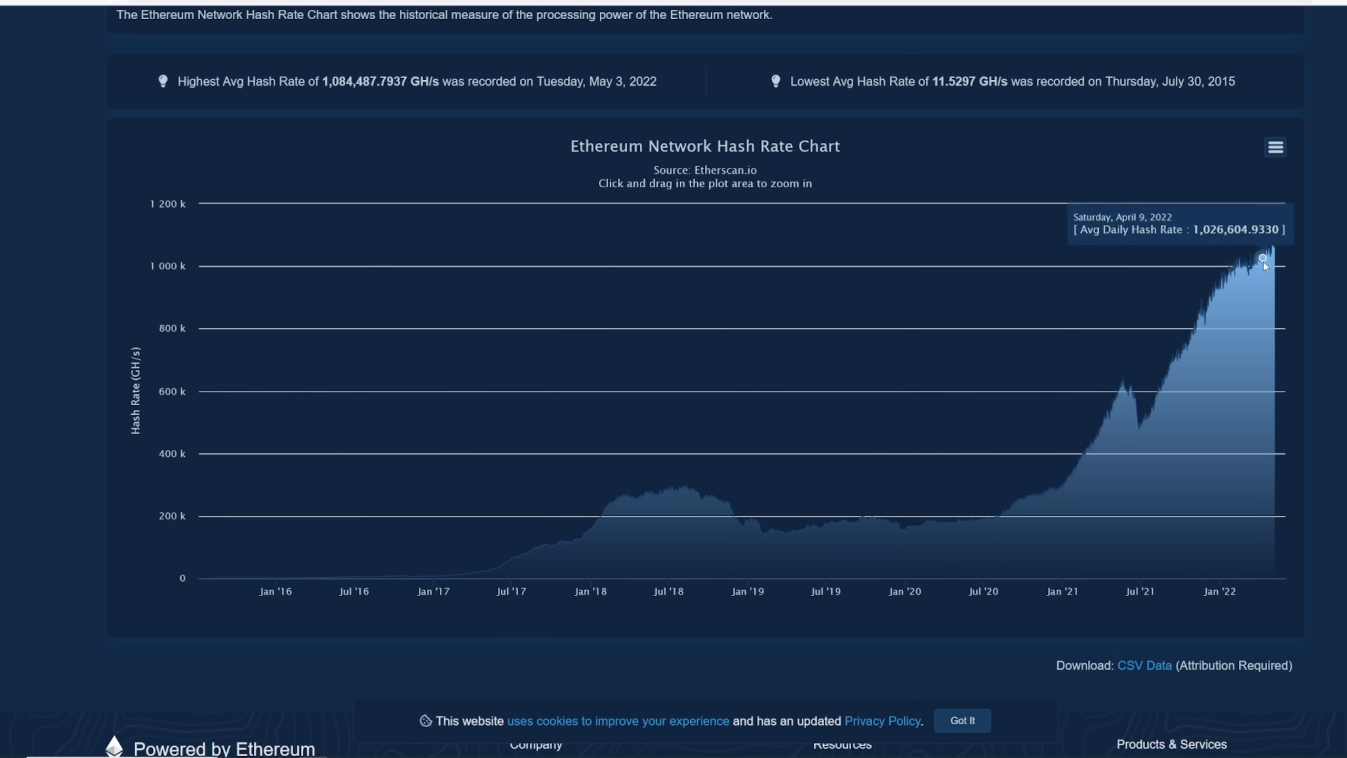